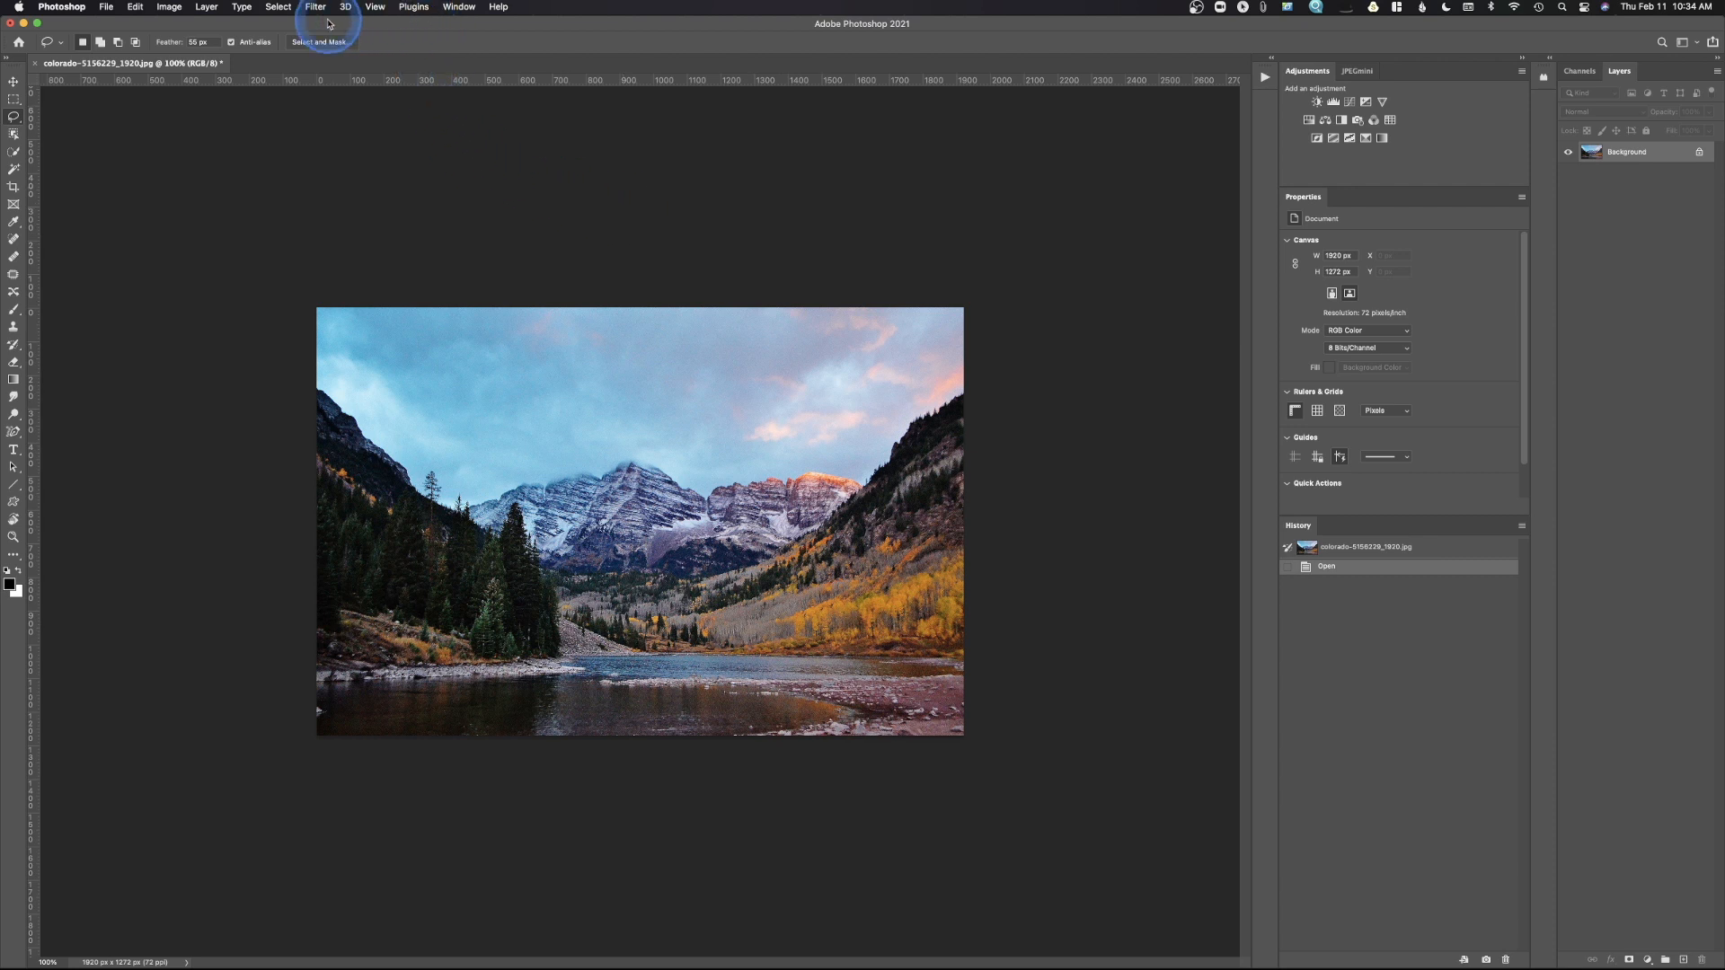
- Open the Neural Filters workspace from the Filter menu on the mountain lake photo
{"action": "left_click", "coordinate": [316, 8]}
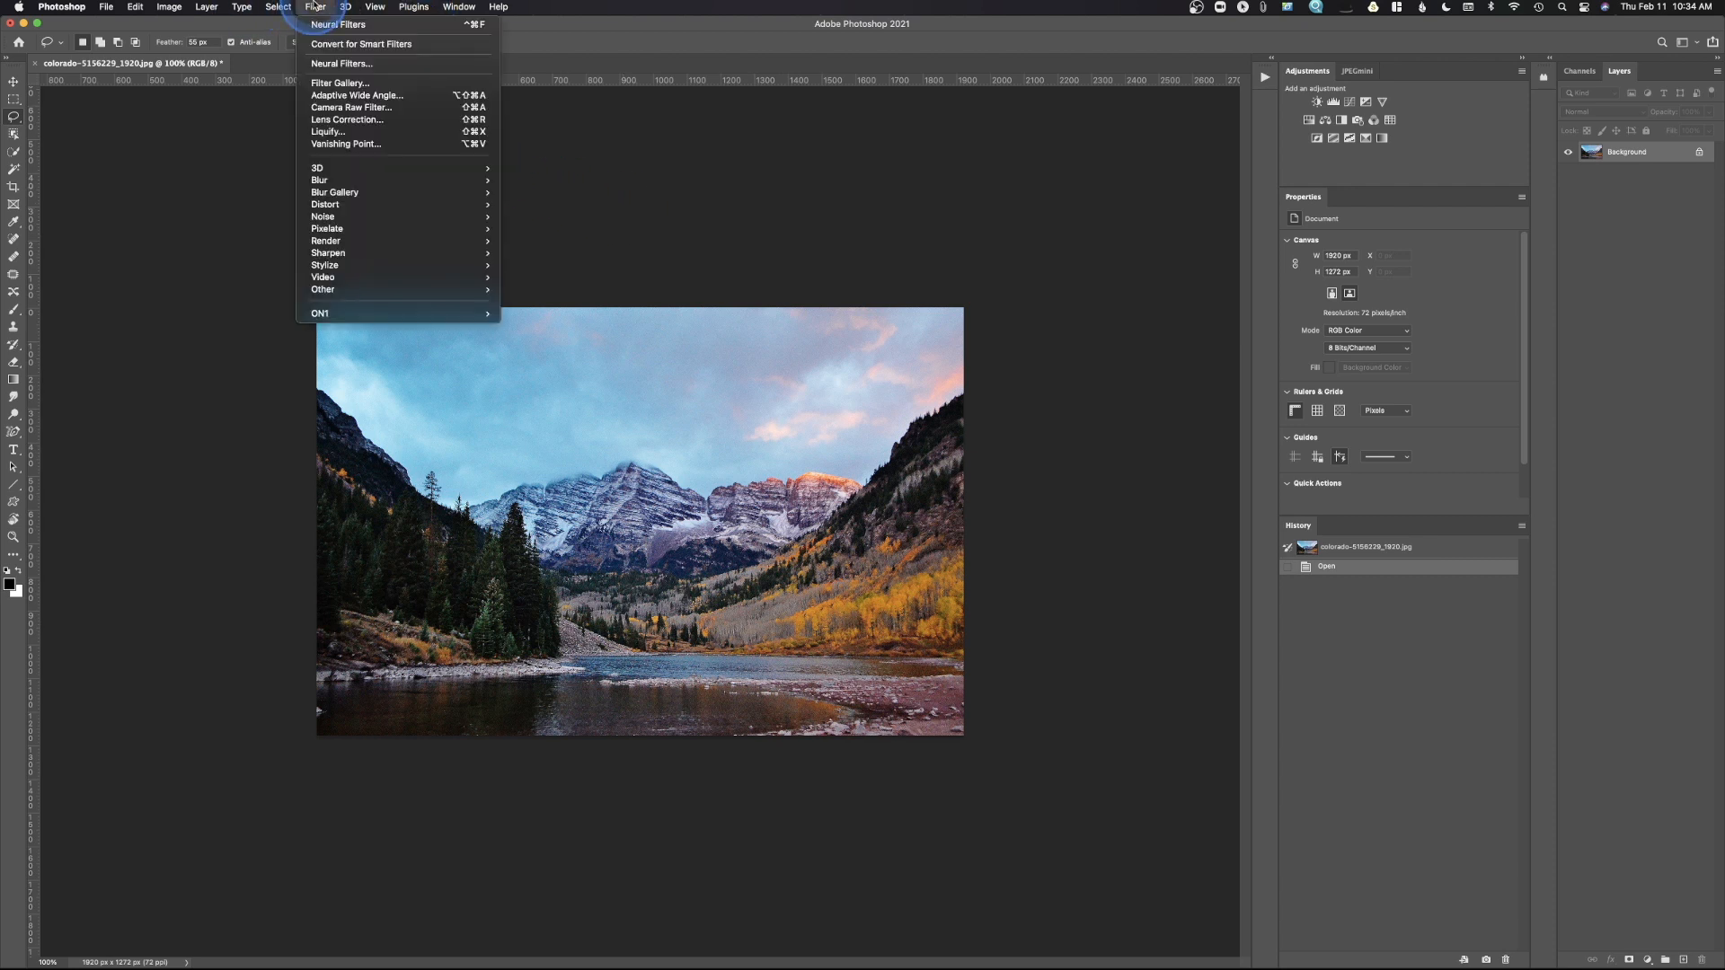
{"action": "mouse_move", "coordinate": [330, 50]}
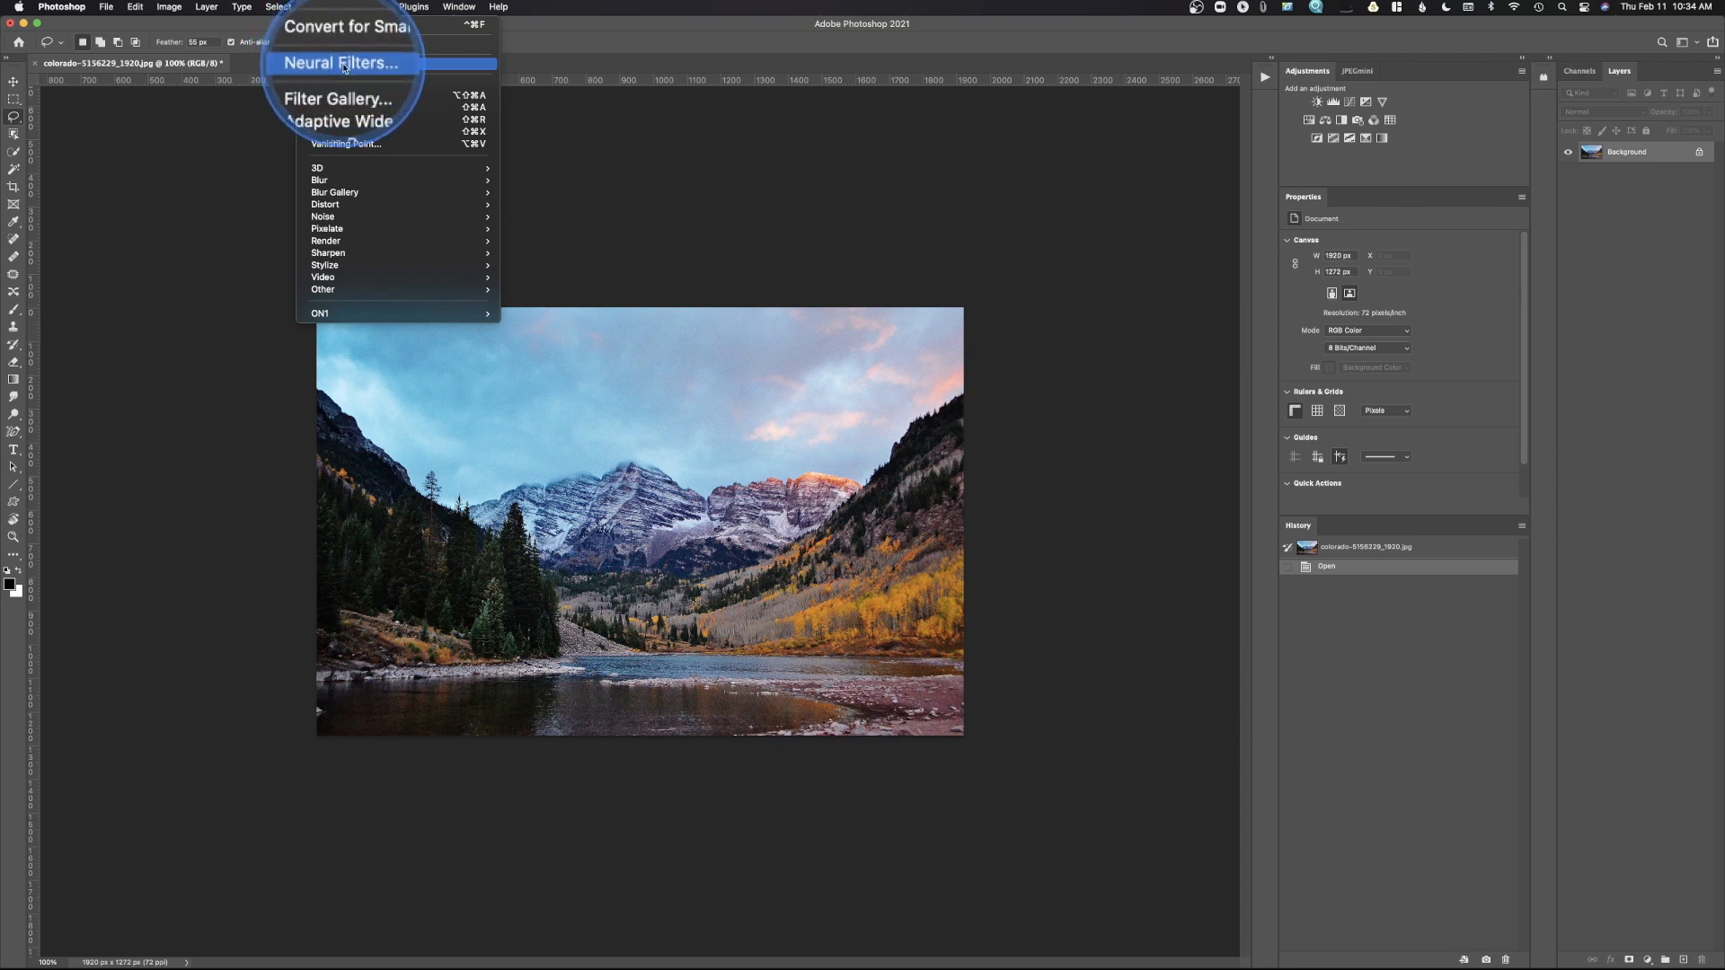
{"action": "left_click", "coordinate": [342, 63]}
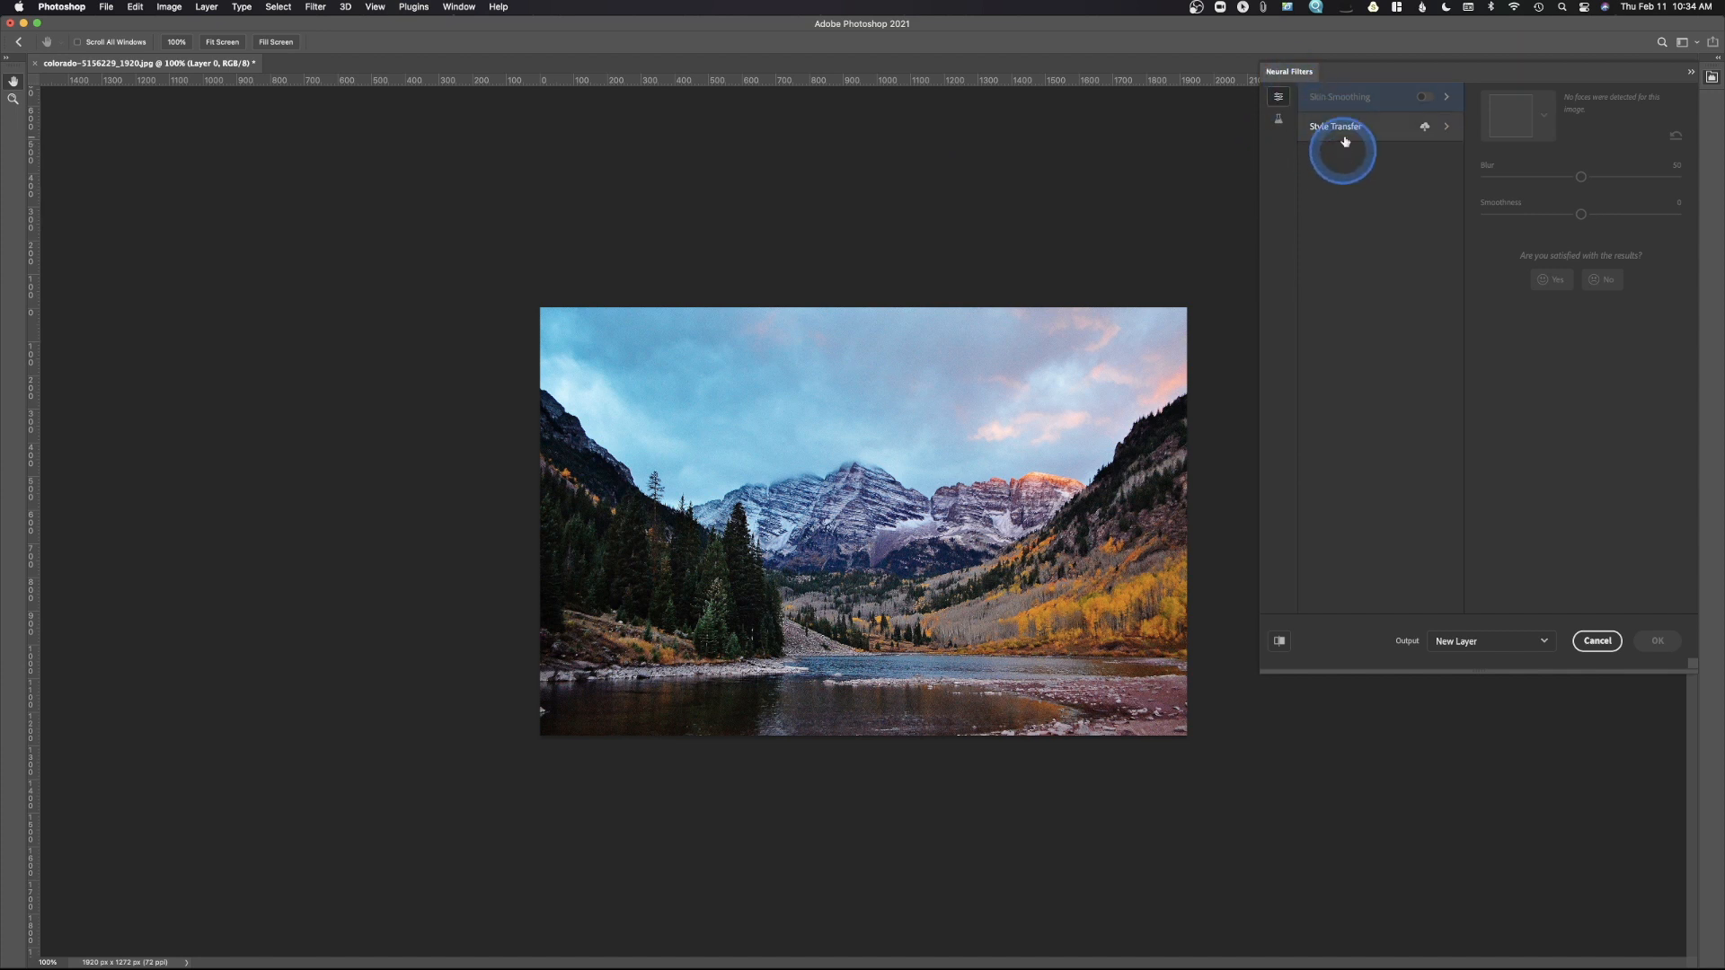
{"action": "mouse_move", "coordinate": [1278, 97]}
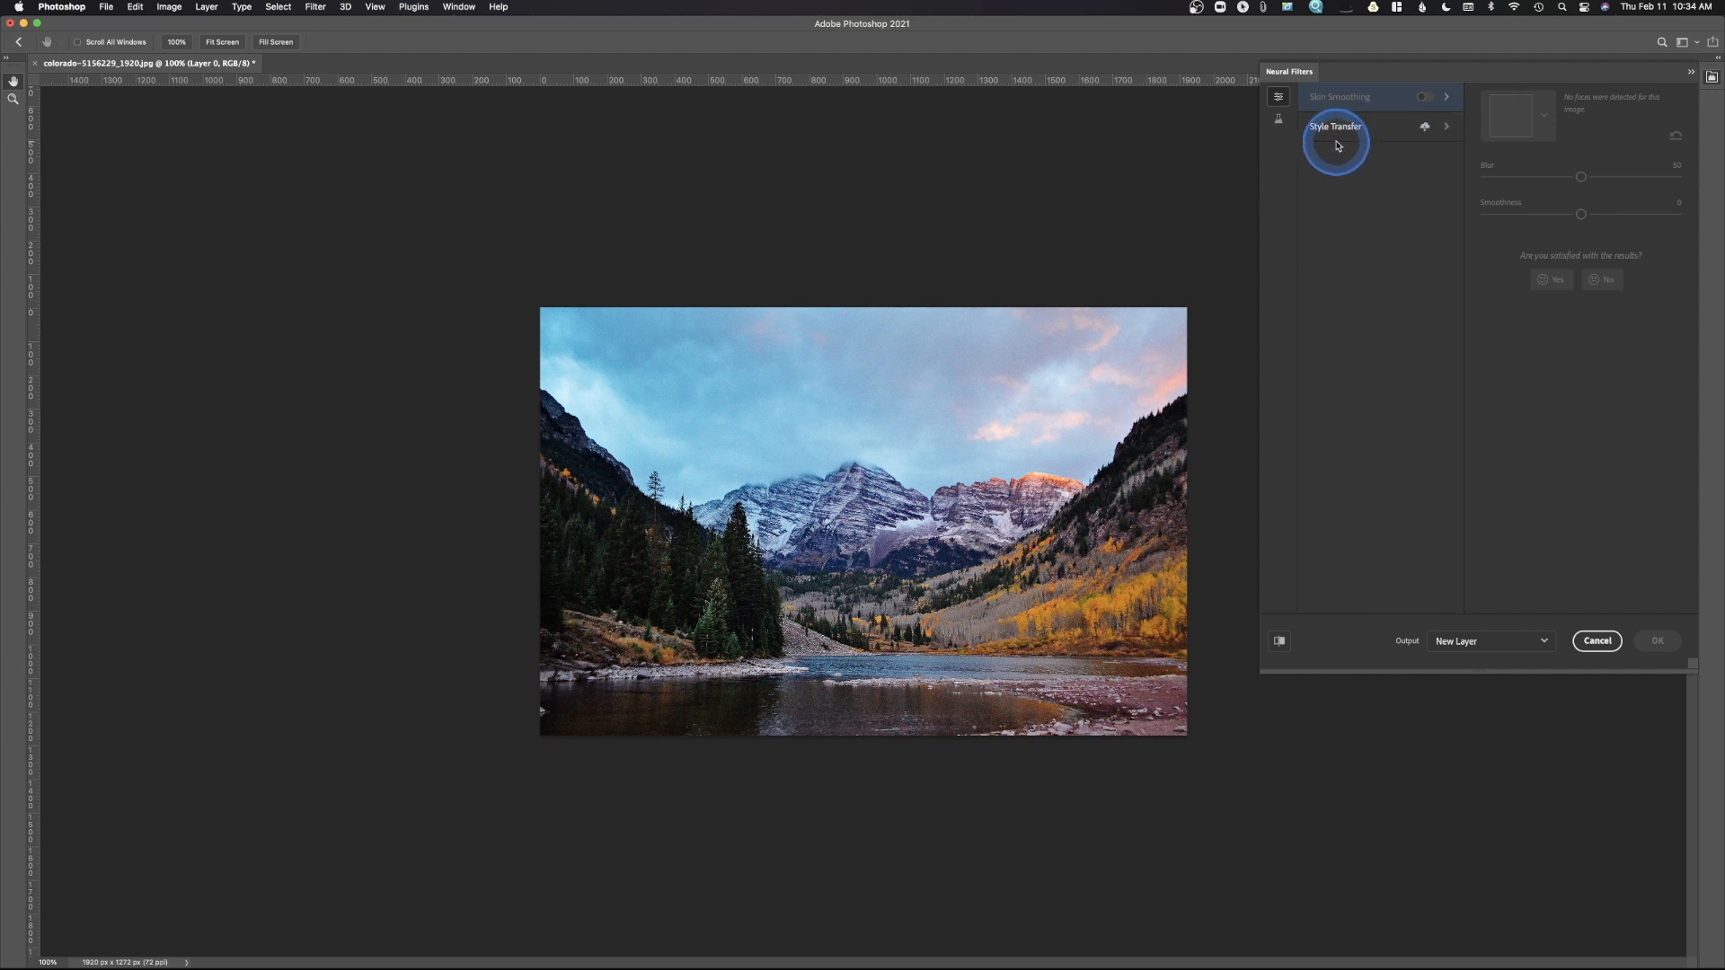
{"action": "mouse_move", "coordinate": [1424, 124]}
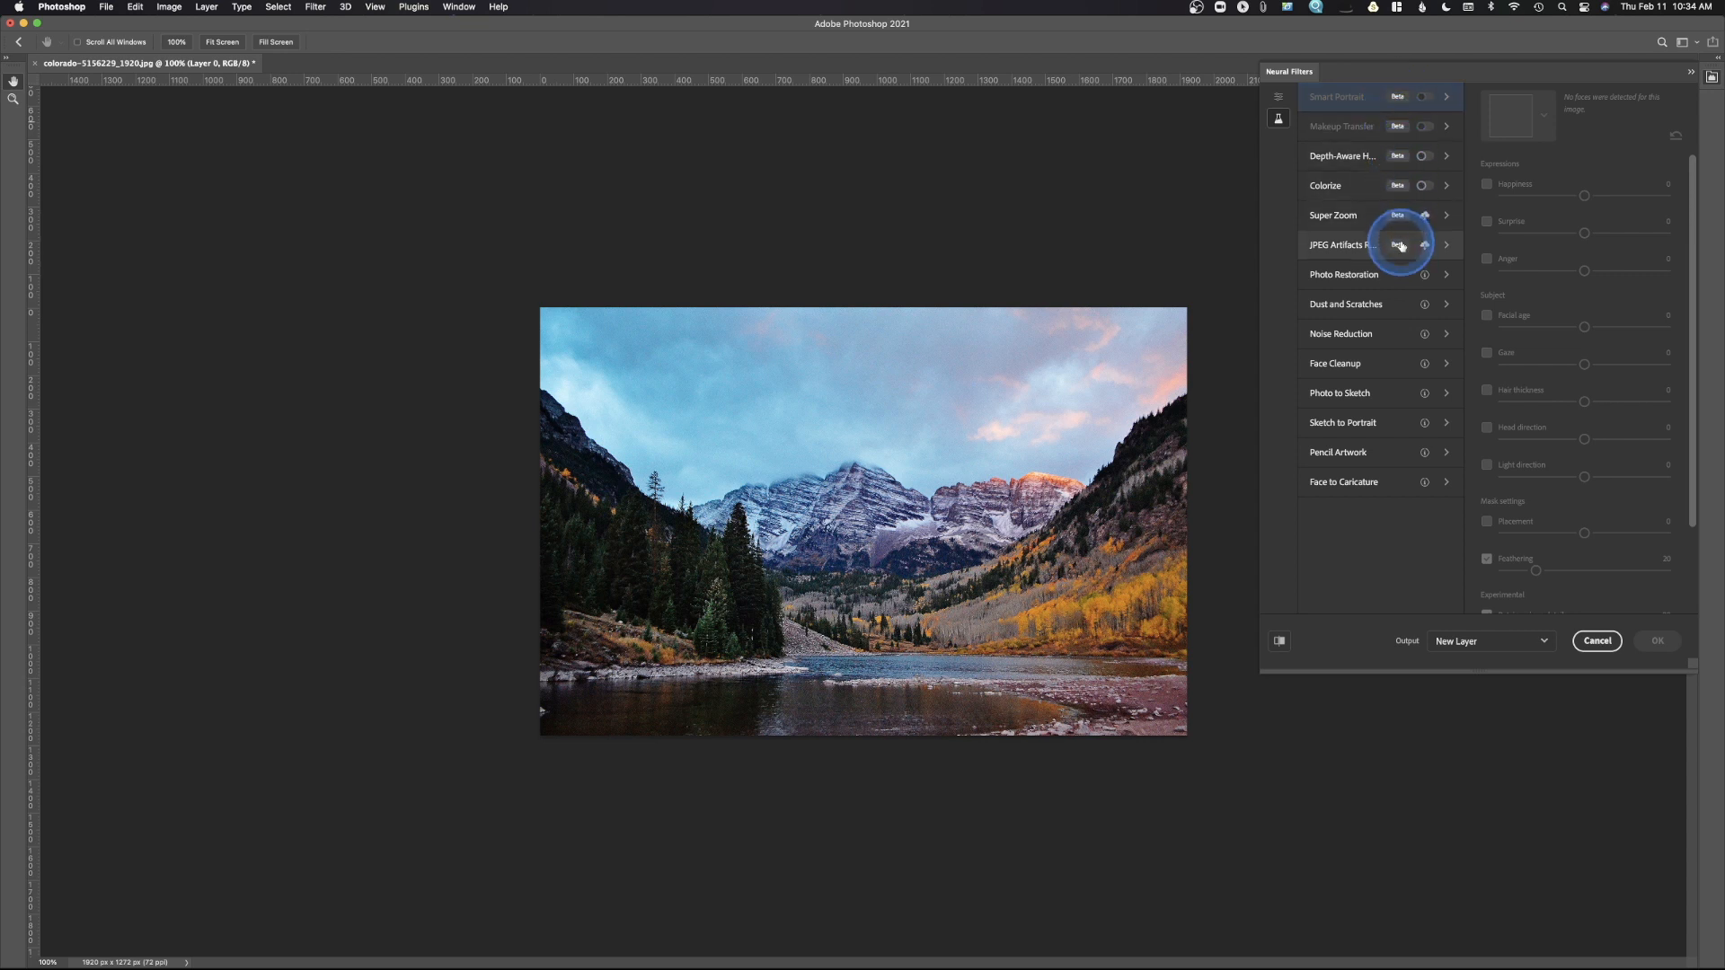
{"action": "mouse_move", "coordinate": [1389, 271]}
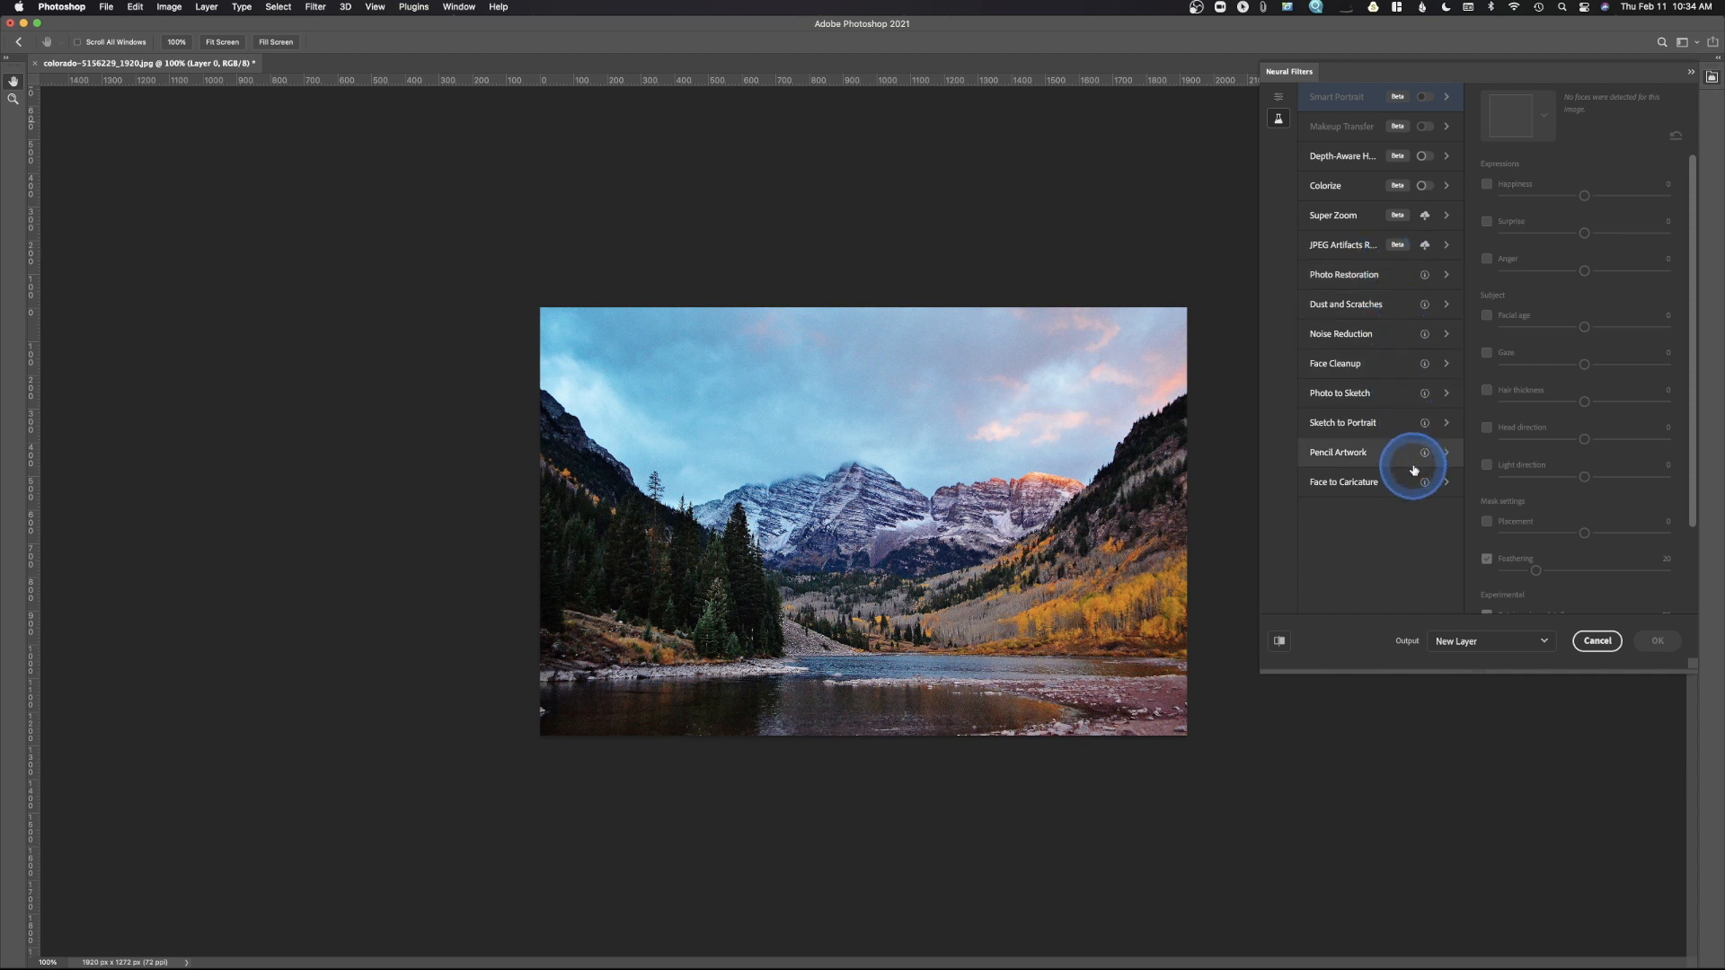
{"action": "mouse_move", "coordinate": [1425, 244]}
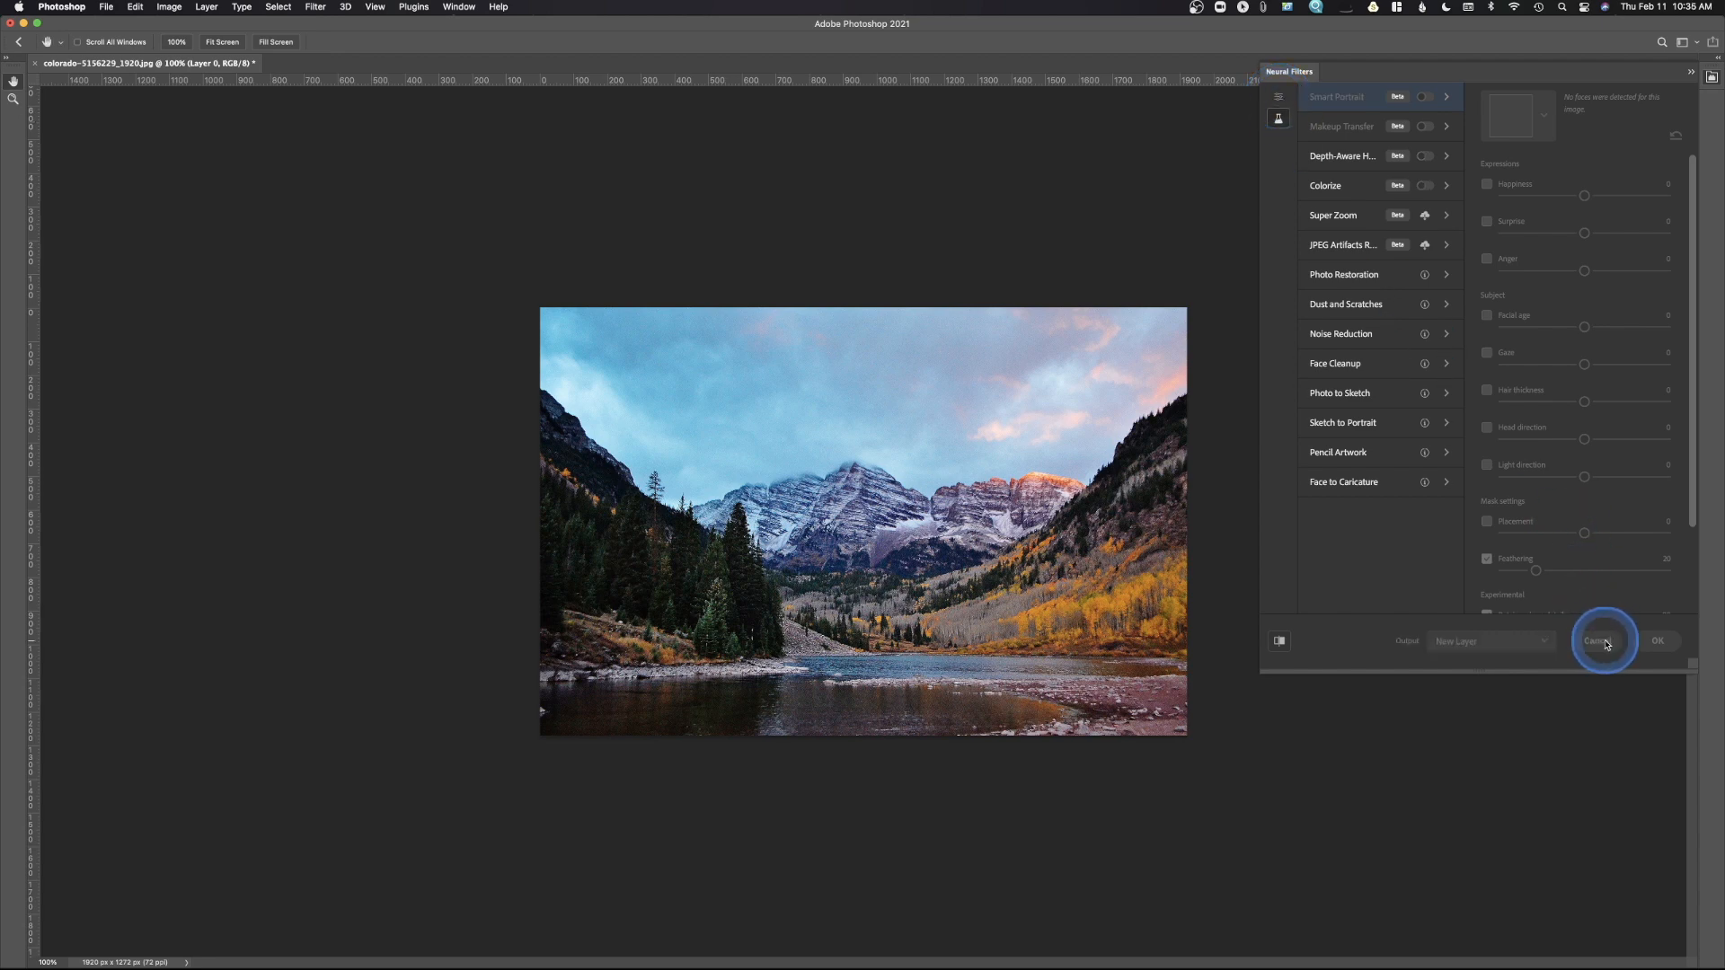
- Cancel Neural Filters and open the mountain lake photo from Photo Mechanic into Photoshop
{"action": "left_click", "coordinate": [1602, 640]}
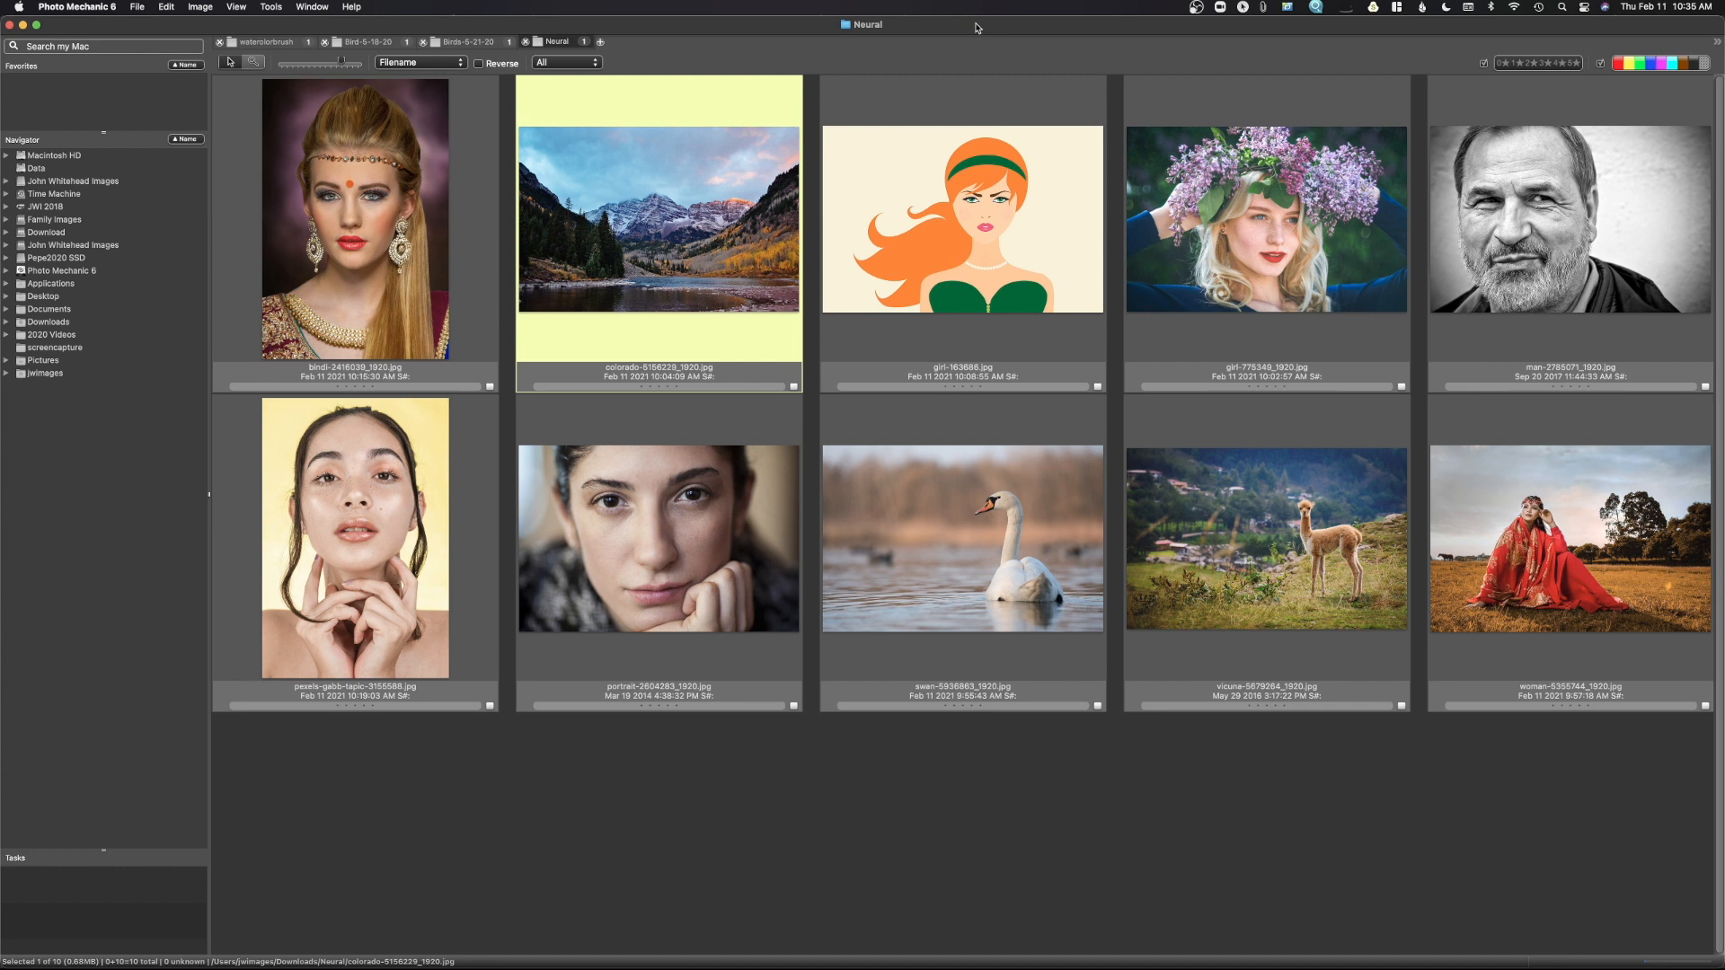
{"action": "double_click", "coordinate": [657, 217]}
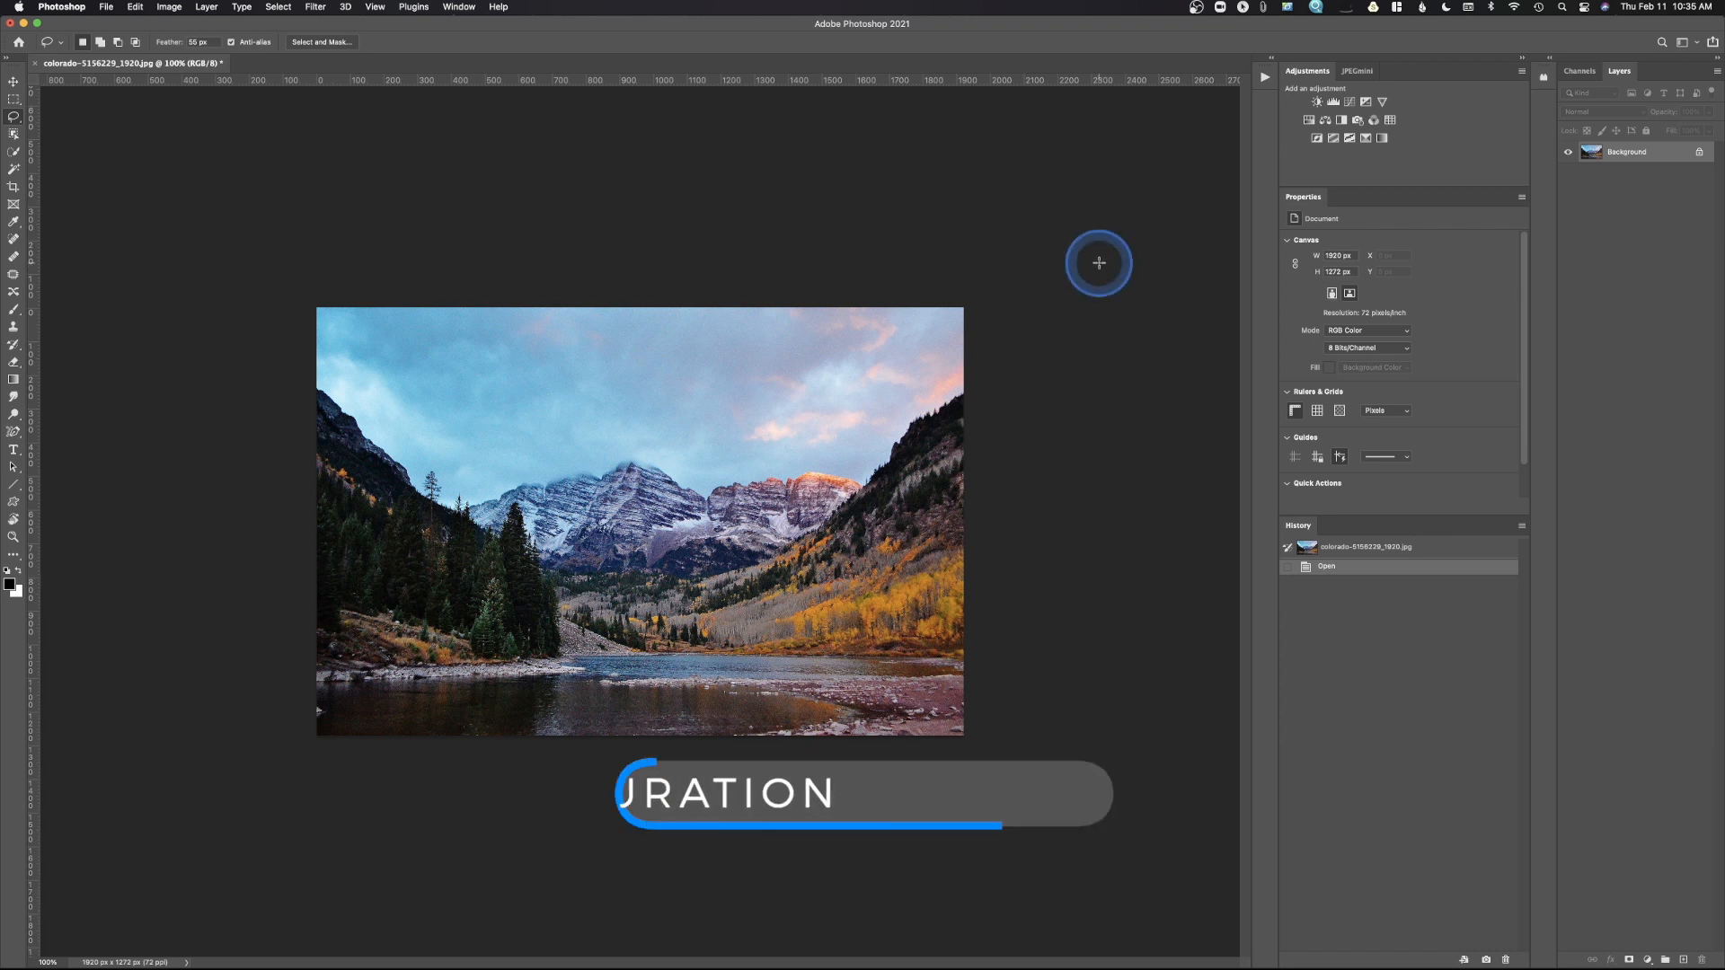
- Desaturate the mountain lake photo to black and white with Hue/Saturation at -100
{"action": "key", "text": "cmd+u"}
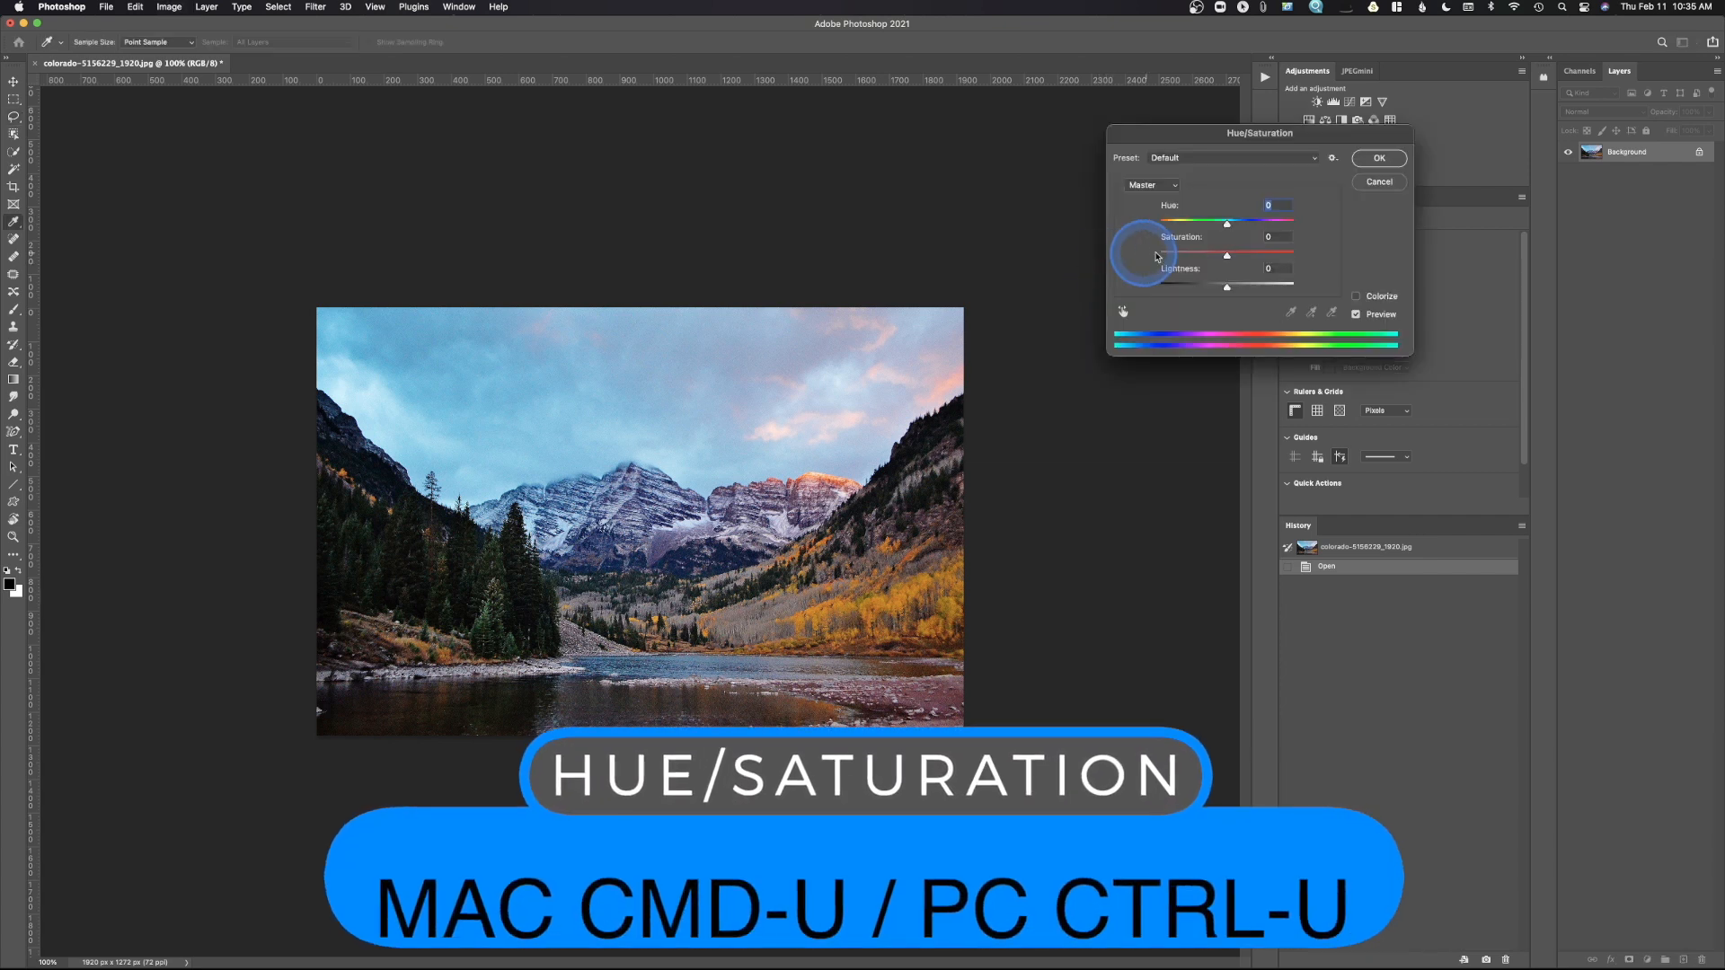
{"action": "left_click_drag", "start_coordinate": [1227, 255], "coordinate": [1159, 255]}
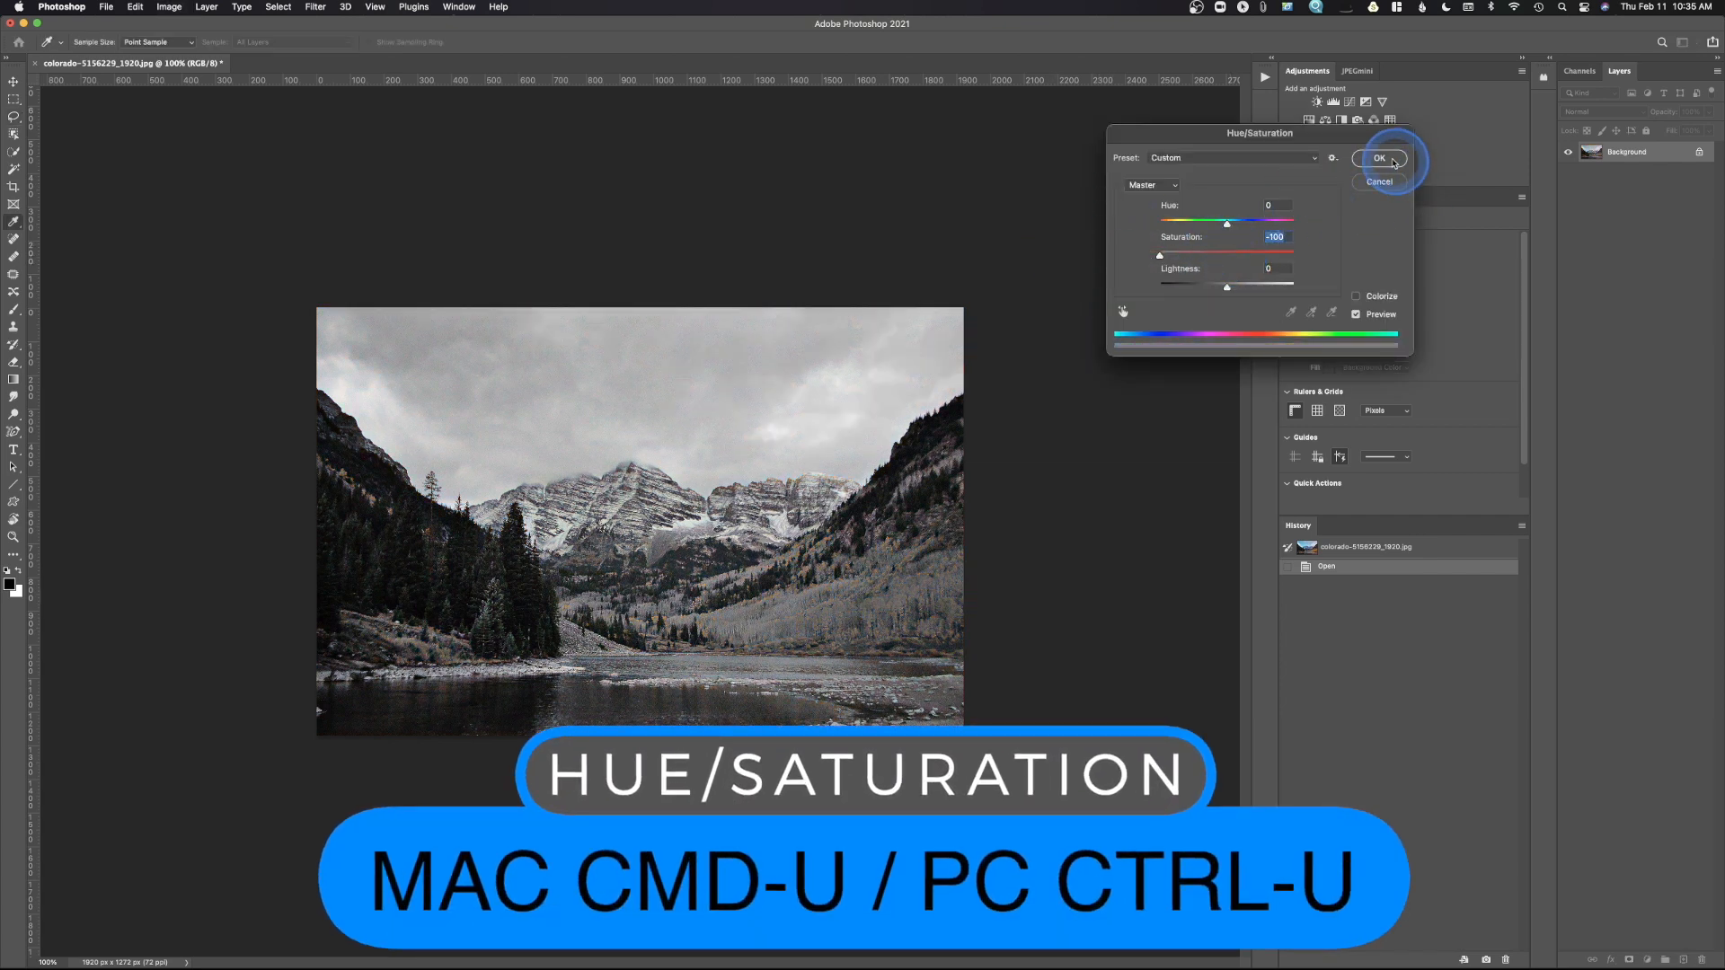
{"action": "left_click", "coordinate": [1380, 158]}
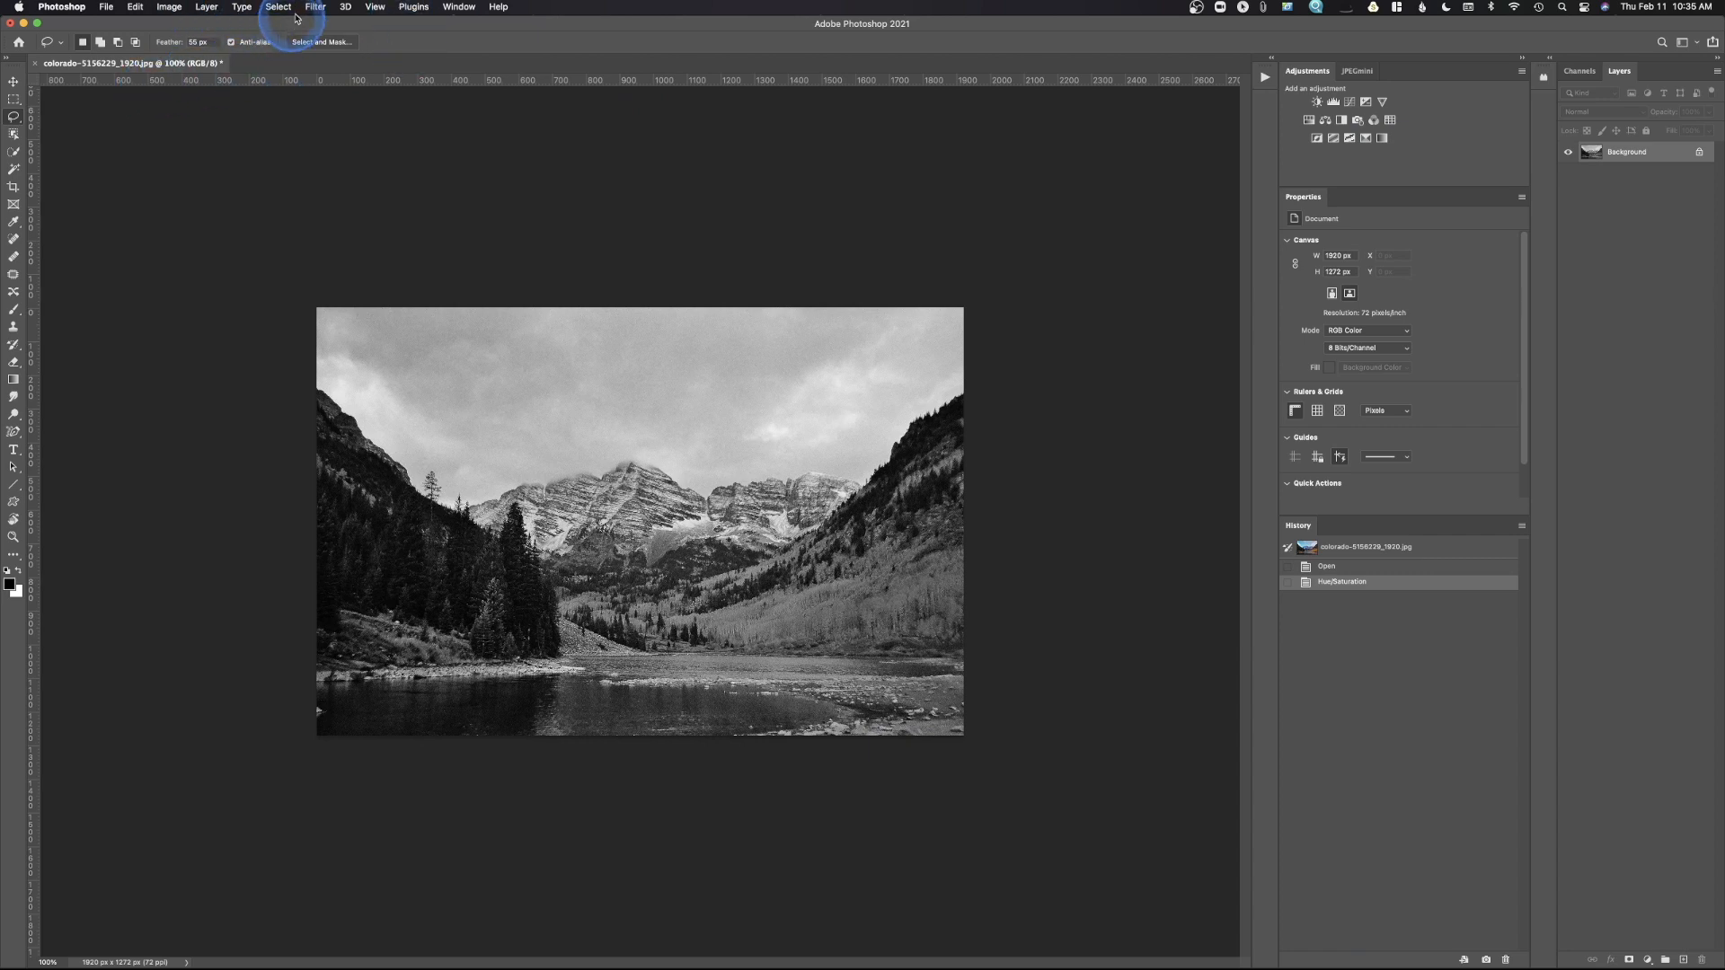
- Preview the Colorize neural filter restoring natural colour to the black-and-white landscape
{"action": "left_click", "coordinate": [316, 7]}
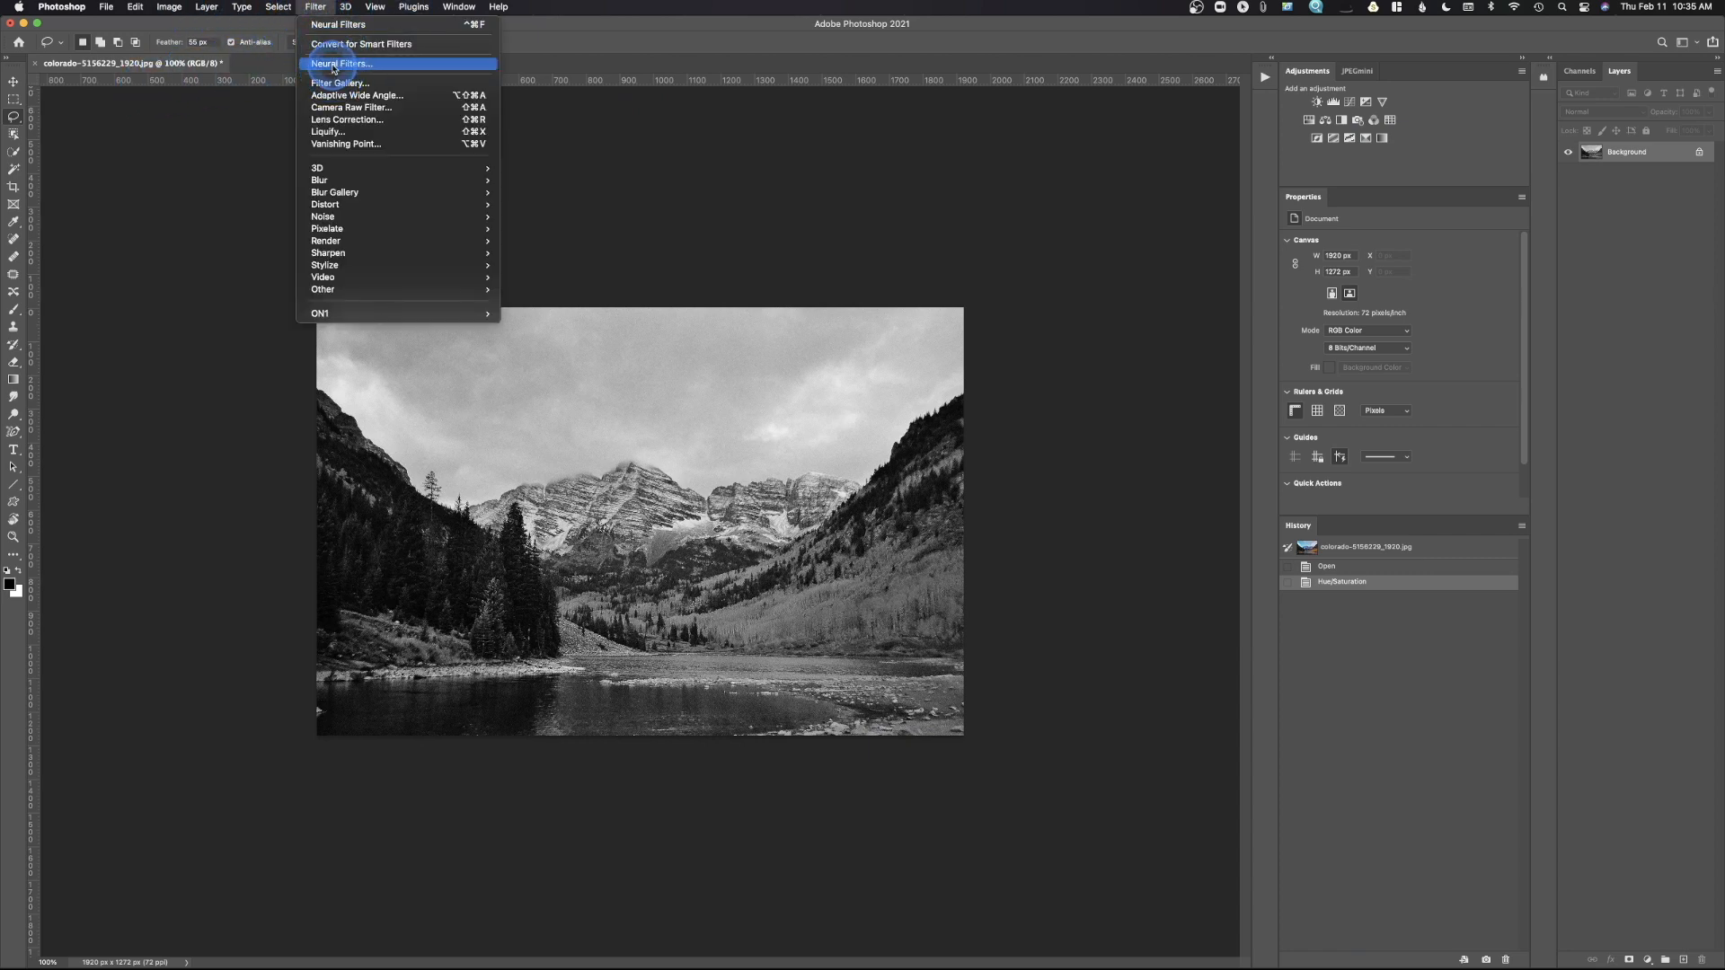
{"action": "left_click", "coordinate": [341, 63]}
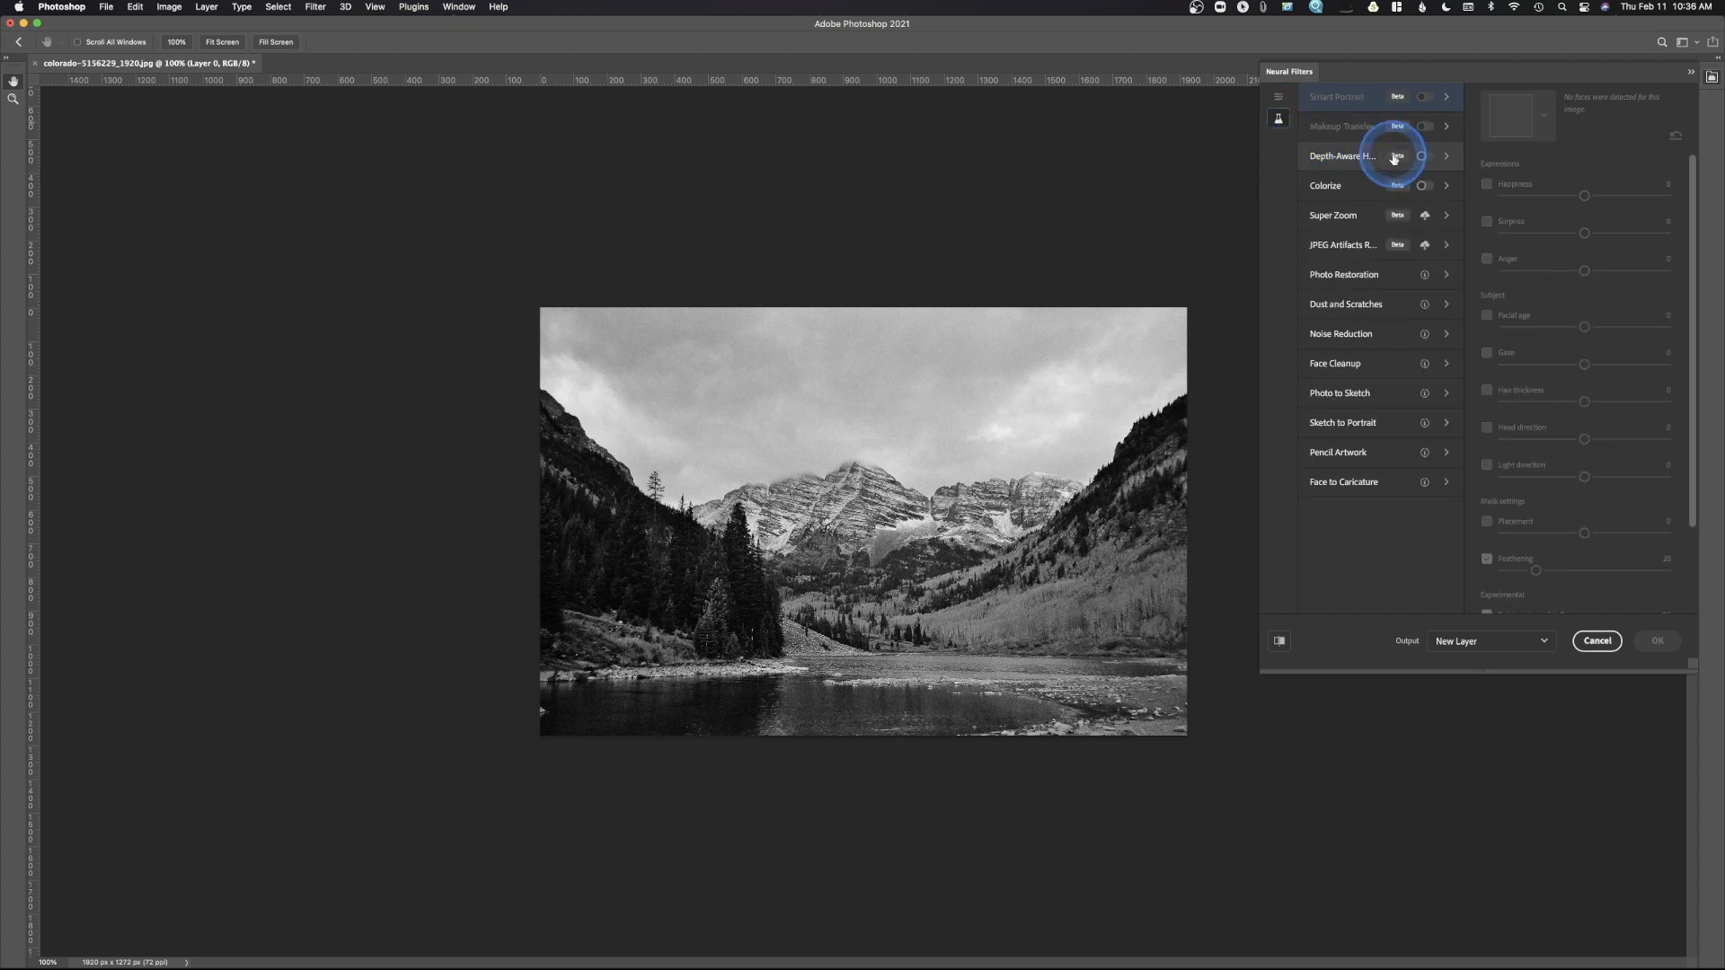
{"action": "left_click", "coordinate": [1327, 185]}
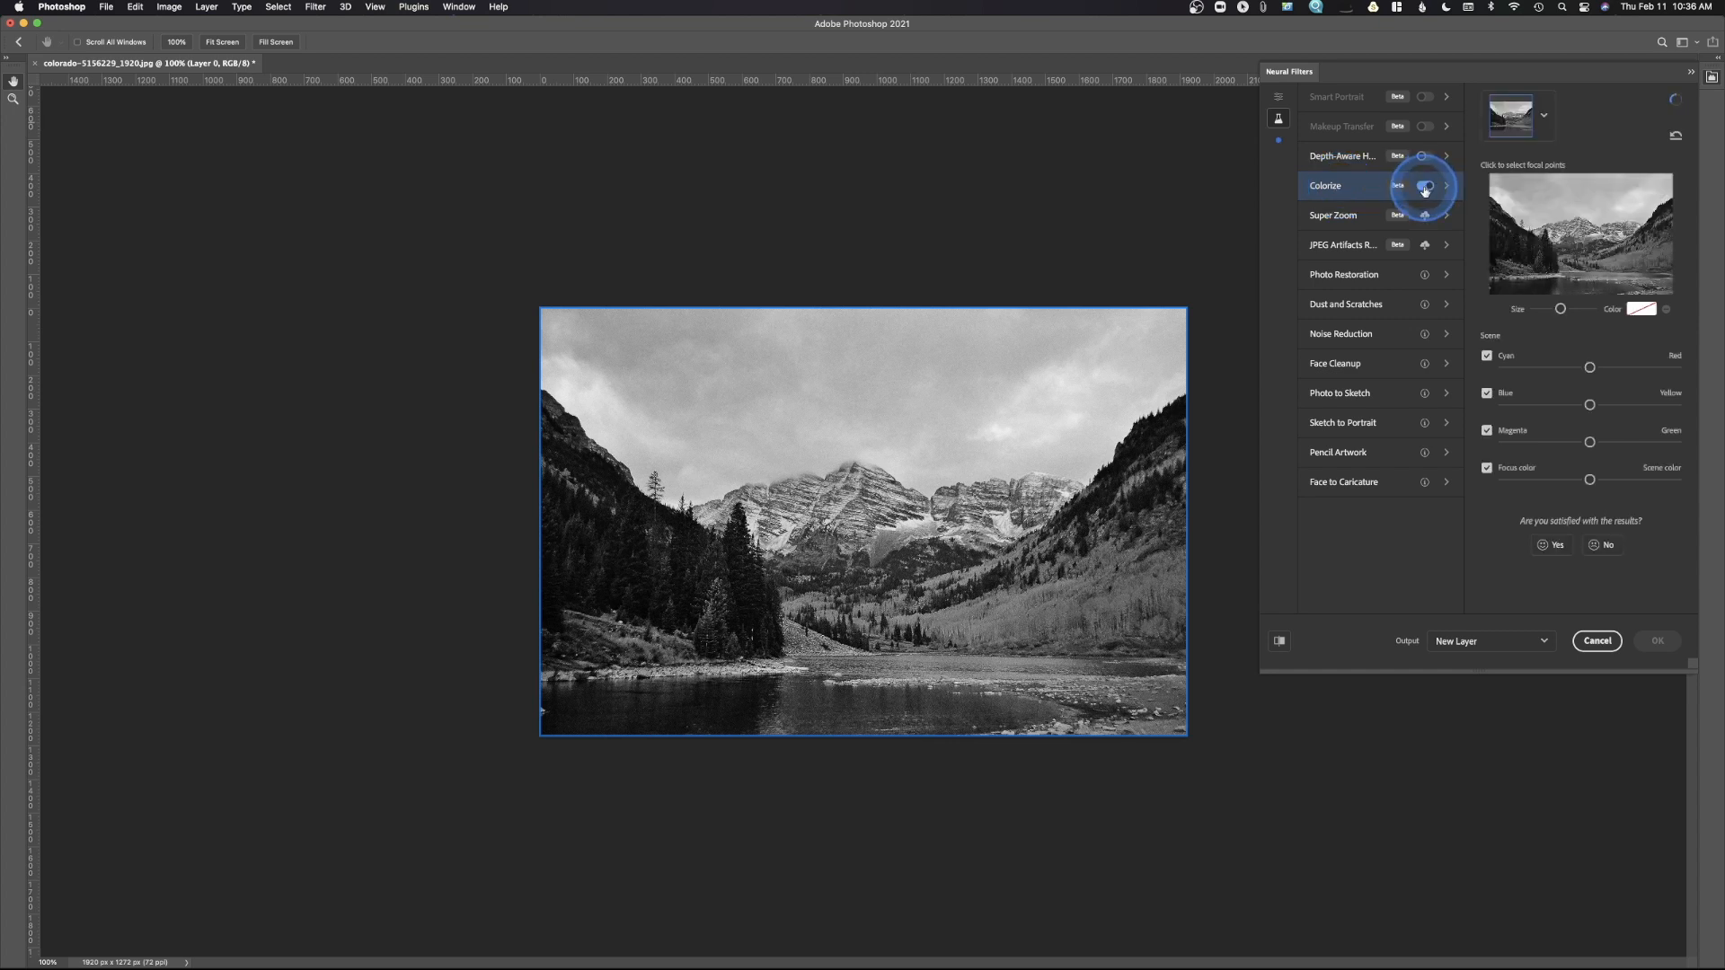
{"action": "left_click", "coordinate": [1425, 185]}
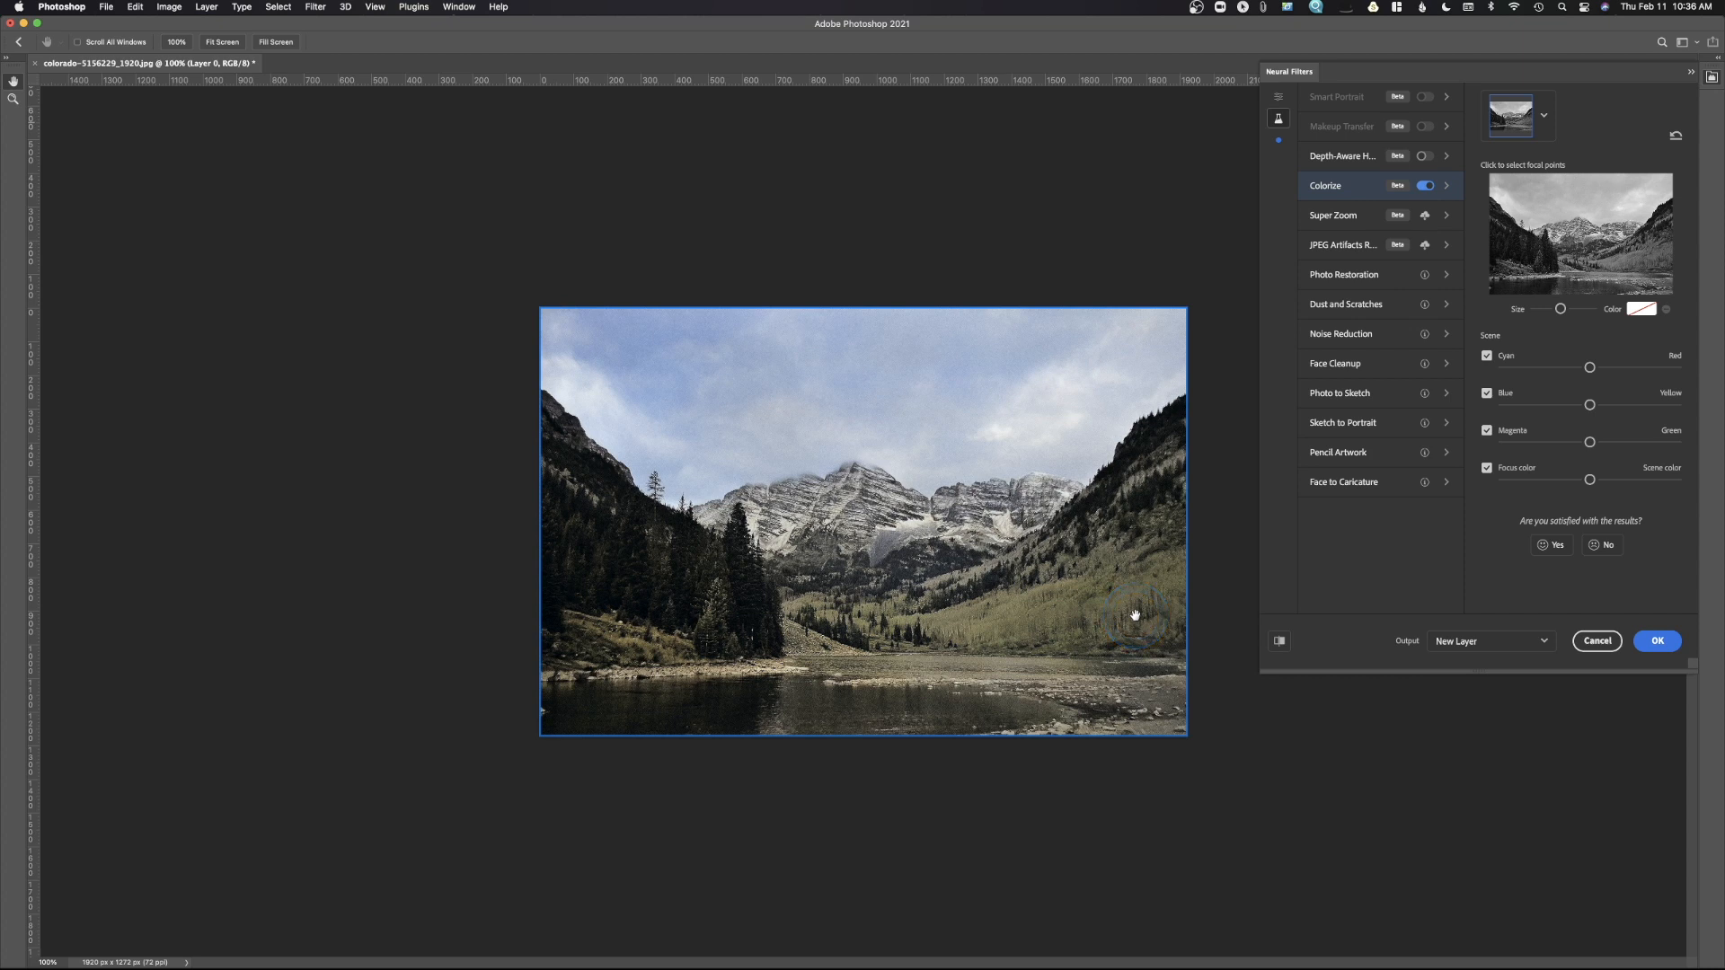
{"action": "left_click", "coordinate": [925, 658]}
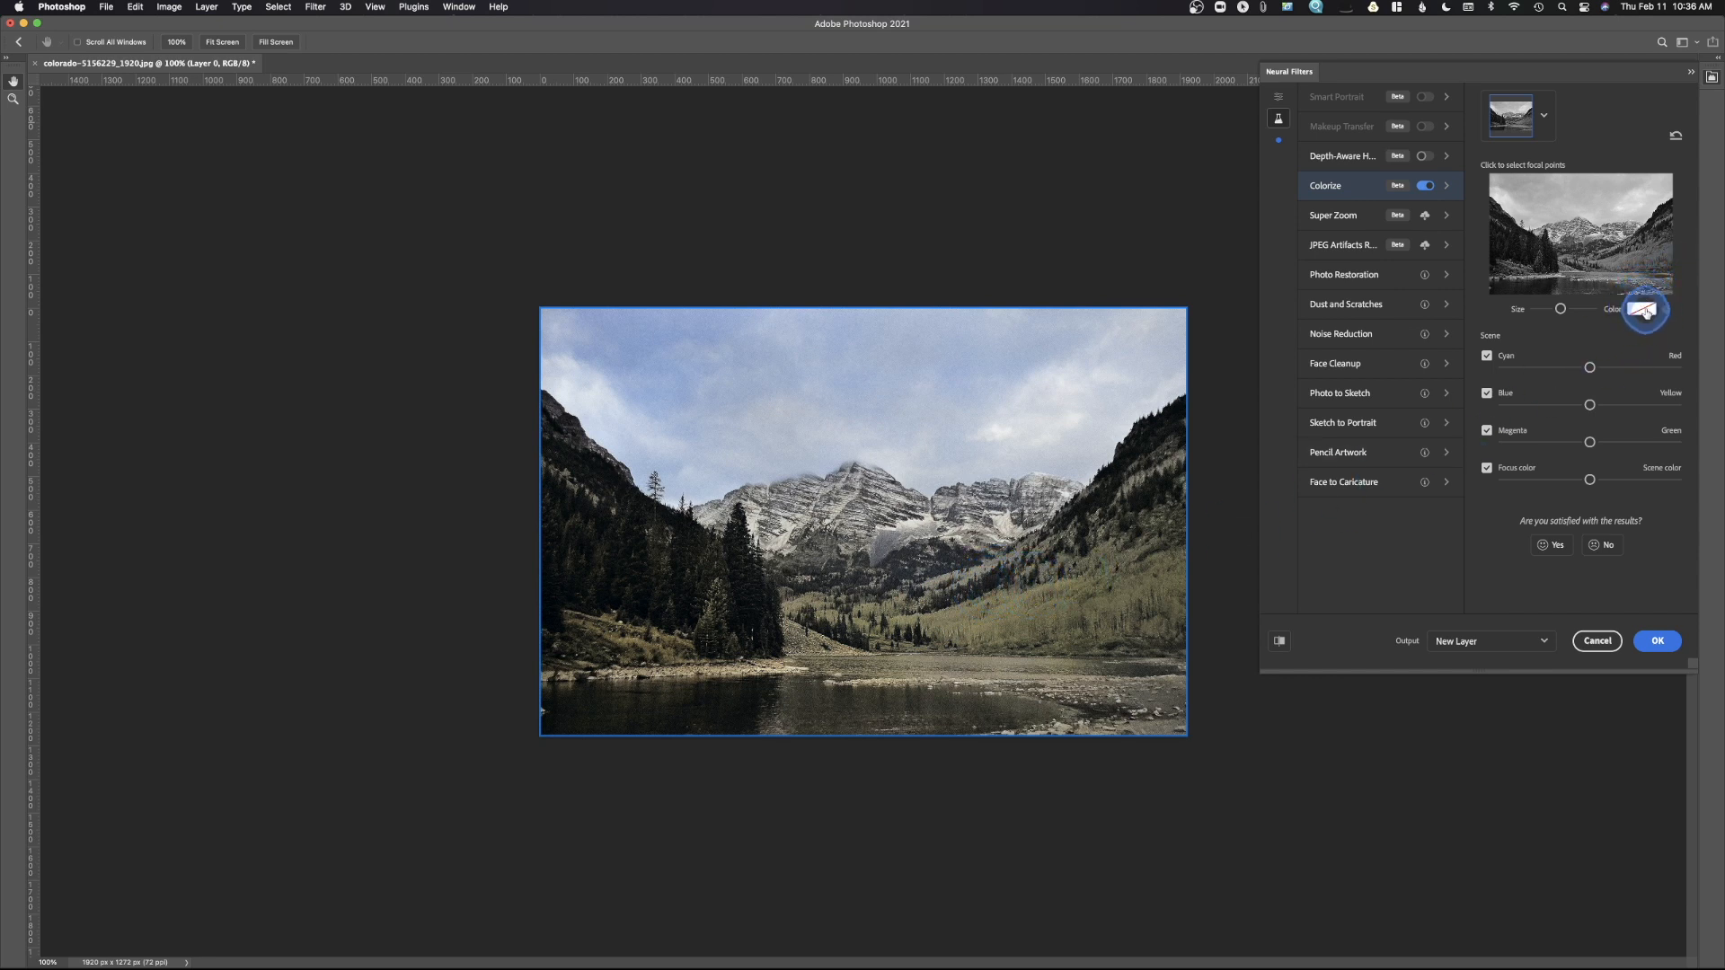
- Set a light blue focus point colour in Colorize, giving the preview a cooler cast
{"action": "left_click", "coordinate": [1640, 309]}
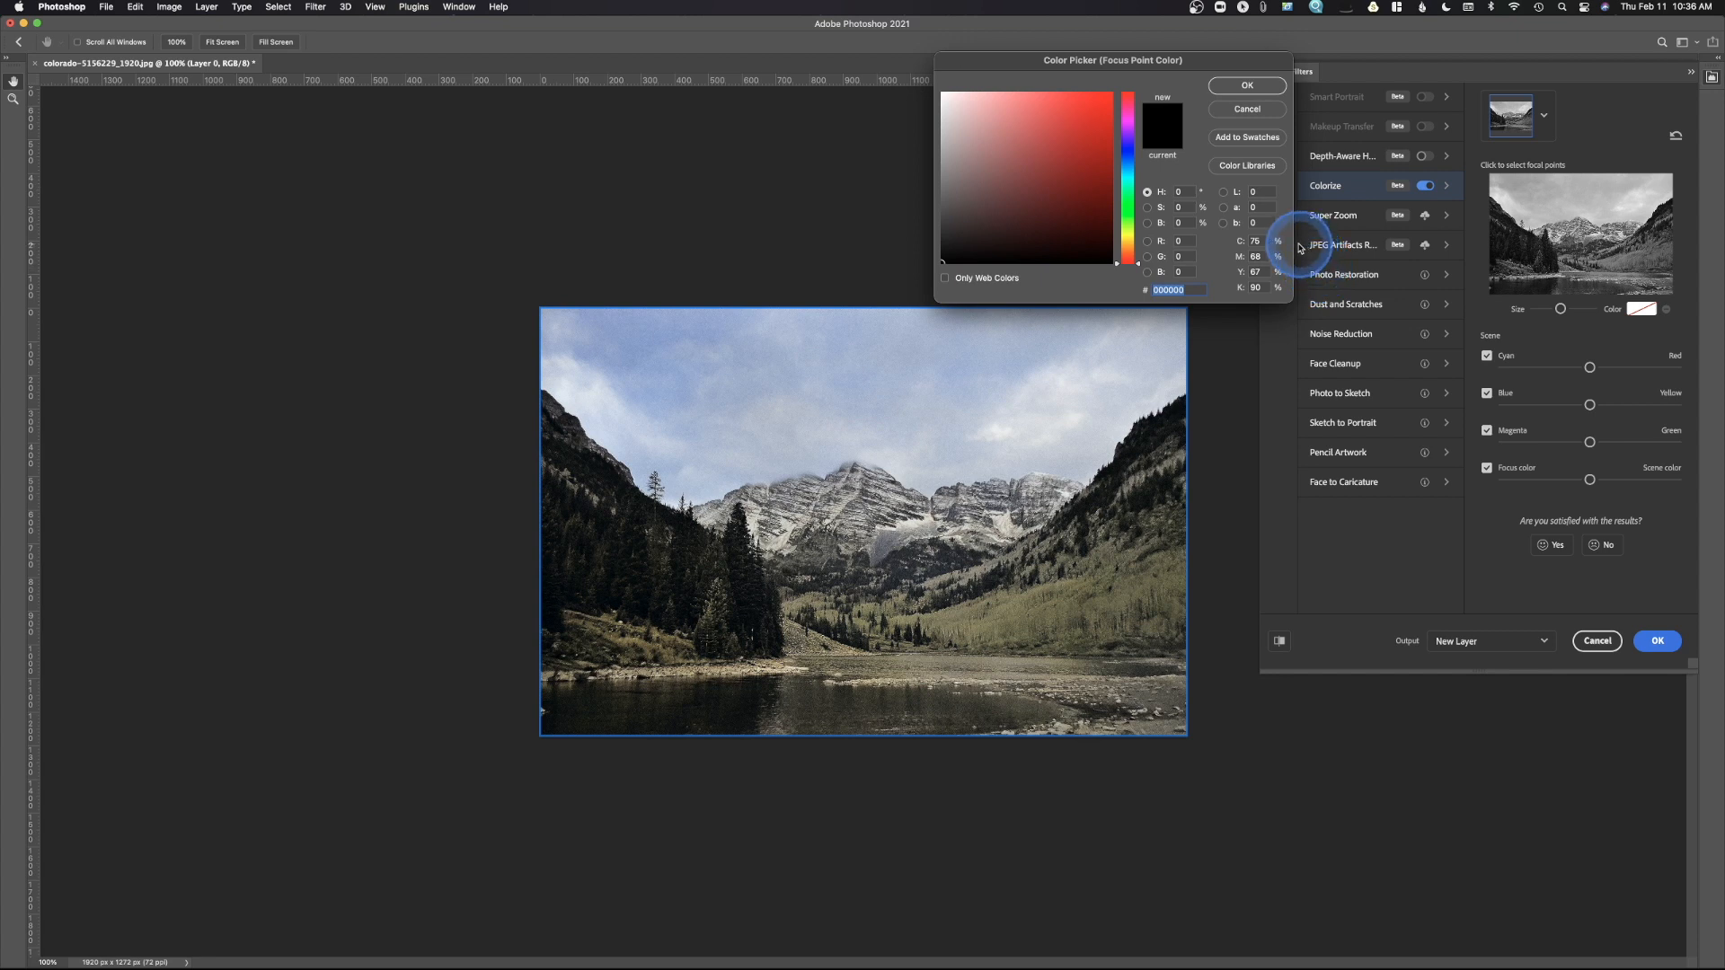
{"action": "mouse_move", "coordinate": [1182, 183]}
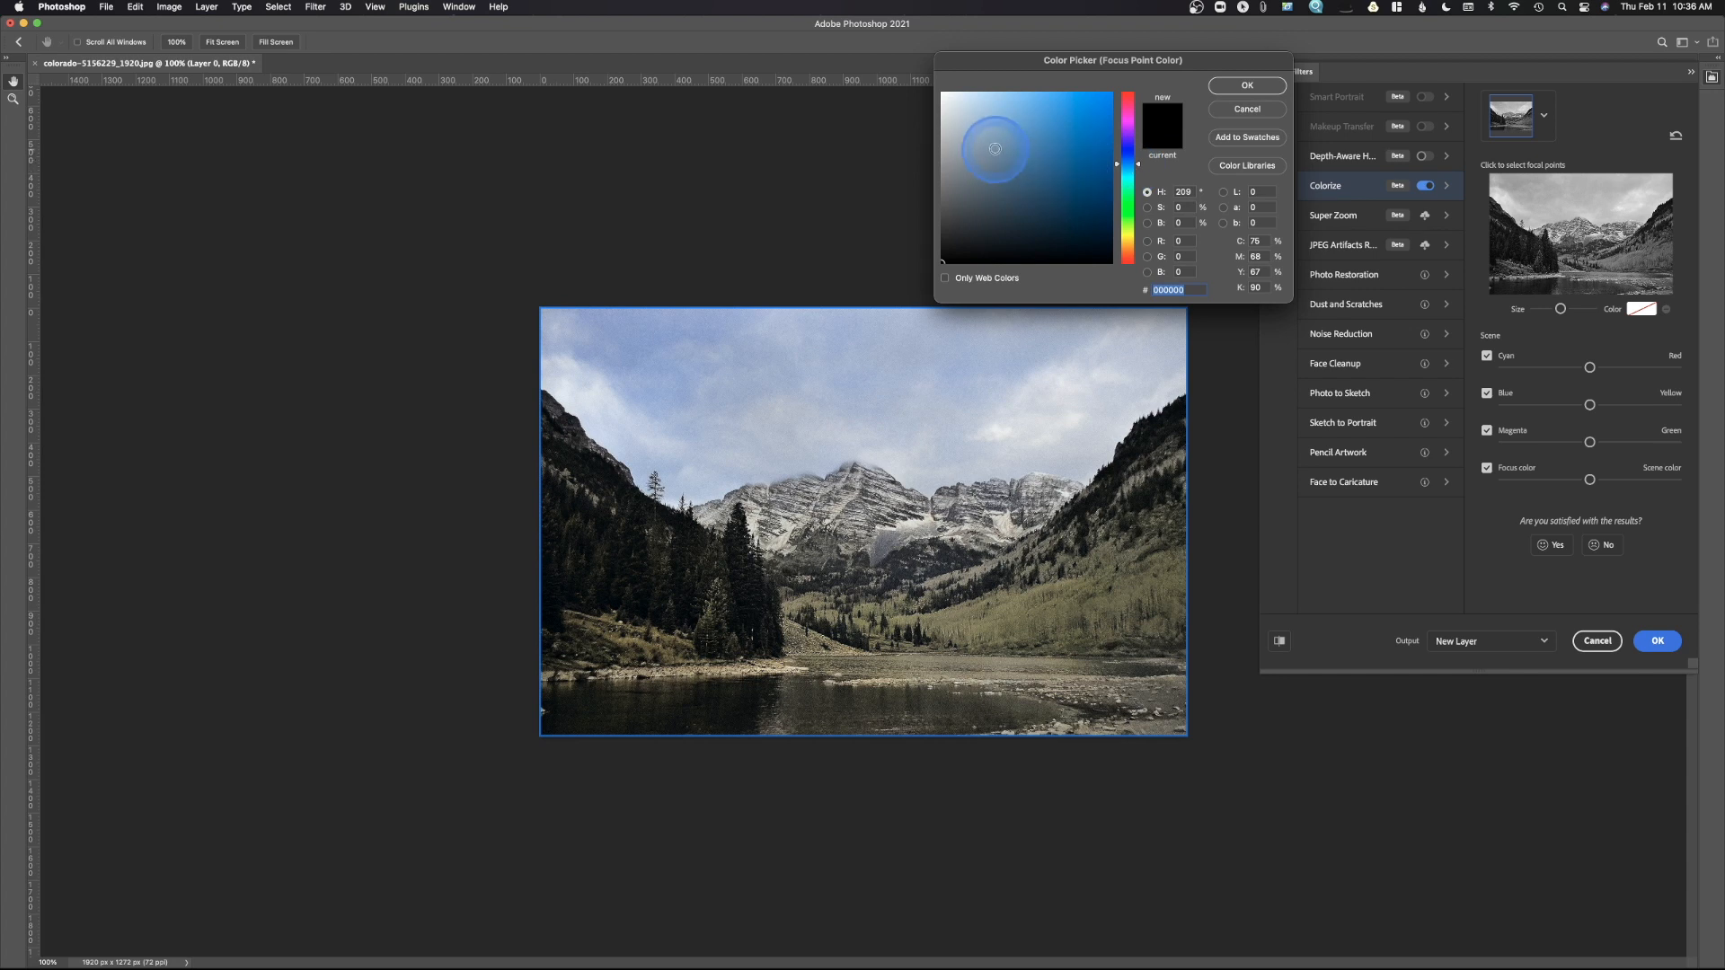
{"action": "left_click", "coordinate": [994, 135]}
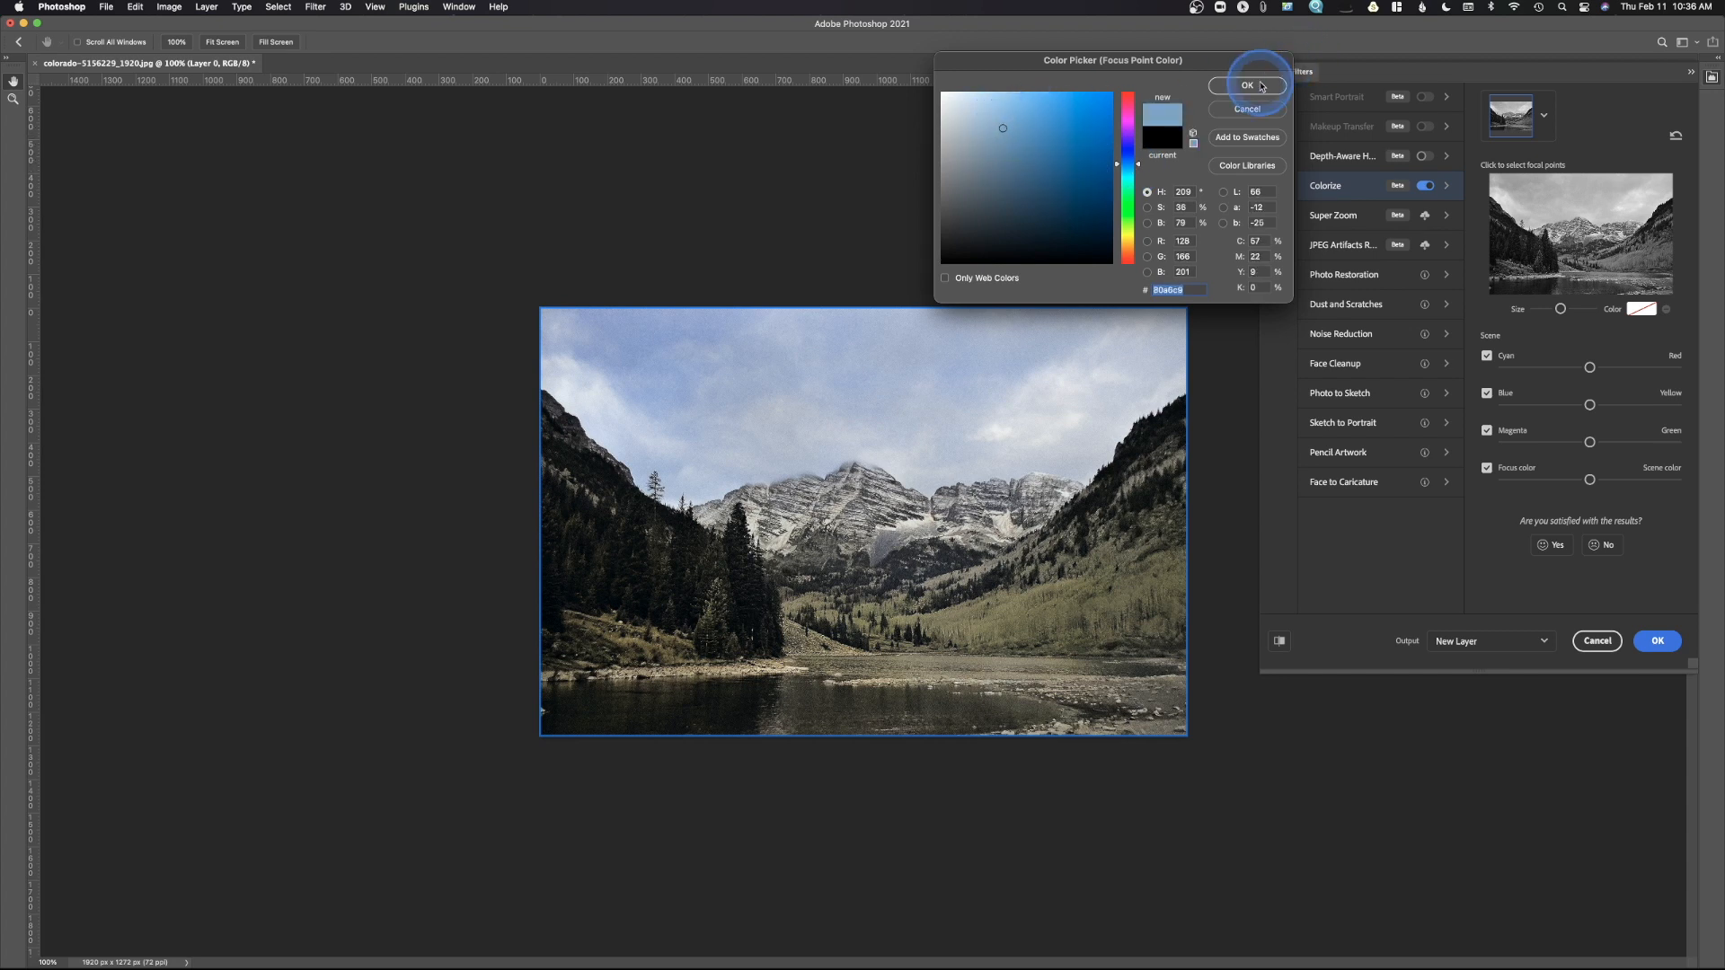
{"action": "left_click", "coordinate": [1248, 86]}
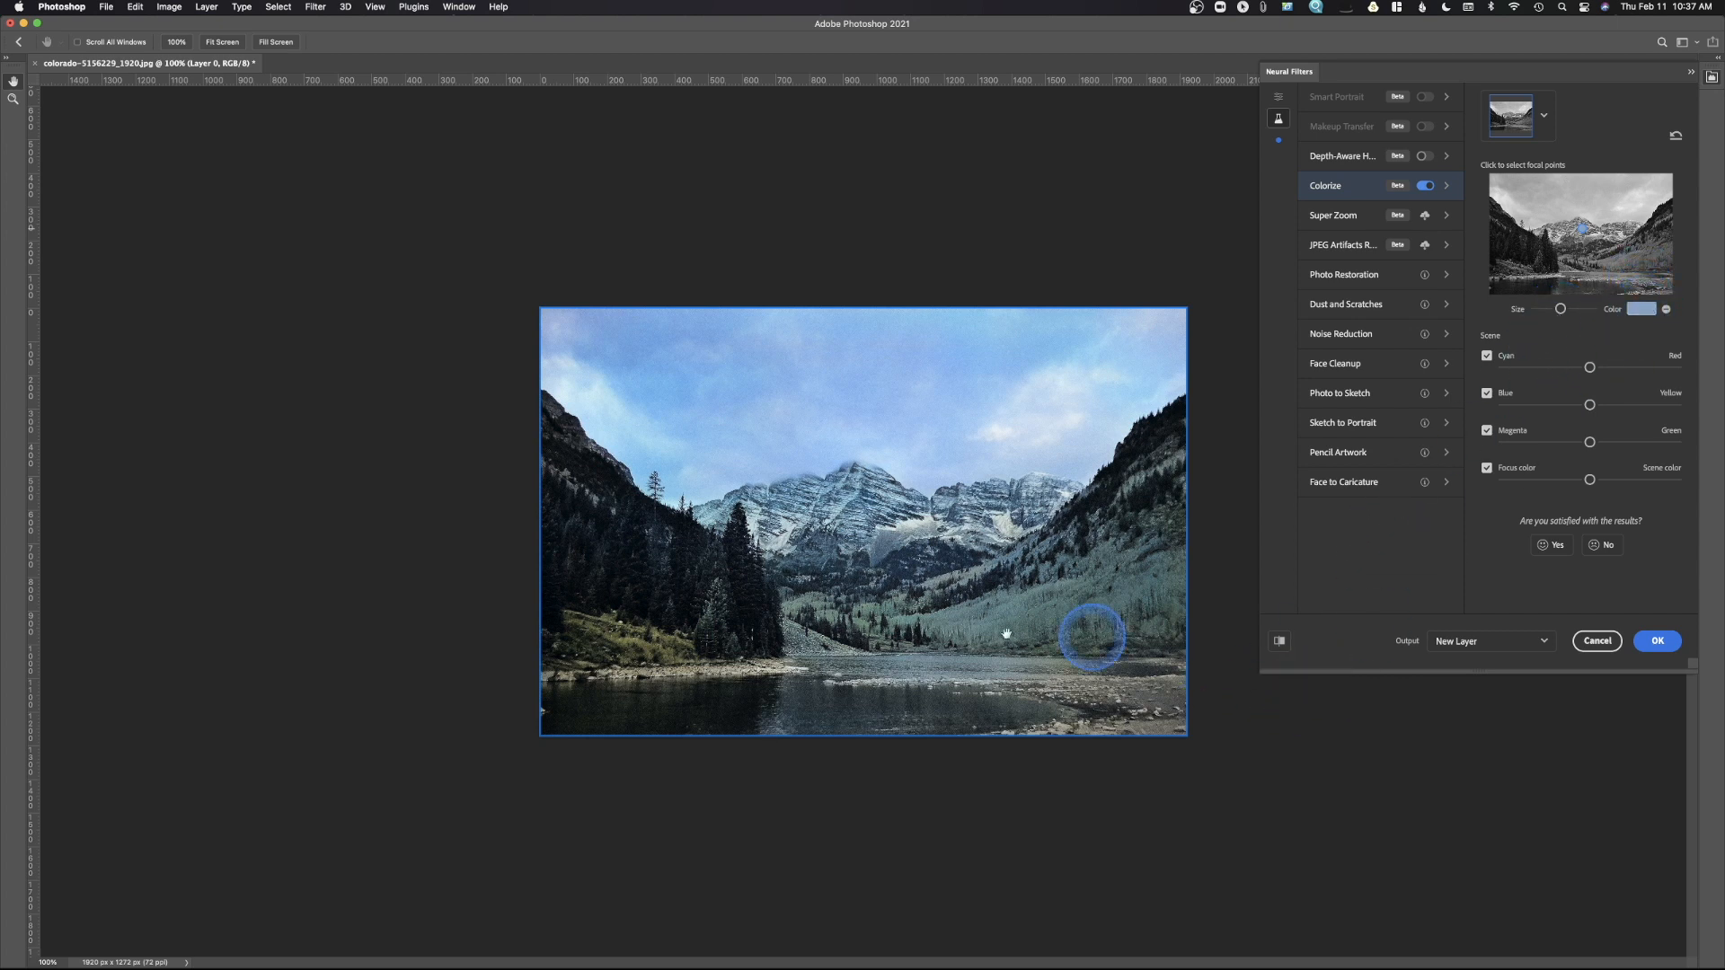
- Add blue focal points in the valley and on the mountain, then answer No to the satisfaction prompt
{"action": "left_click", "coordinate": [776, 519]}
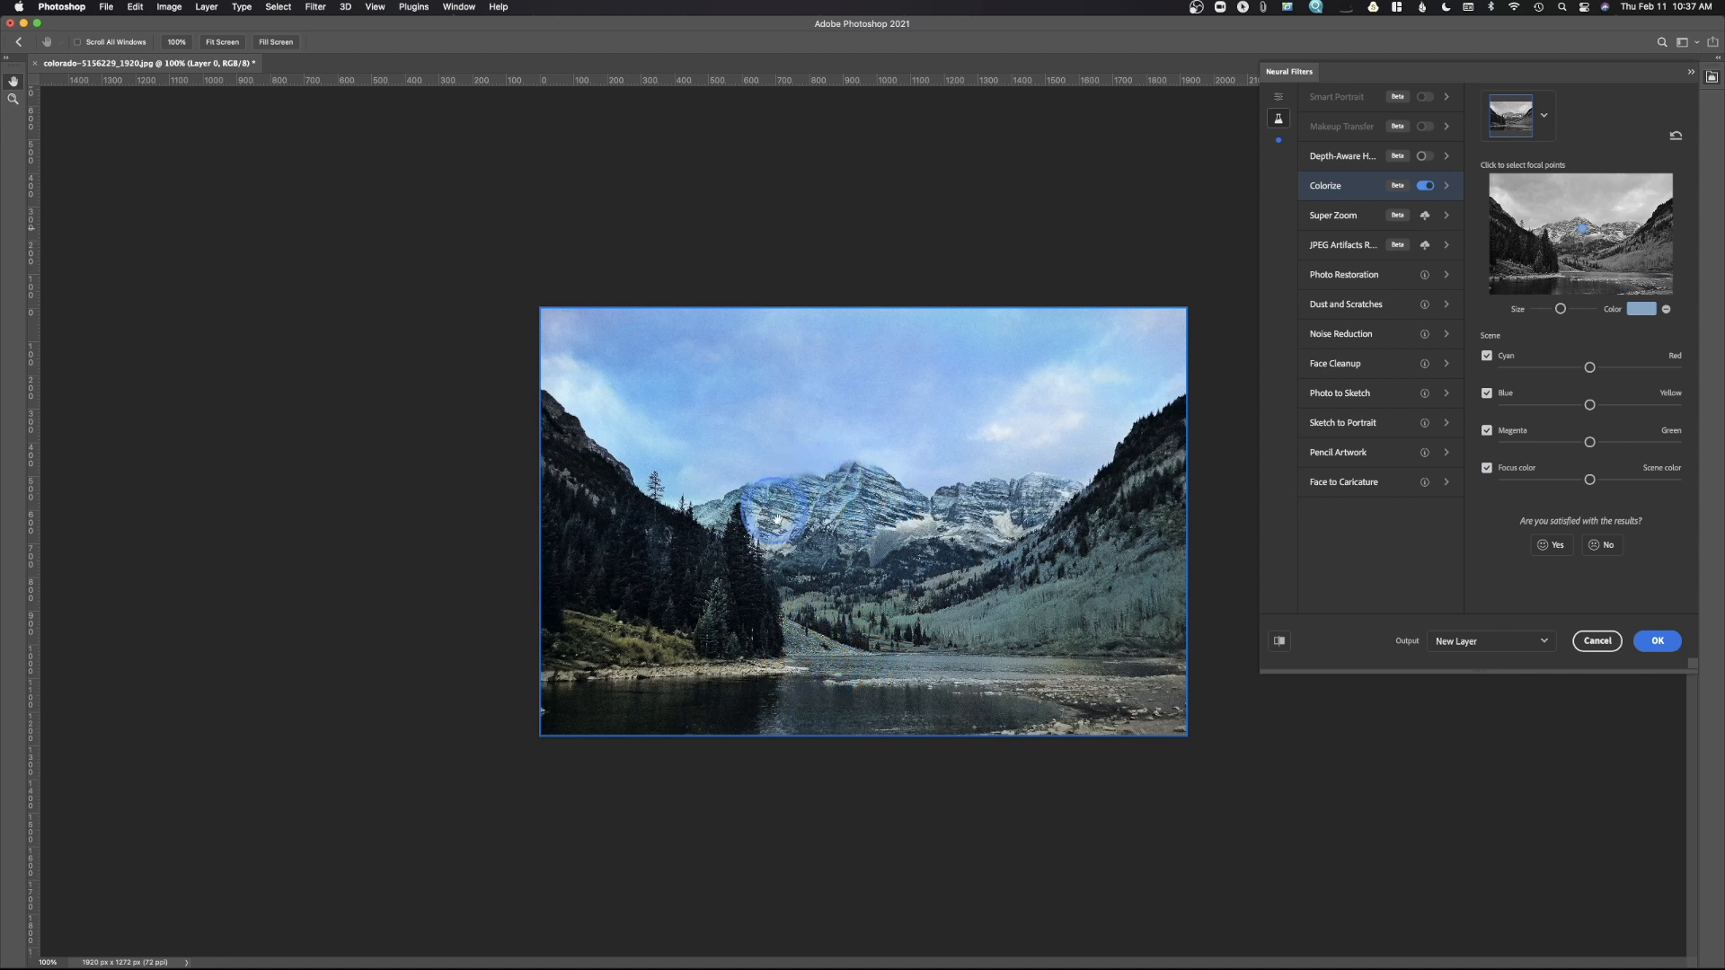
{"action": "left_click", "coordinate": [992, 555]}
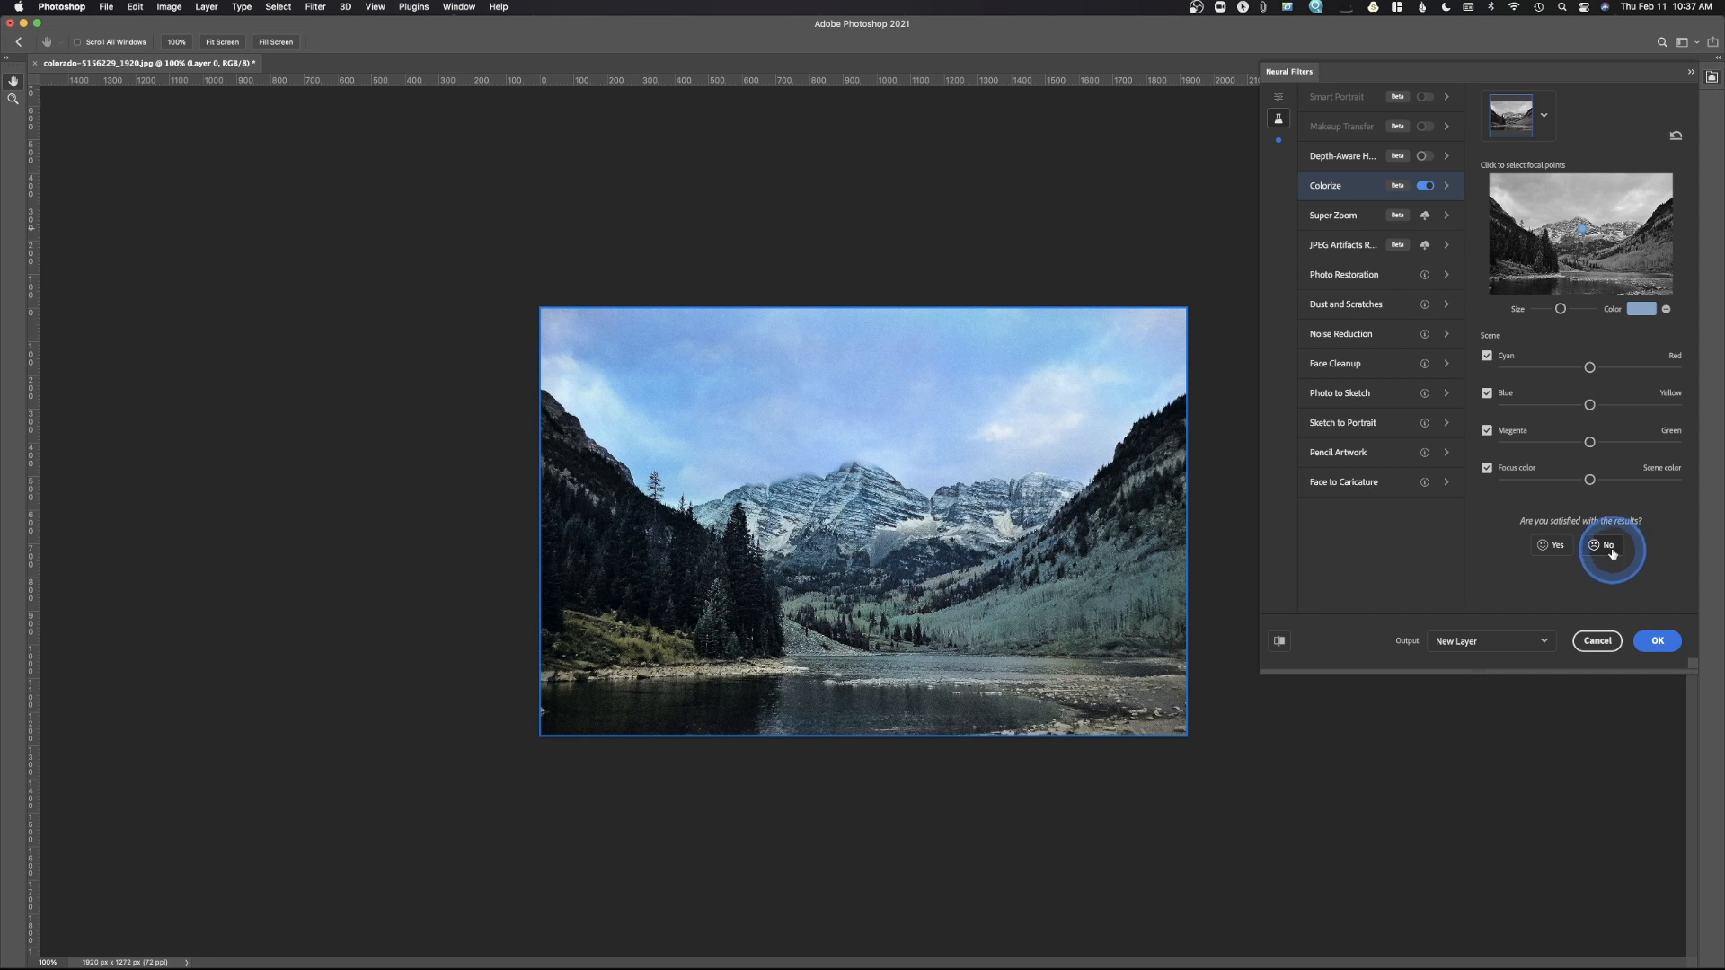
{"action": "left_click", "coordinate": [1607, 545]}
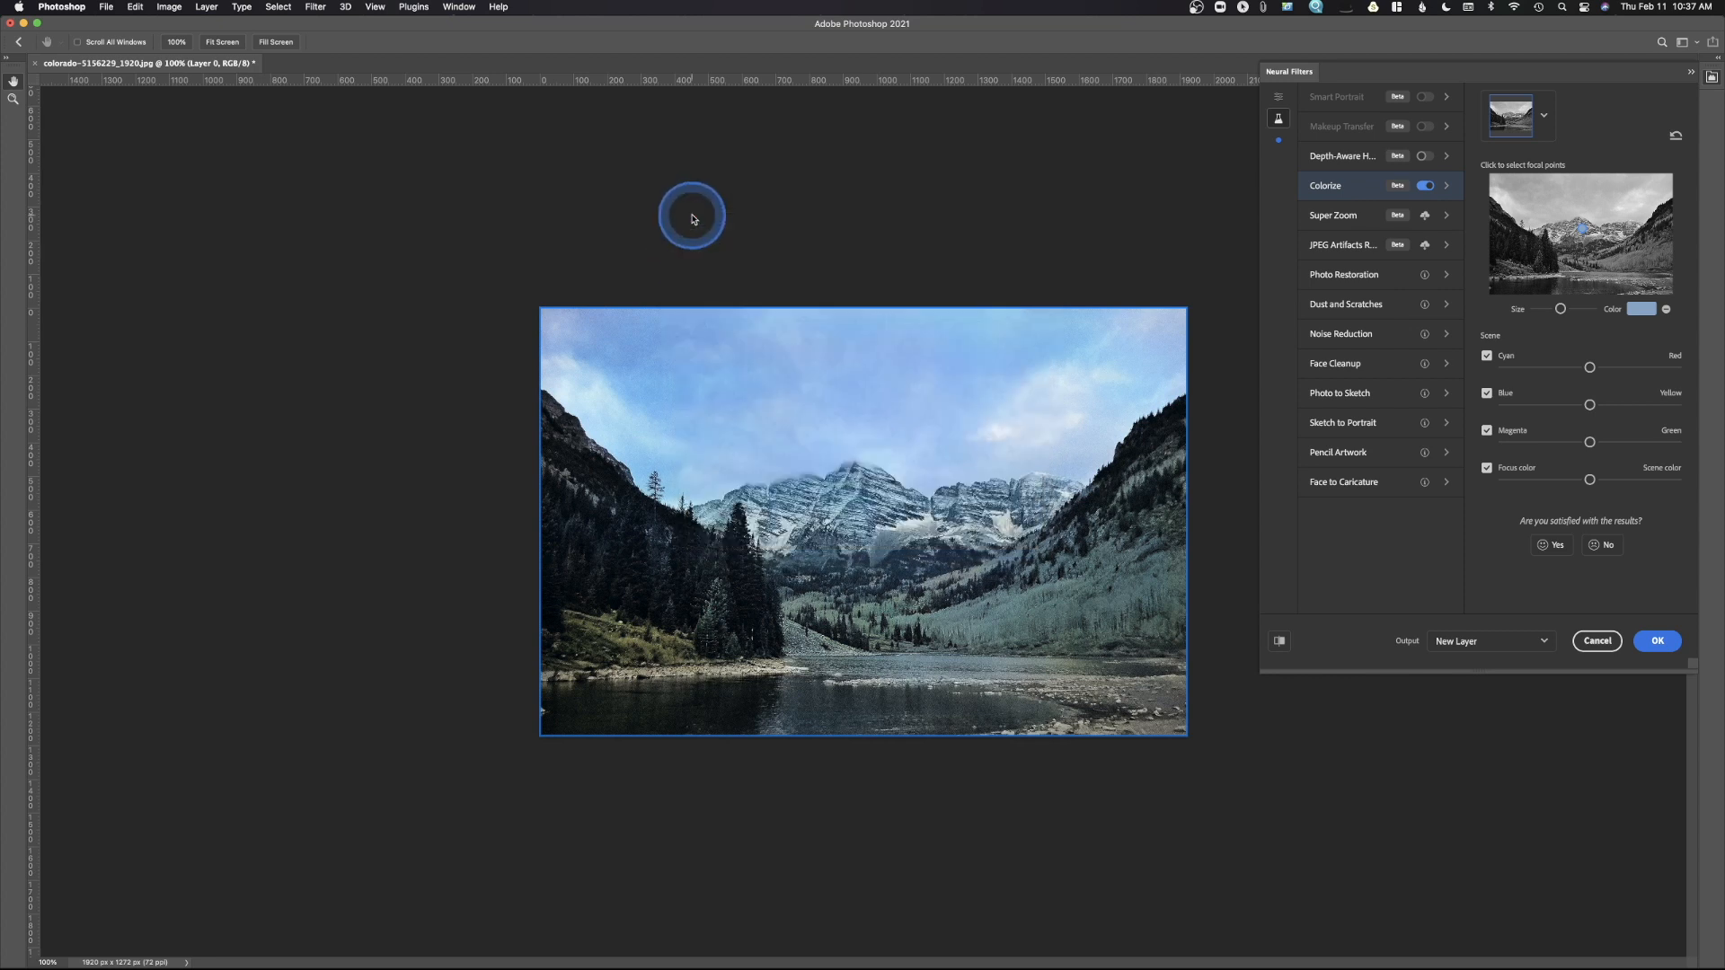
{"action": "left_click", "coordinate": [1079, 539]}
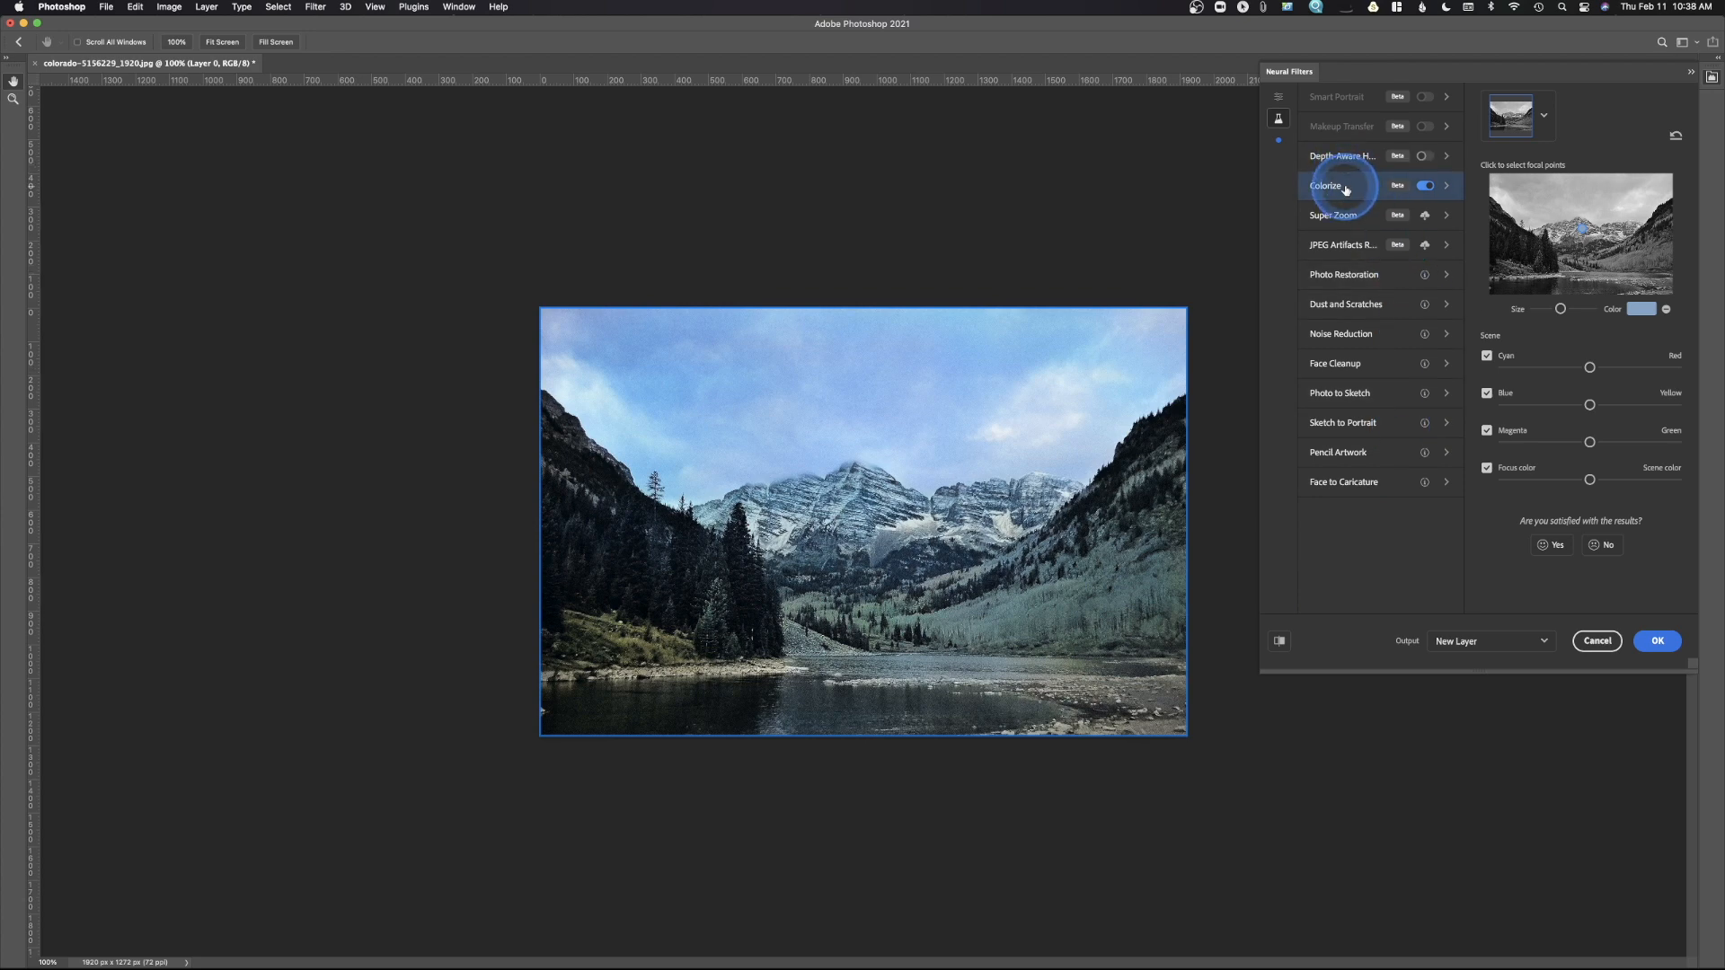
{"action": "mouse_move", "coordinate": [1596, 640]}
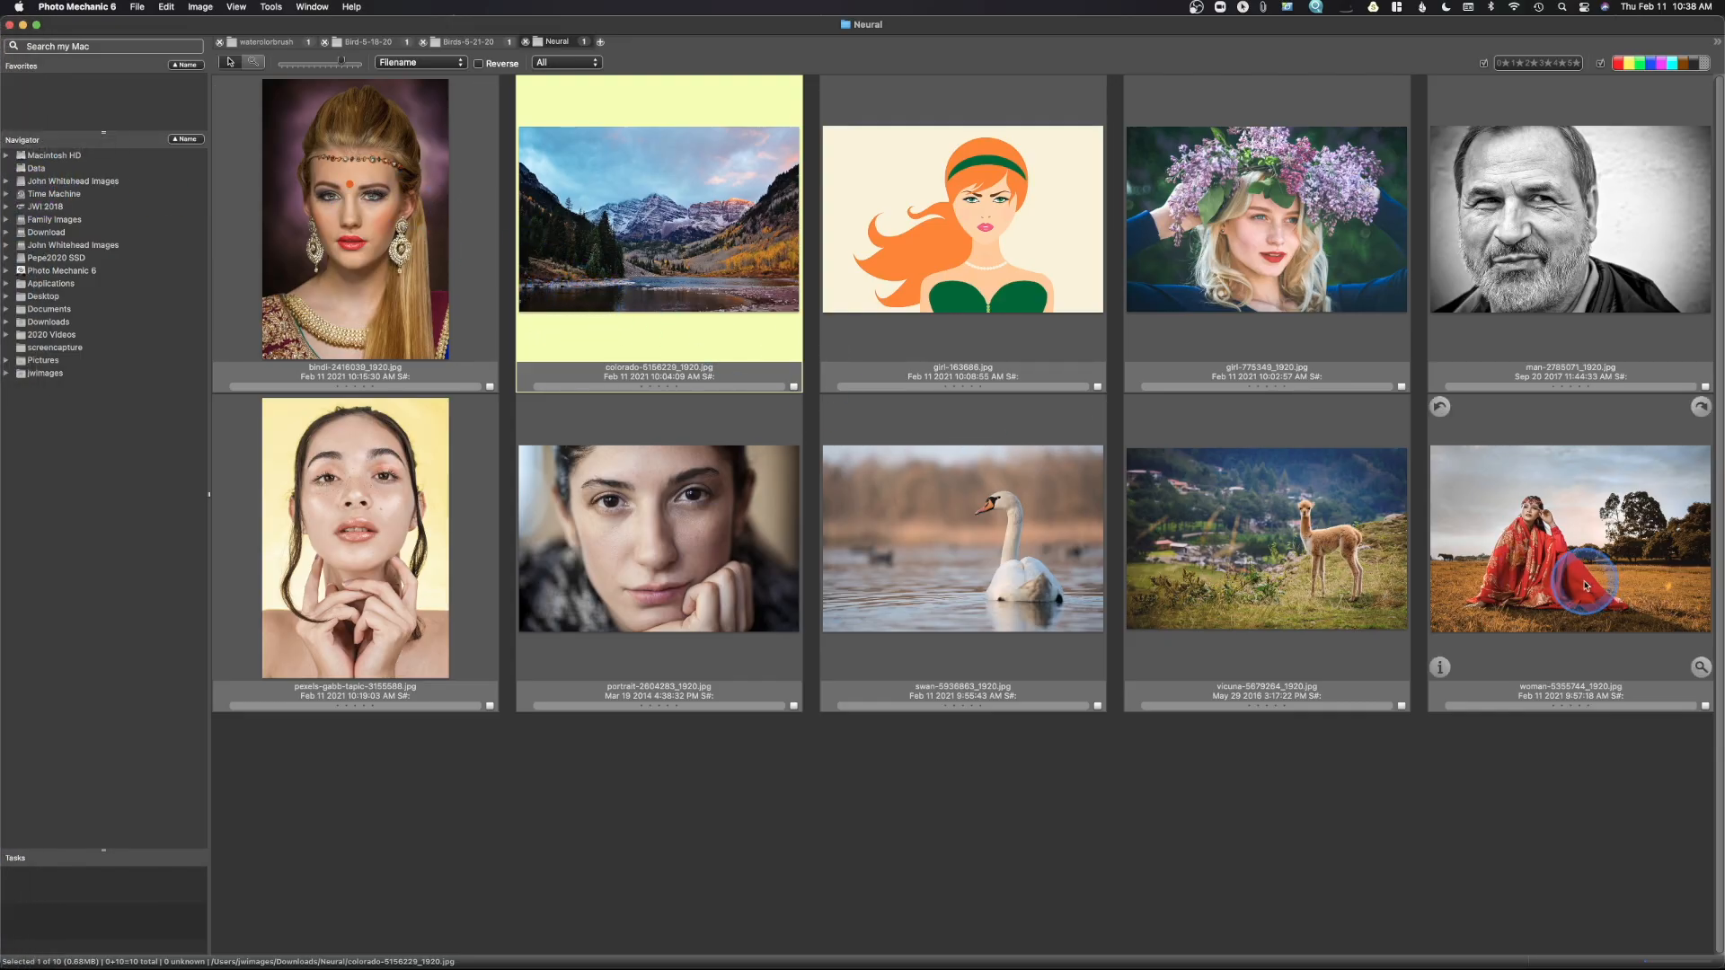
- Send the woman in red photo from Photo Mechanic to Photoshop
{"action": "left_click", "coordinate": [1569, 539]}
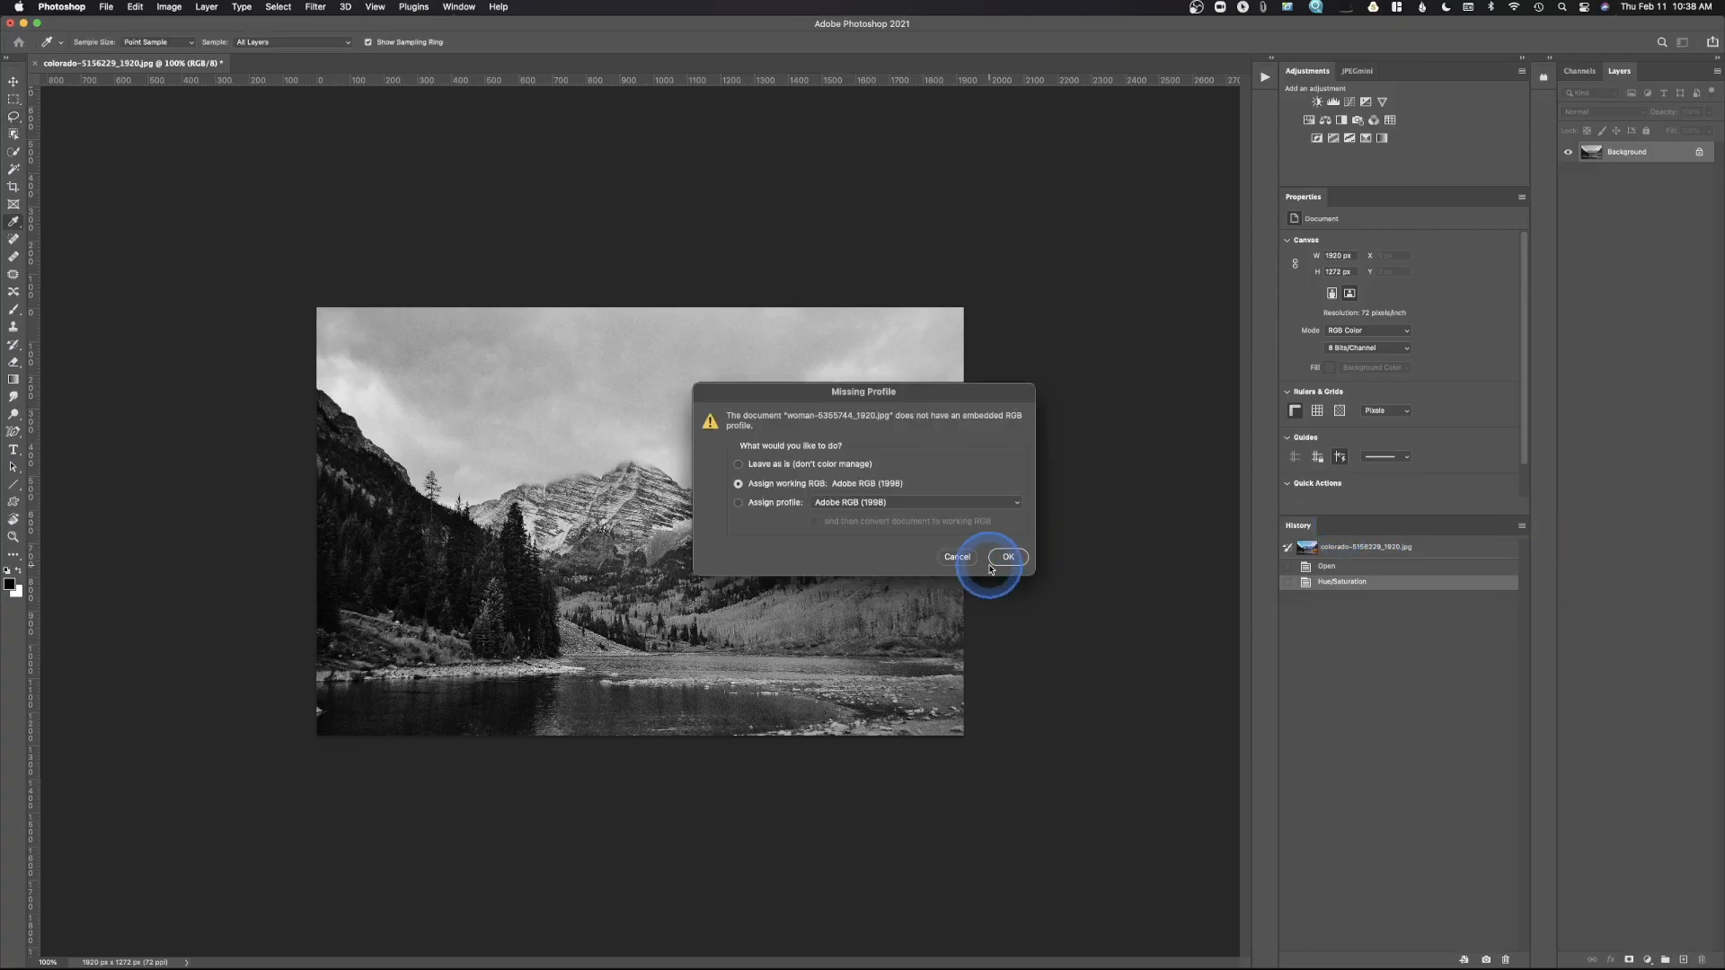
- Accept the working colour profile and desaturate the woman photo to black and white
{"action": "left_click", "coordinate": [1006, 557]}
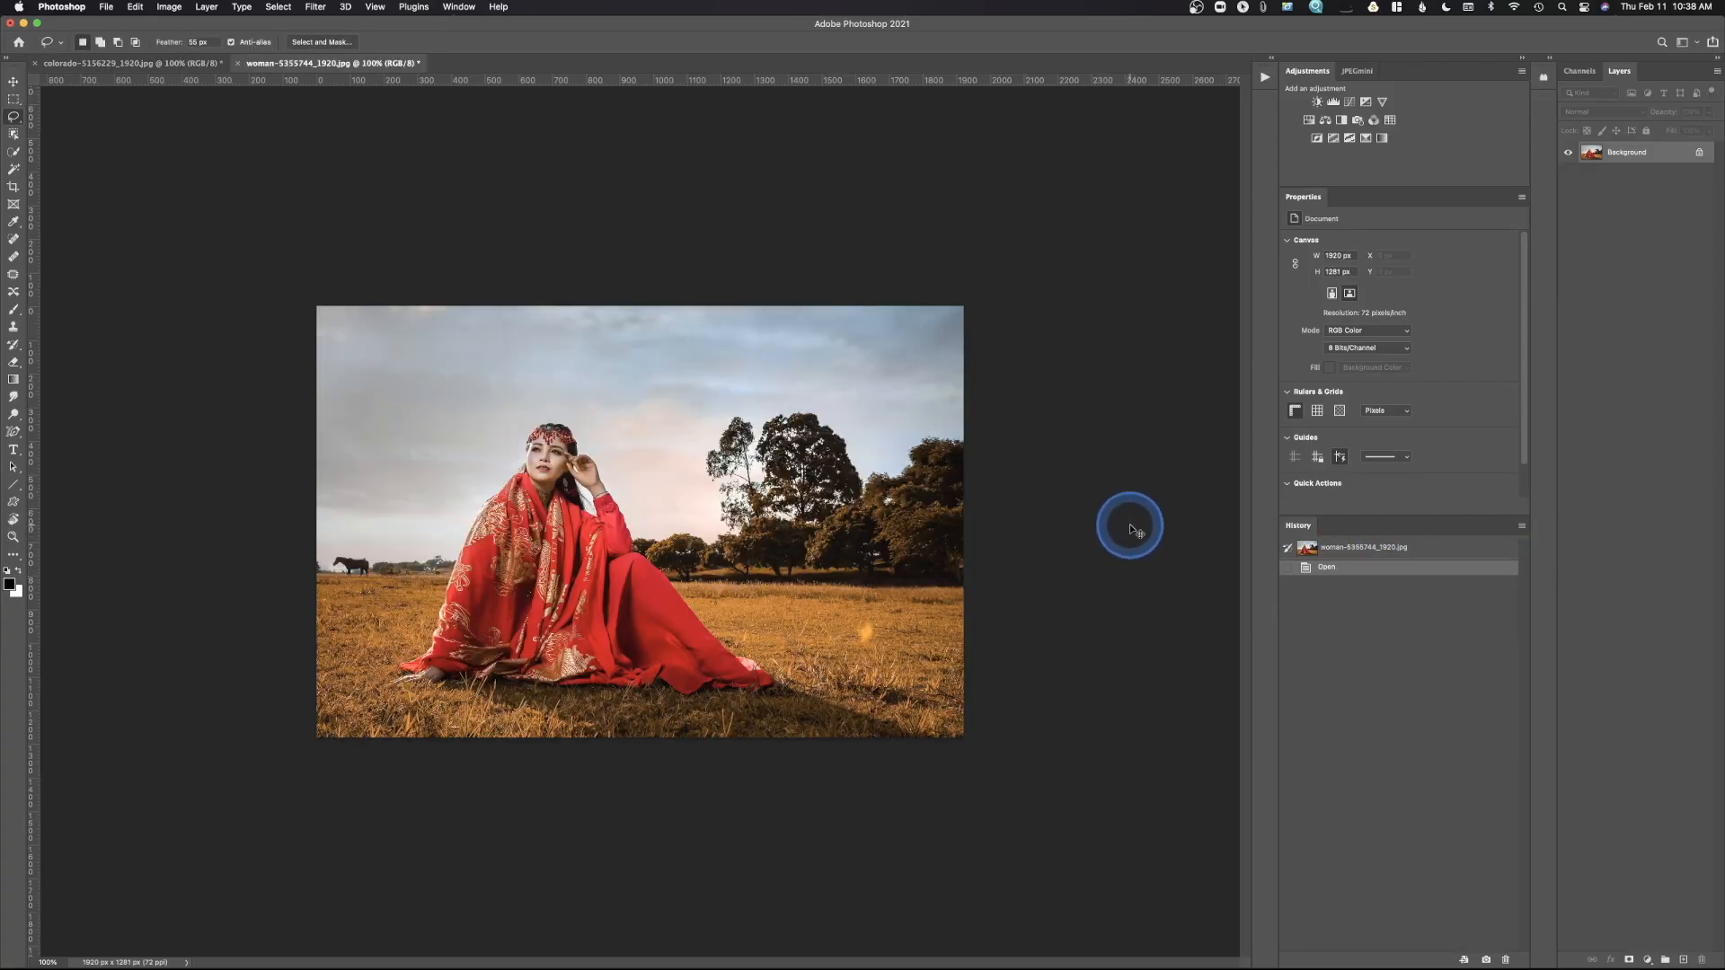
{"action": "left_click_drag", "start_coordinate": [1226, 255], "coordinate": [1190, 255]}
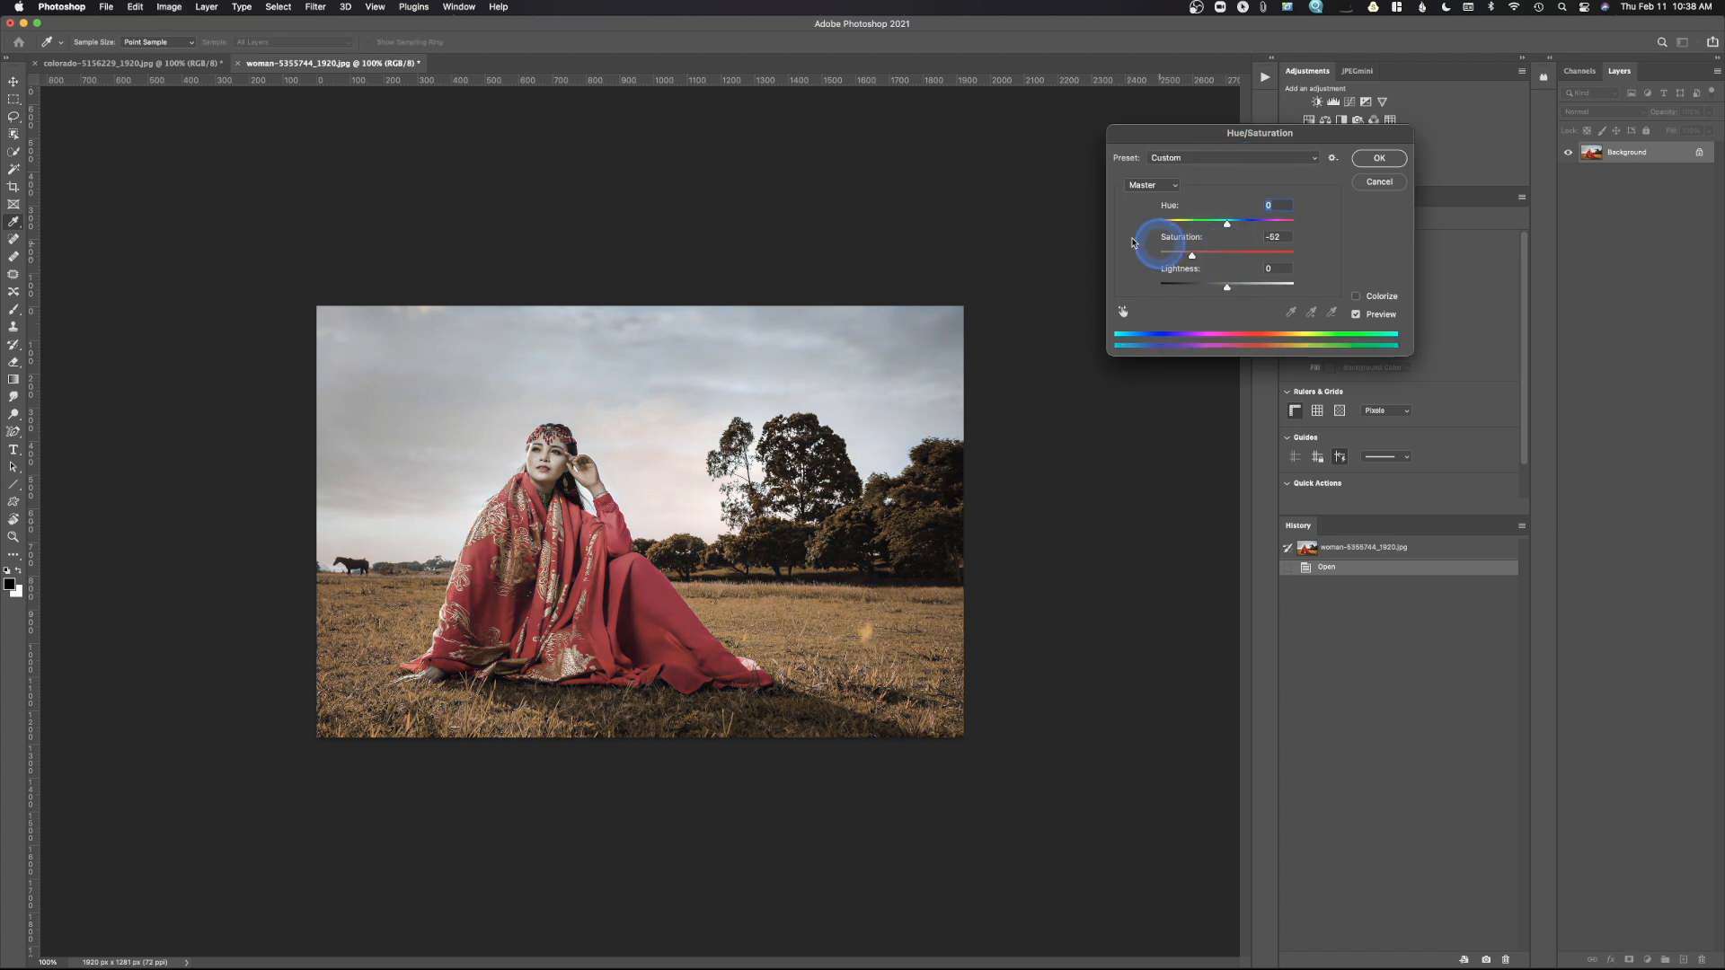
{"action": "left_click_drag", "start_coordinate": [1190, 255], "coordinate": [1159, 255]}
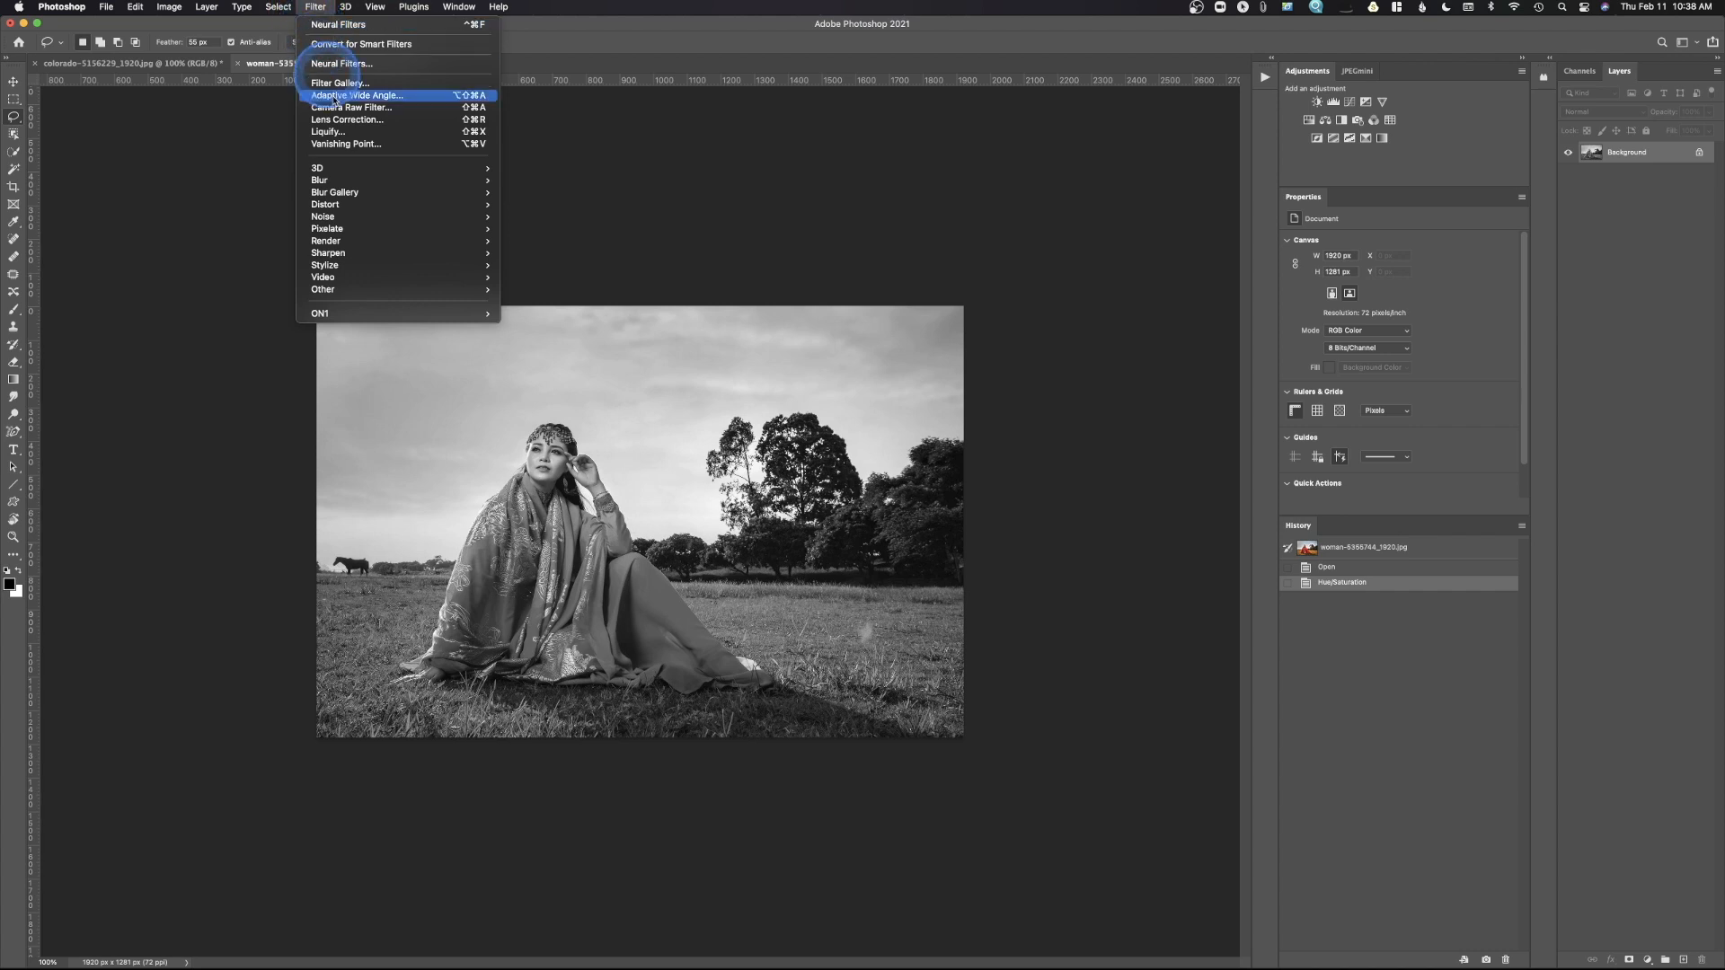
- Preview Colorize on the woman photo in Neural Filters, then cancel without applying
{"action": "left_click", "coordinate": [339, 63]}
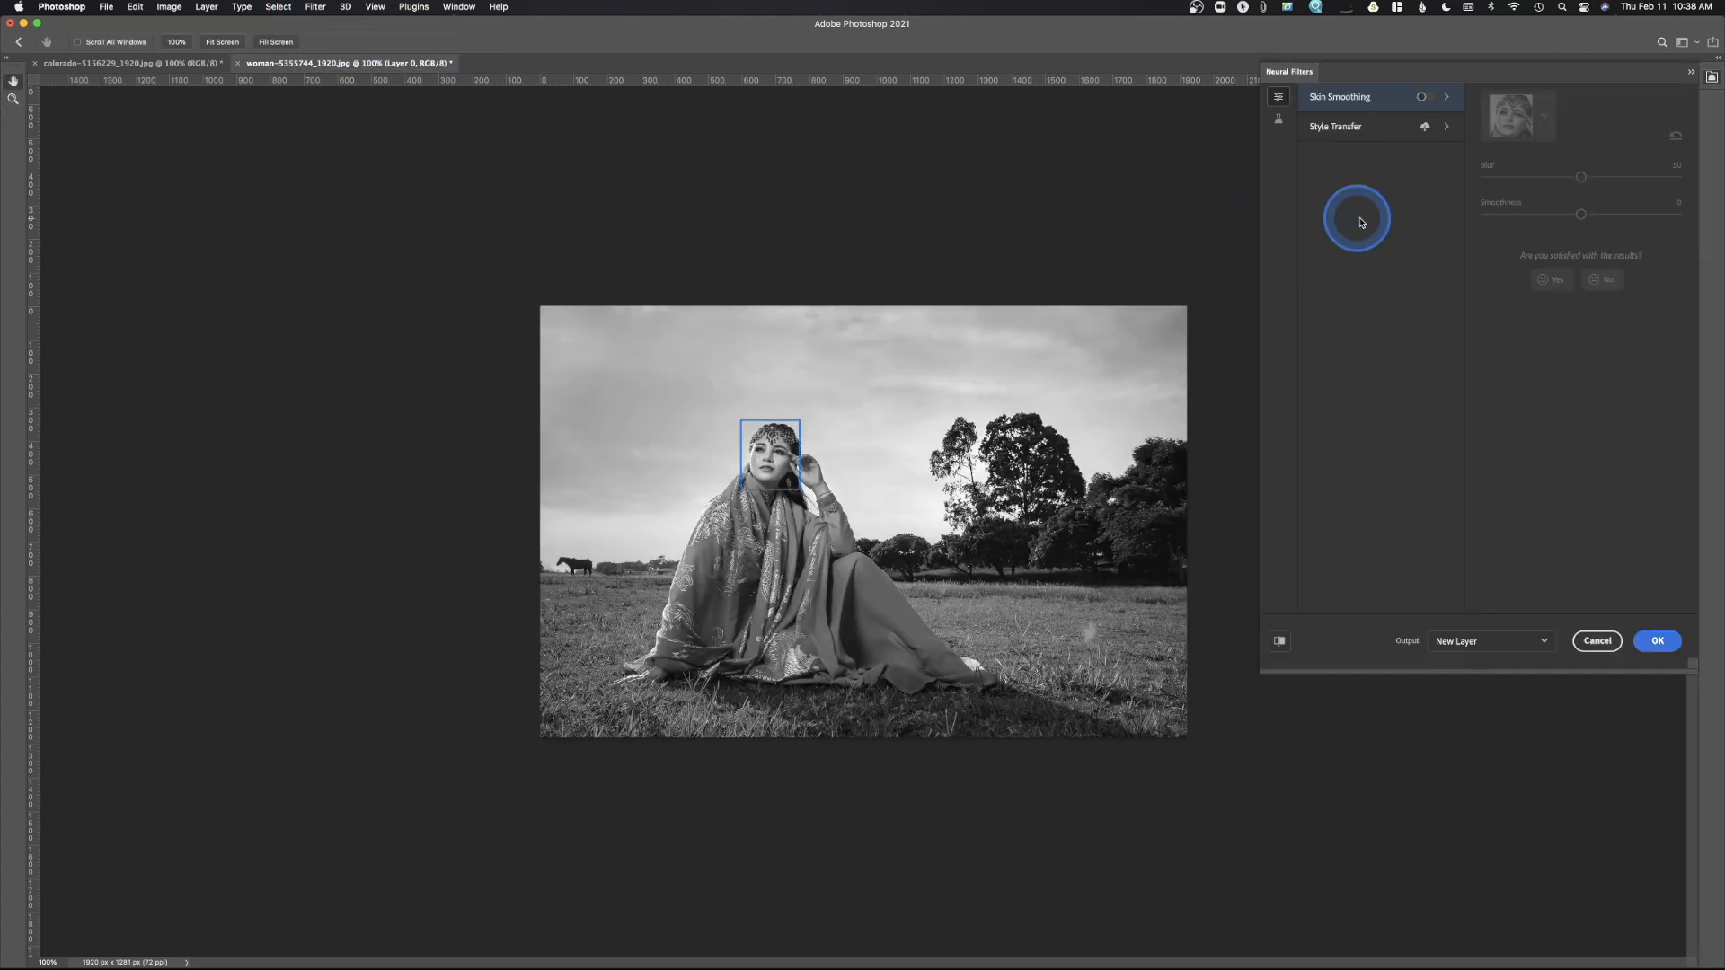
{"action": "left_click", "coordinate": [1277, 118]}
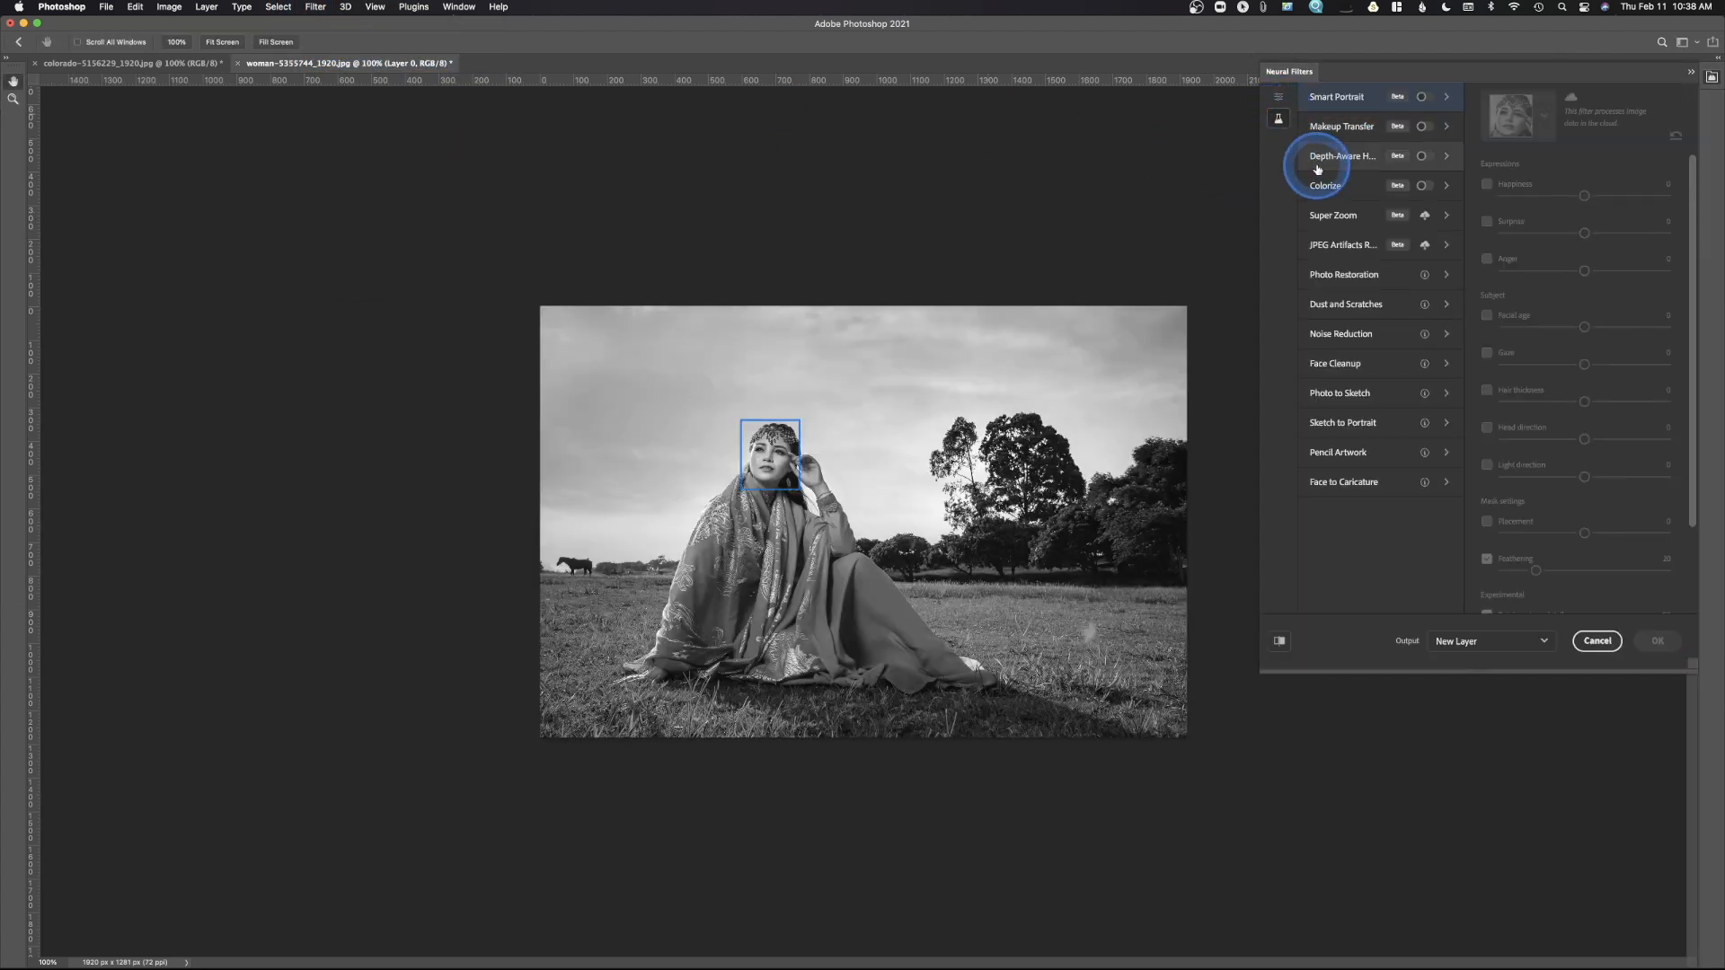
{"action": "left_click", "coordinate": [1327, 185]}
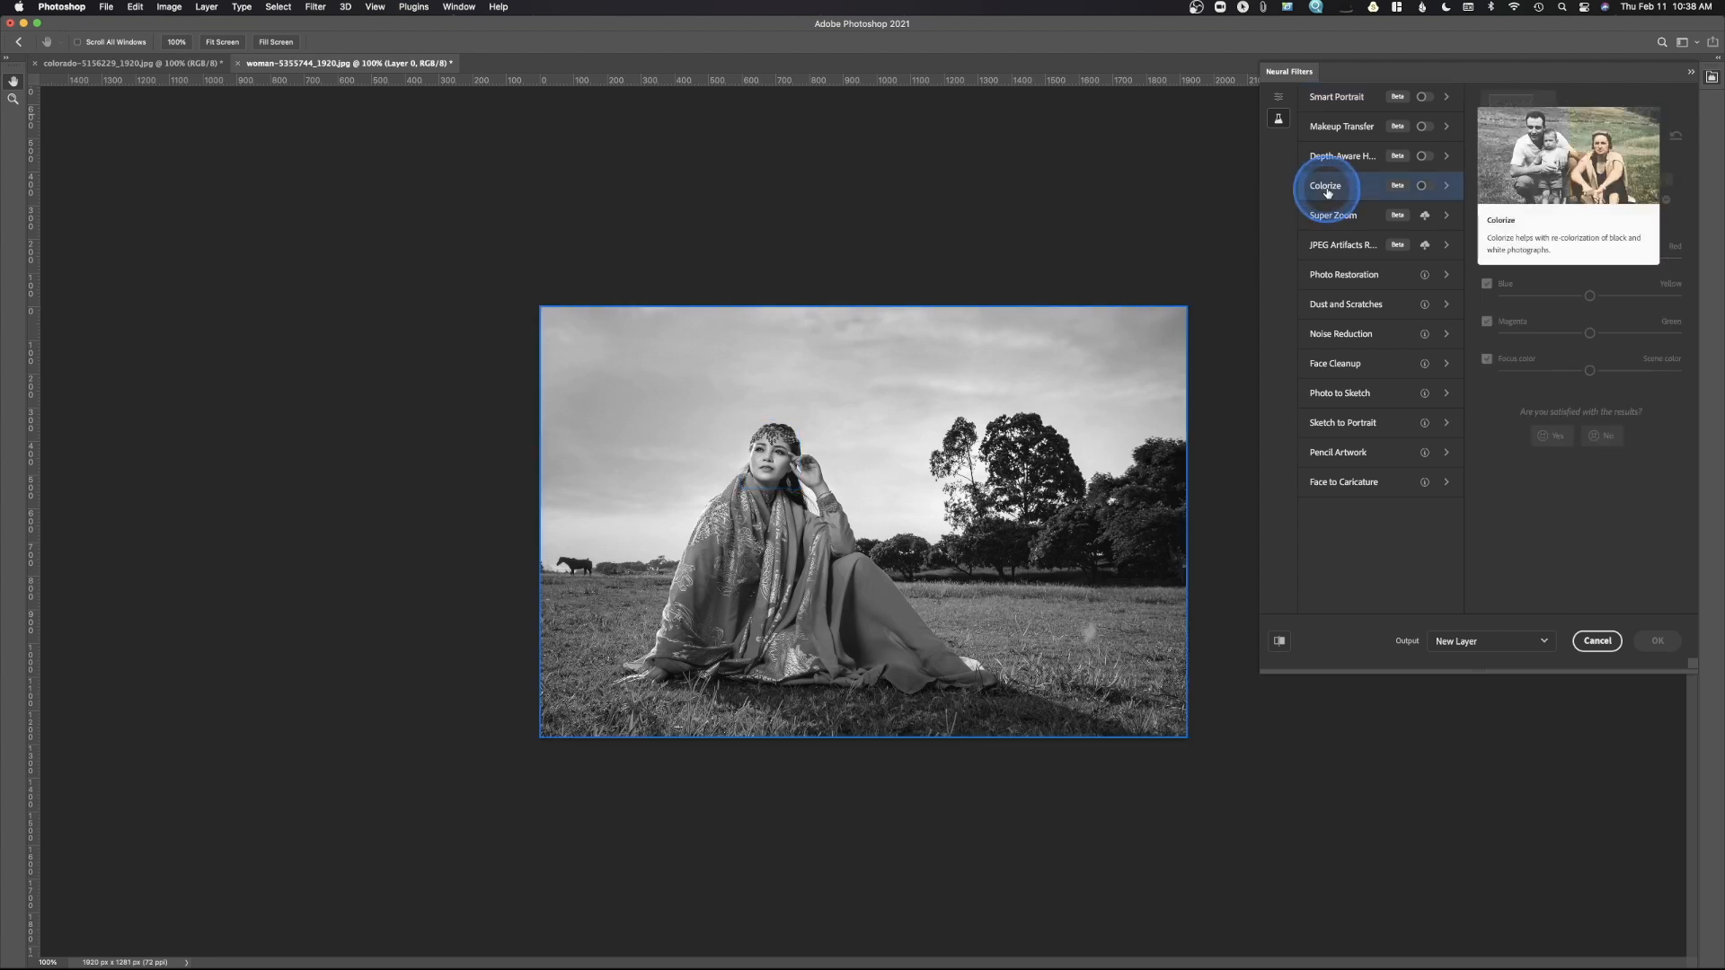
{"action": "left_click", "coordinate": [1423, 185]}
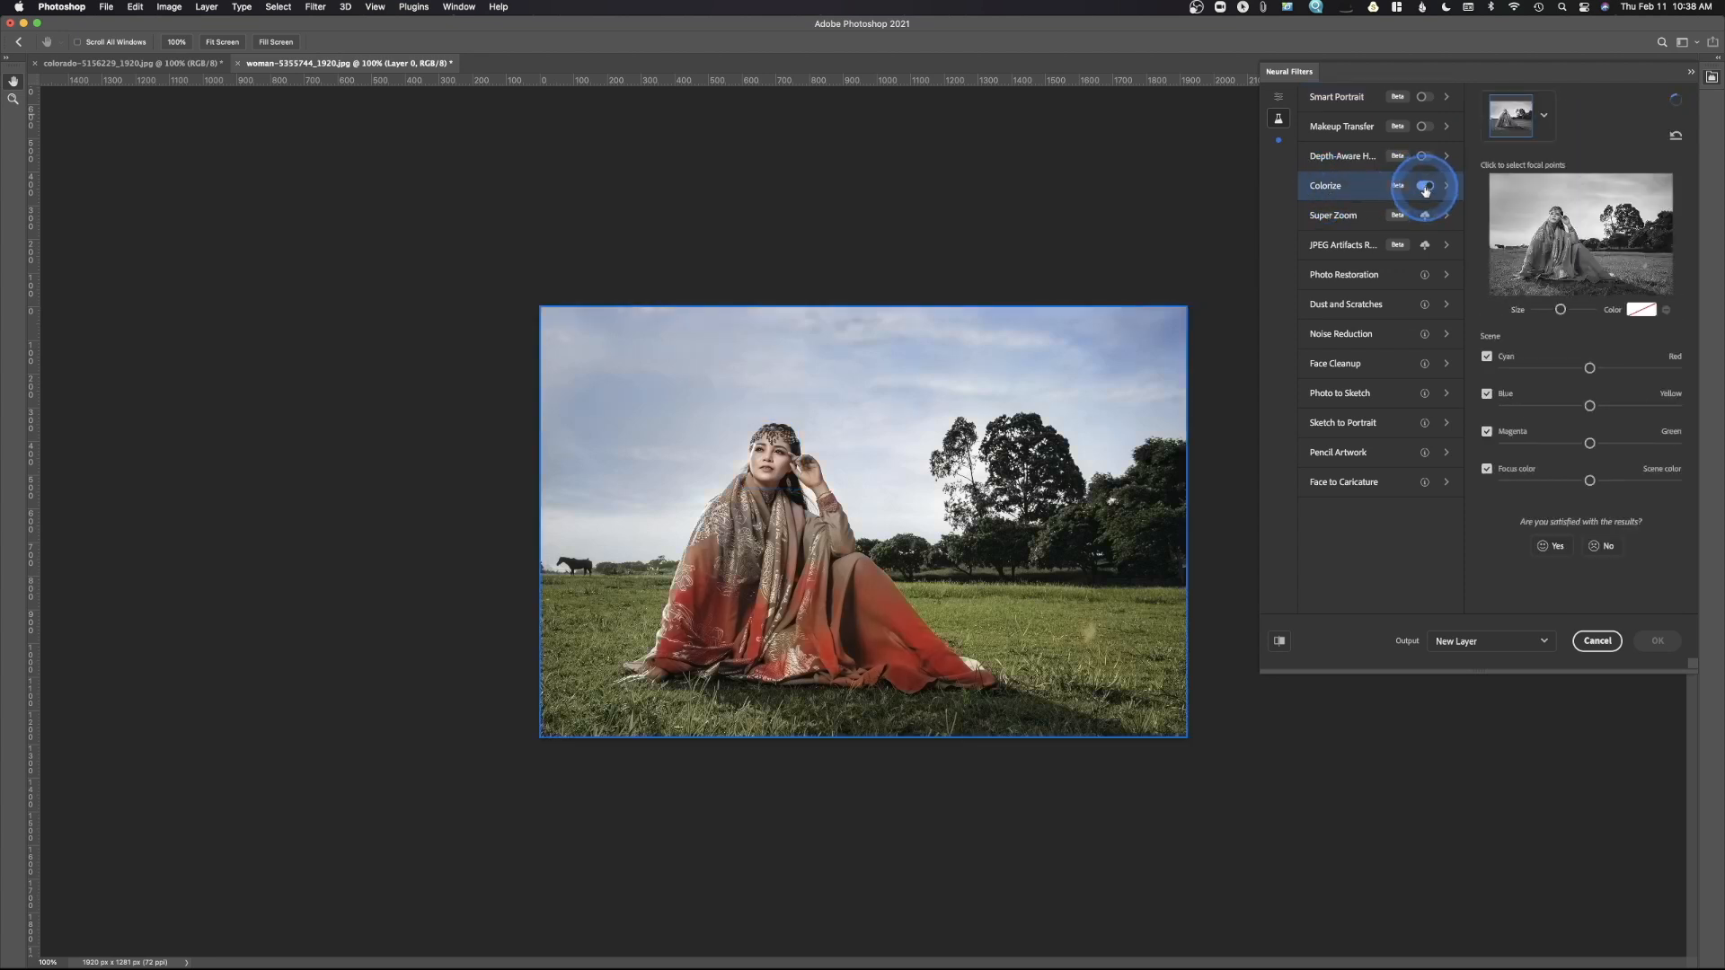
{"action": "left_click", "coordinate": [1425, 185]}
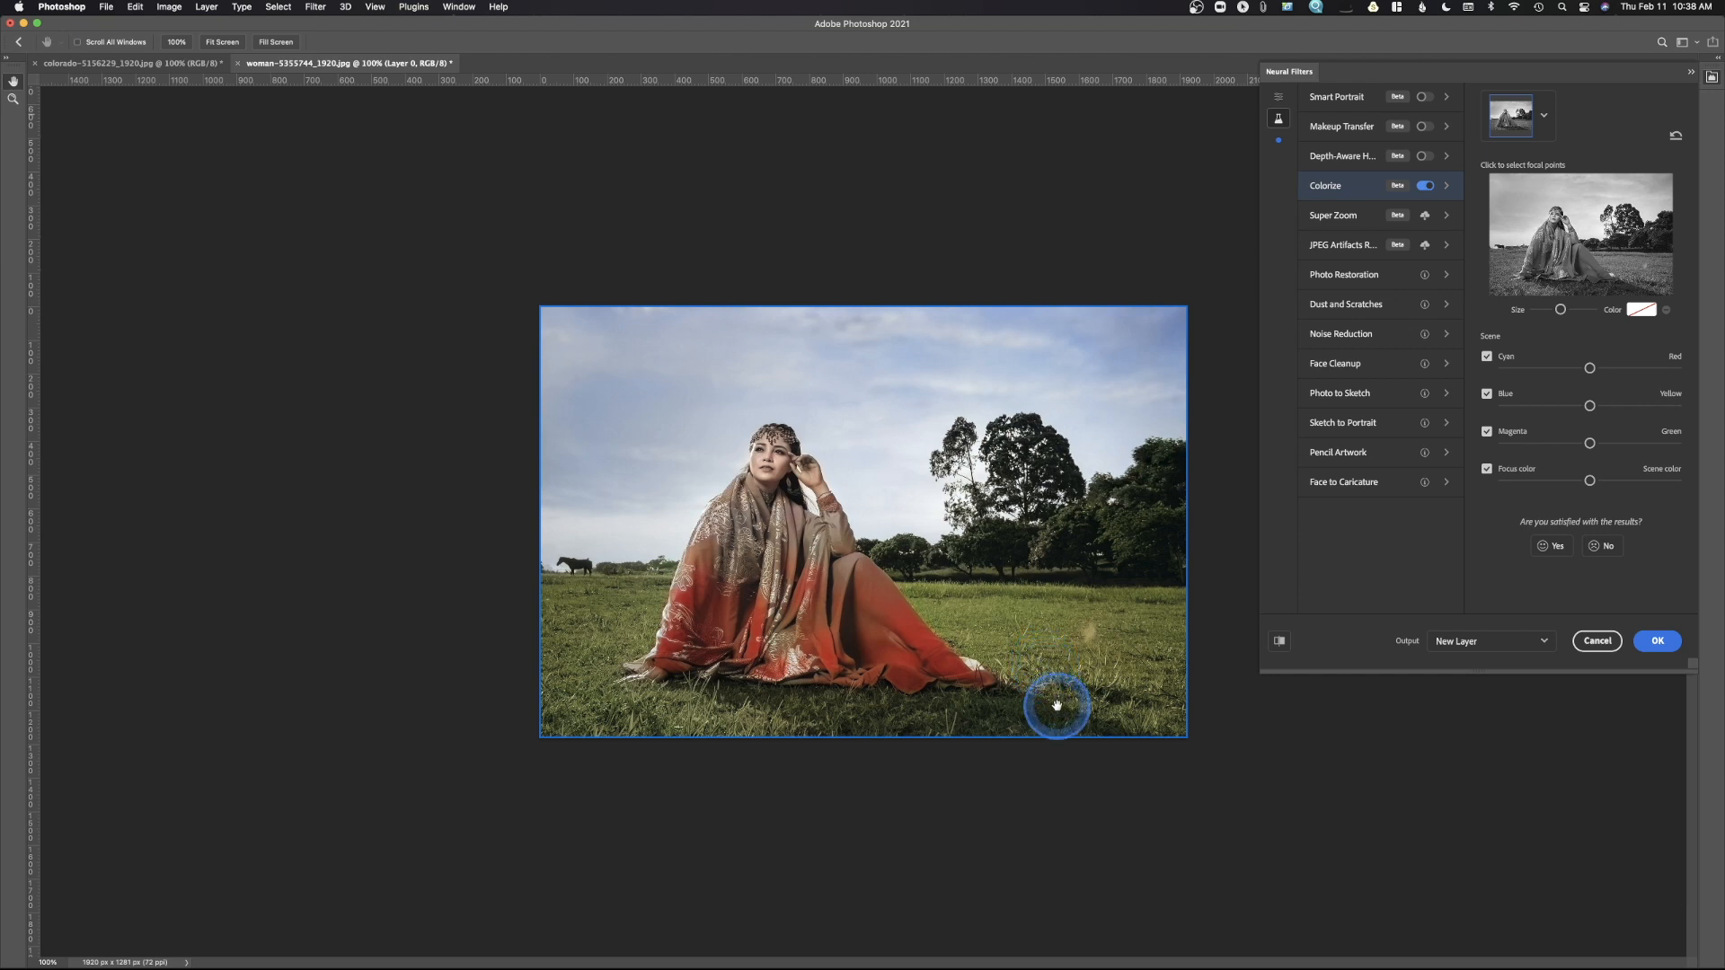
{"action": "mouse_move", "coordinate": [1155, 561]}
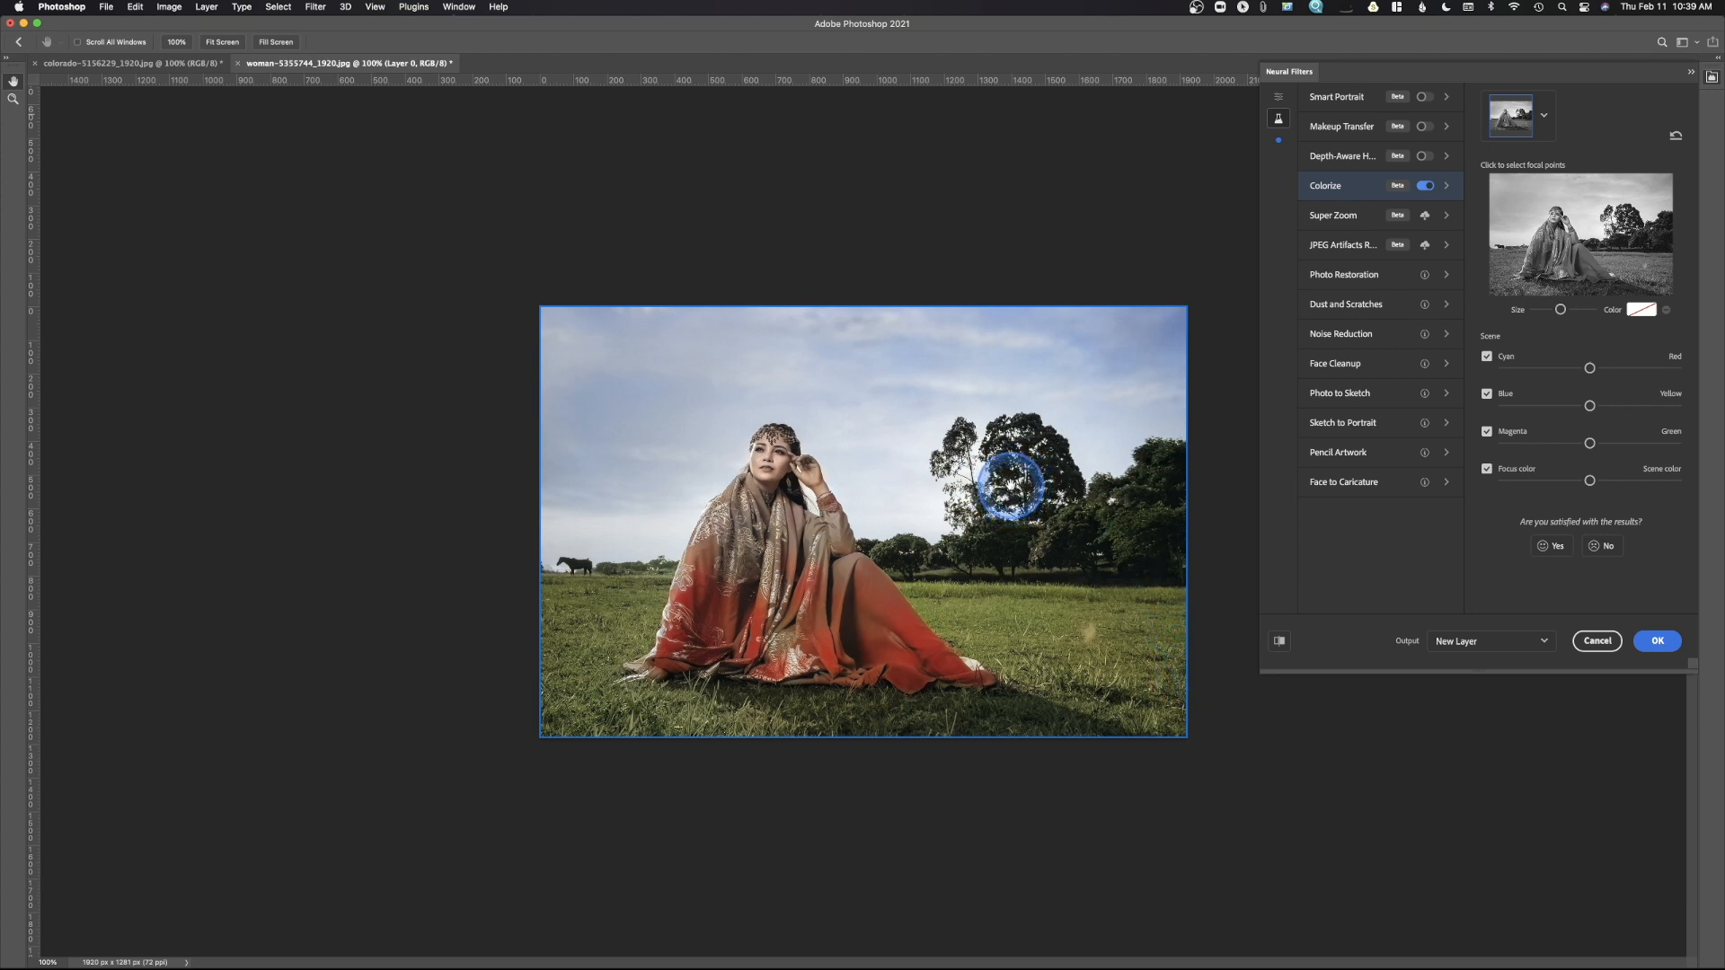
{"action": "left_click", "coordinate": [1595, 640]}
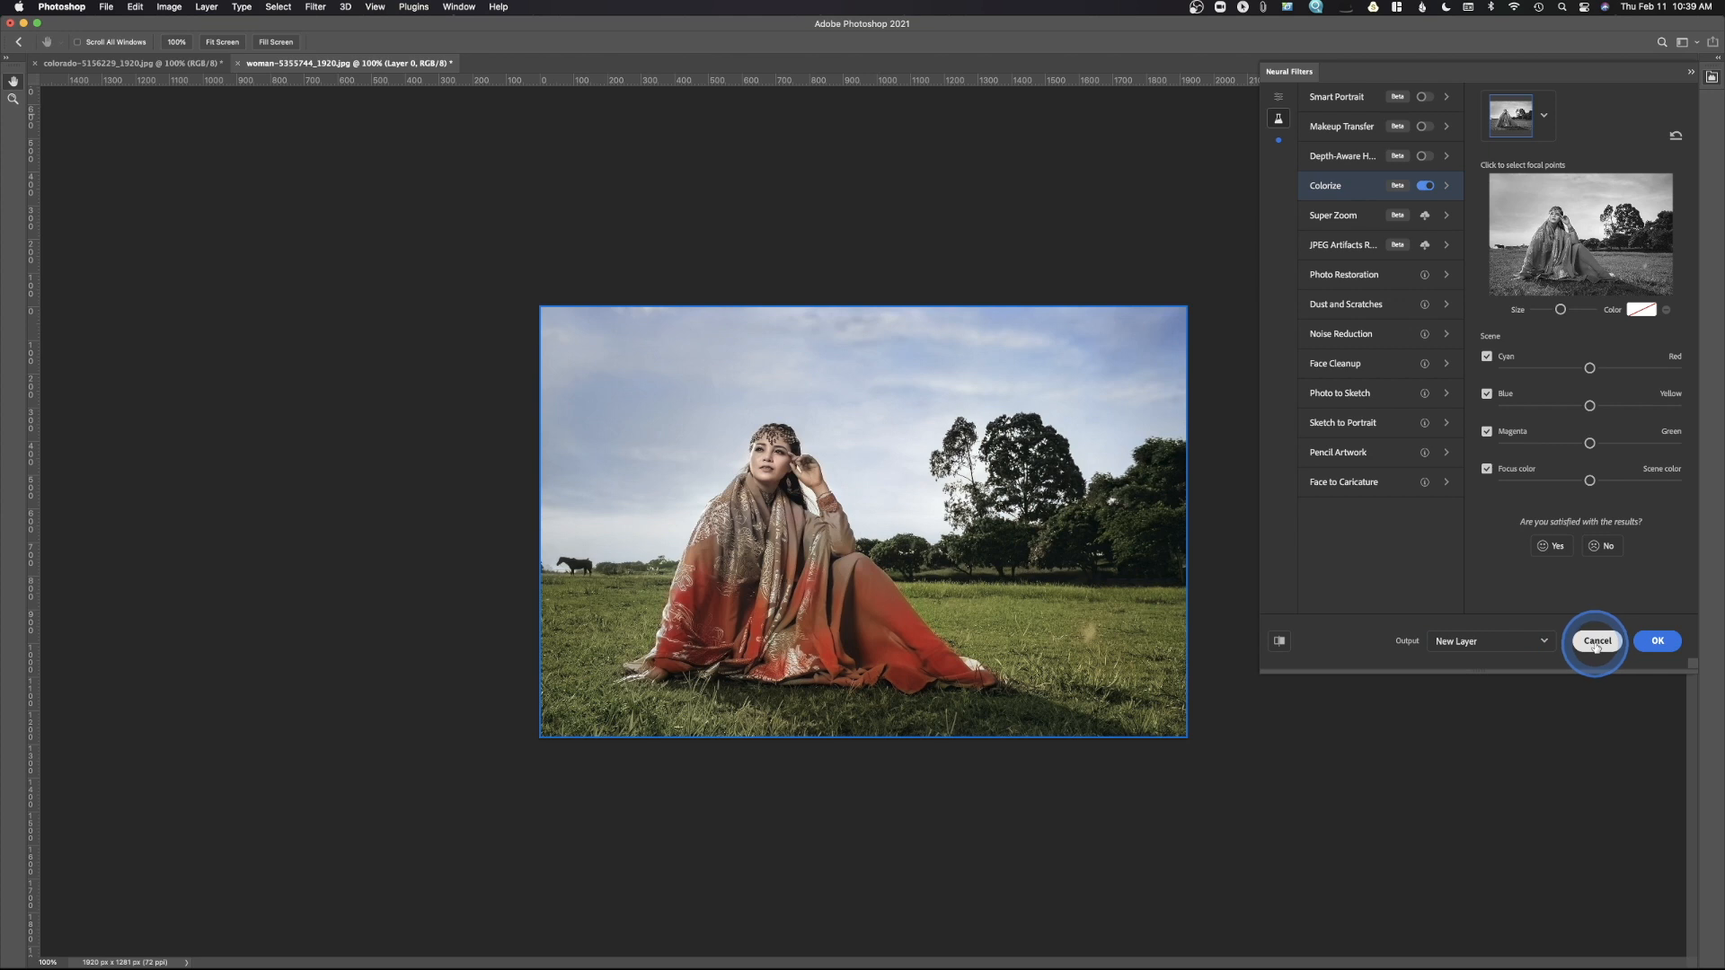
{"action": "mouse_move", "coordinate": [1425, 275]}
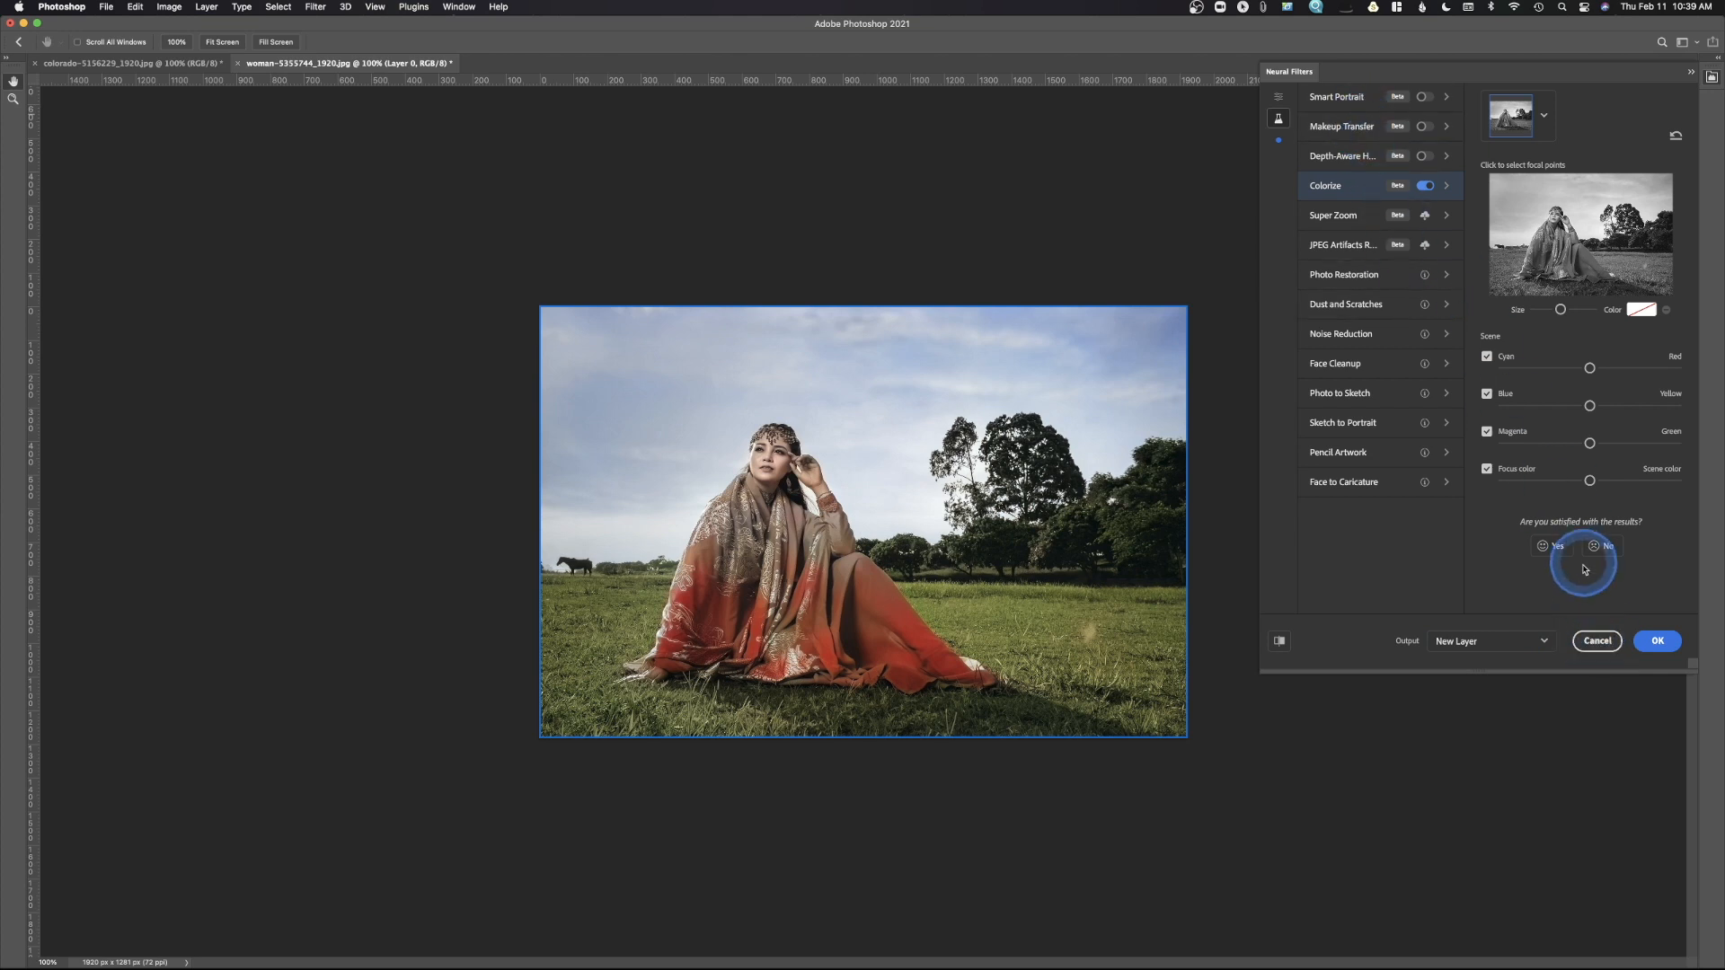
{"action": "left_click", "coordinate": [1596, 639]}
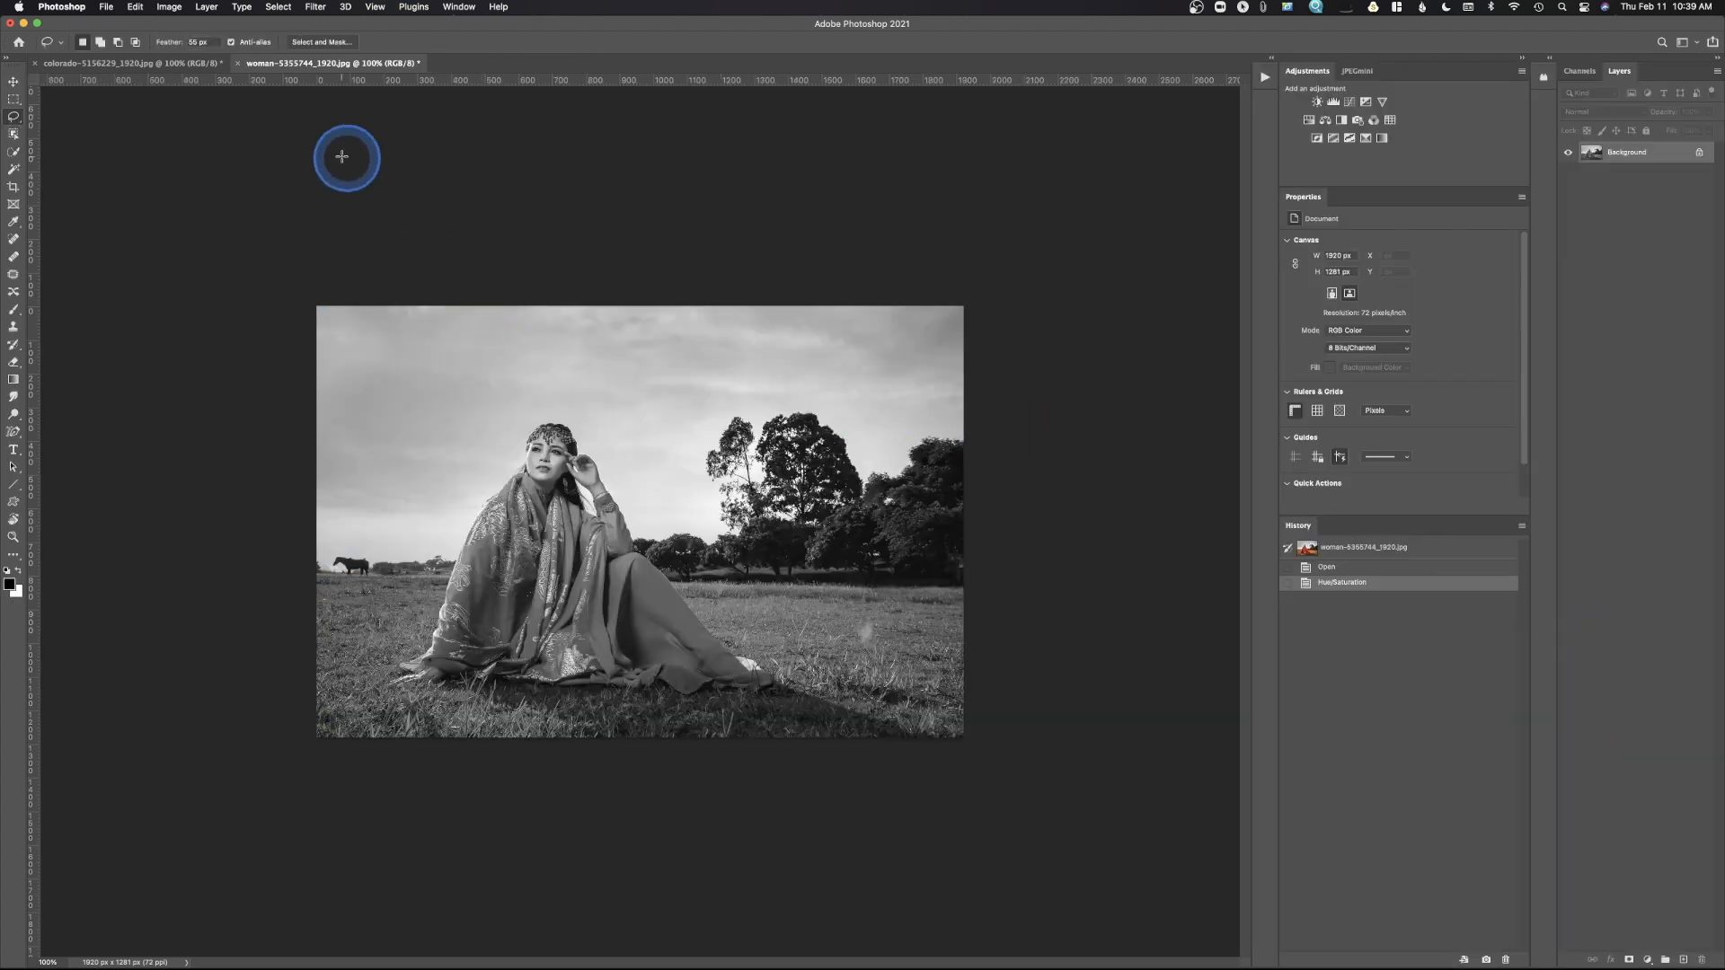
- Close the woman photo without saving and select the freckled and hand-on-chin portraits in Photo Mechanic
{"action": "left_click", "coordinate": [237, 63]}
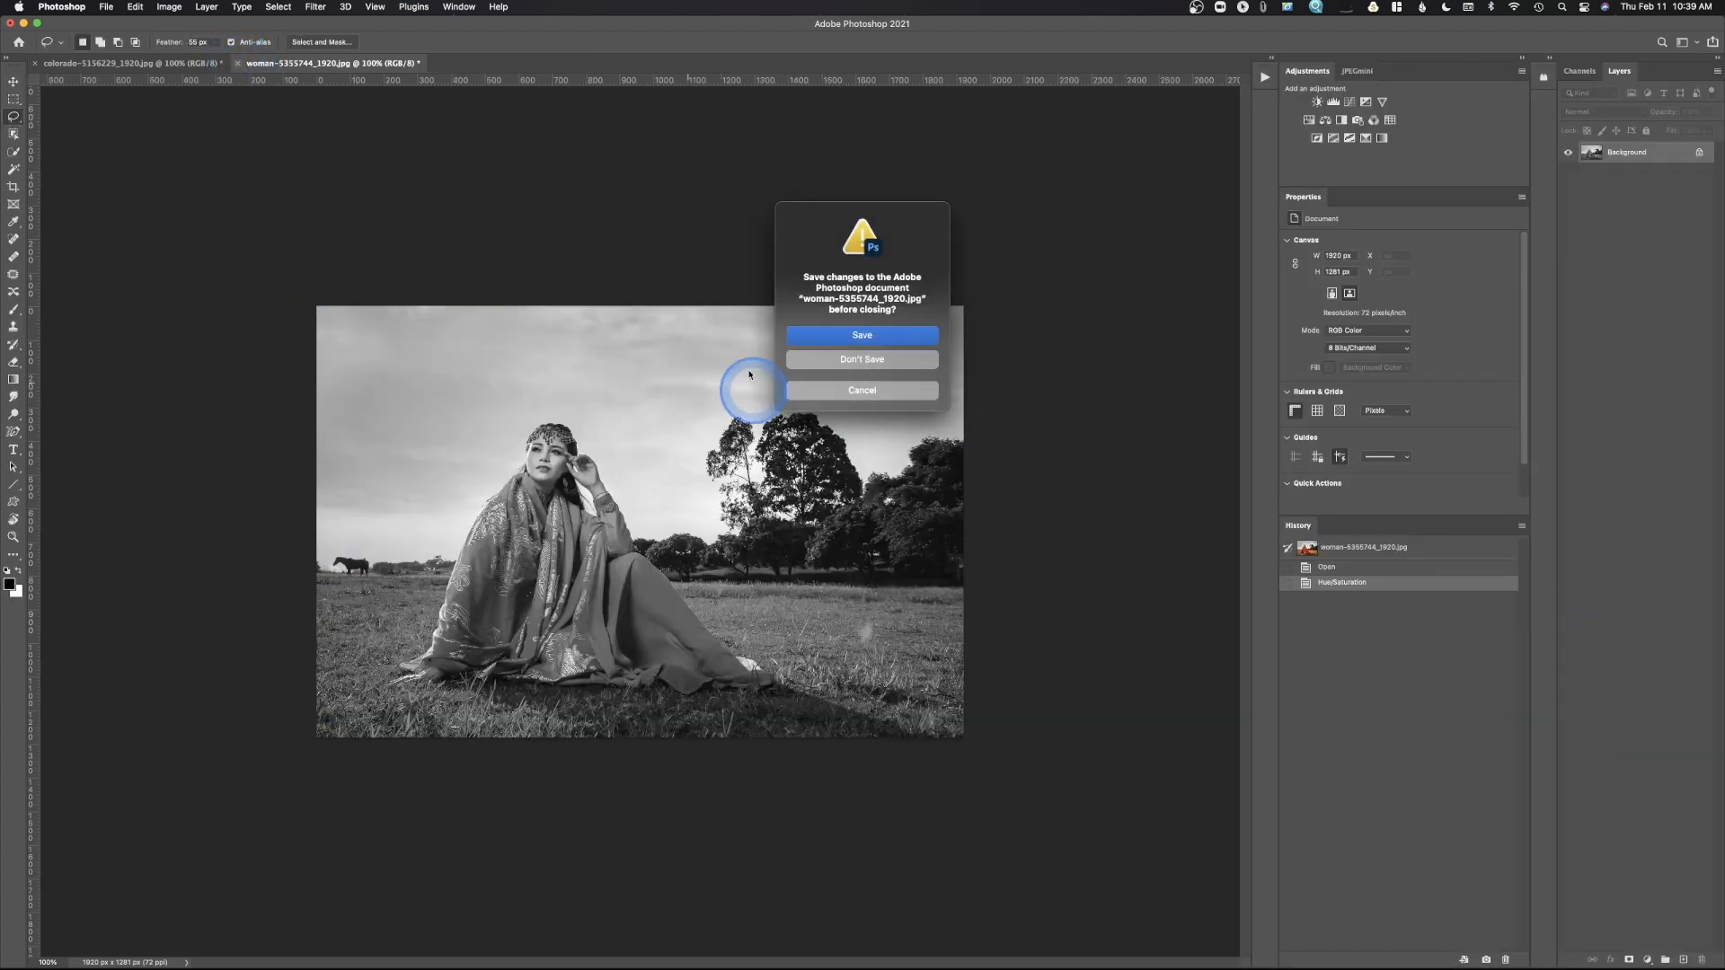
{"action": "left_click", "coordinate": [861, 360]}
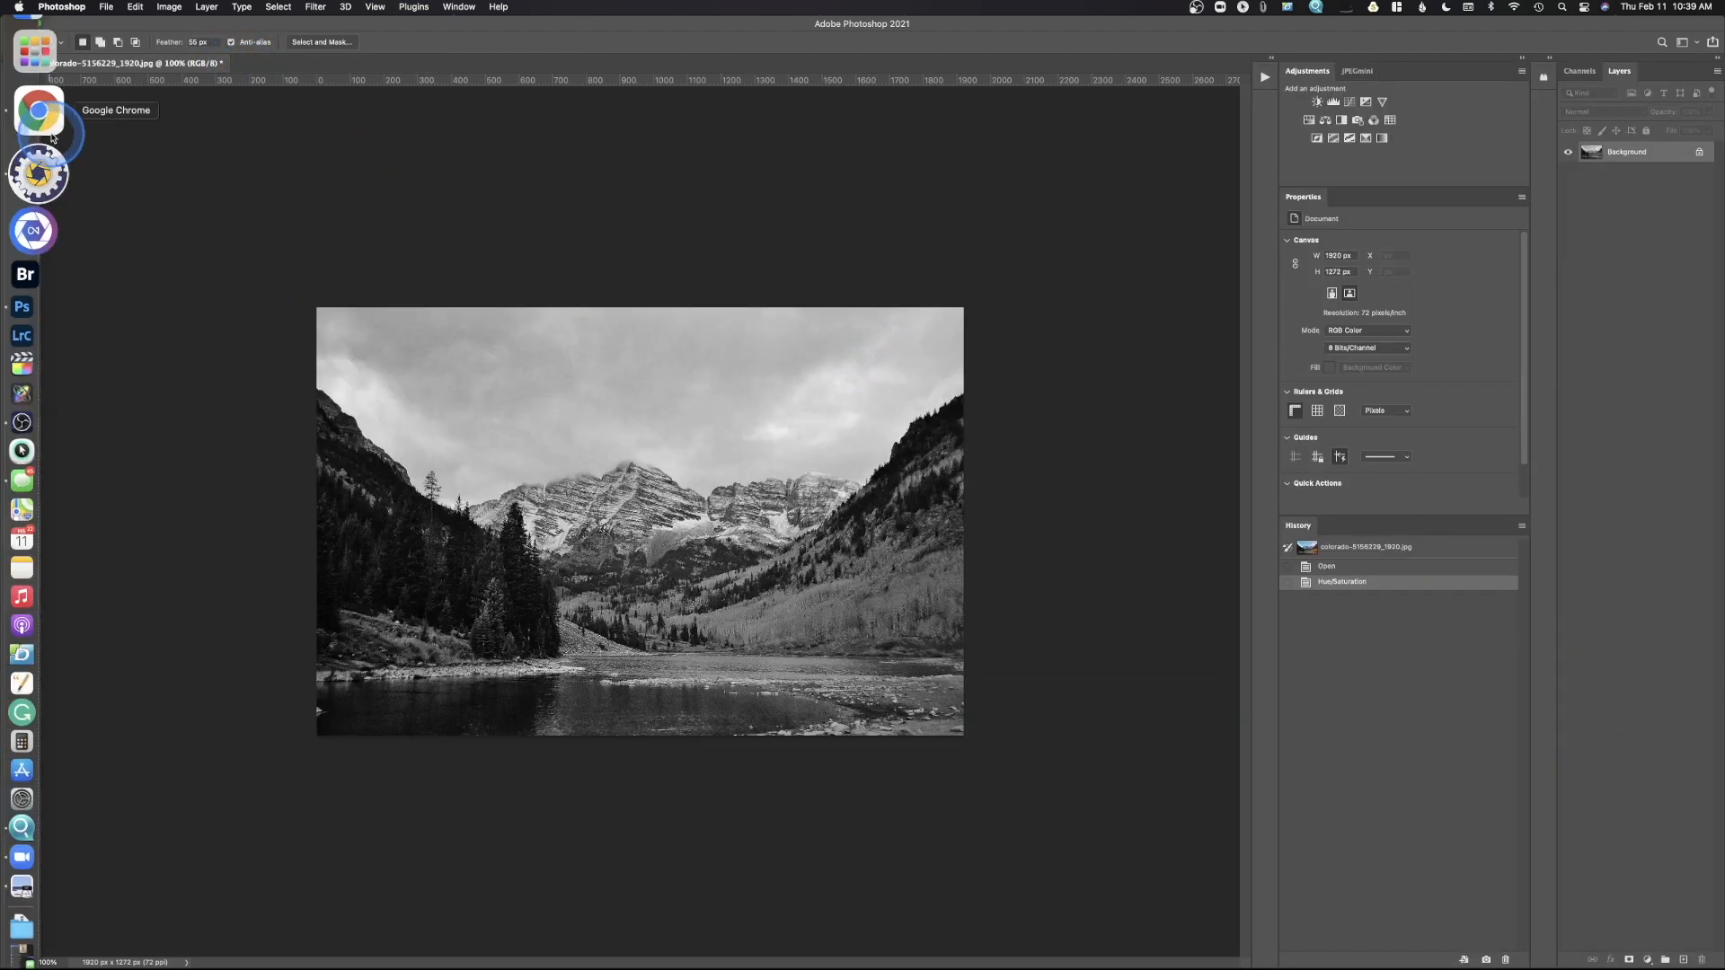
{"action": "mouse_move", "coordinate": [36, 149]}
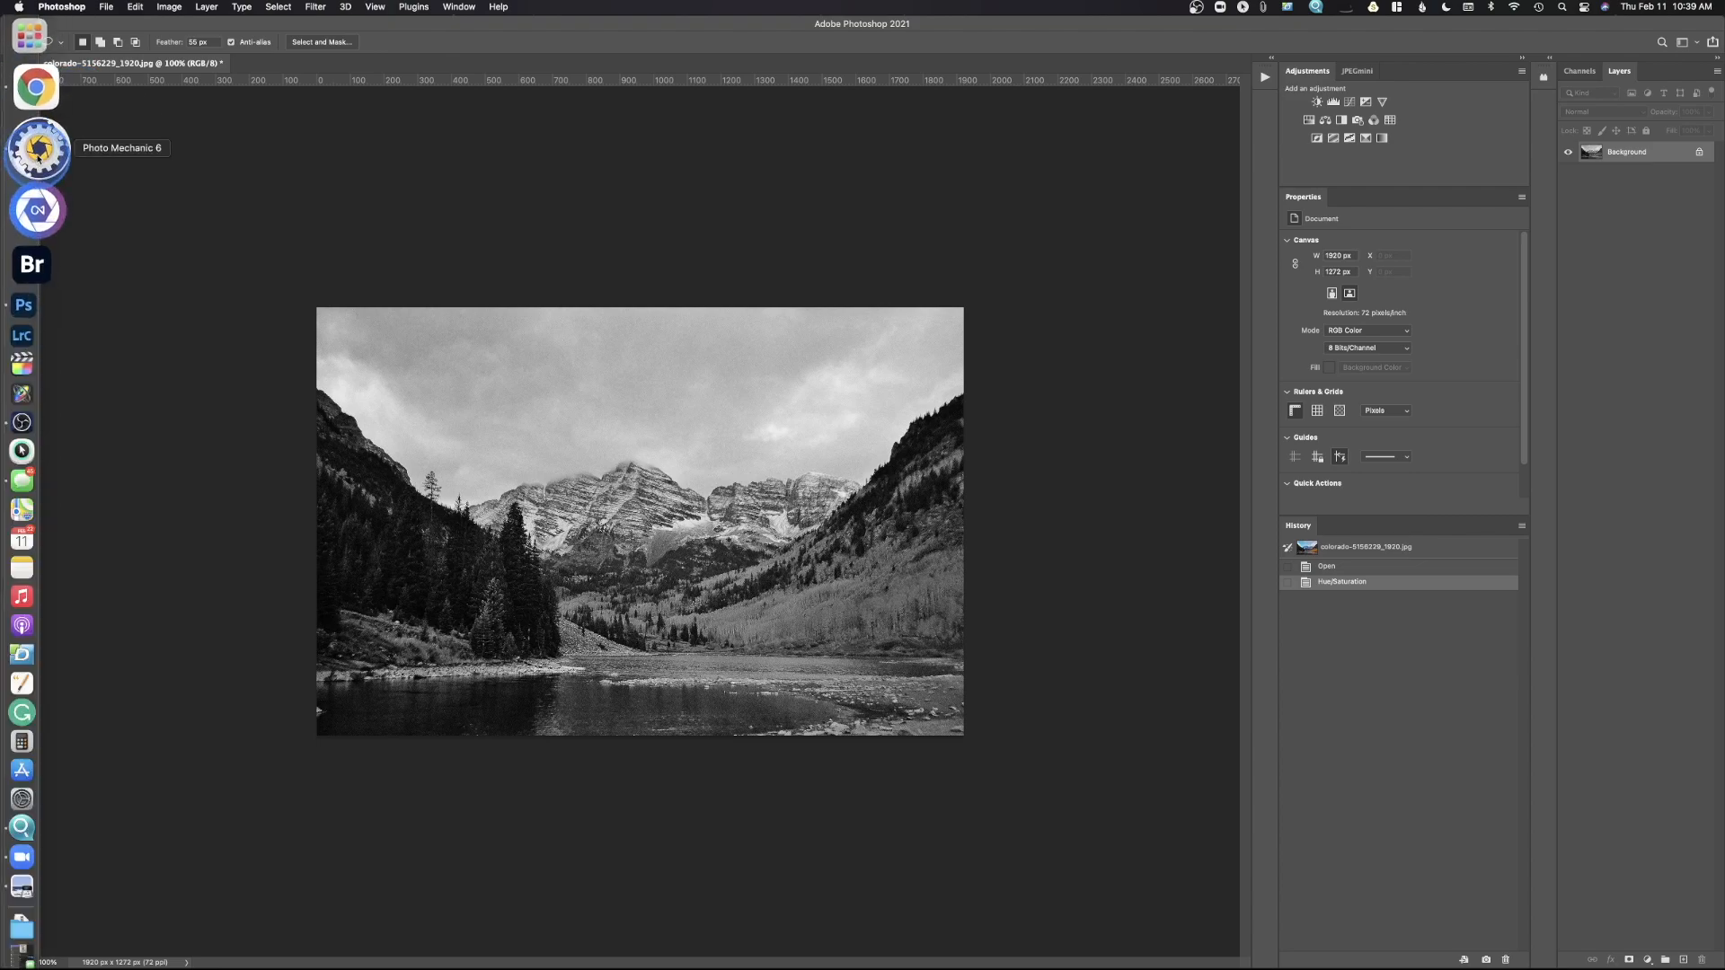
{"action": "left_click", "coordinate": [37, 147]}
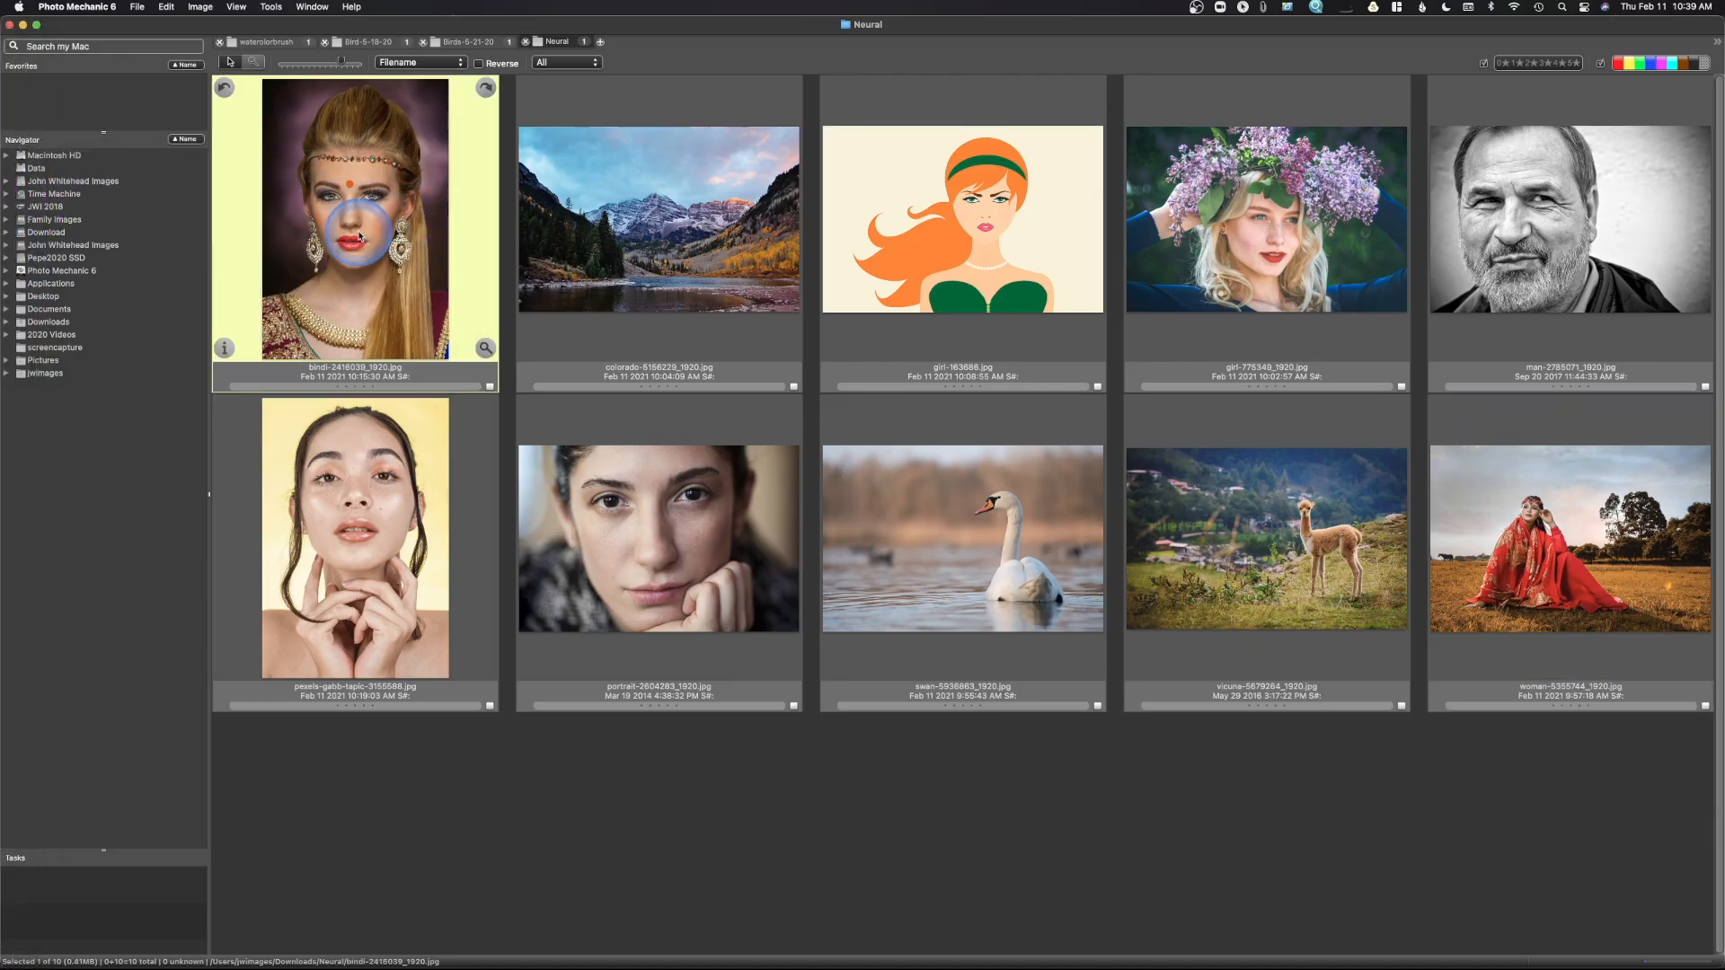
{"action": "left_click", "coordinate": [354, 540]}
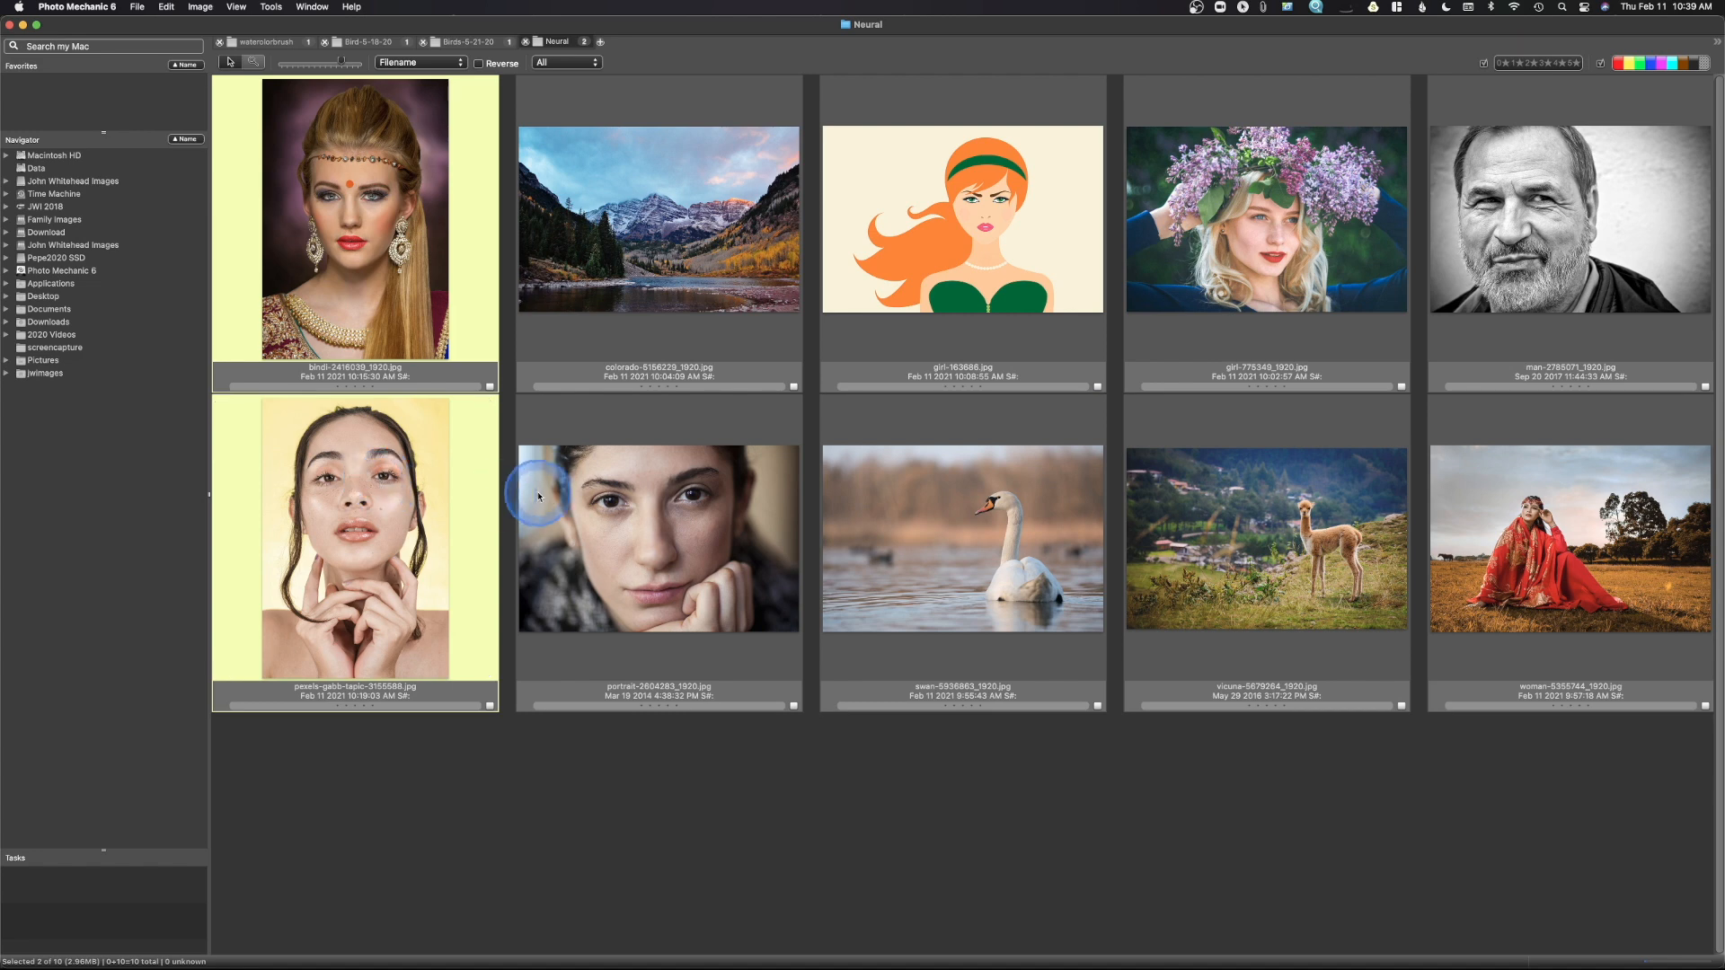
{"action": "left_click", "coordinate": [658, 539]}
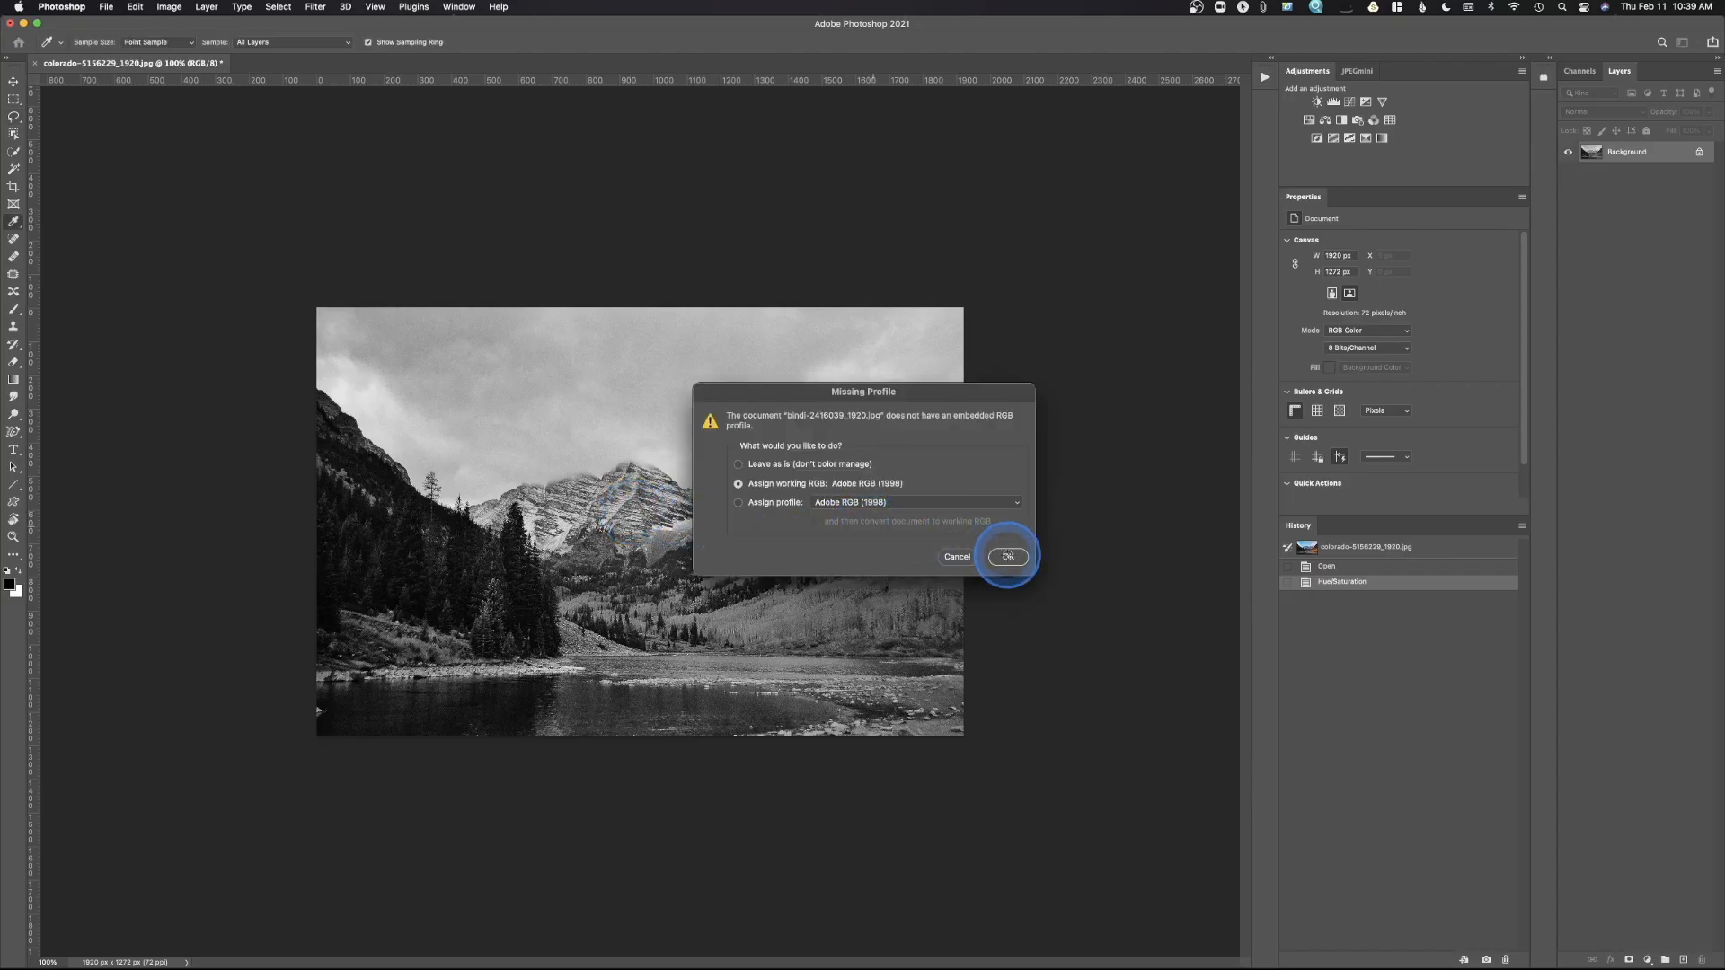
- Assign the working RGB profile to the incoming portraits and switch between the three, ending on the hand-on-chin portrait
{"action": "left_click", "coordinate": [1006, 557]}
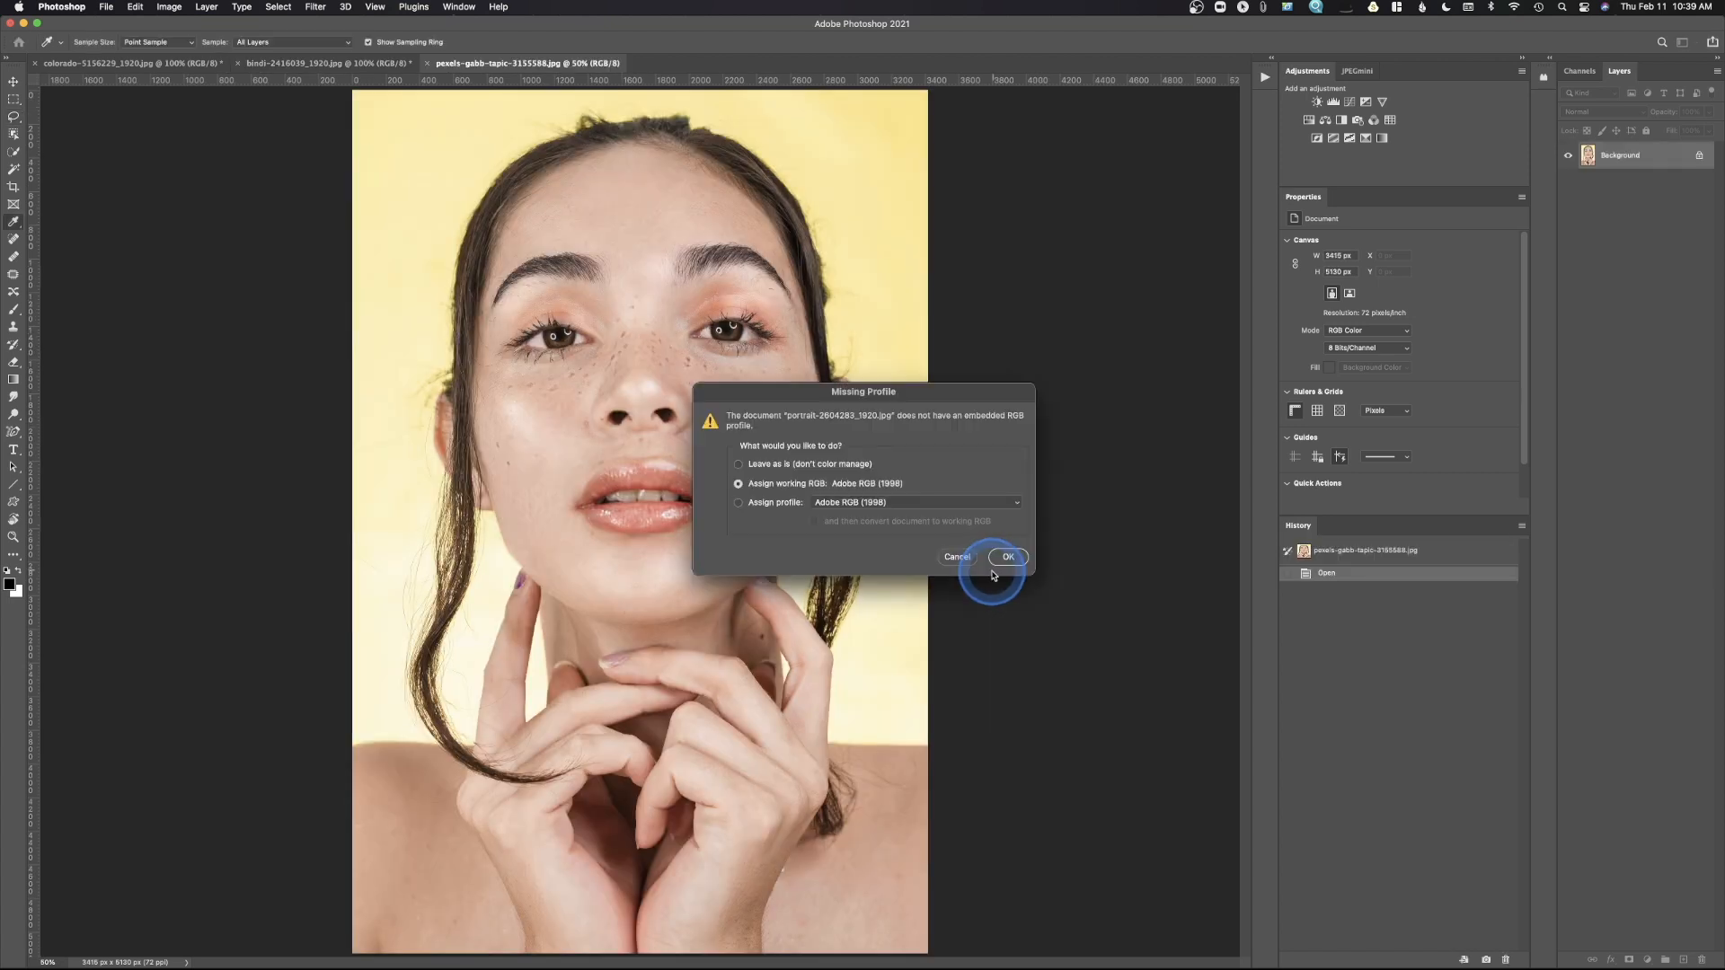
{"action": "left_click", "coordinate": [1007, 557]}
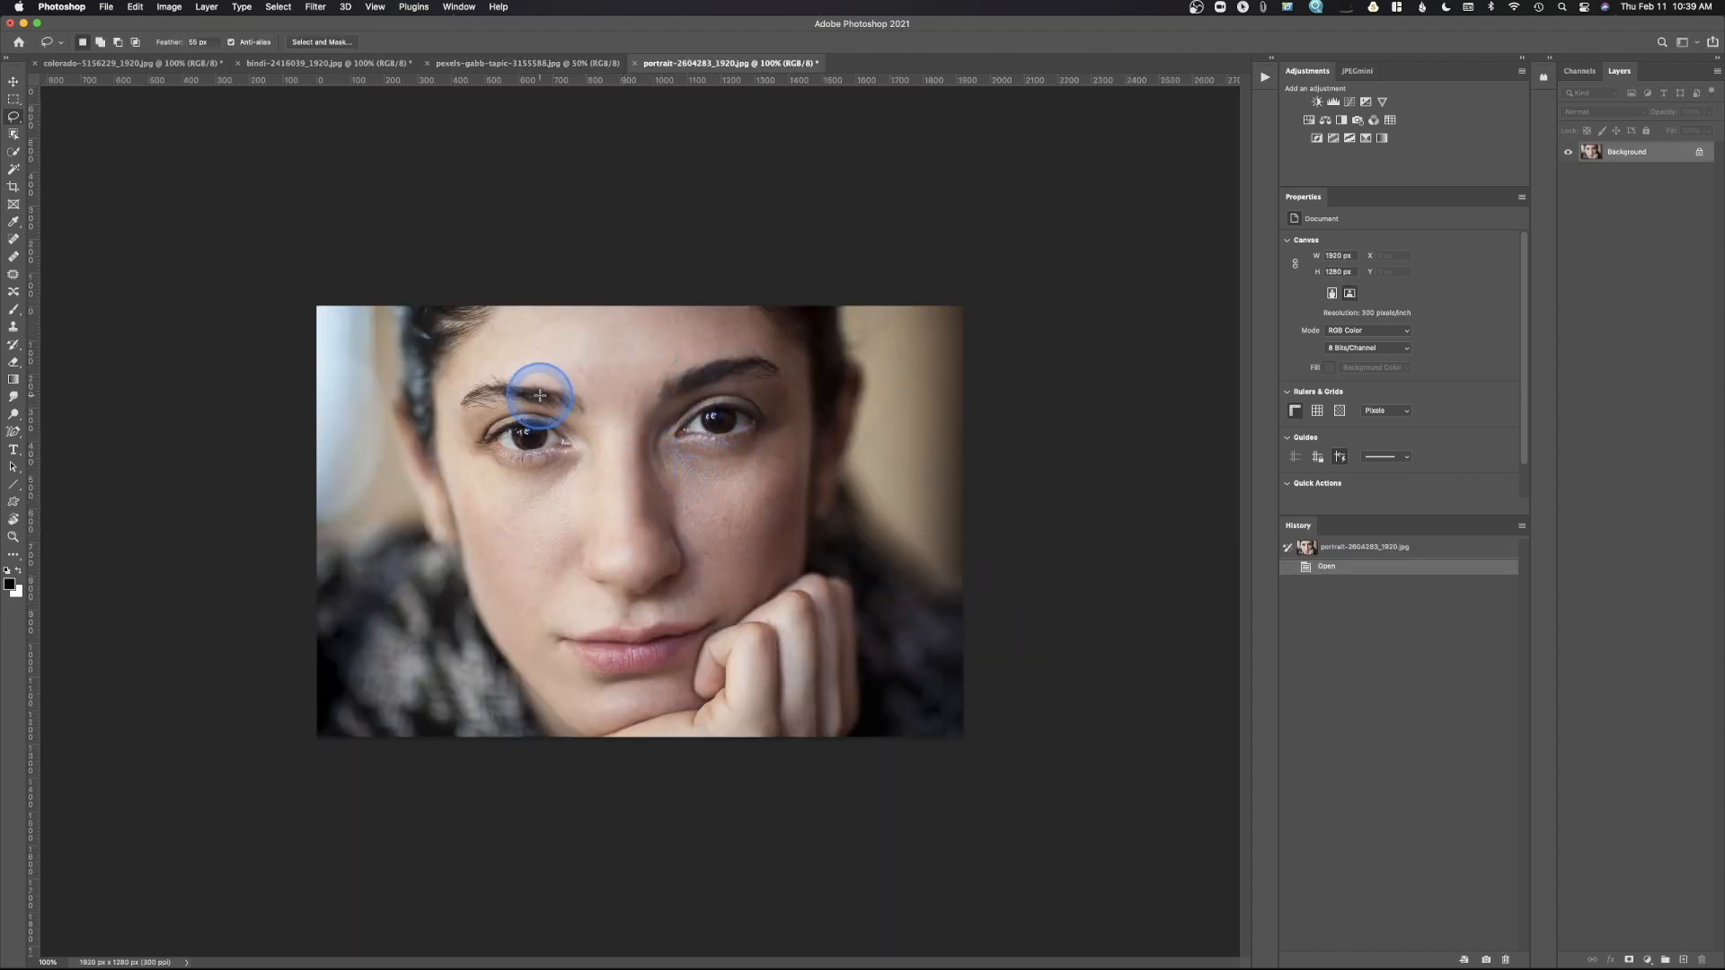
{"action": "mouse_move", "coordinate": [582, 329]}
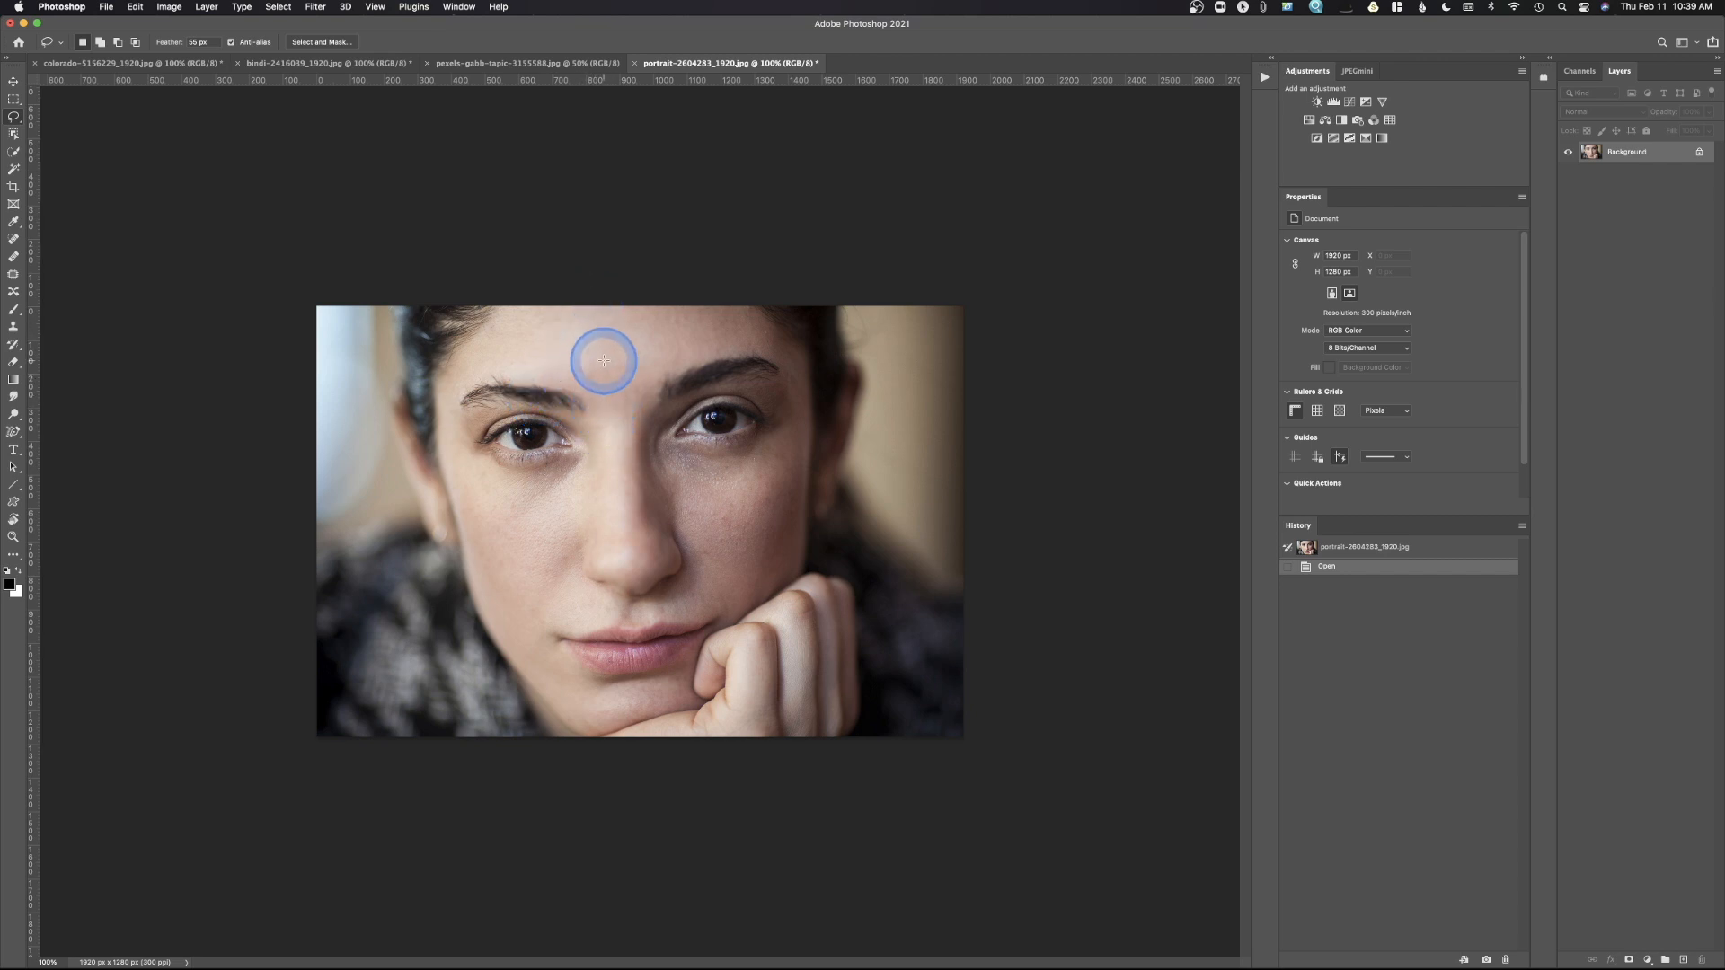
{"action": "mouse_move", "coordinate": [669, 647]}
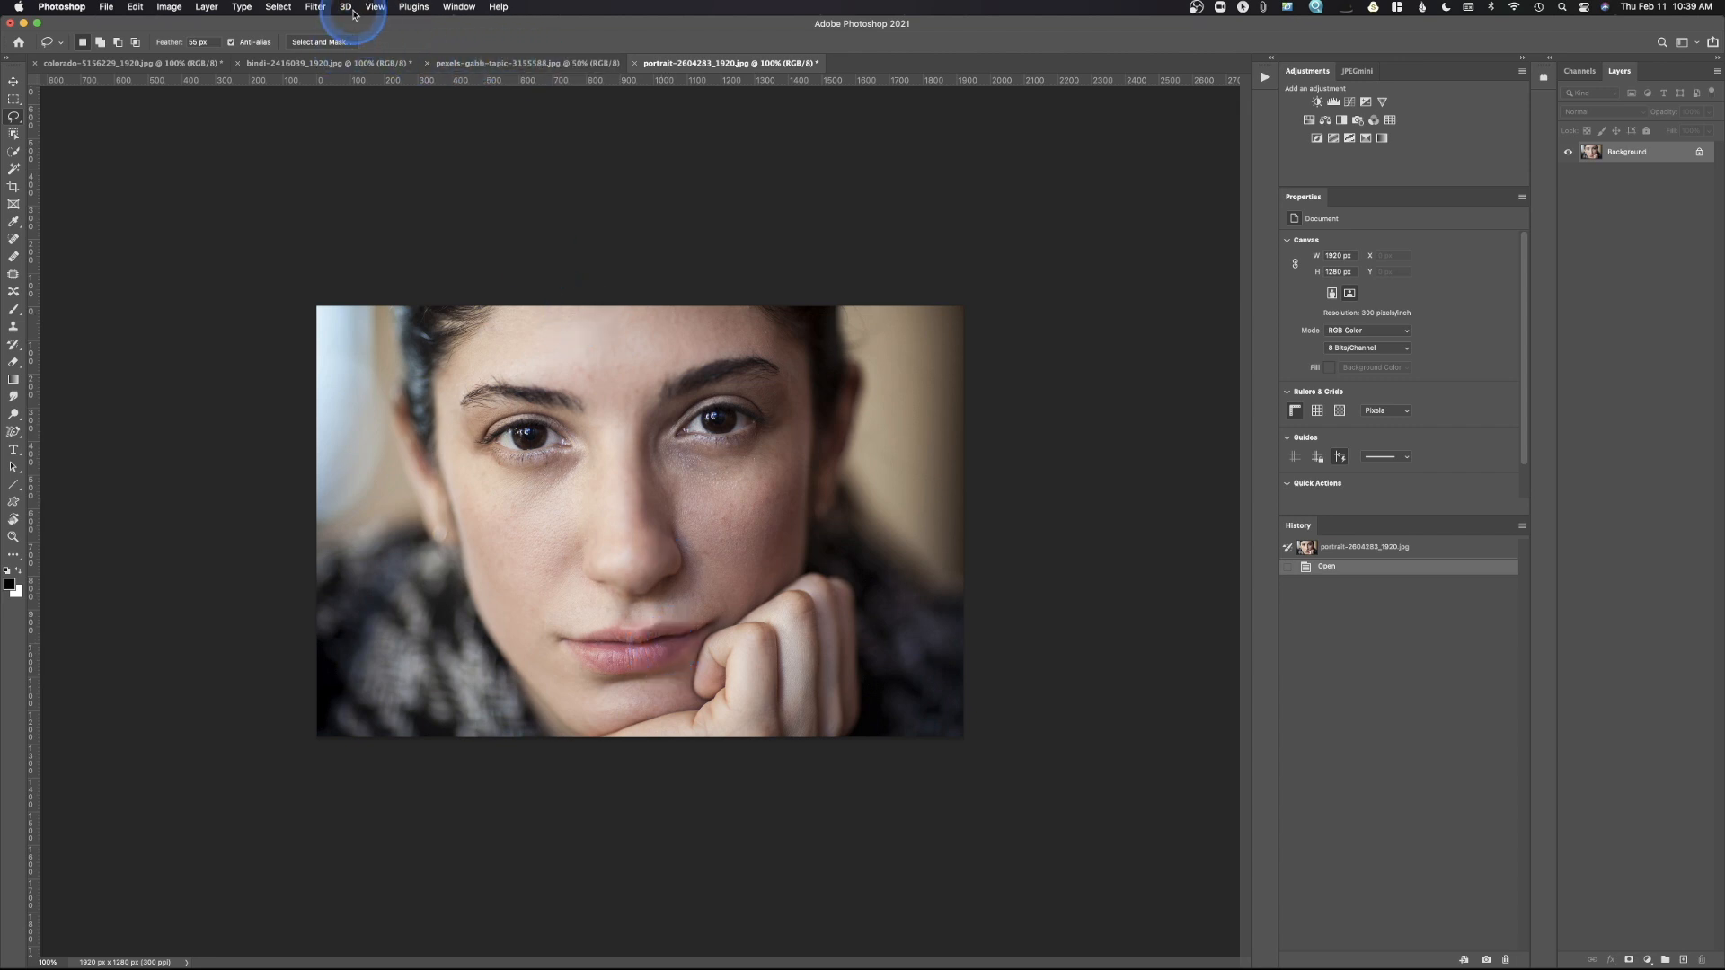
{"action": "left_click", "coordinate": [523, 63]}
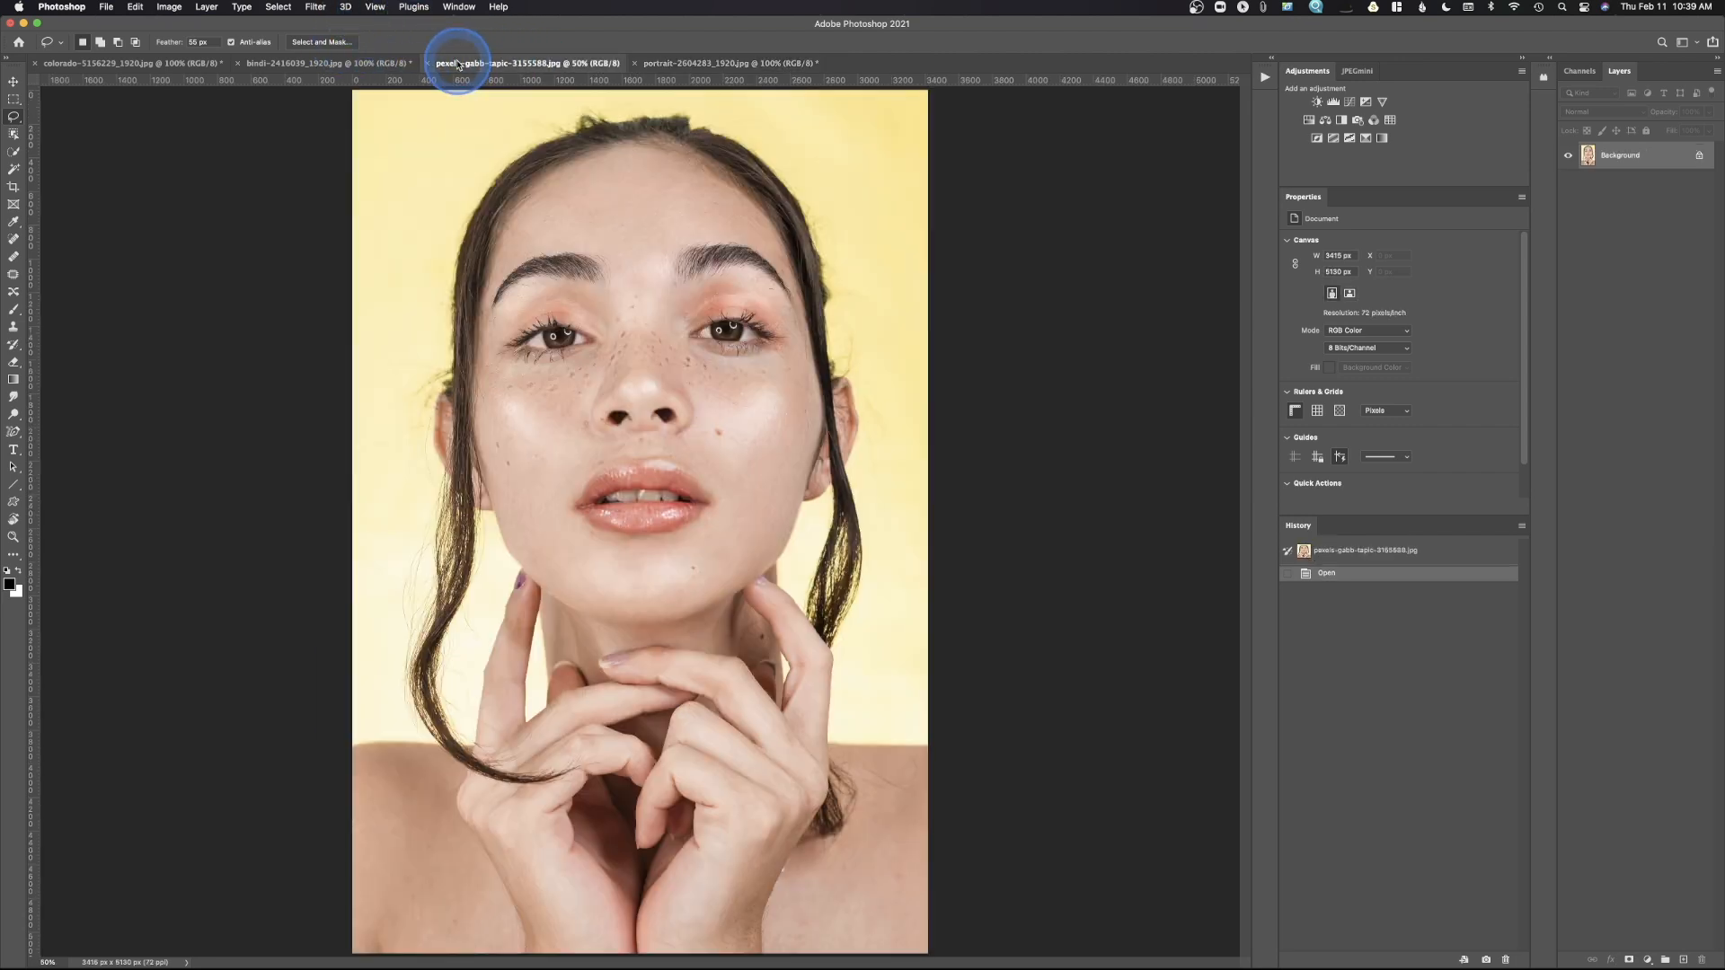
{"action": "left_click", "coordinate": [327, 63]}
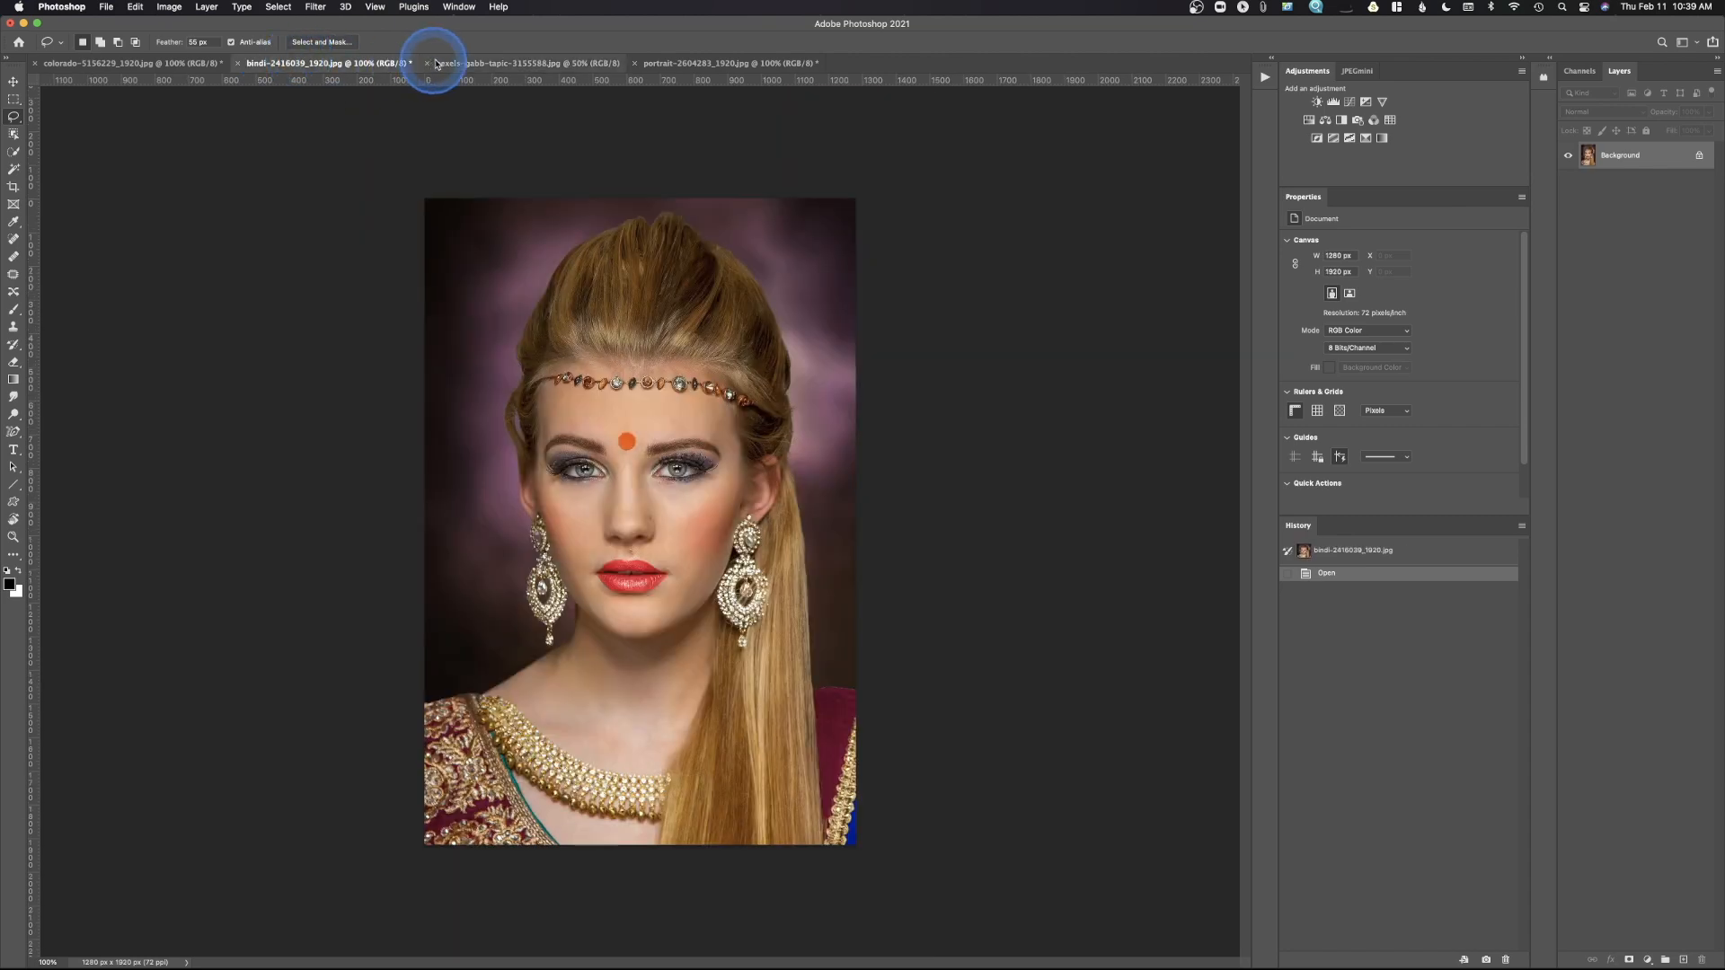
{"action": "left_click", "coordinate": [726, 63]}
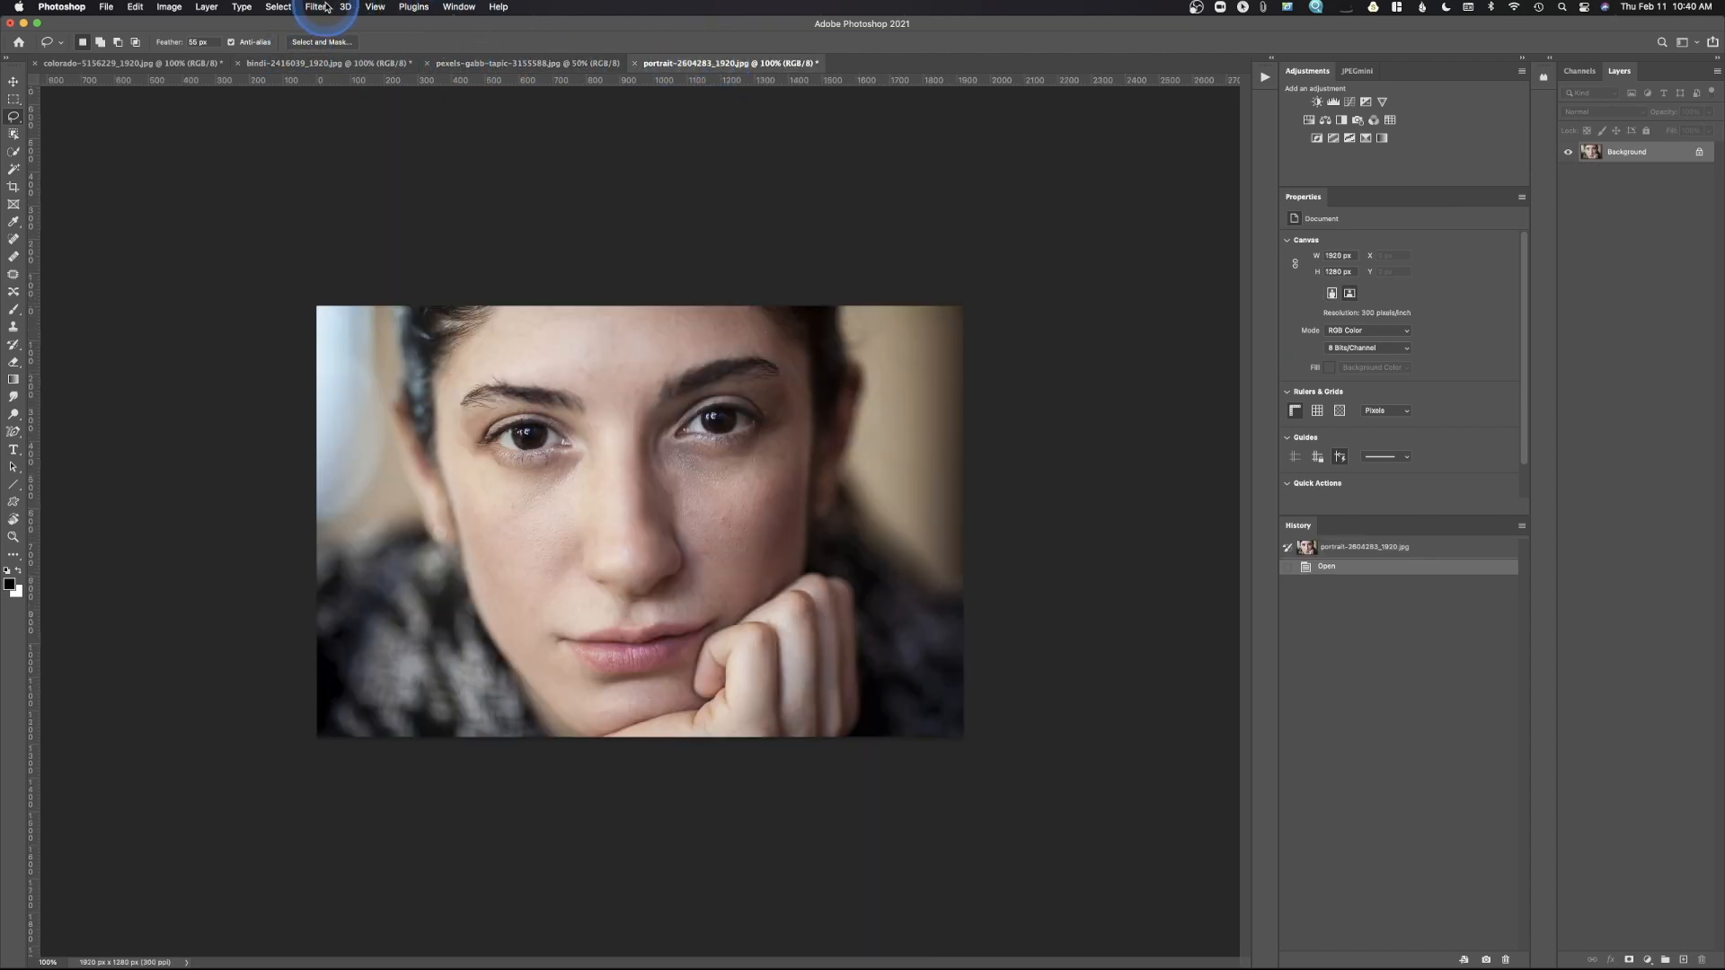
- Launch Neural Filters on the portrait and enable Makeup Transfer
{"action": "left_click", "coordinate": [317, 8]}
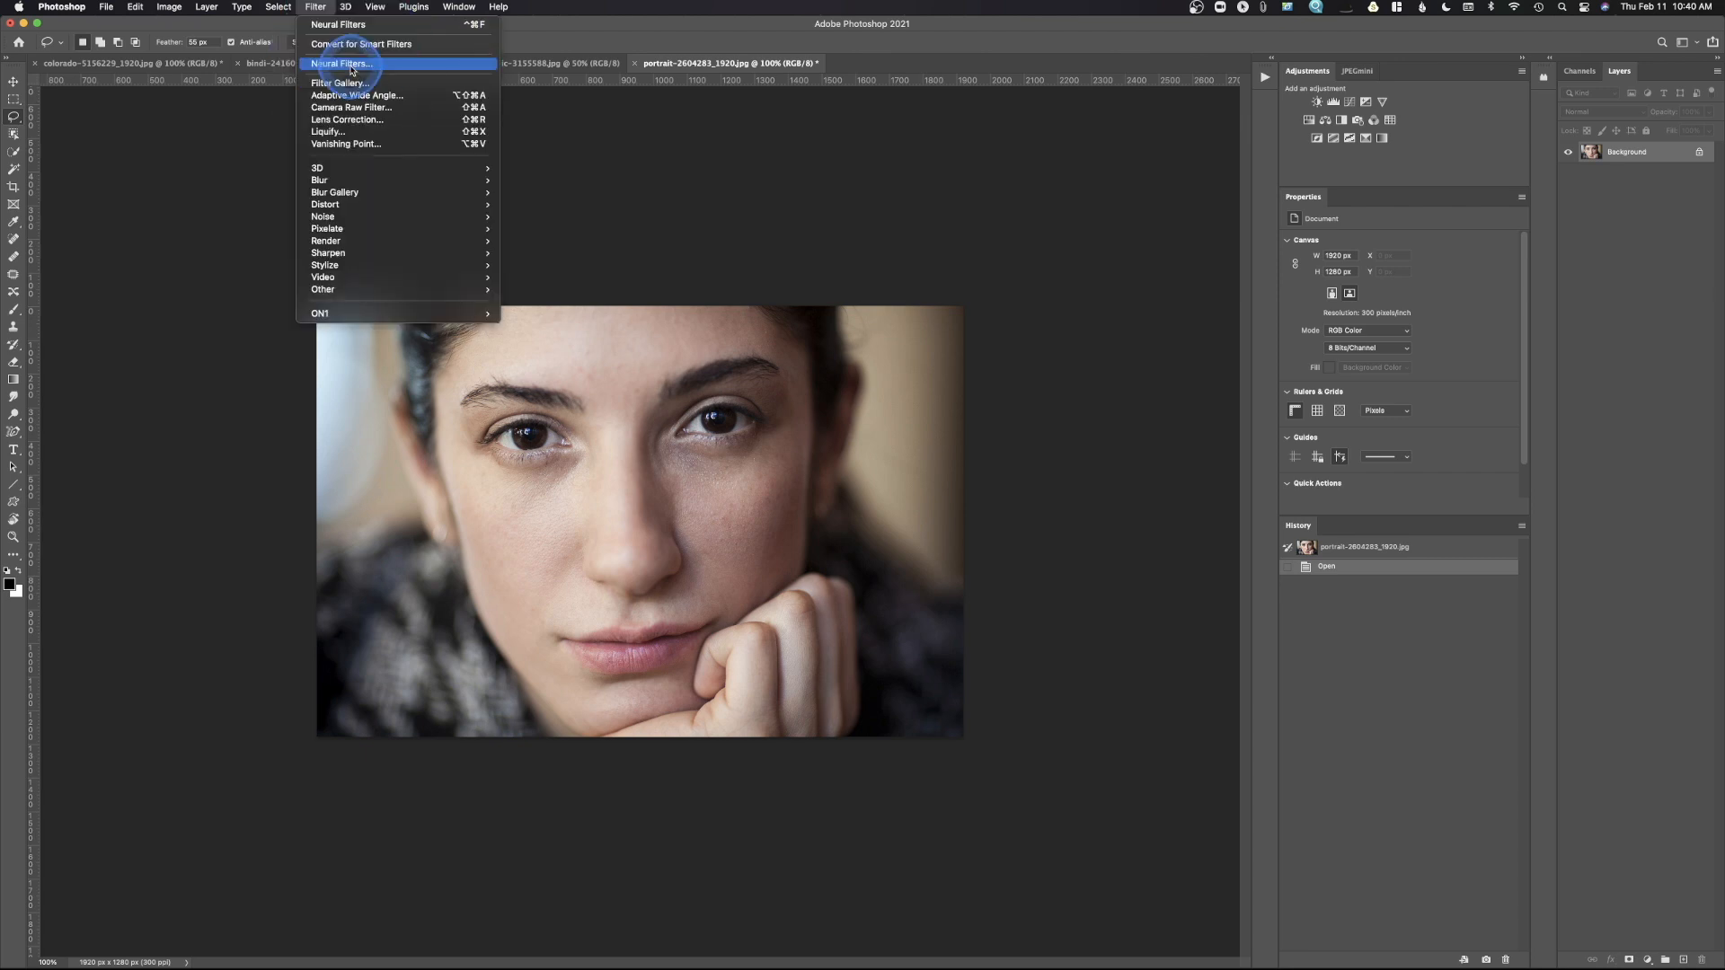
{"action": "left_click", "coordinate": [342, 63]}
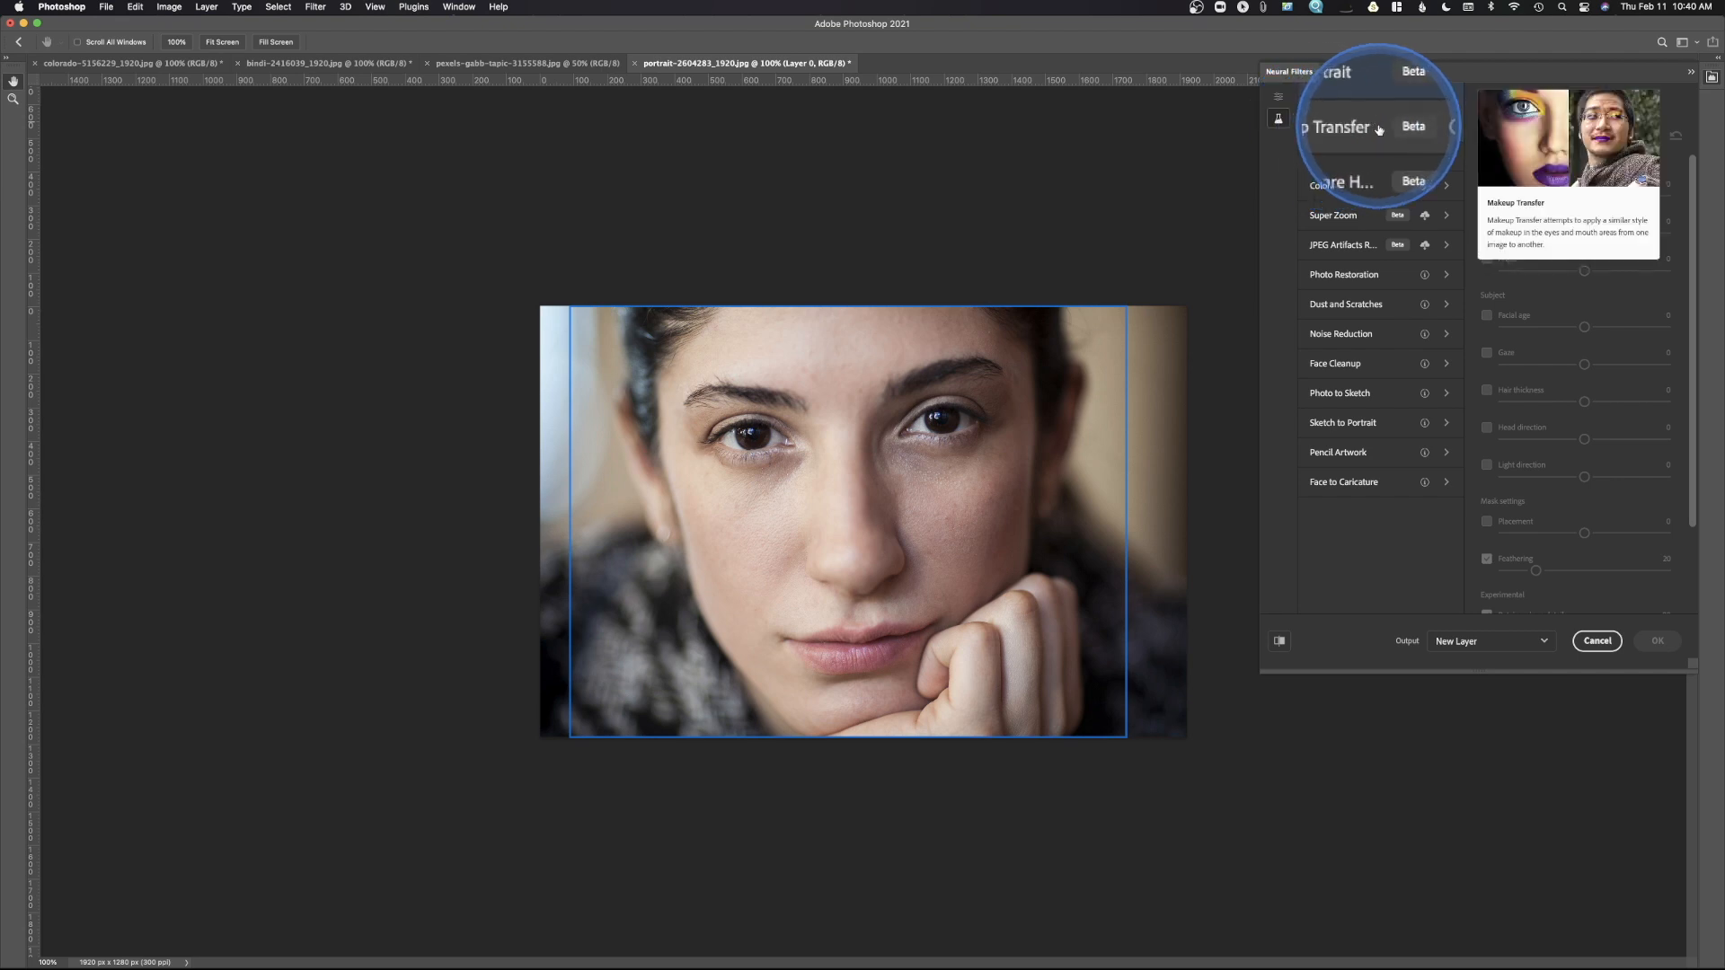
{"action": "left_click", "coordinate": [1425, 126]}
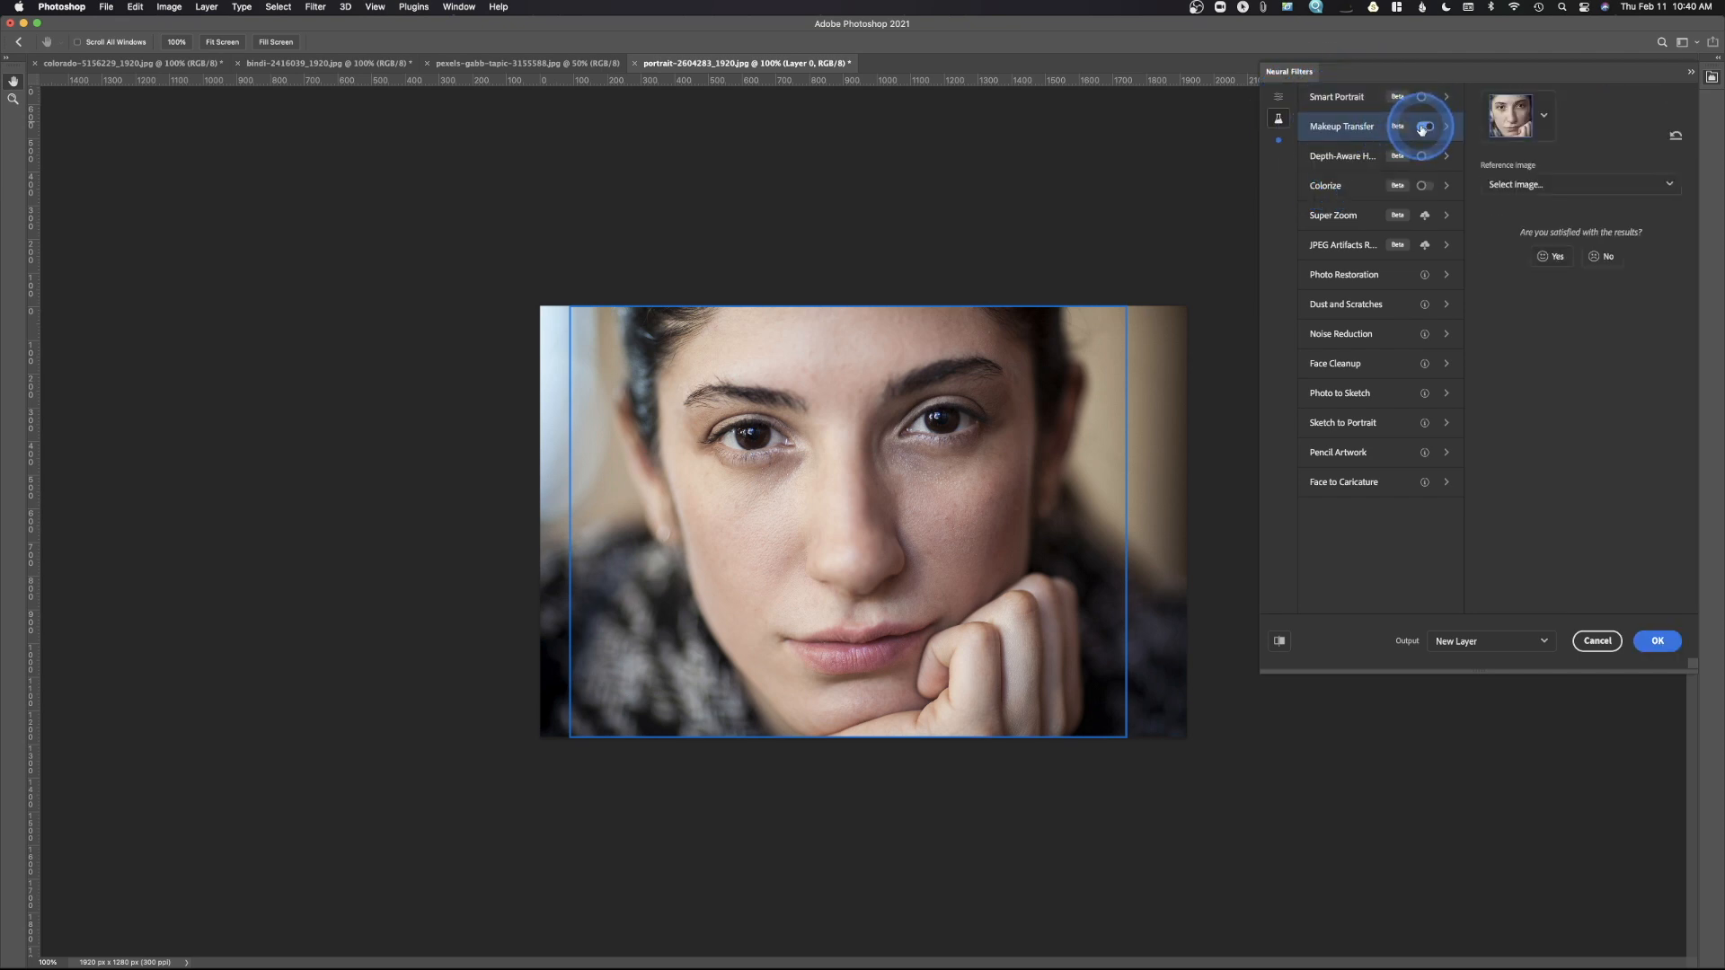
{"action": "left_click", "coordinate": [1426, 126]}
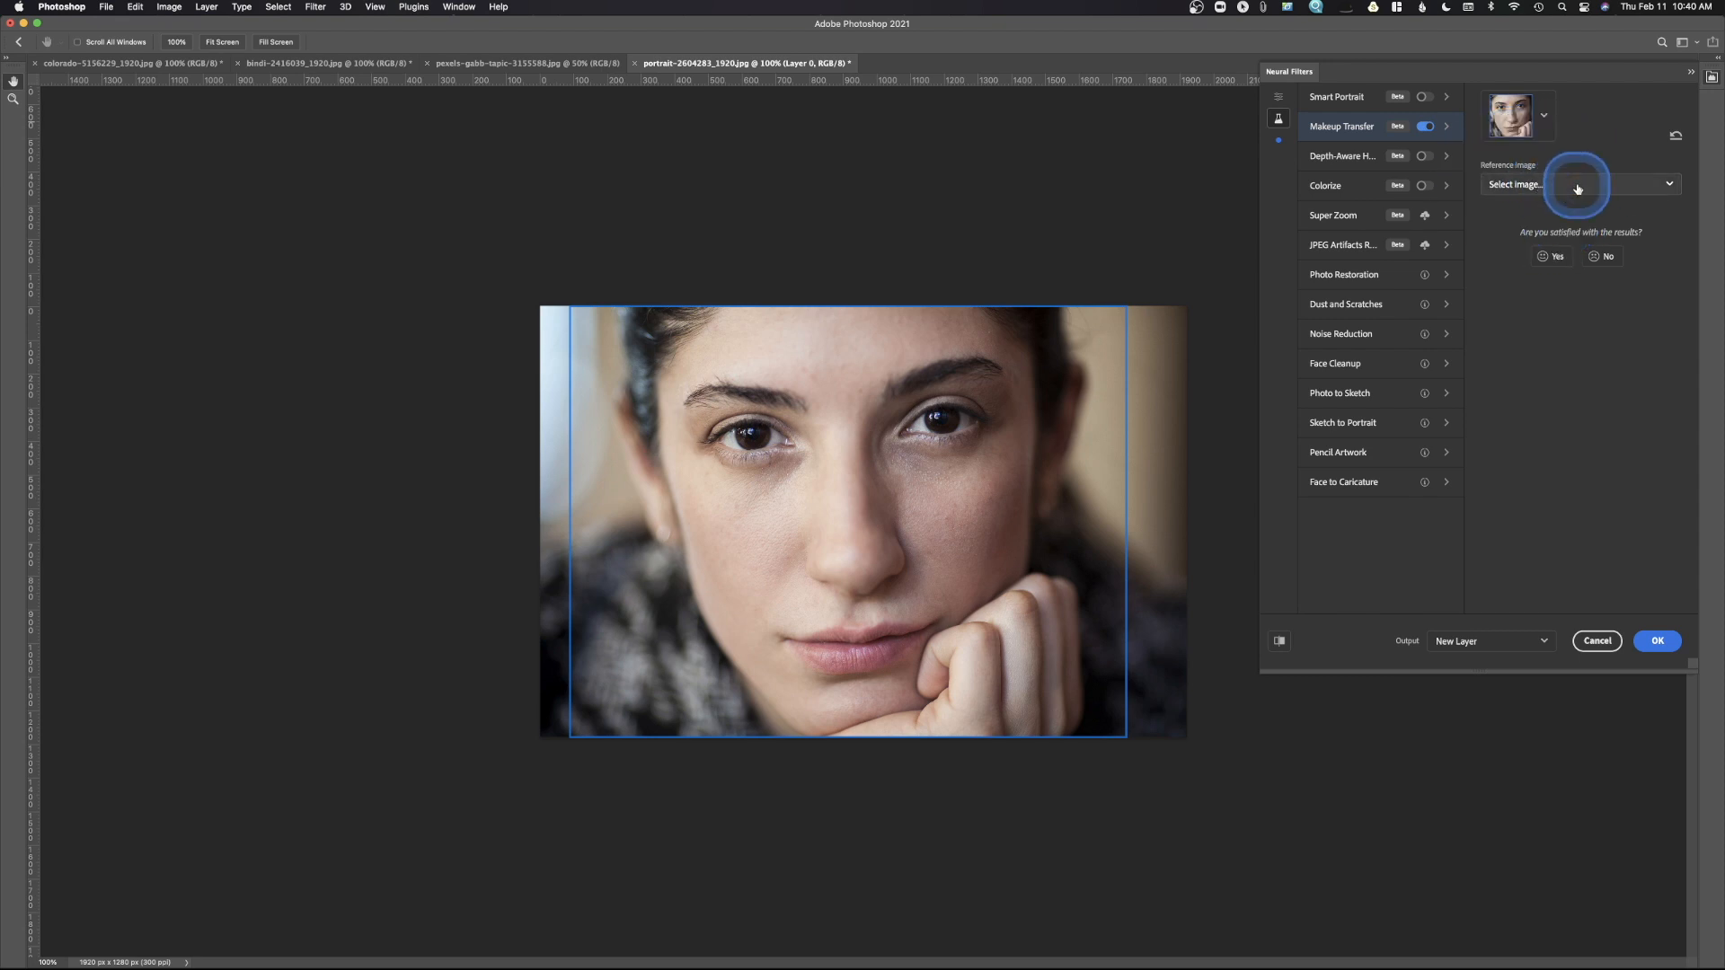
- Preview makeup from the pexels-gabb-tapic-3155588.jpg reference, then switch the filter off again
{"action": "left_click", "coordinate": [1576, 183]}
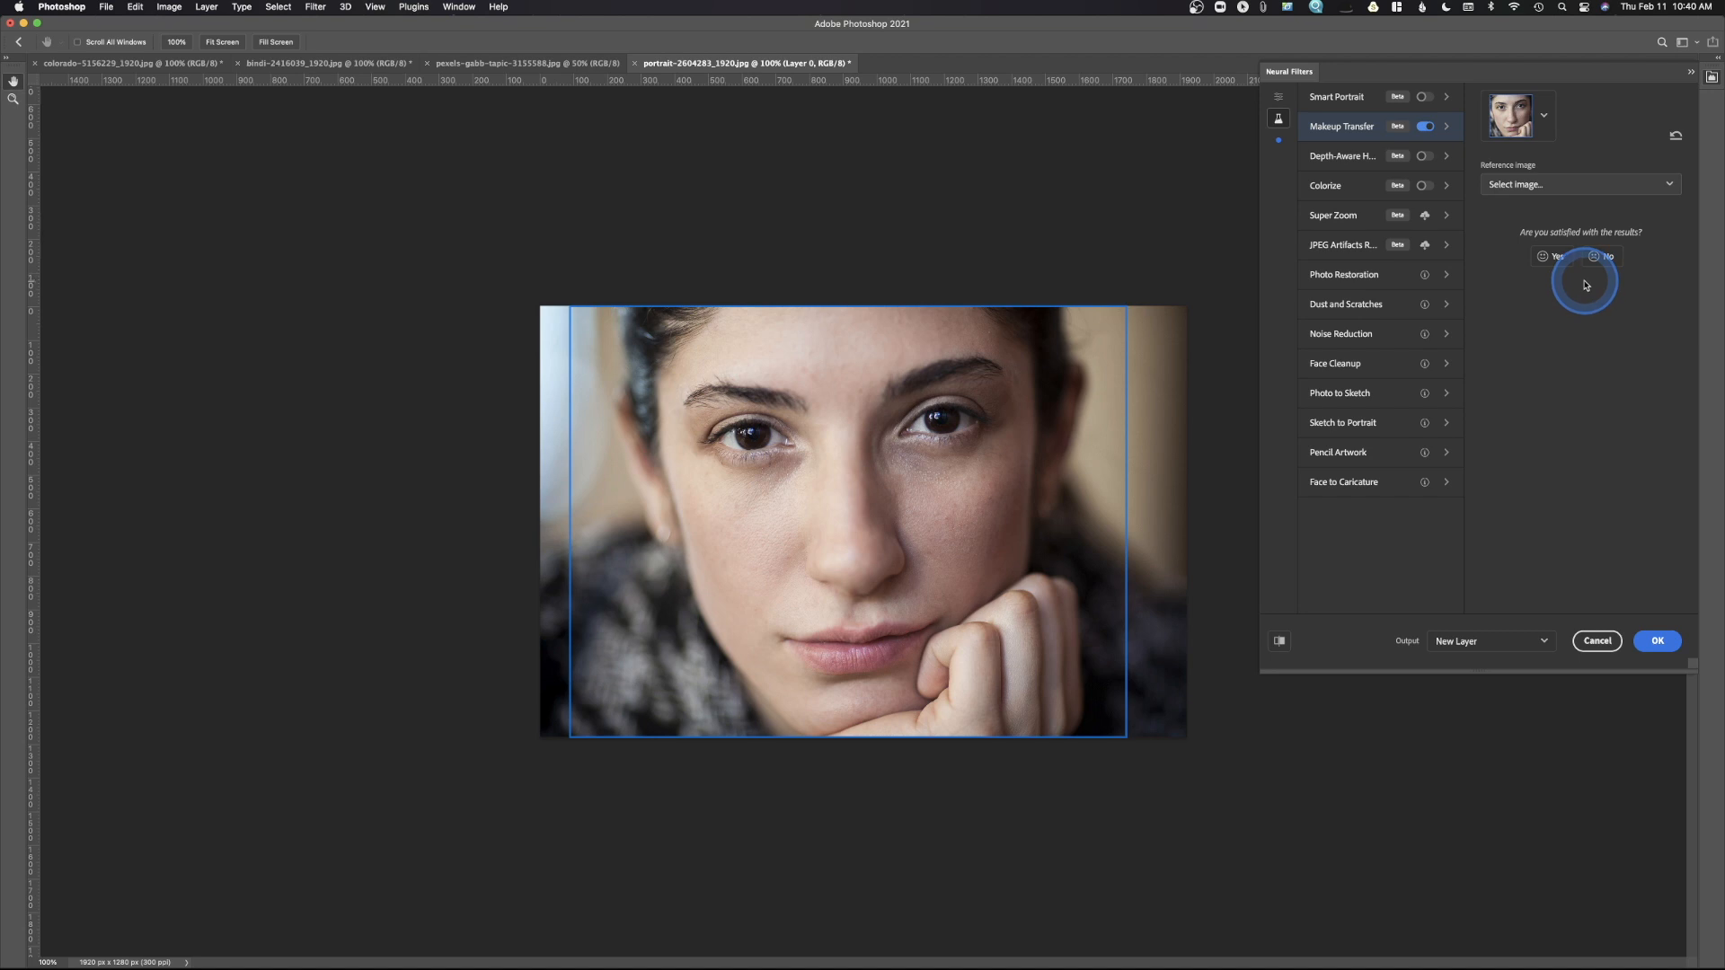
{"action": "left_click", "coordinate": [1580, 183]}
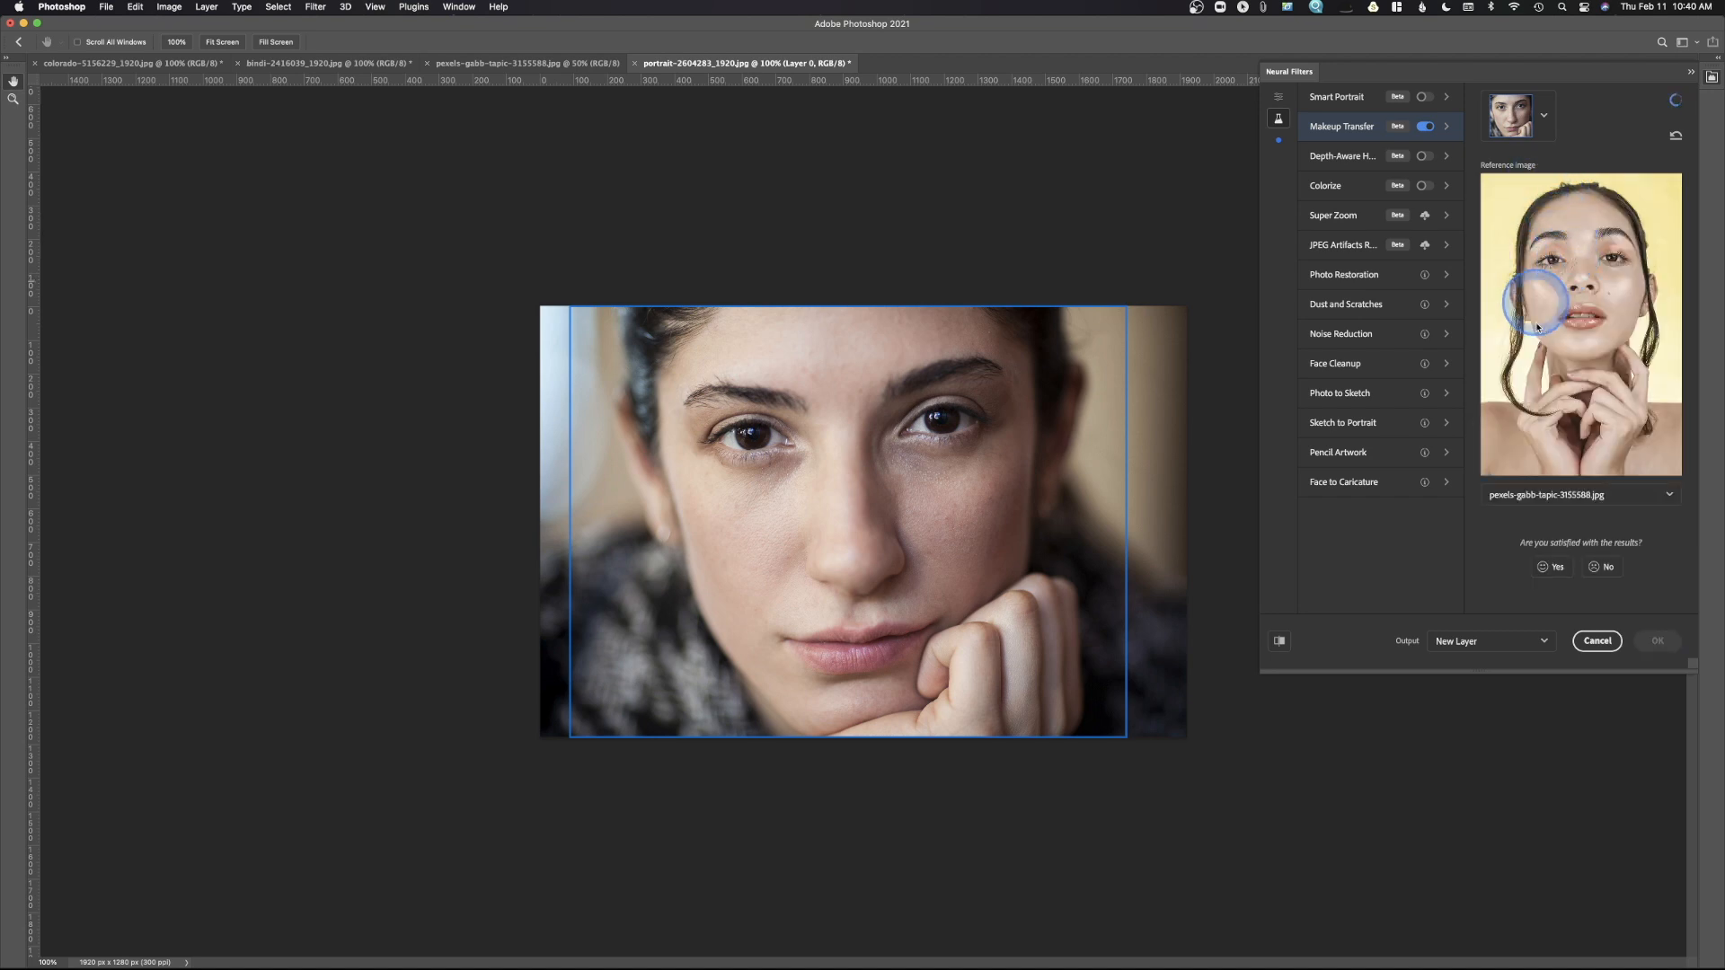
{"action": "left_click", "coordinate": [1601, 399]}
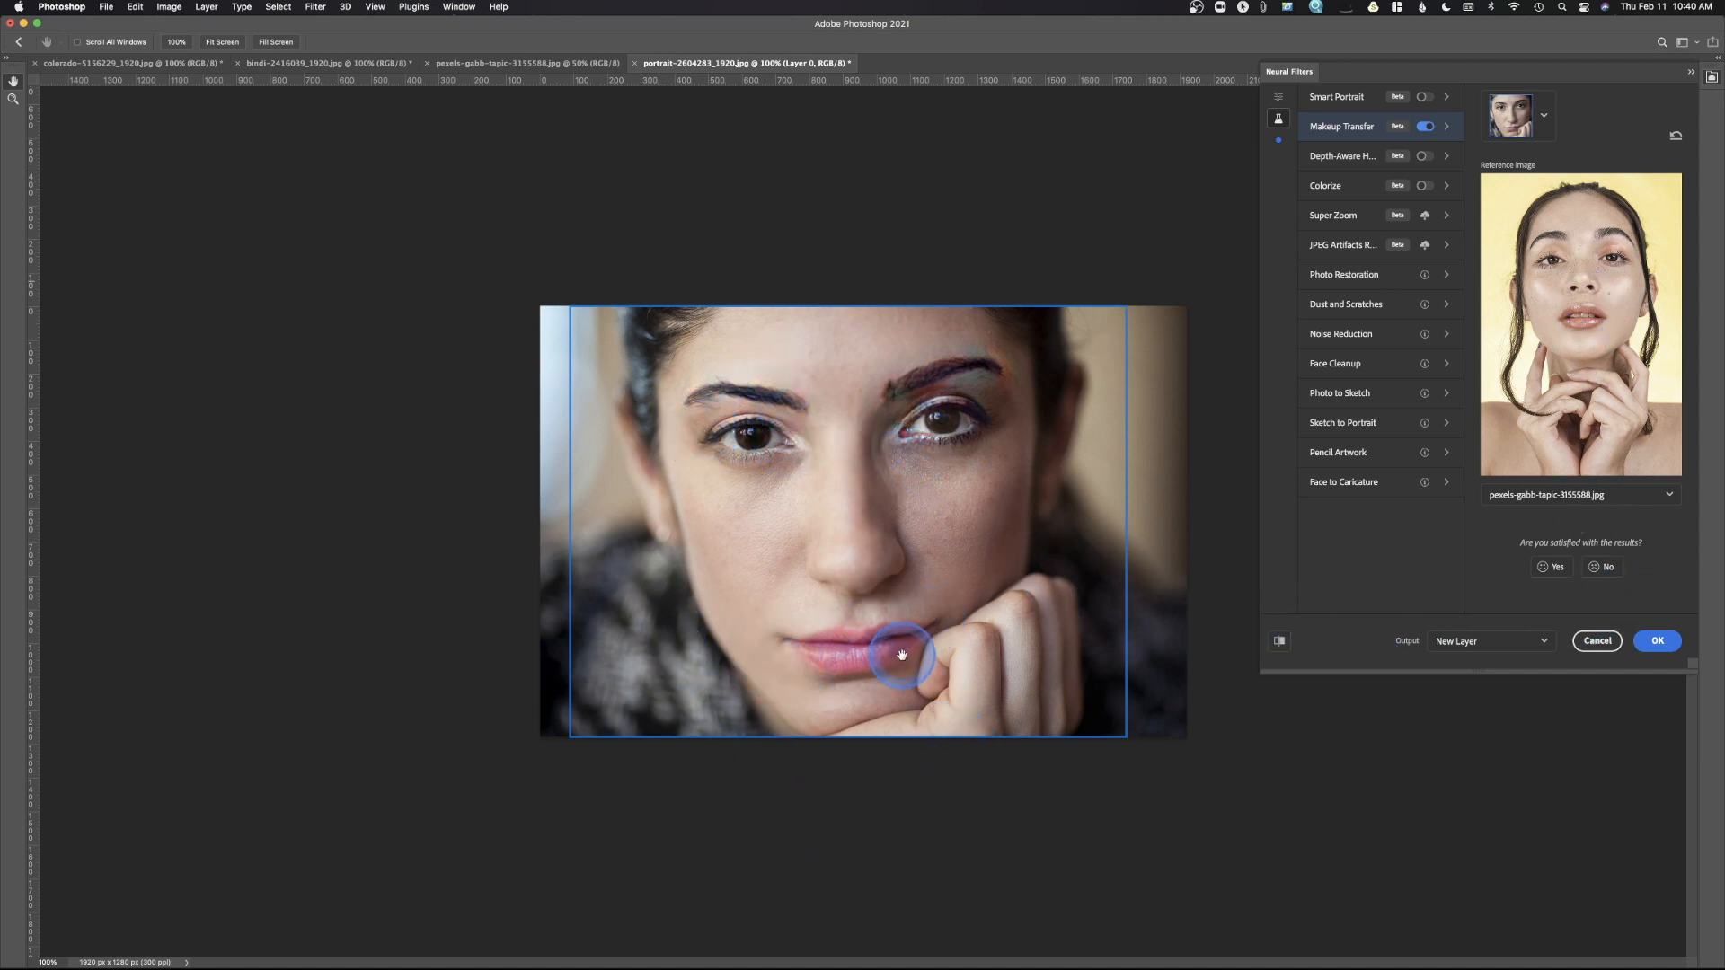
{"action": "mouse_move", "coordinate": [988, 363]}
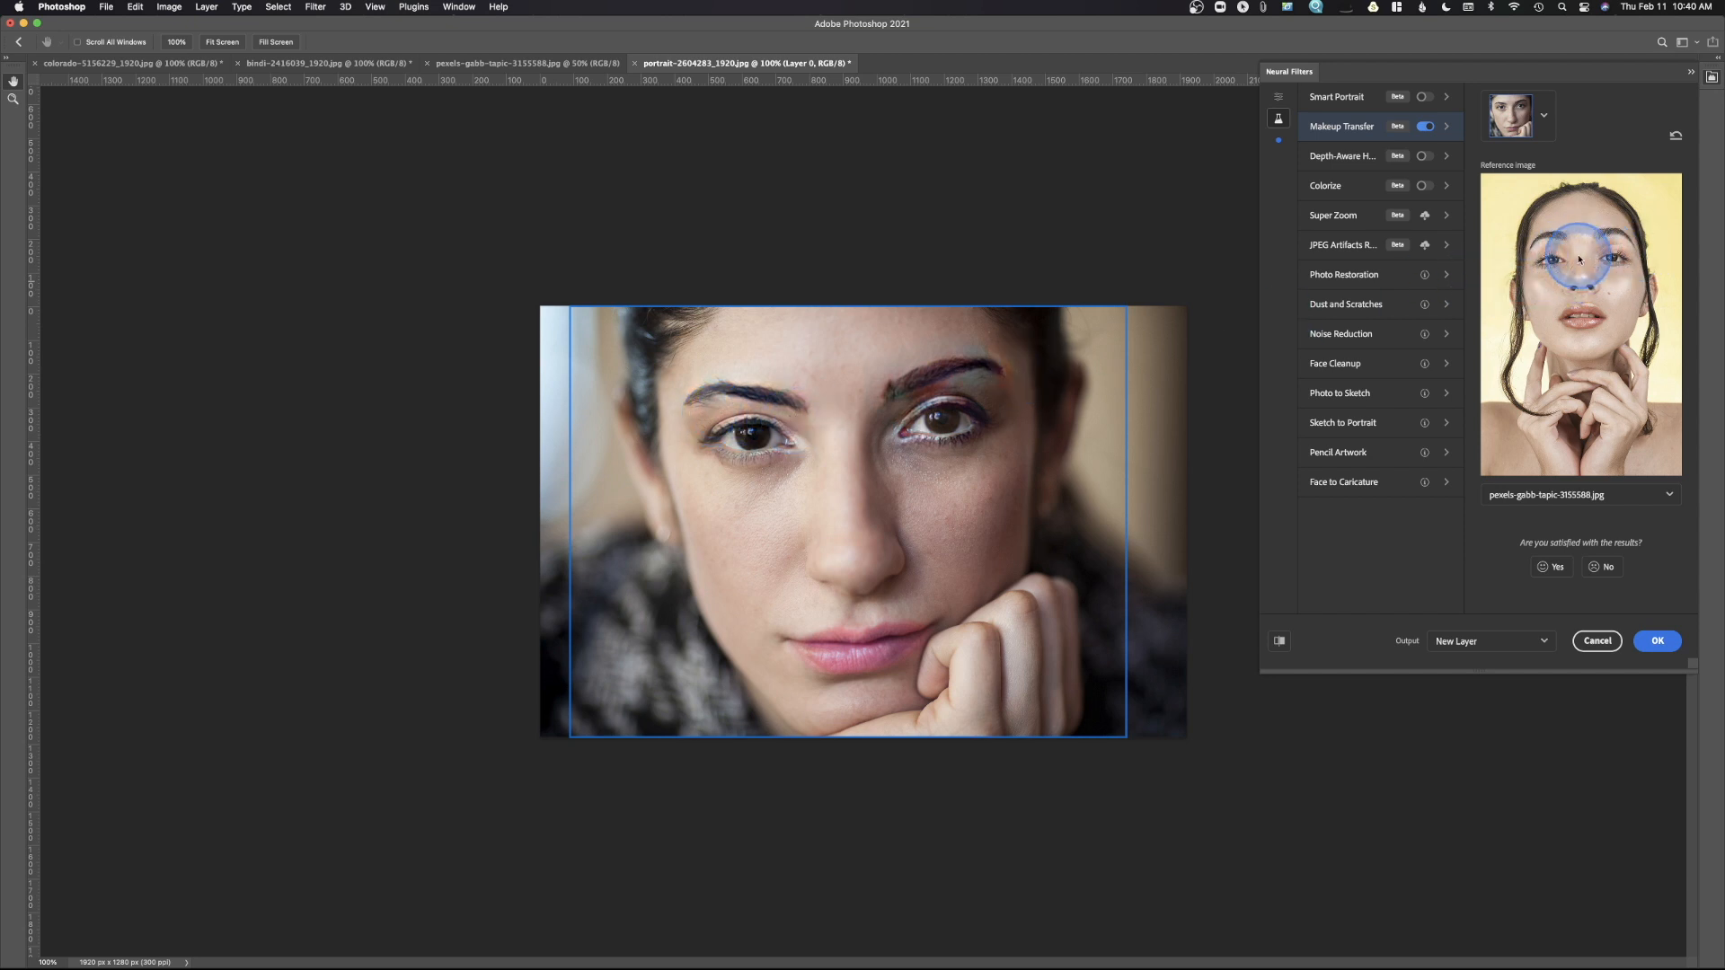
{"action": "mouse_move", "coordinate": [1067, 381]}
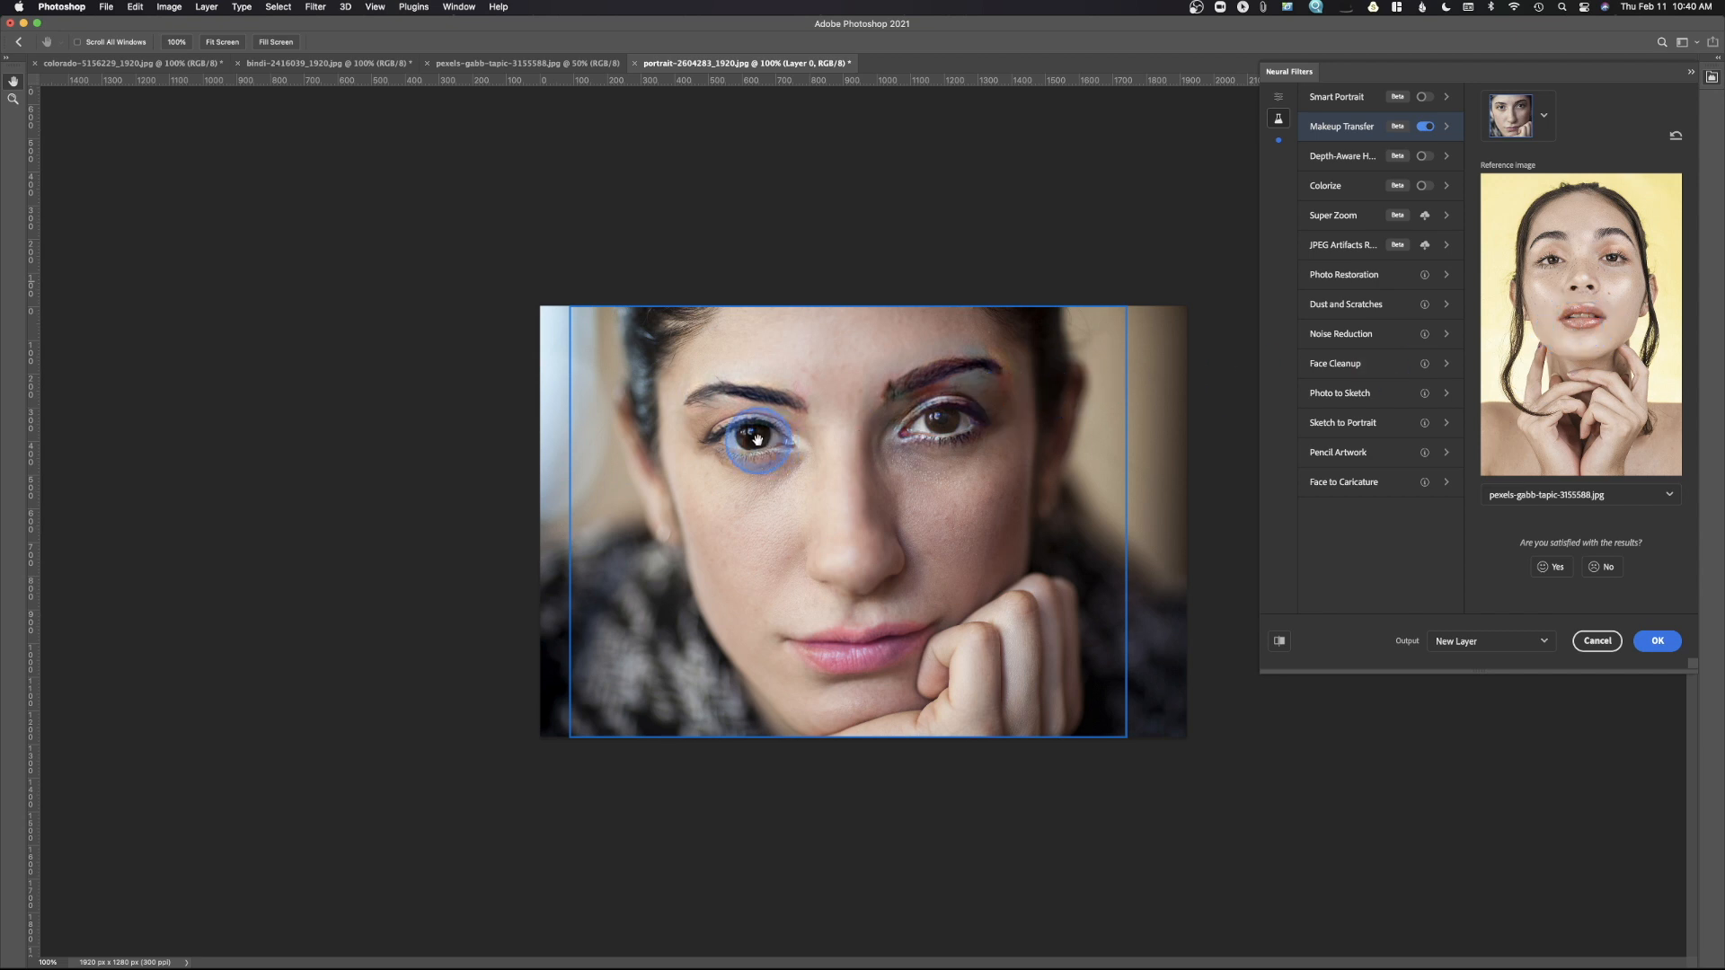
{"action": "left_click", "coordinate": [1596, 642]}
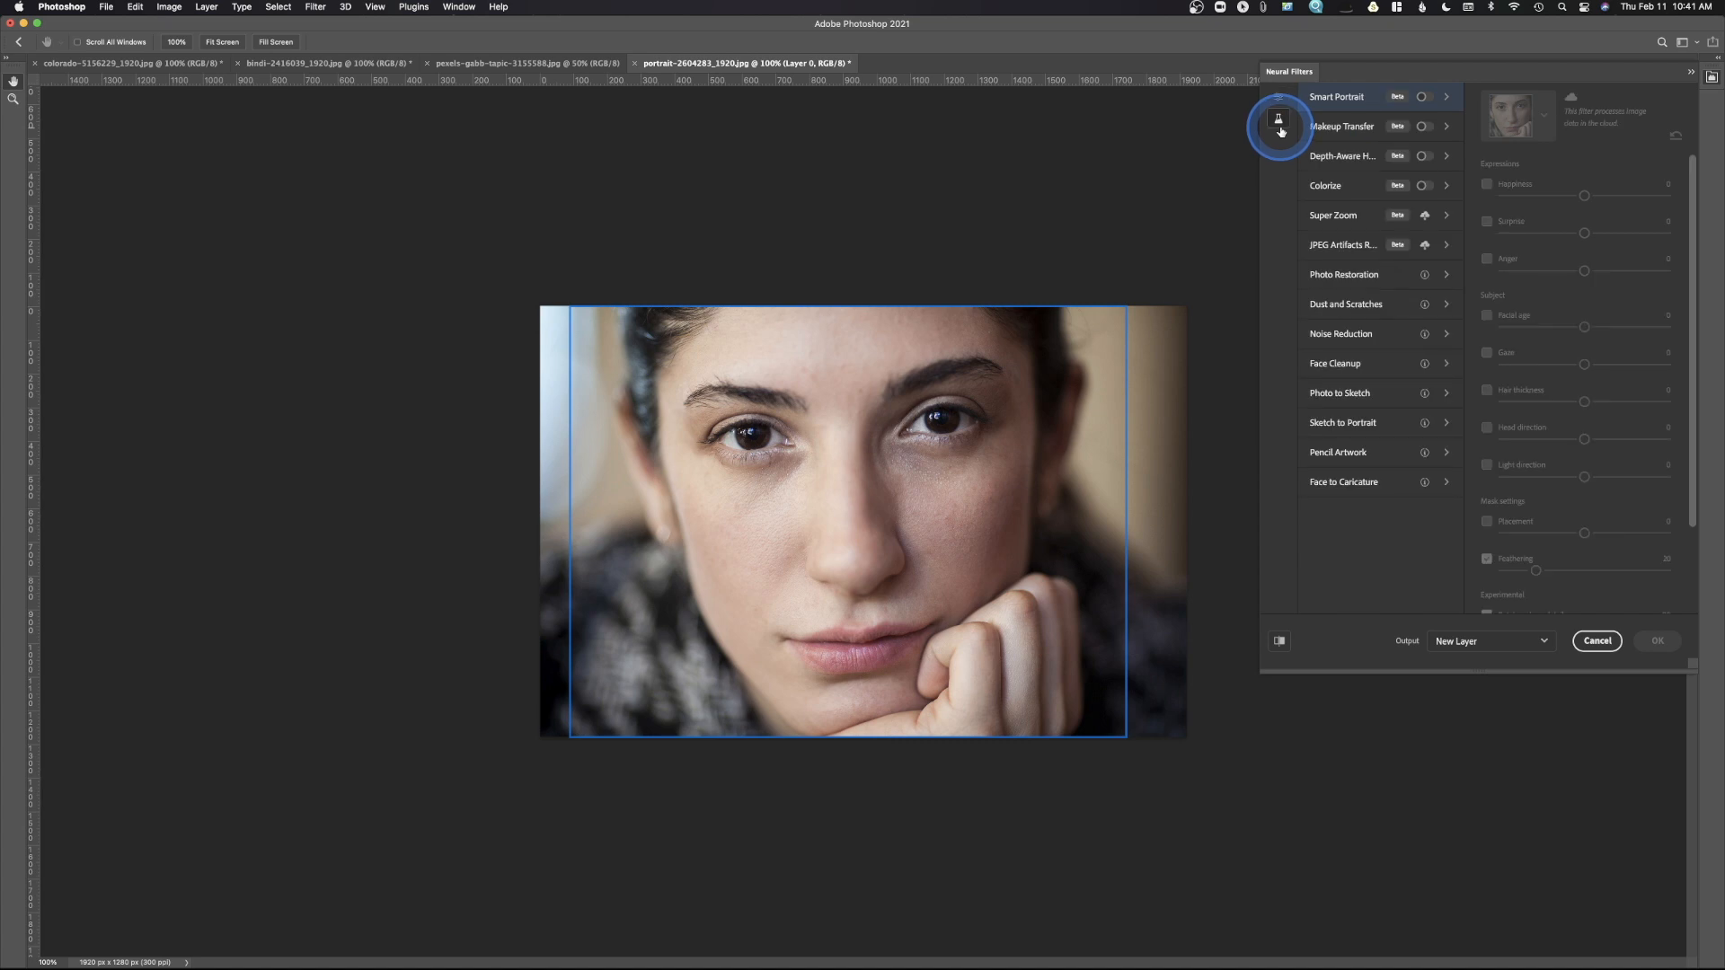
- Apply Makeup Transfer from bindi-2416039_1920.jpg, giving blue eyeshadow and red lips on a new layer
{"action": "left_click", "coordinate": [1341, 126]}
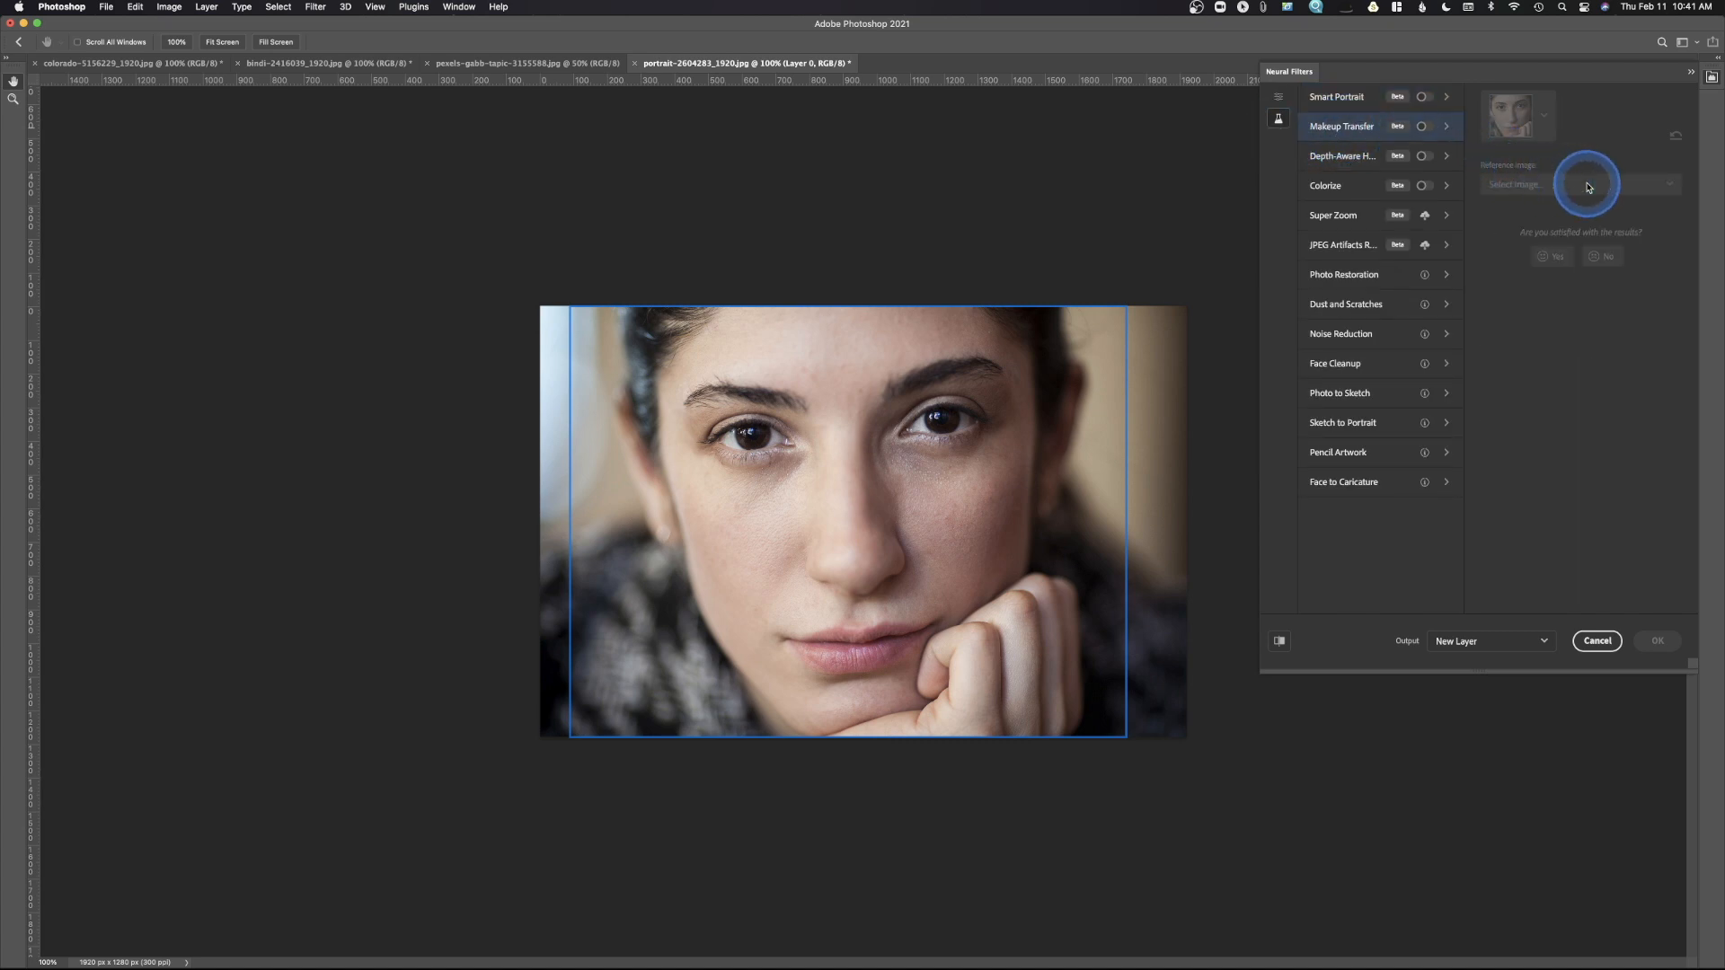
{"action": "left_click", "coordinate": [1423, 125]}
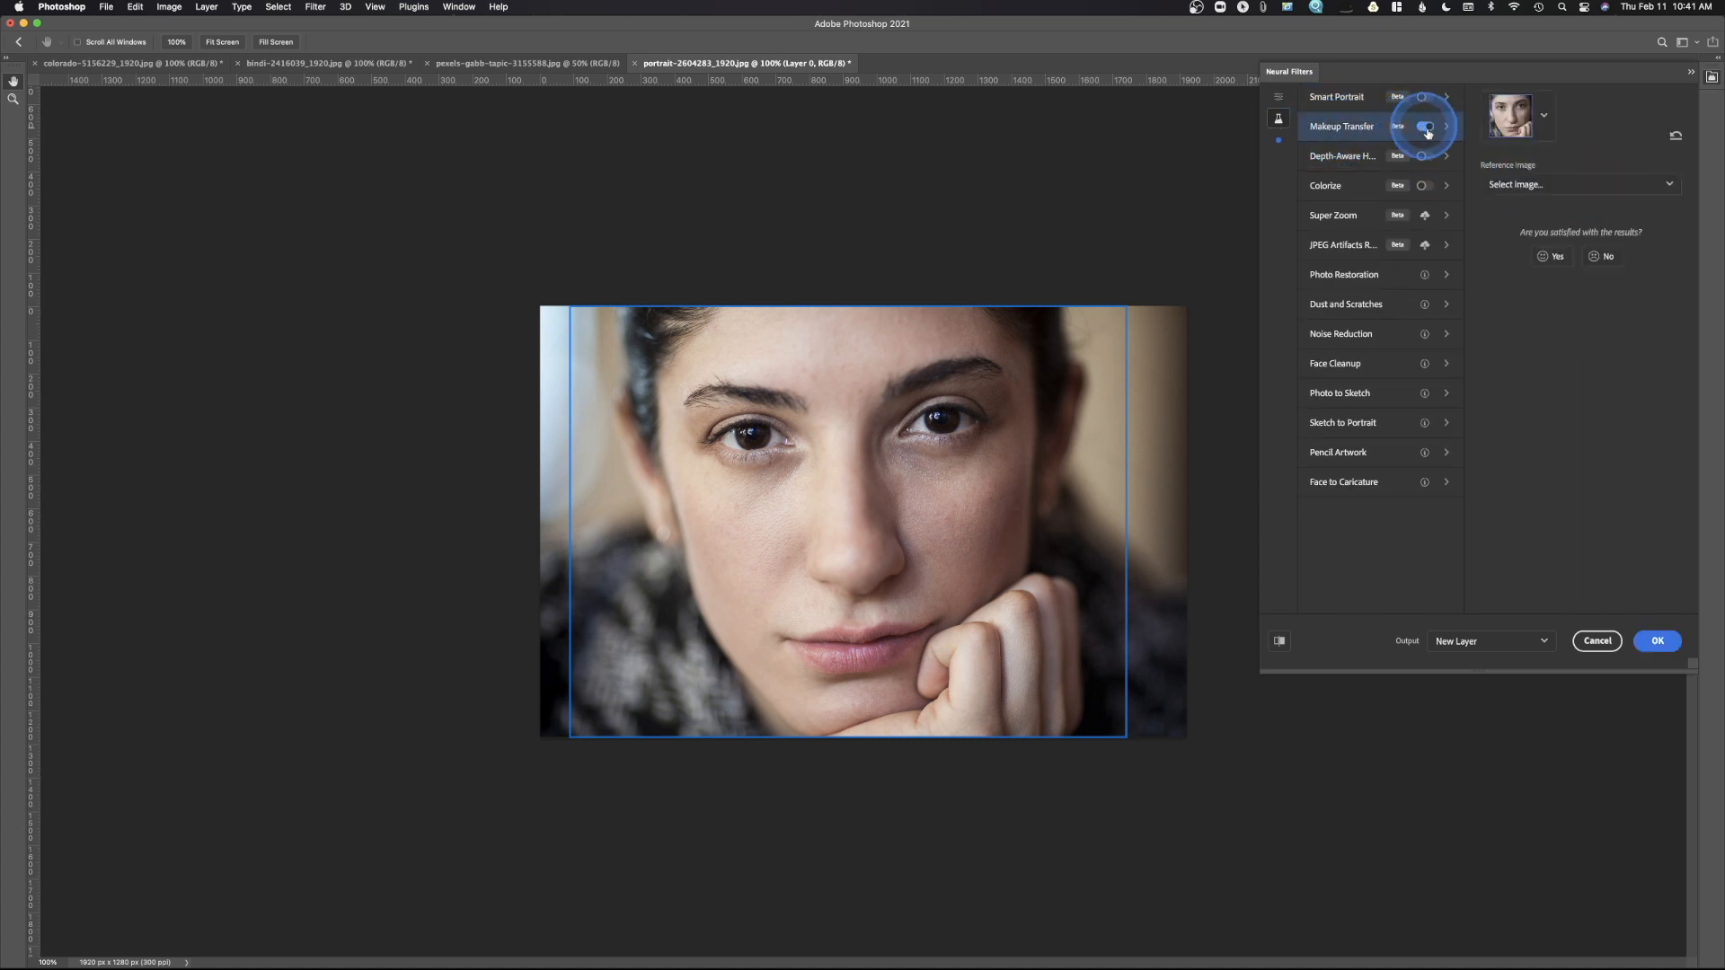
{"action": "left_click", "coordinate": [1580, 183]}
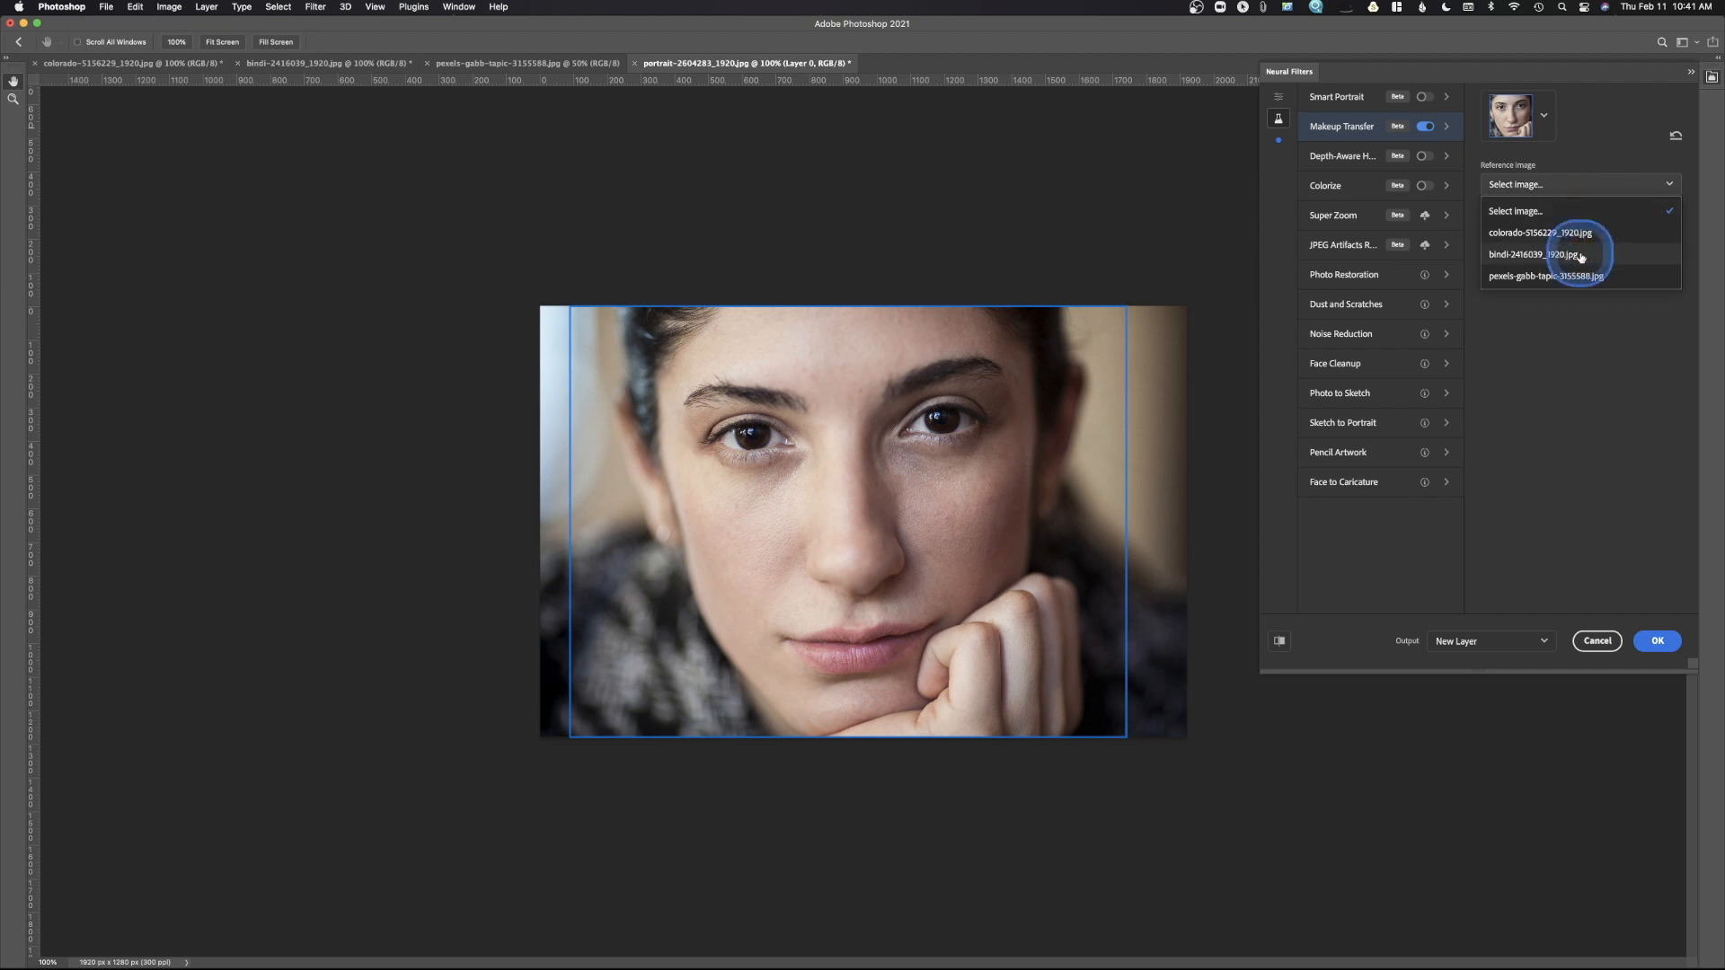
{"action": "left_click", "coordinate": [1541, 253]}
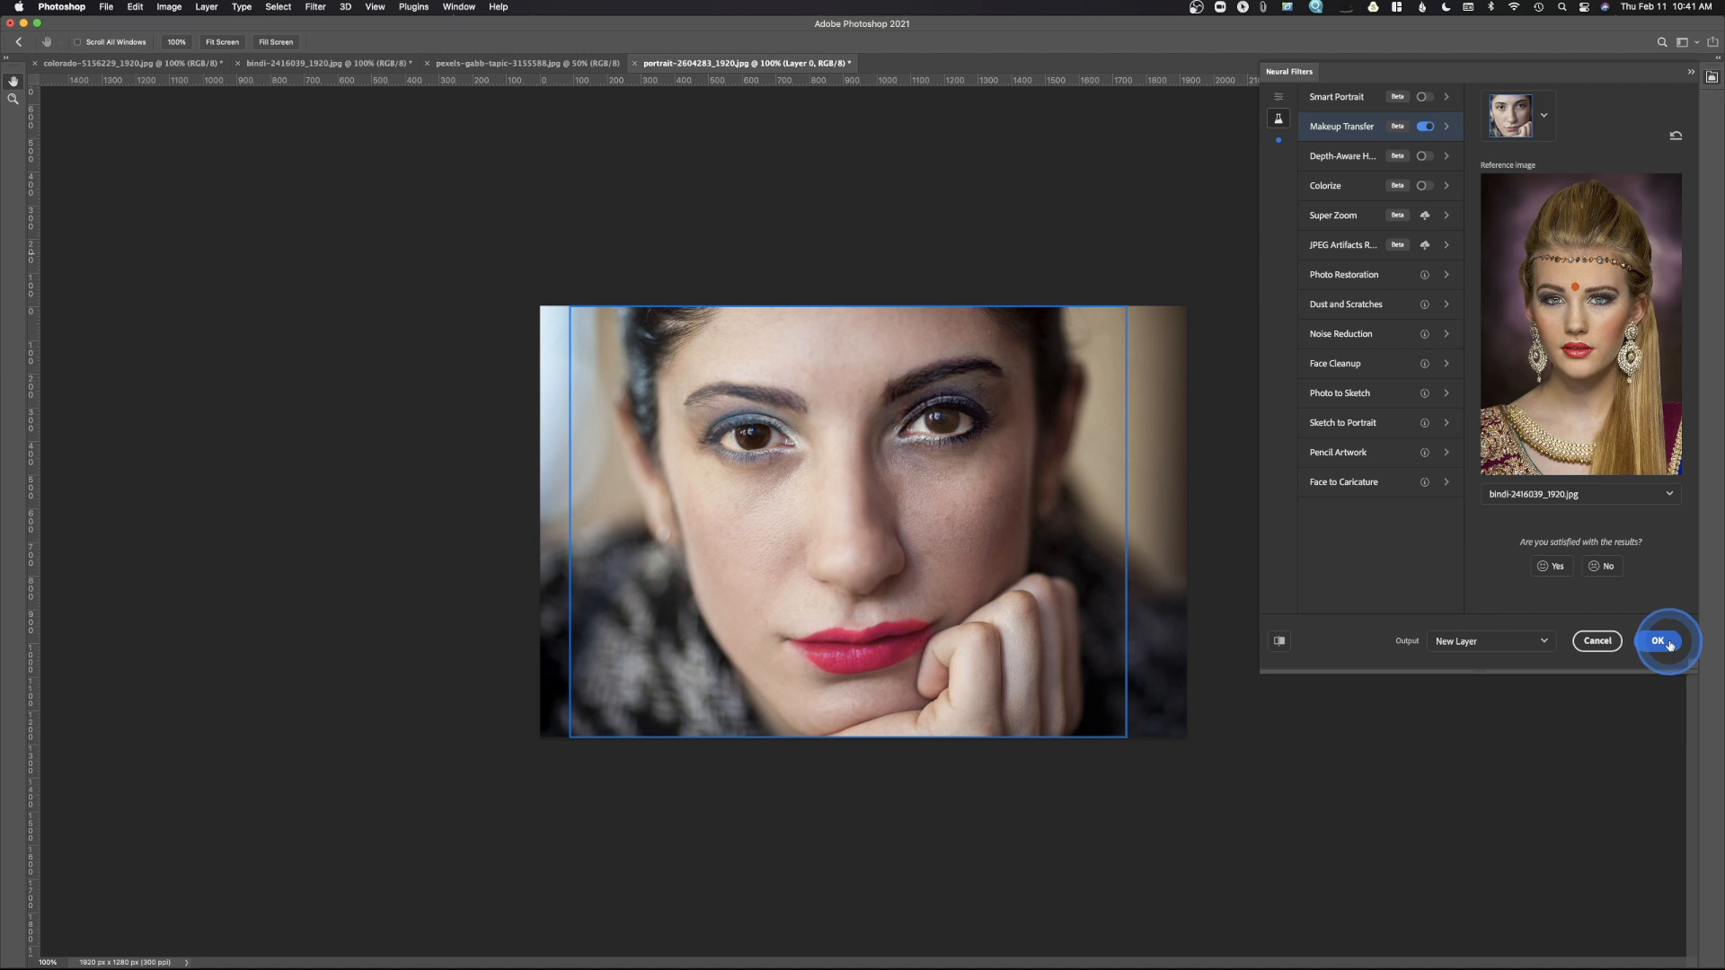
{"action": "left_click", "coordinate": [1662, 640]}
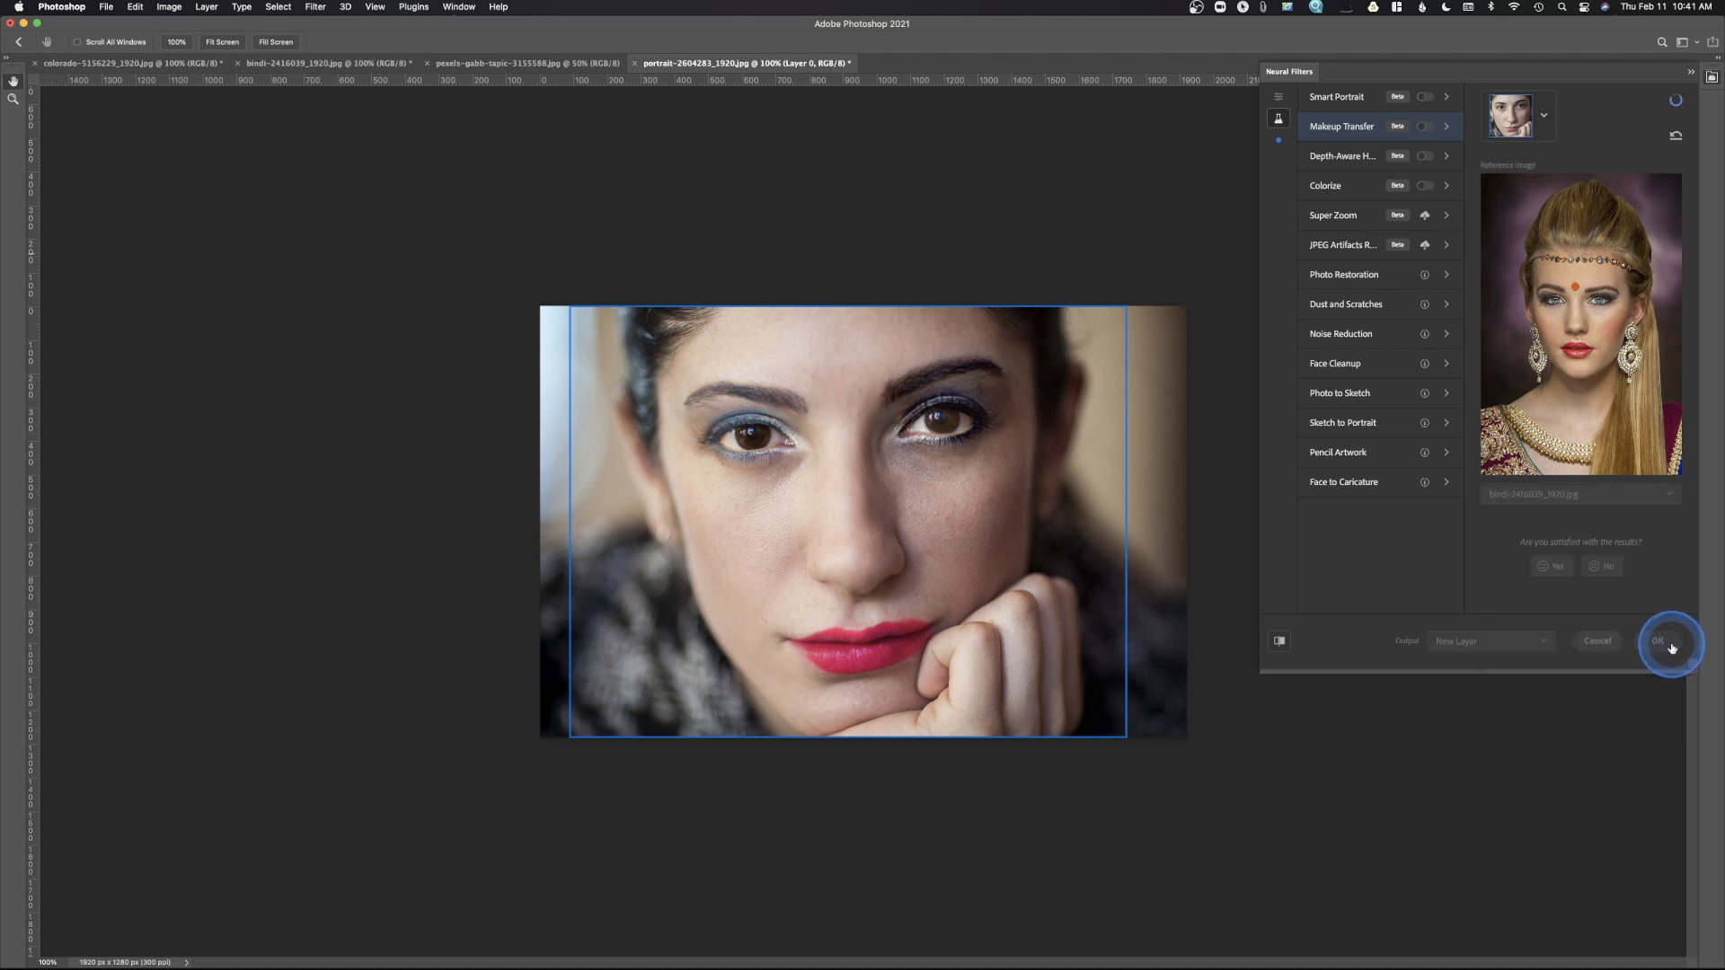
{"action": "left_click", "coordinate": [1667, 641]}
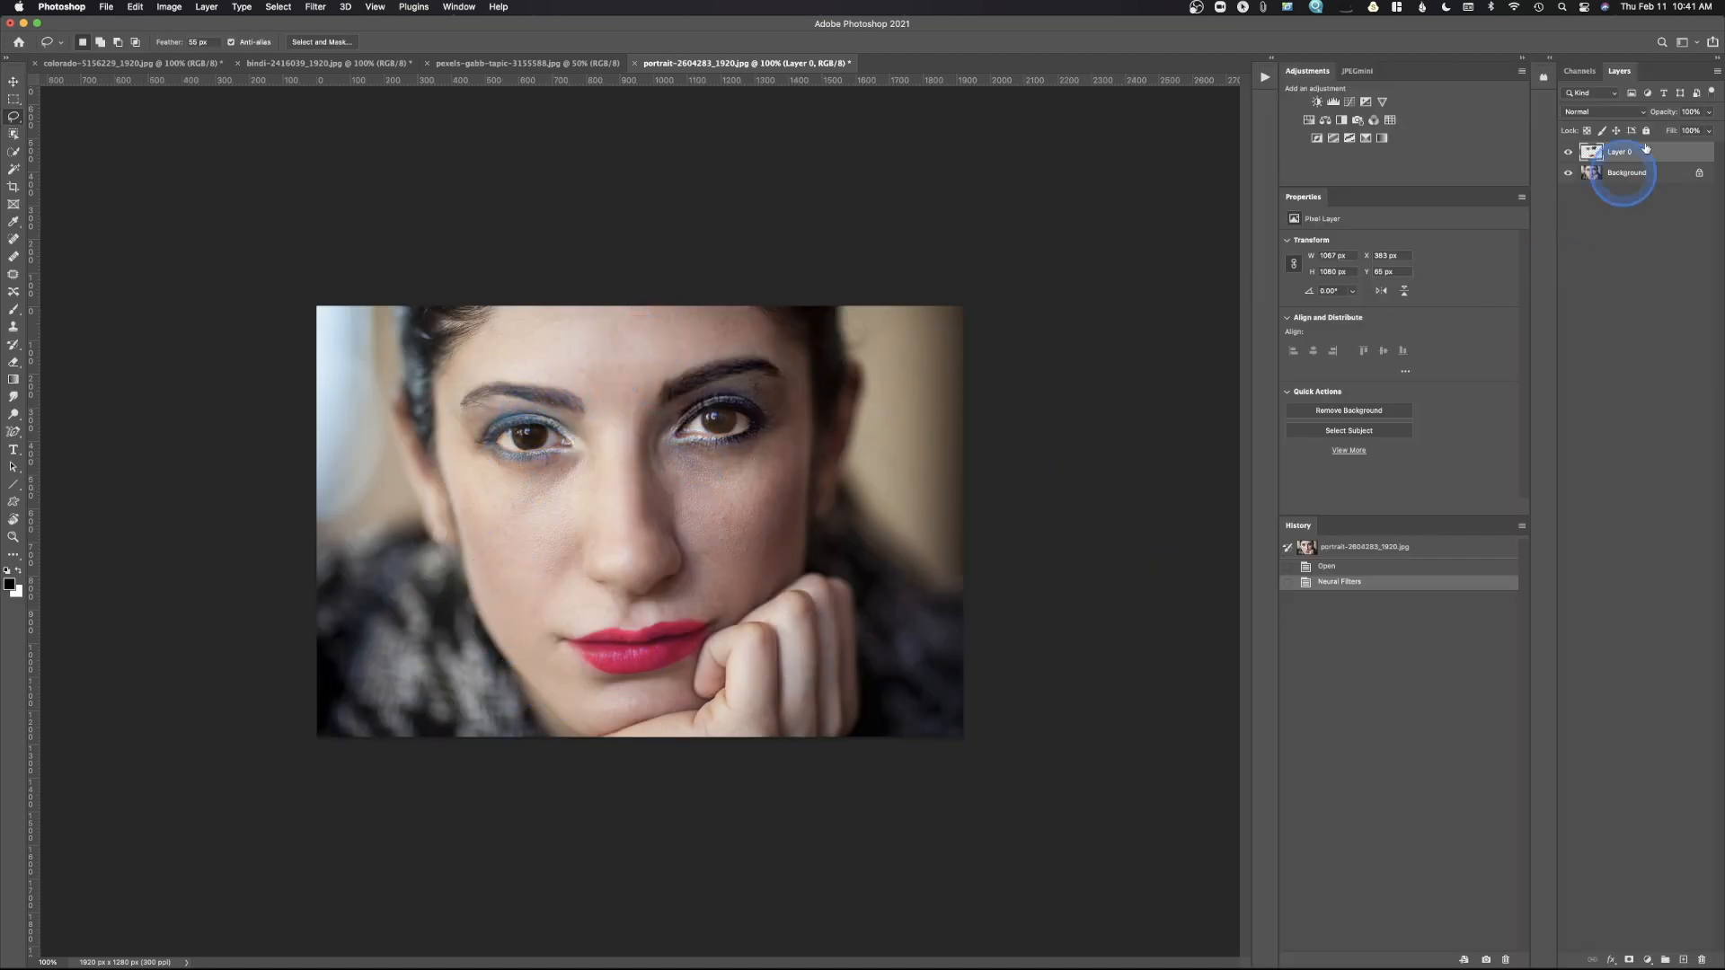
- Toggle the makeup layer's visibility repeatedly to compare before and after
{"action": "left_click", "coordinate": [1569, 151]}
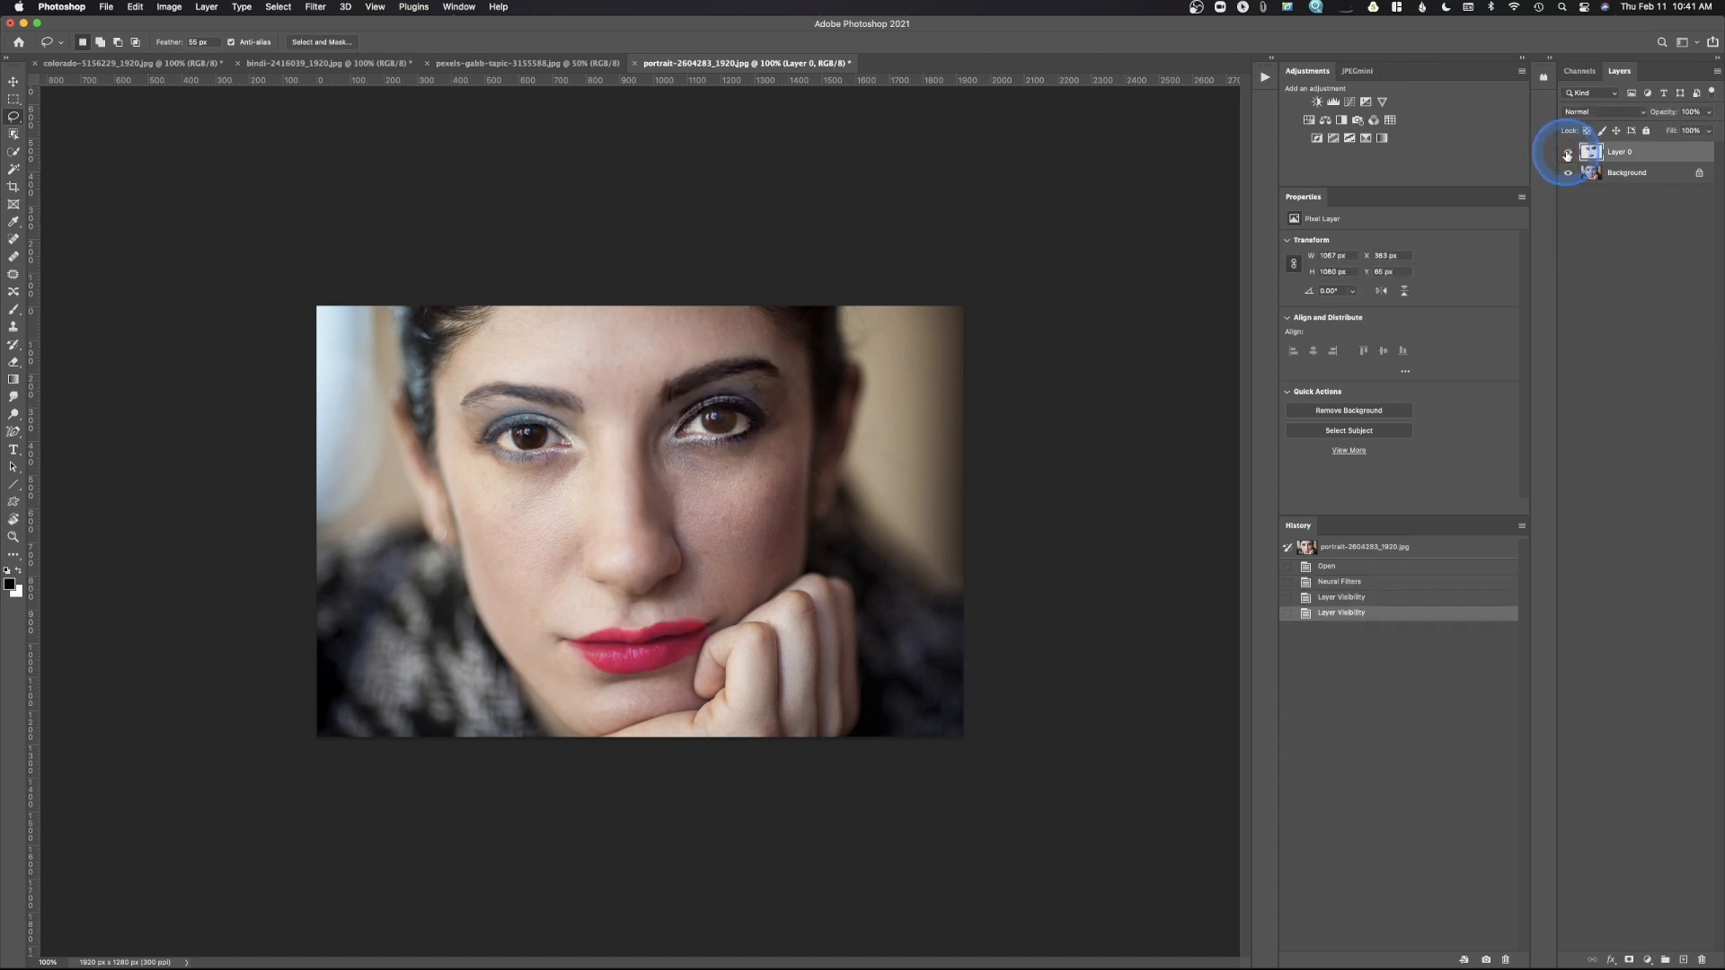
{"action": "left_click", "coordinate": [1567, 151]}
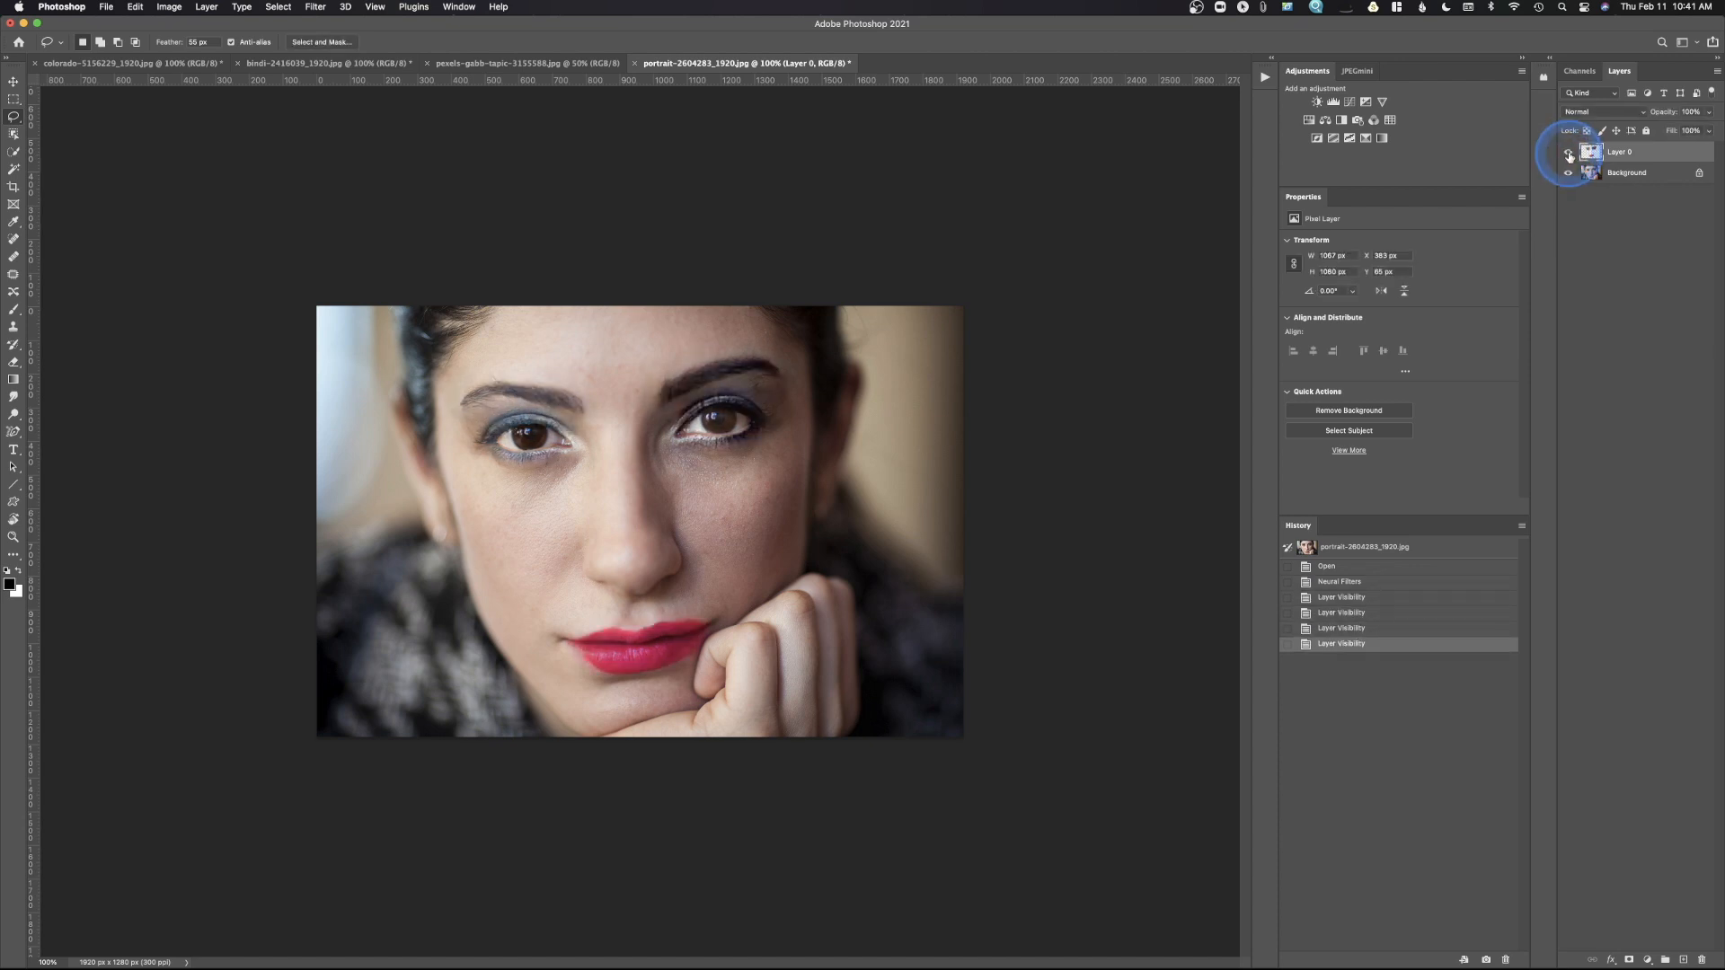
{"action": "left_click", "coordinate": [1571, 151]}
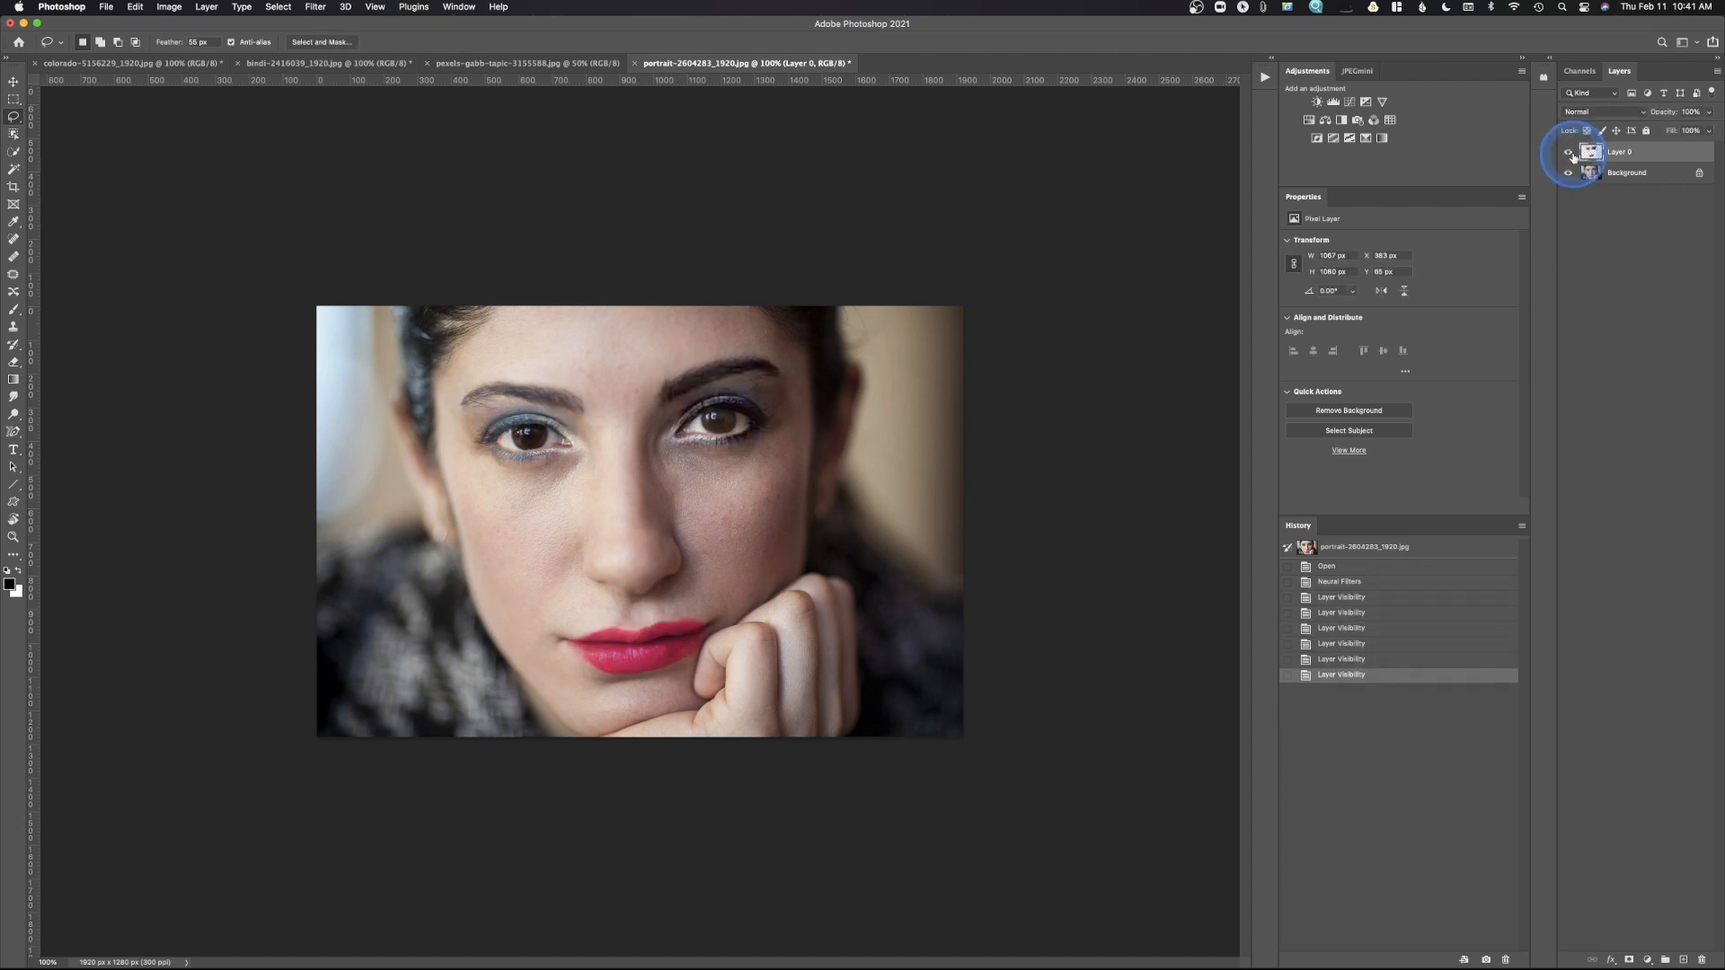
{"action": "left_click", "coordinate": [1569, 151]}
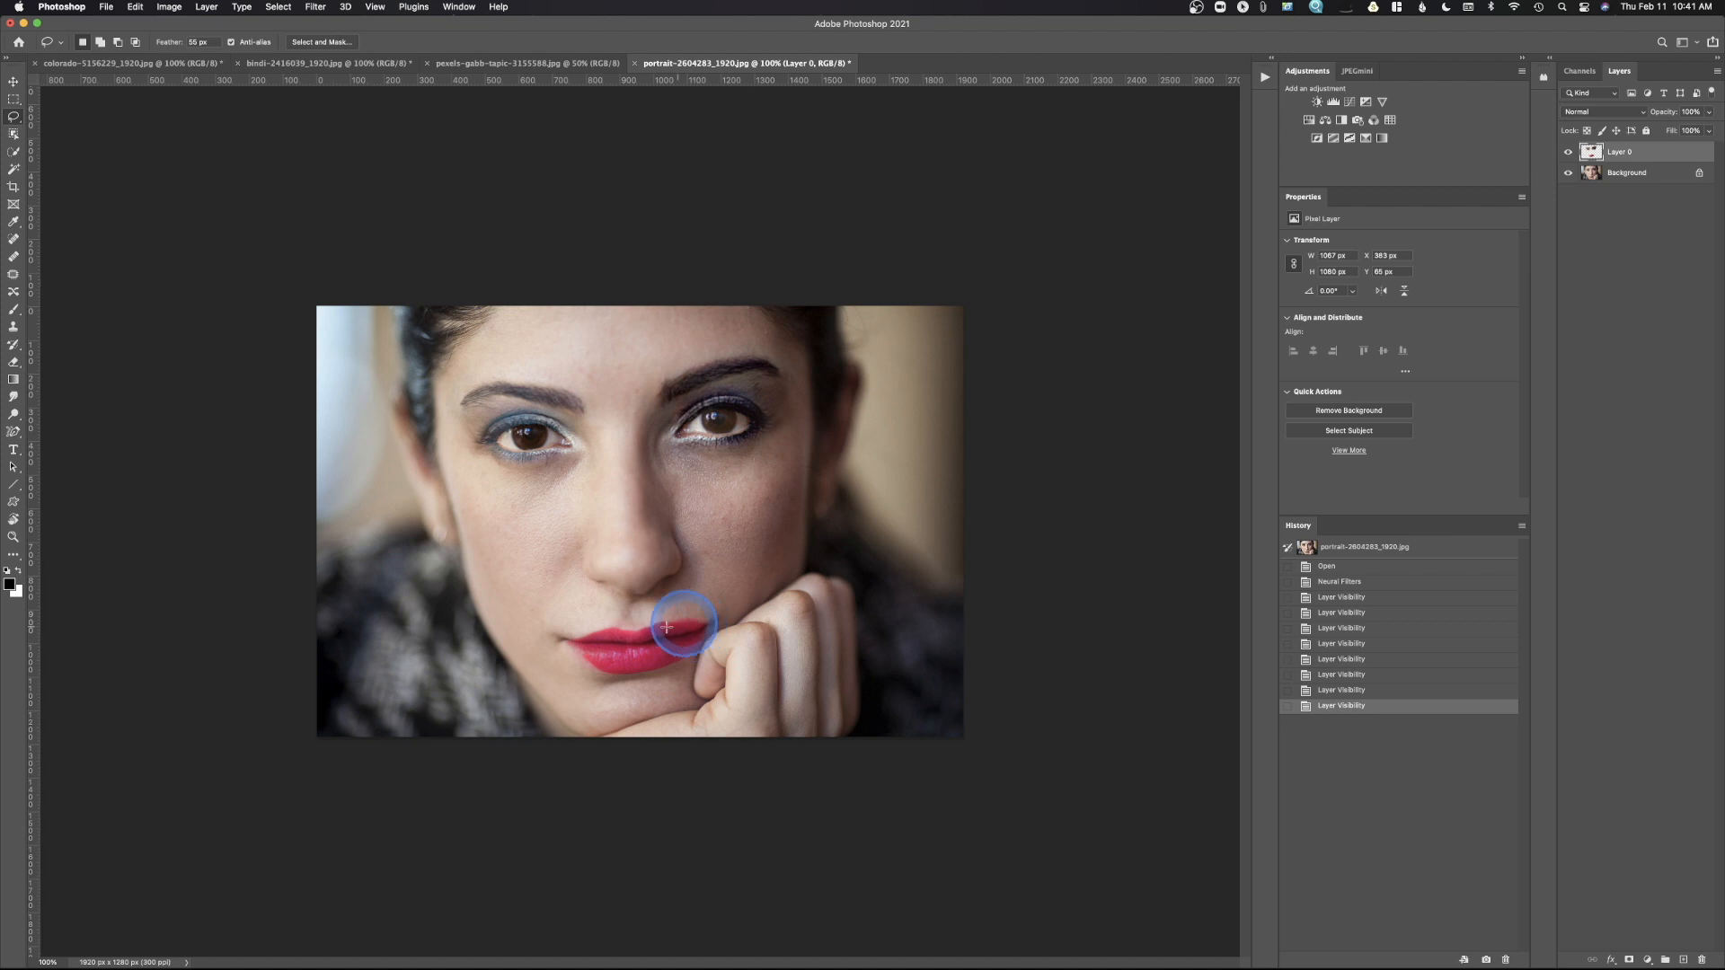
{"action": "mouse_move", "coordinate": [556, 638]}
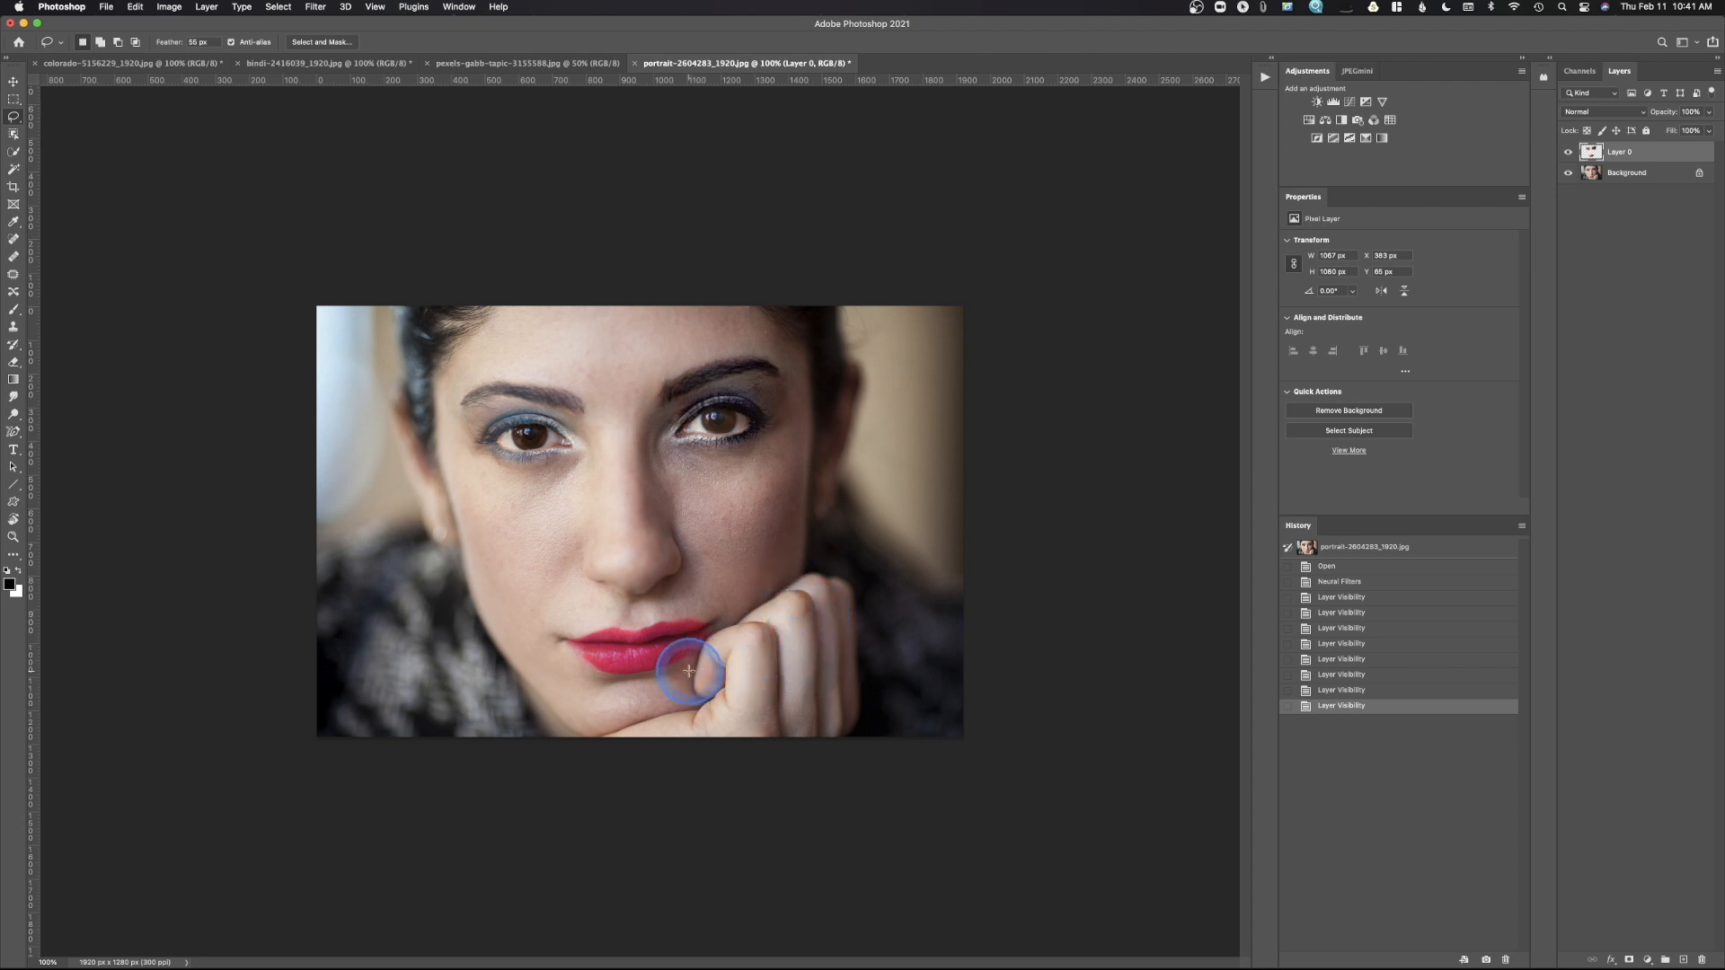
{"action": "mouse_move", "coordinate": [683, 658]}
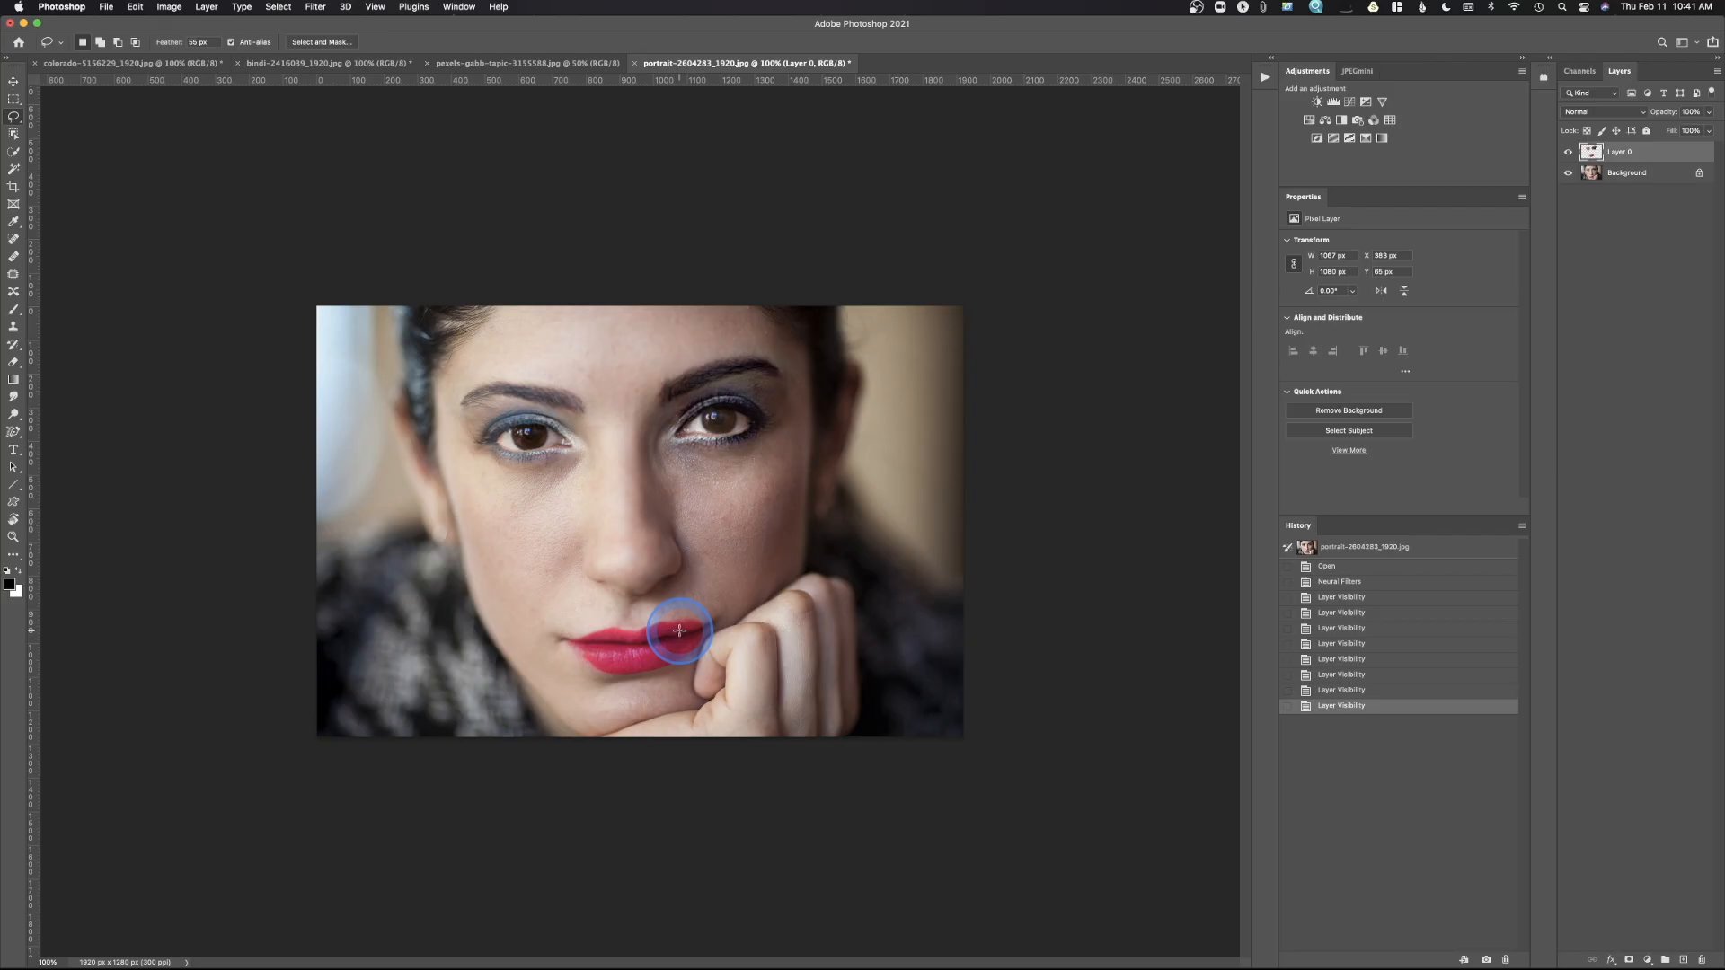
{"action": "left_click_drag", "start_coordinate": [679, 631], "coordinate": [712, 415]}
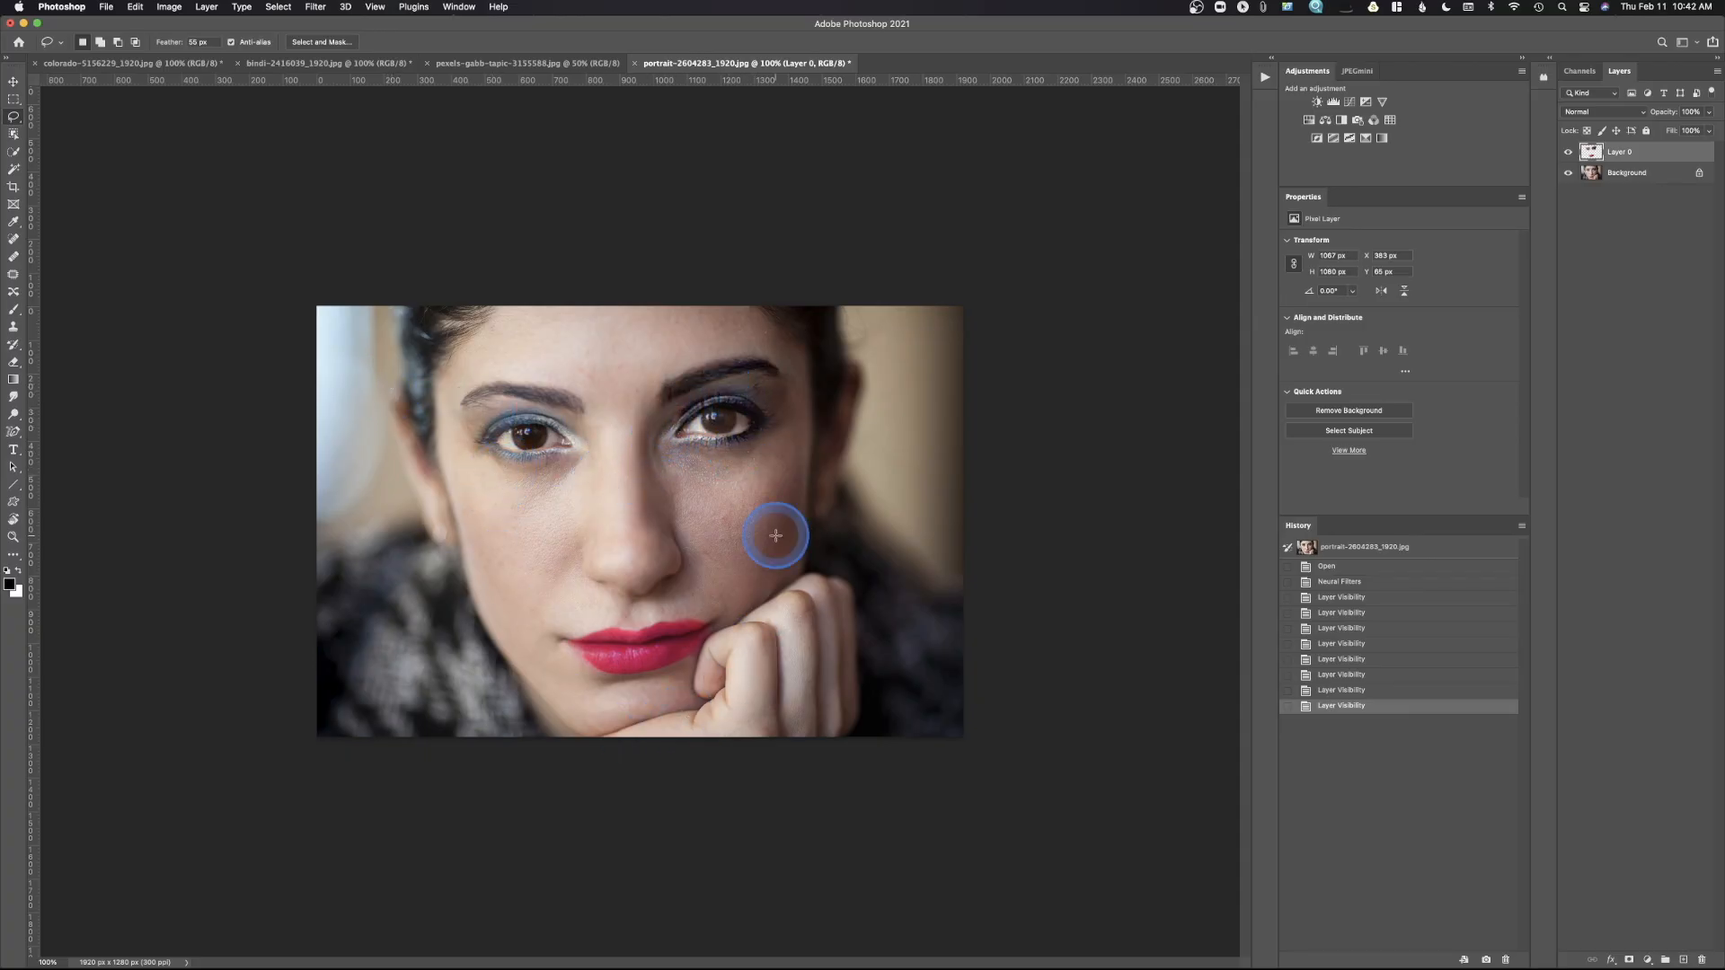
{"action": "mouse_move", "coordinate": [807, 231]}
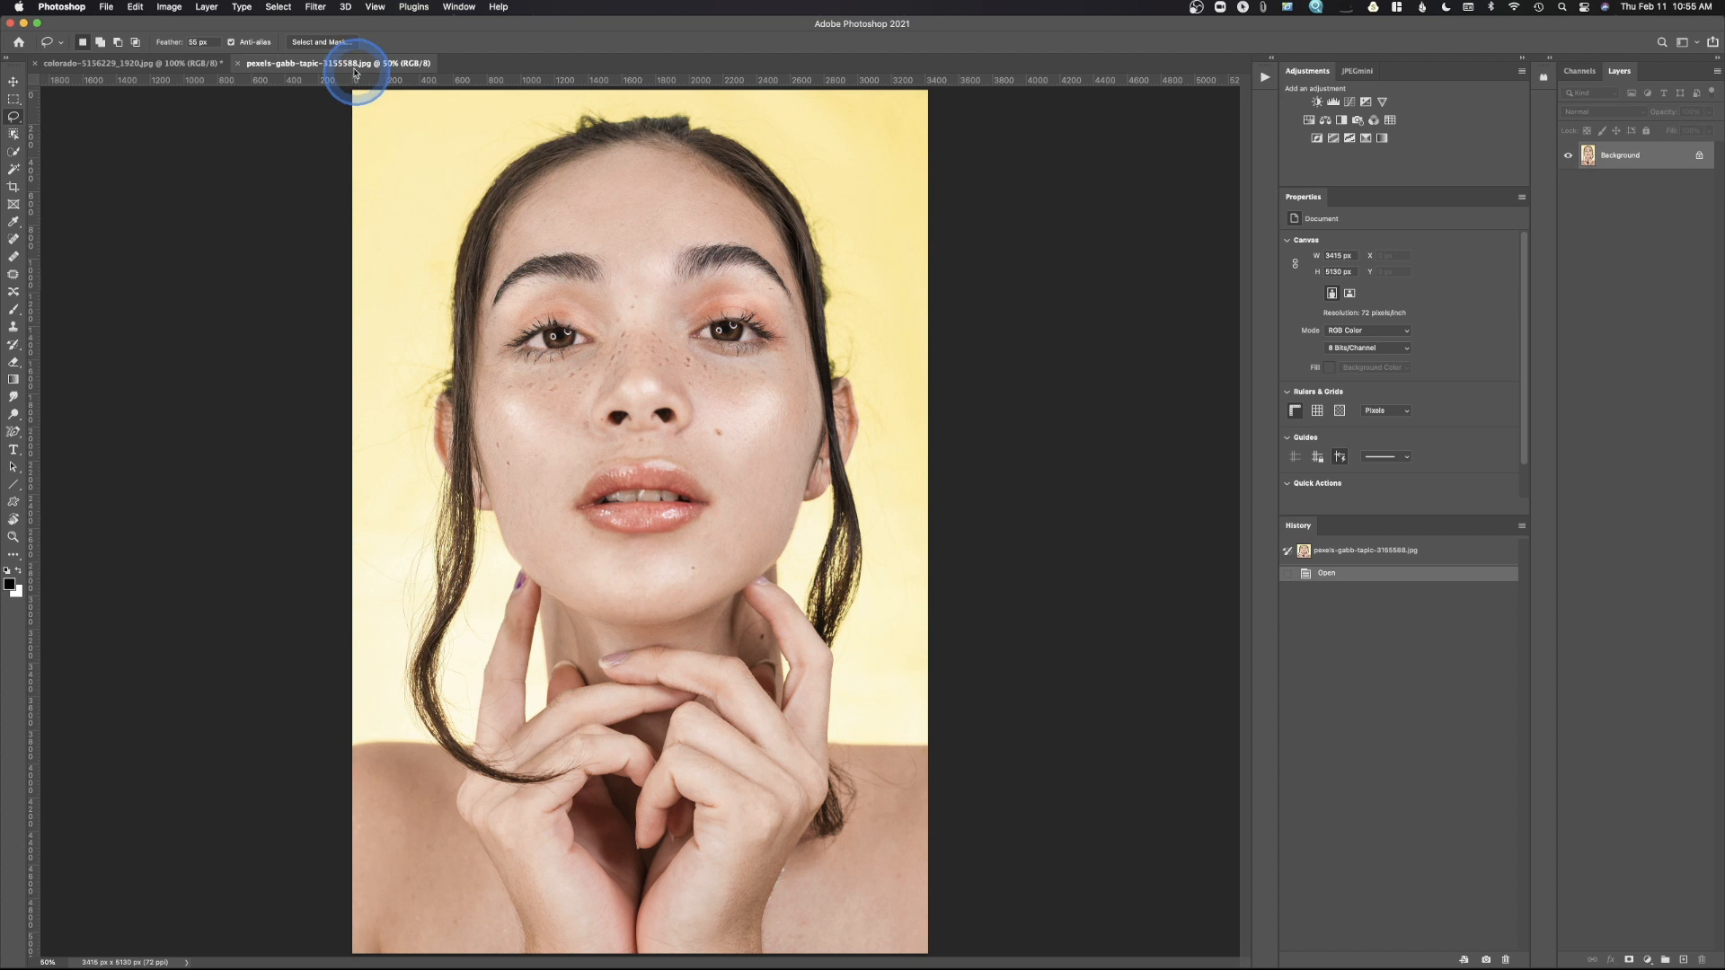
- Switch to the freckled model photo and enable Smart Portrait in Neural Filters
{"action": "left_click", "coordinate": [314, 7]}
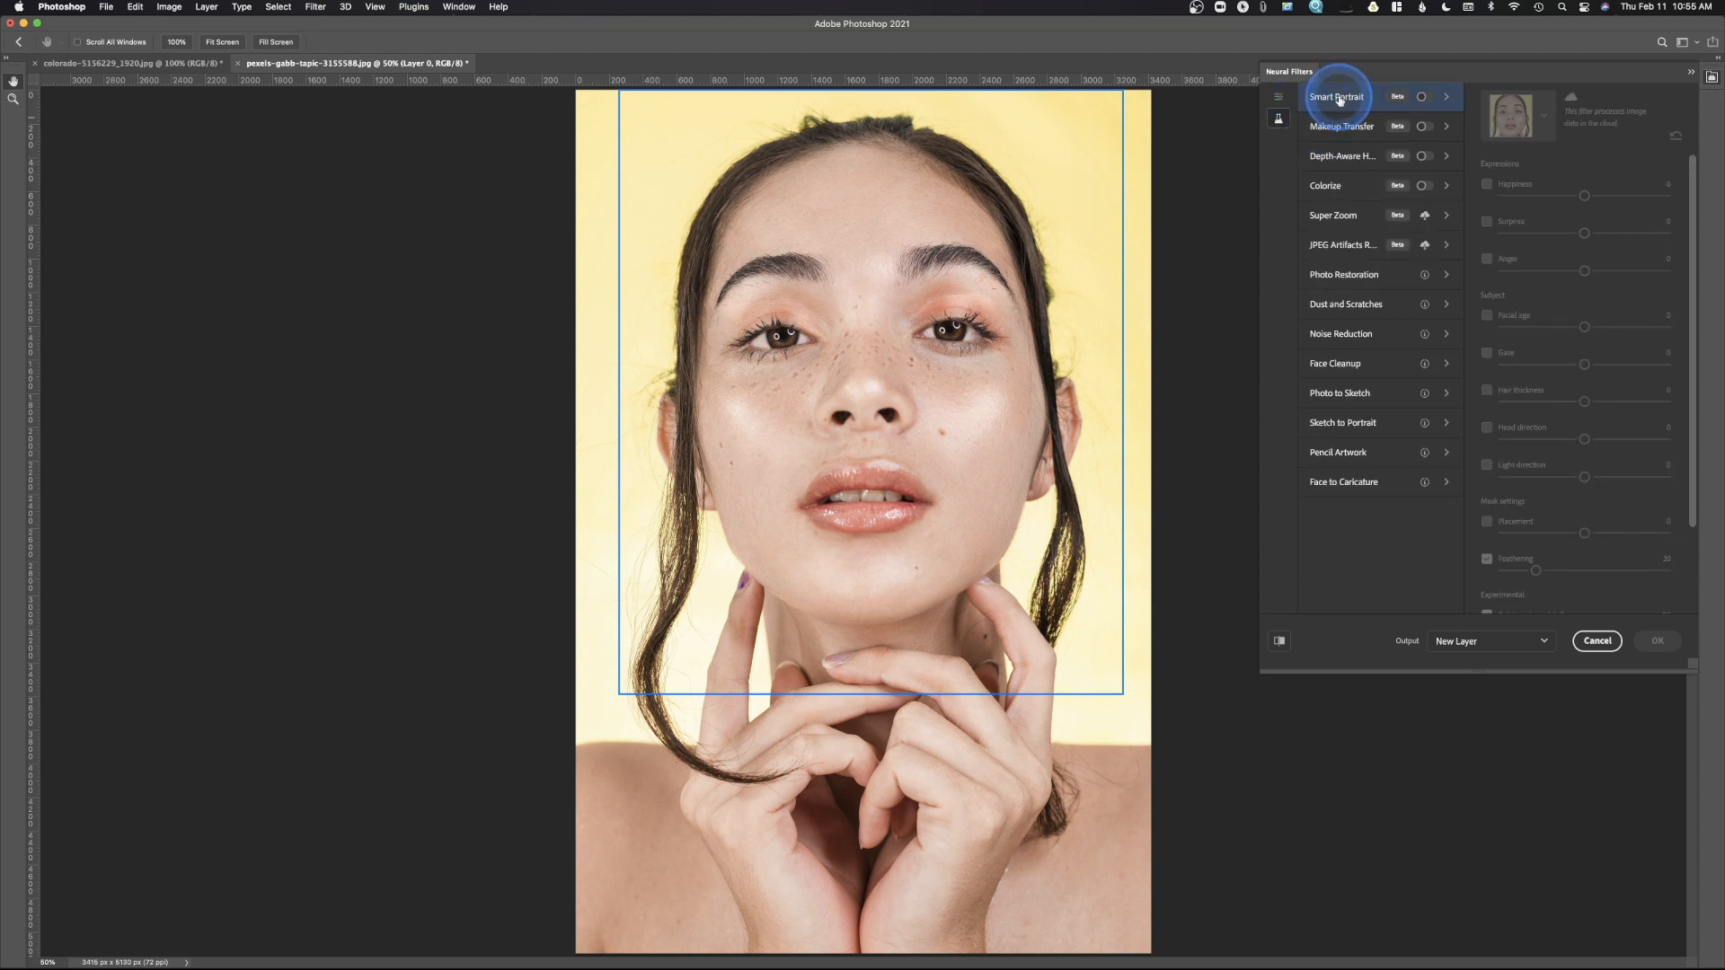
{"action": "left_click", "coordinate": [1423, 97]}
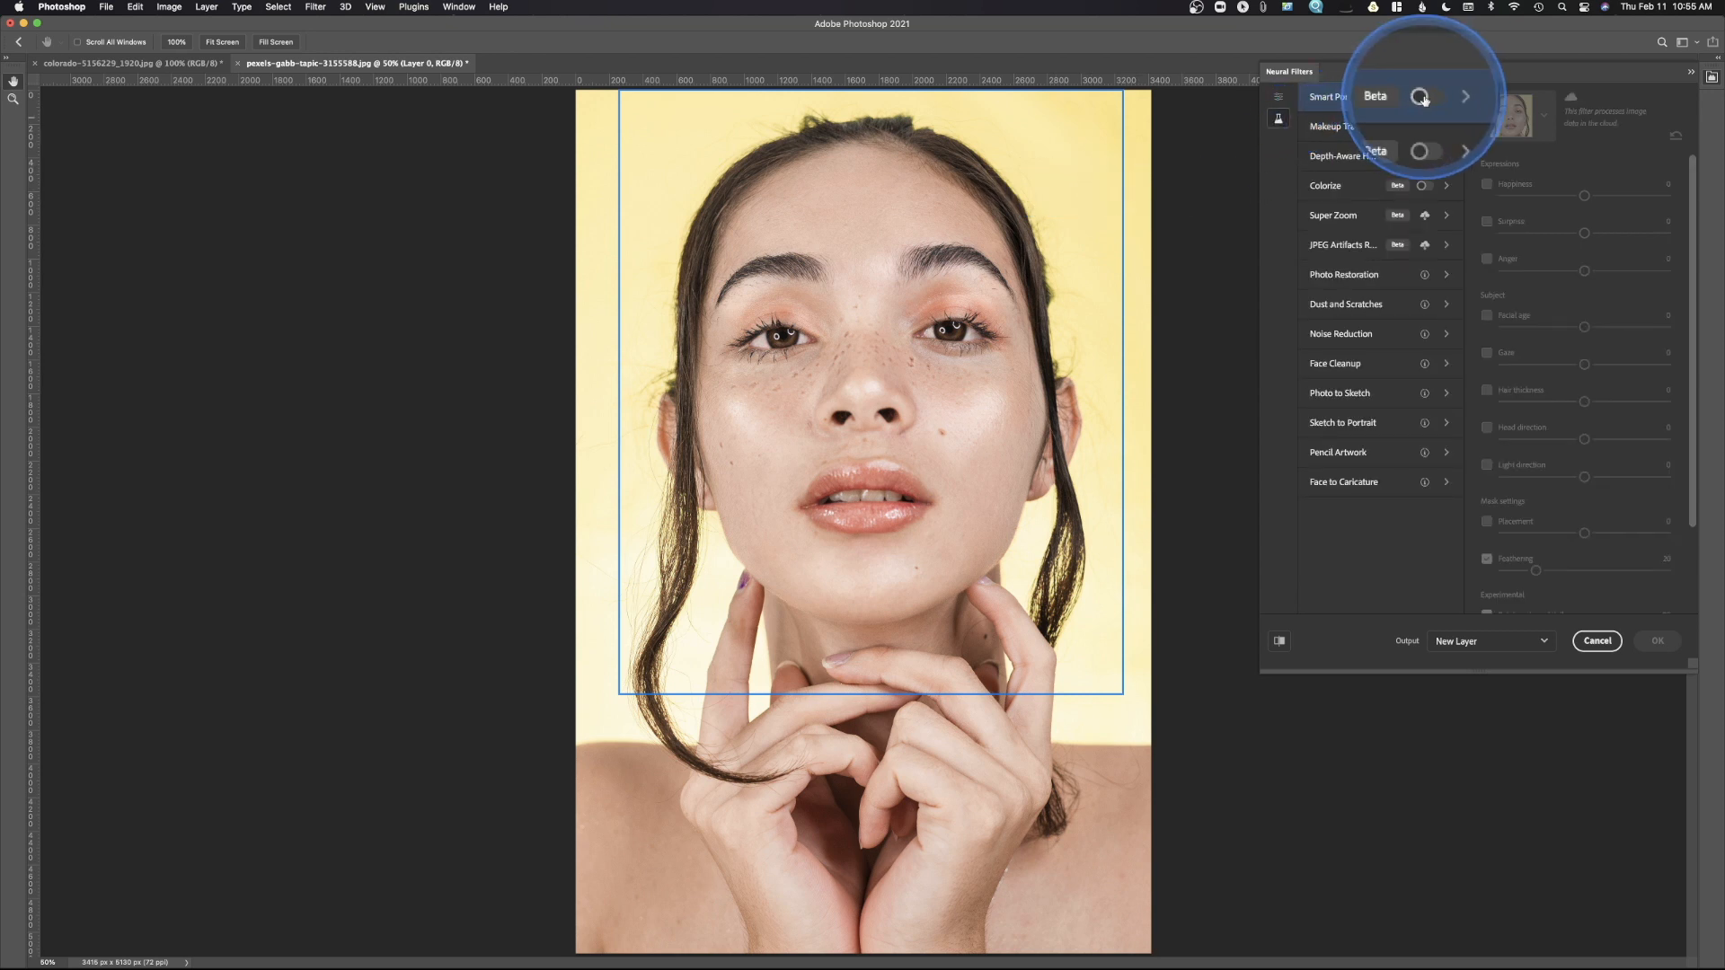
{"action": "left_click", "coordinate": [1427, 97]}
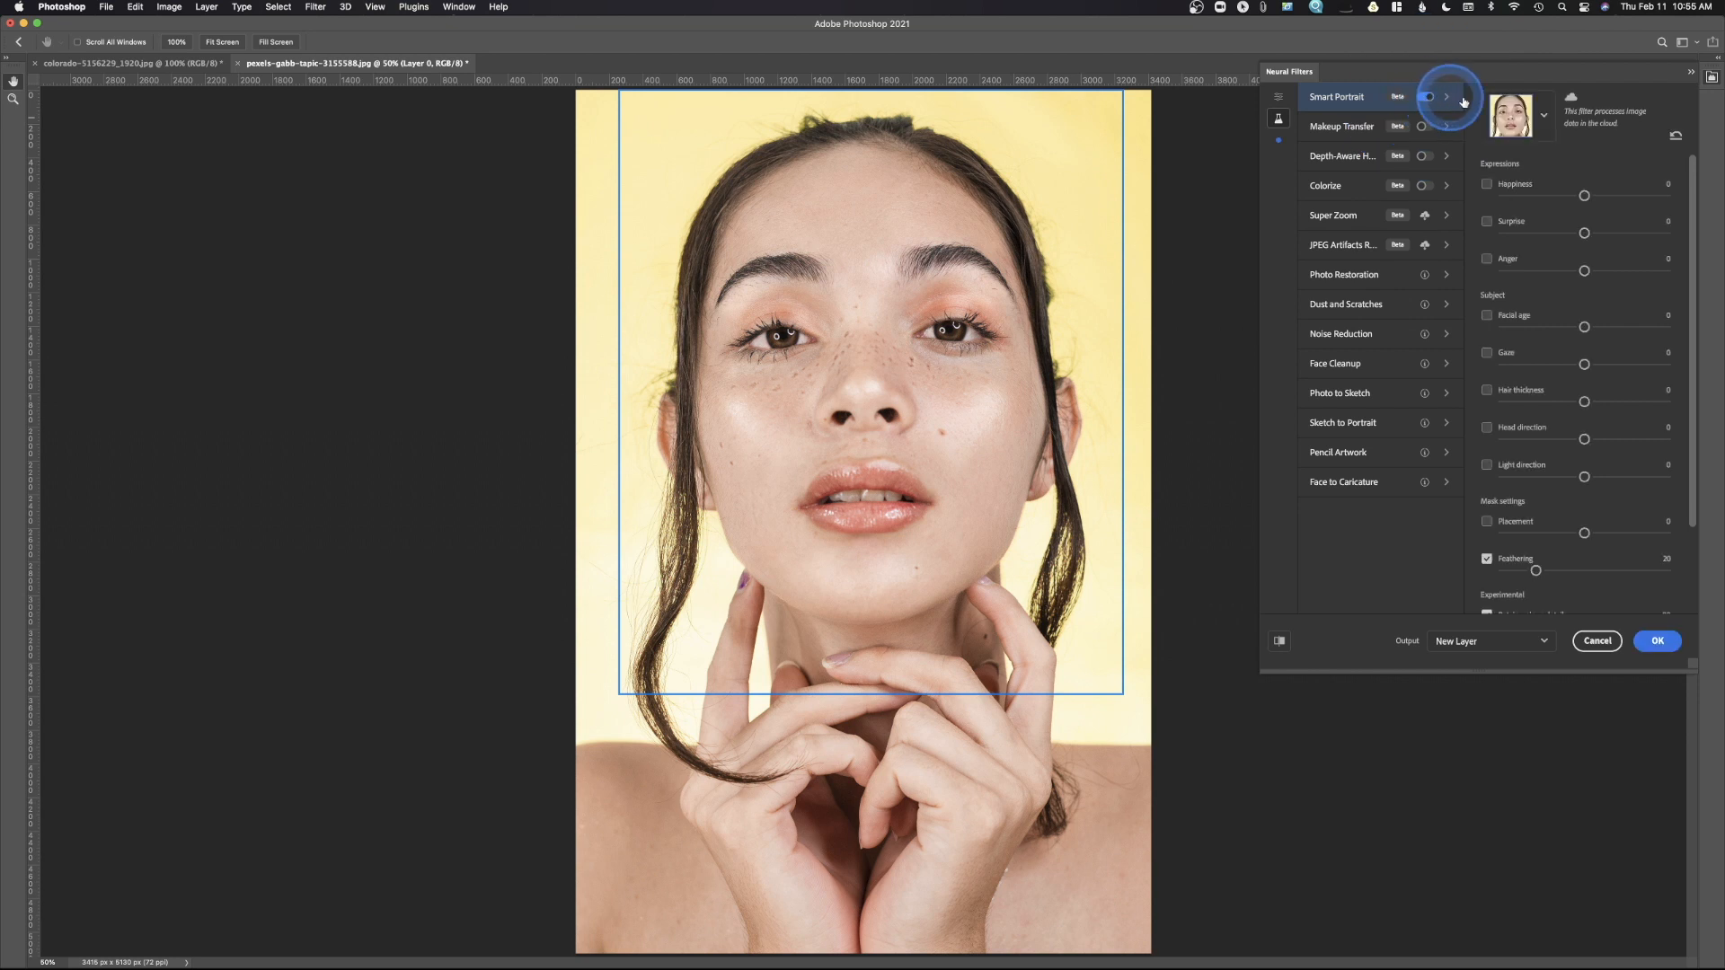
{"action": "left_click", "coordinate": [1427, 97]}
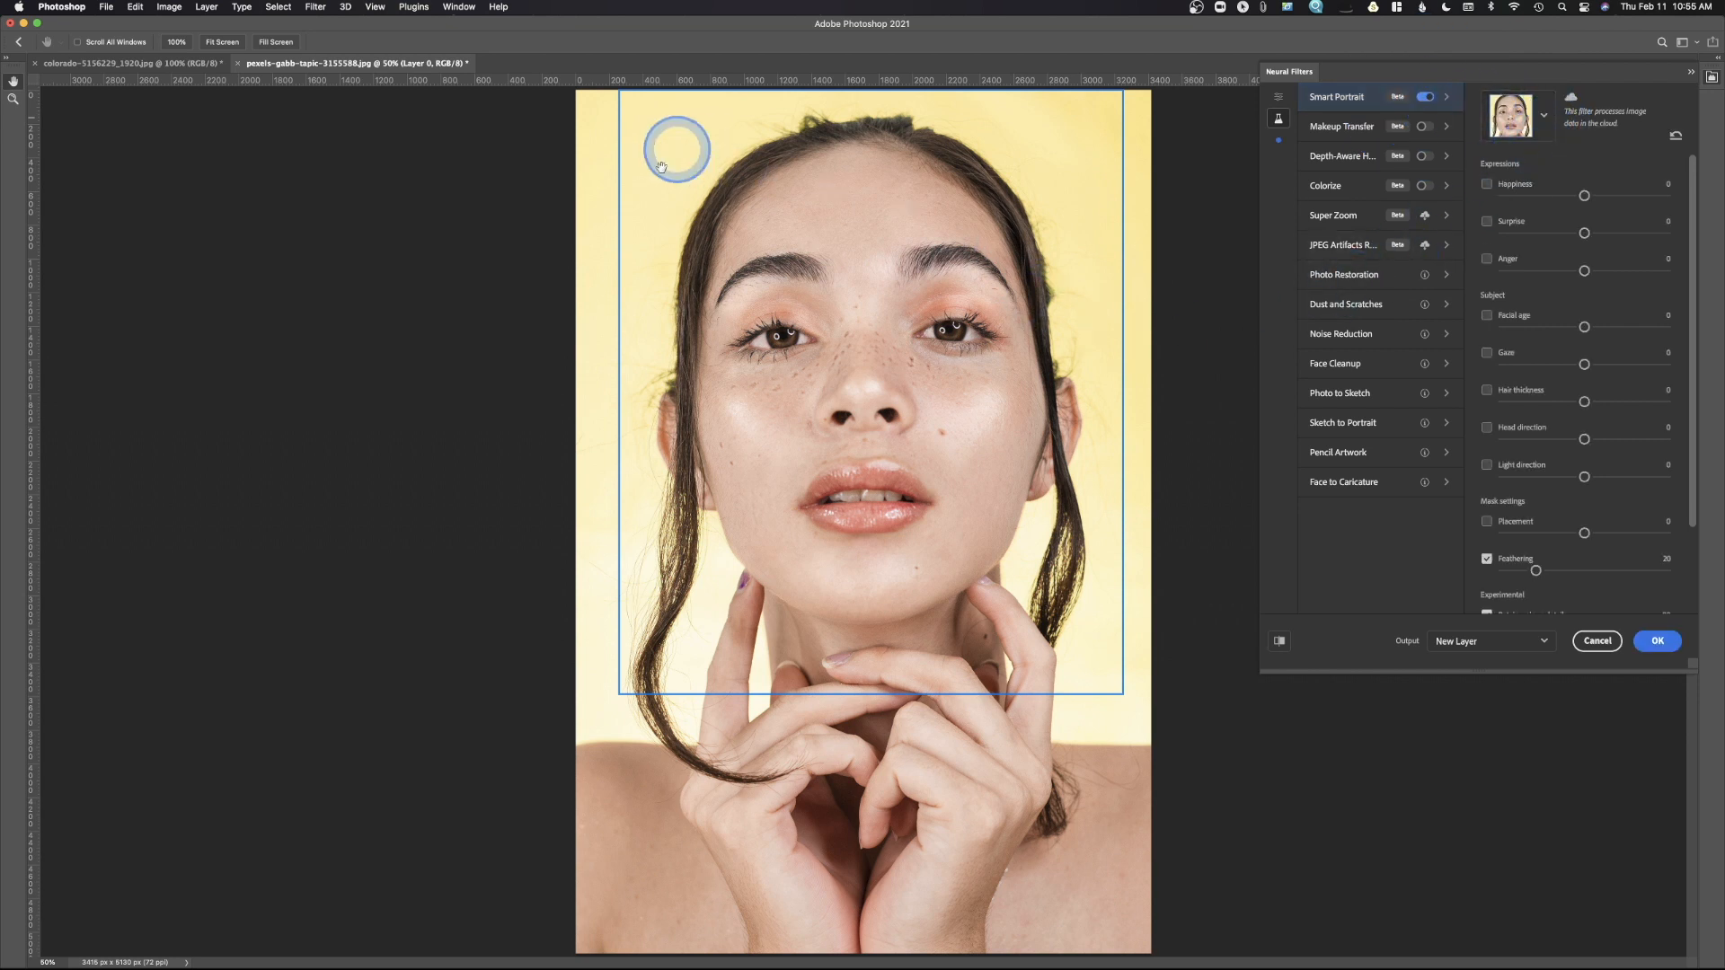
{"action": "mouse_move", "coordinate": [909, 419]}
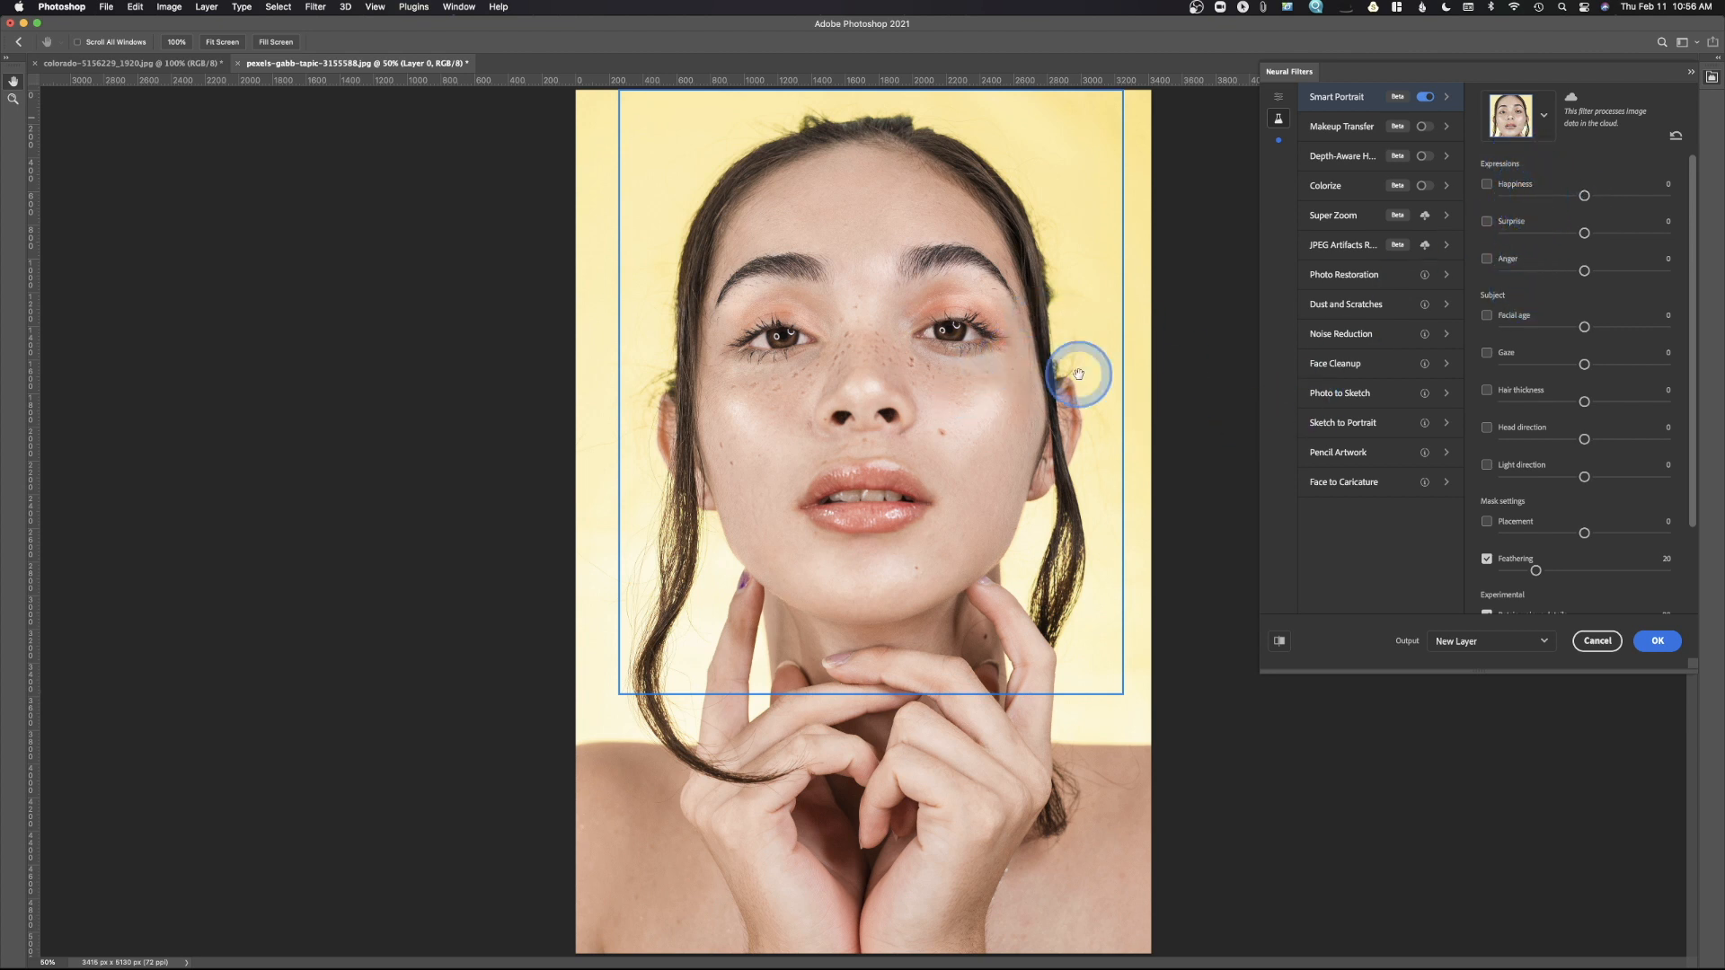
- Try Happiness at a positive smile and a negative value, then uncheck it
{"action": "left_click_drag", "start_coordinate": [1585, 196], "coordinate": [1604, 196]}
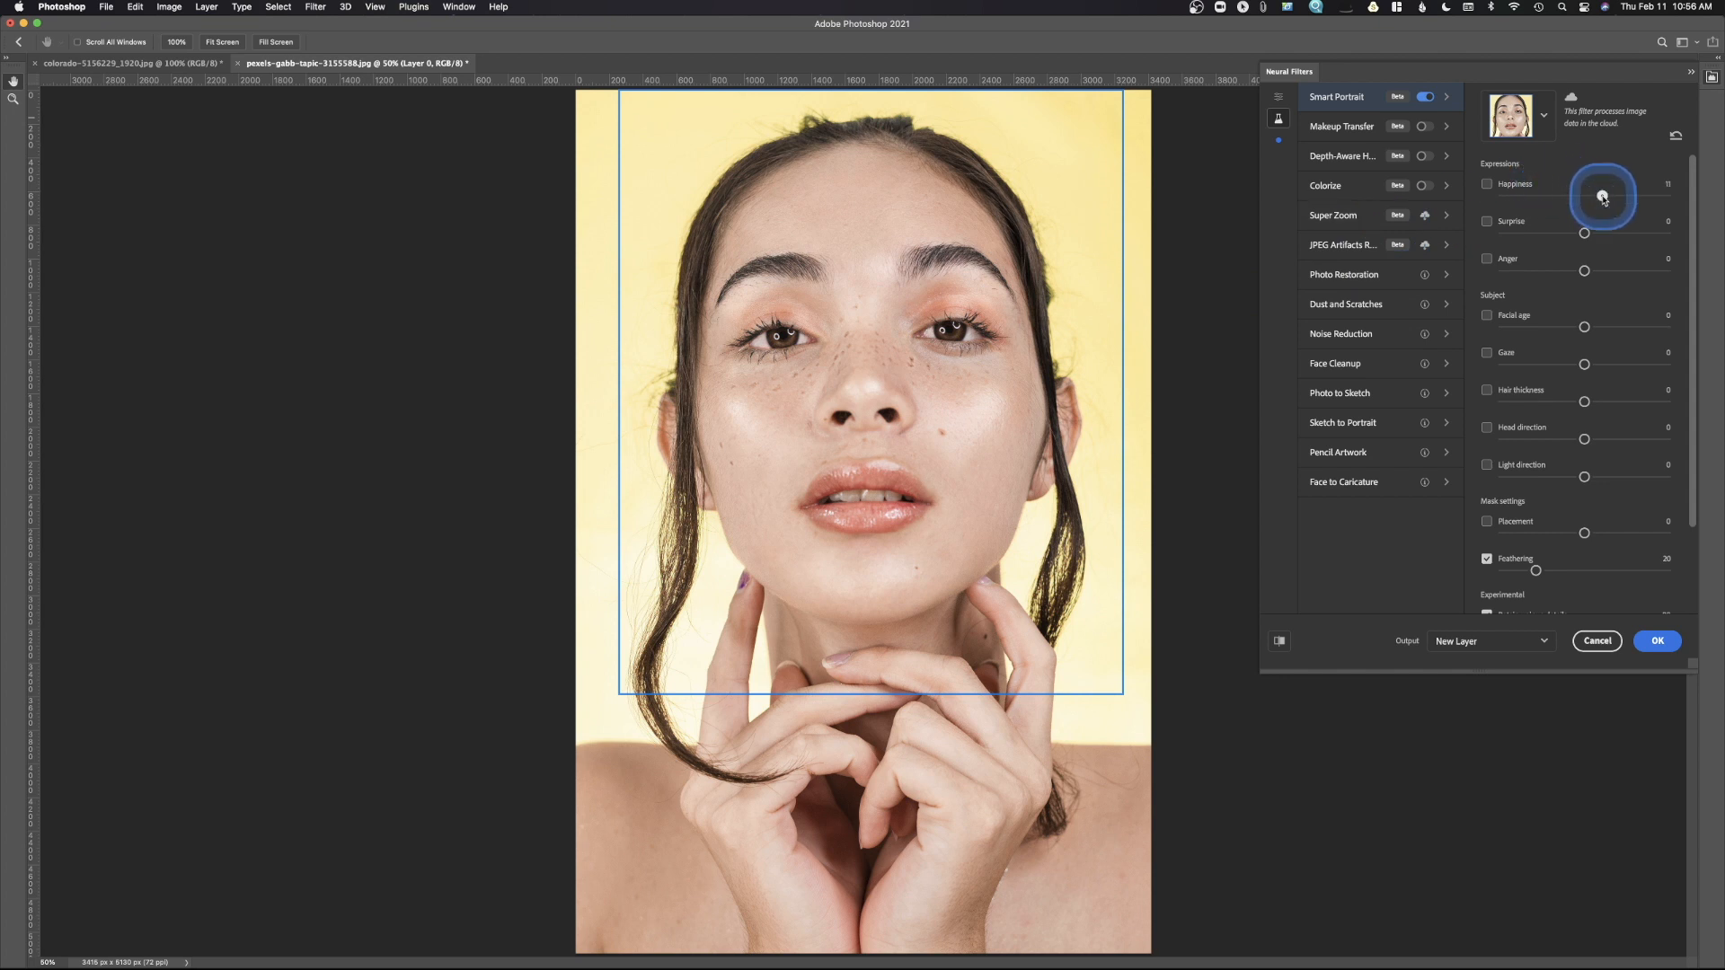
{"action": "left_click", "coordinate": [1487, 184]}
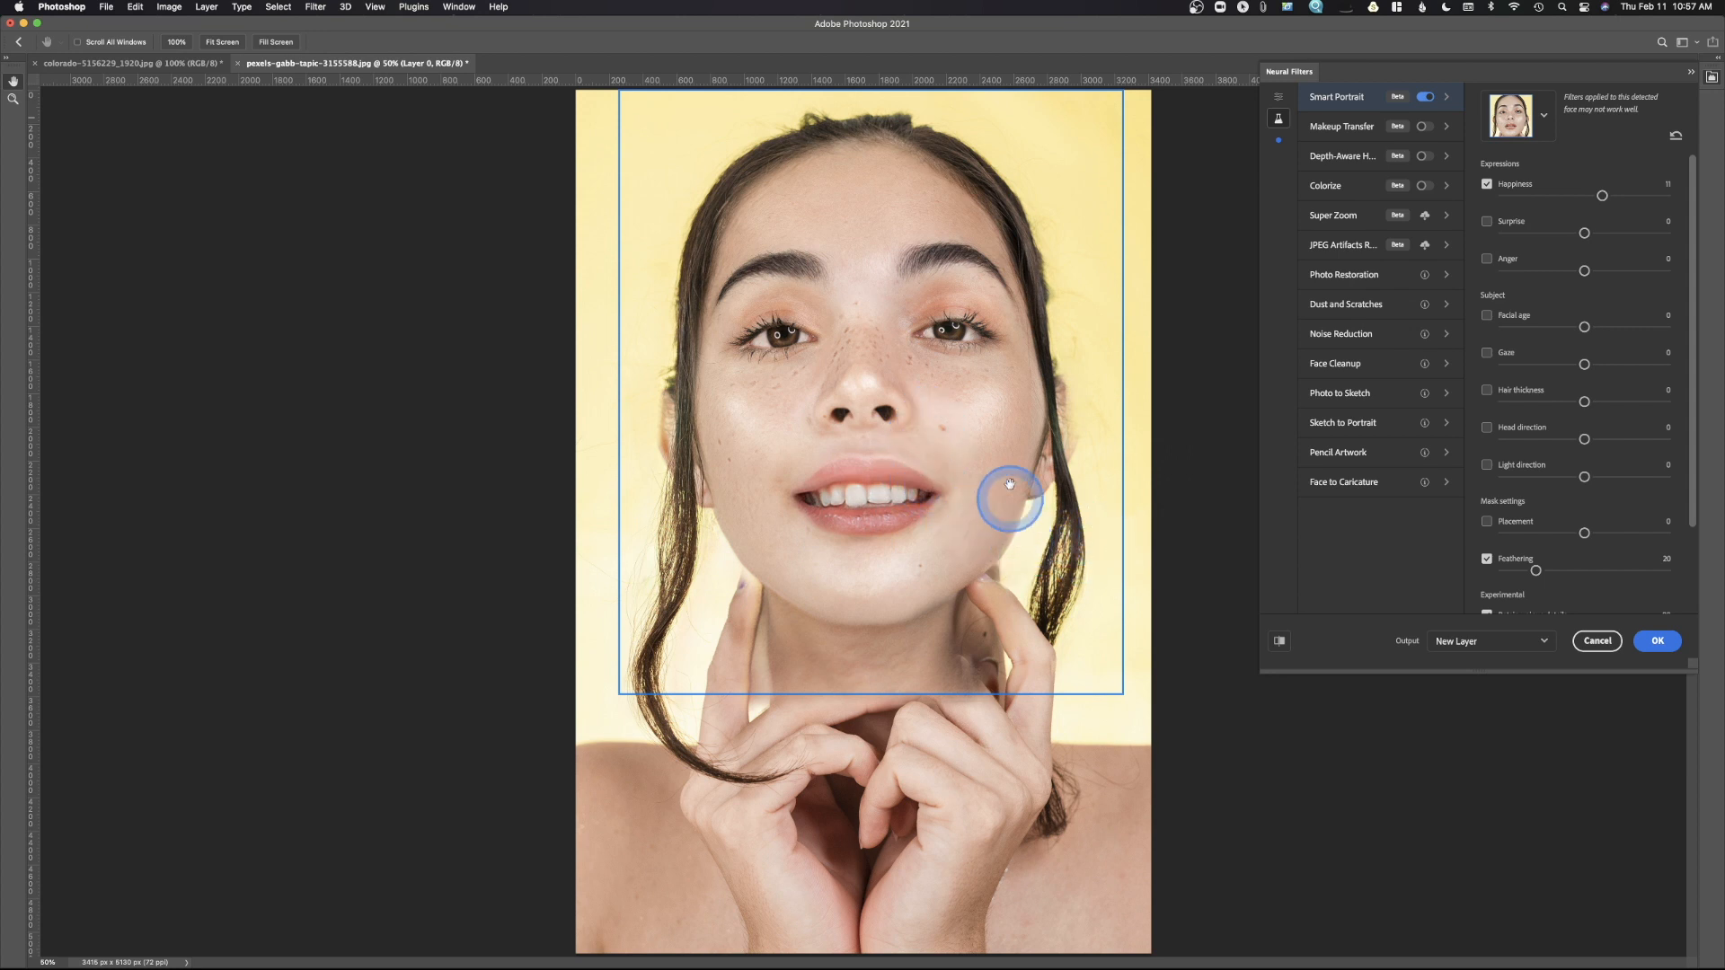
{"action": "left_click_drag", "start_coordinate": [1601, 194], "coordinate": [1563, 200]}
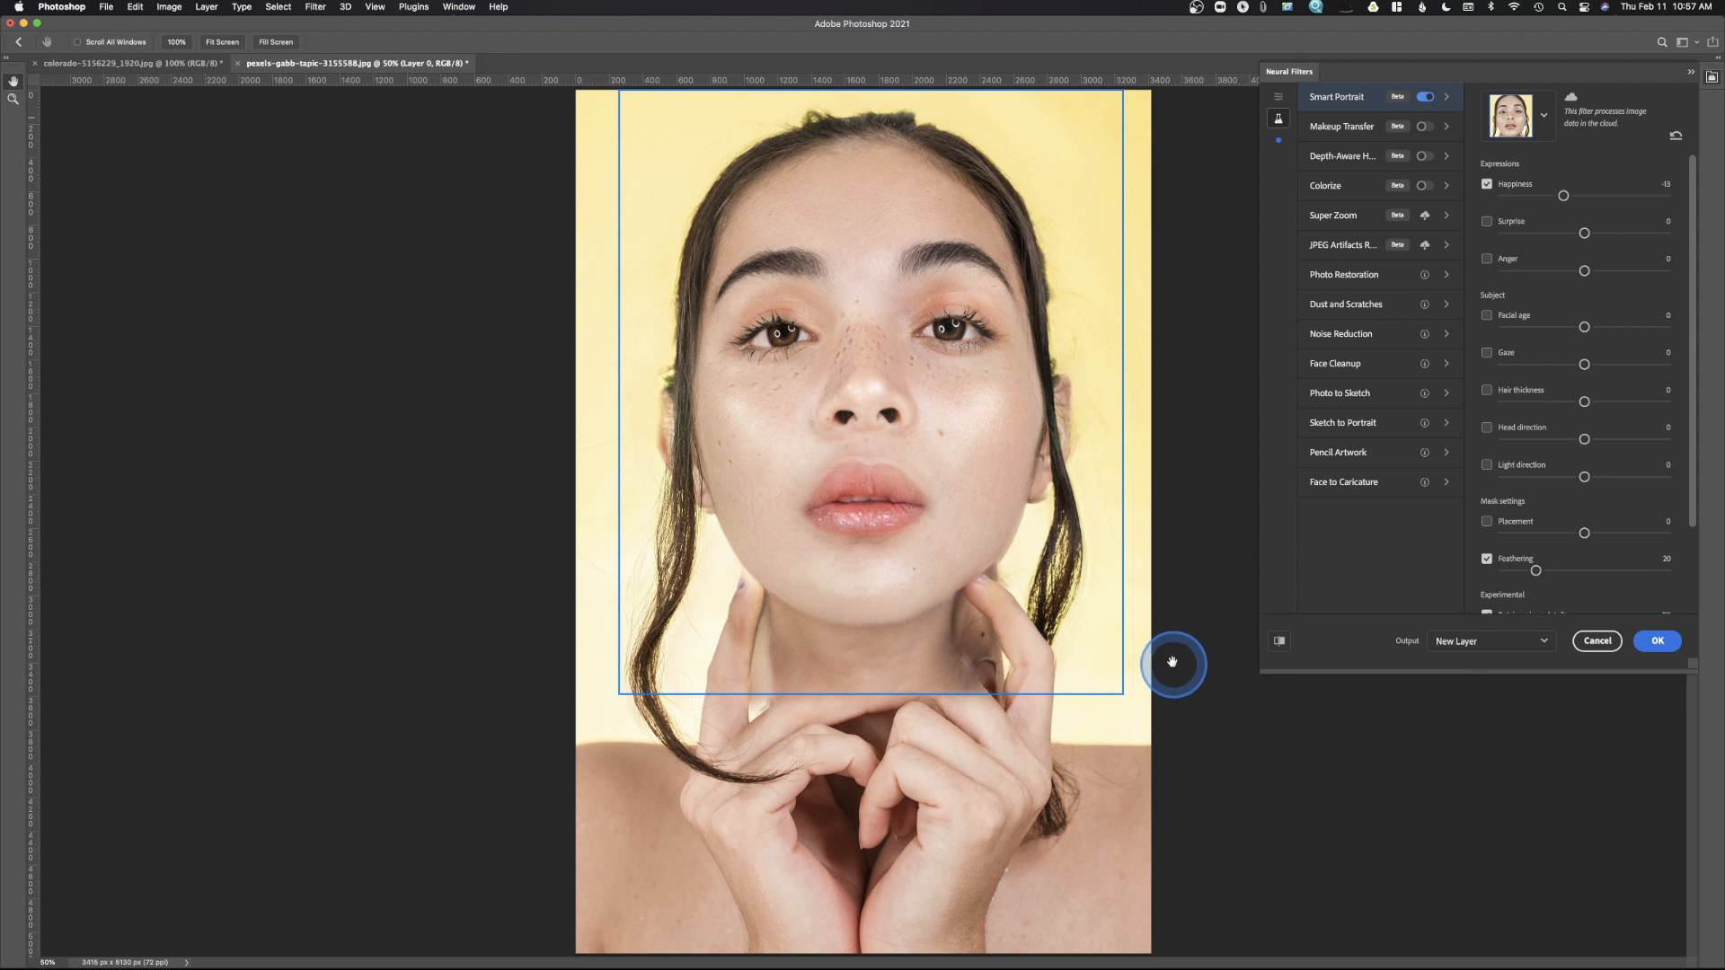
{"action": "mouse_move", "coordinate": [819, 440]}
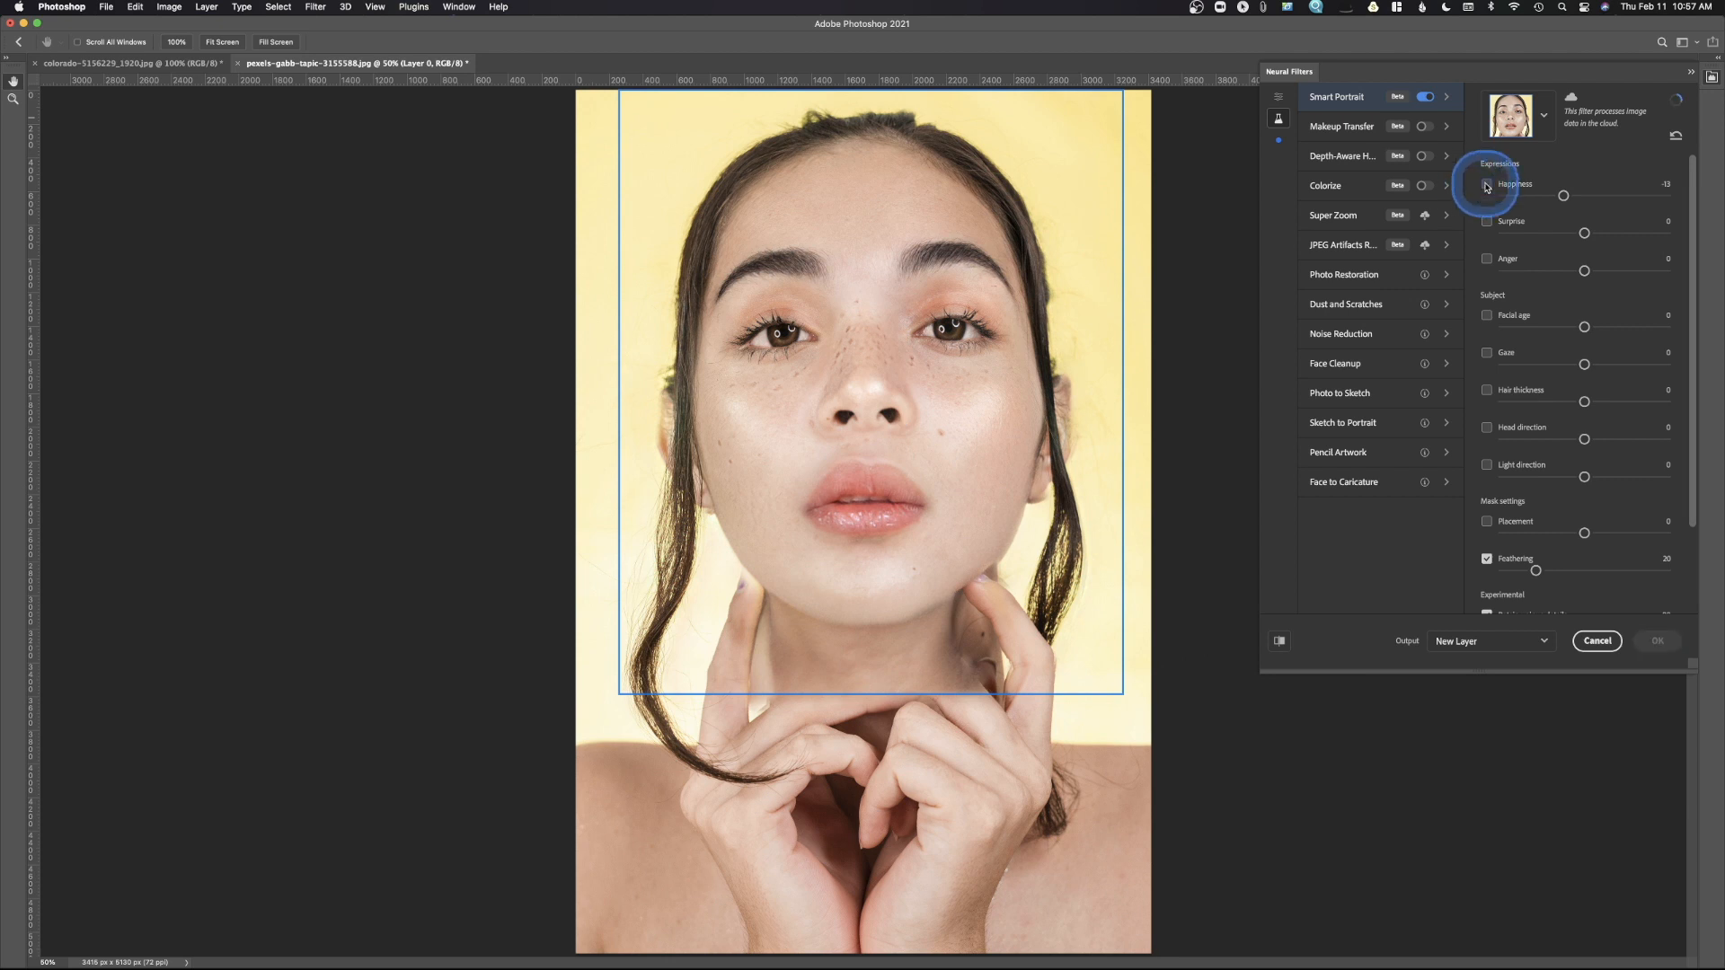
{"action": "left_click", "coordinate": [1486, 259]}
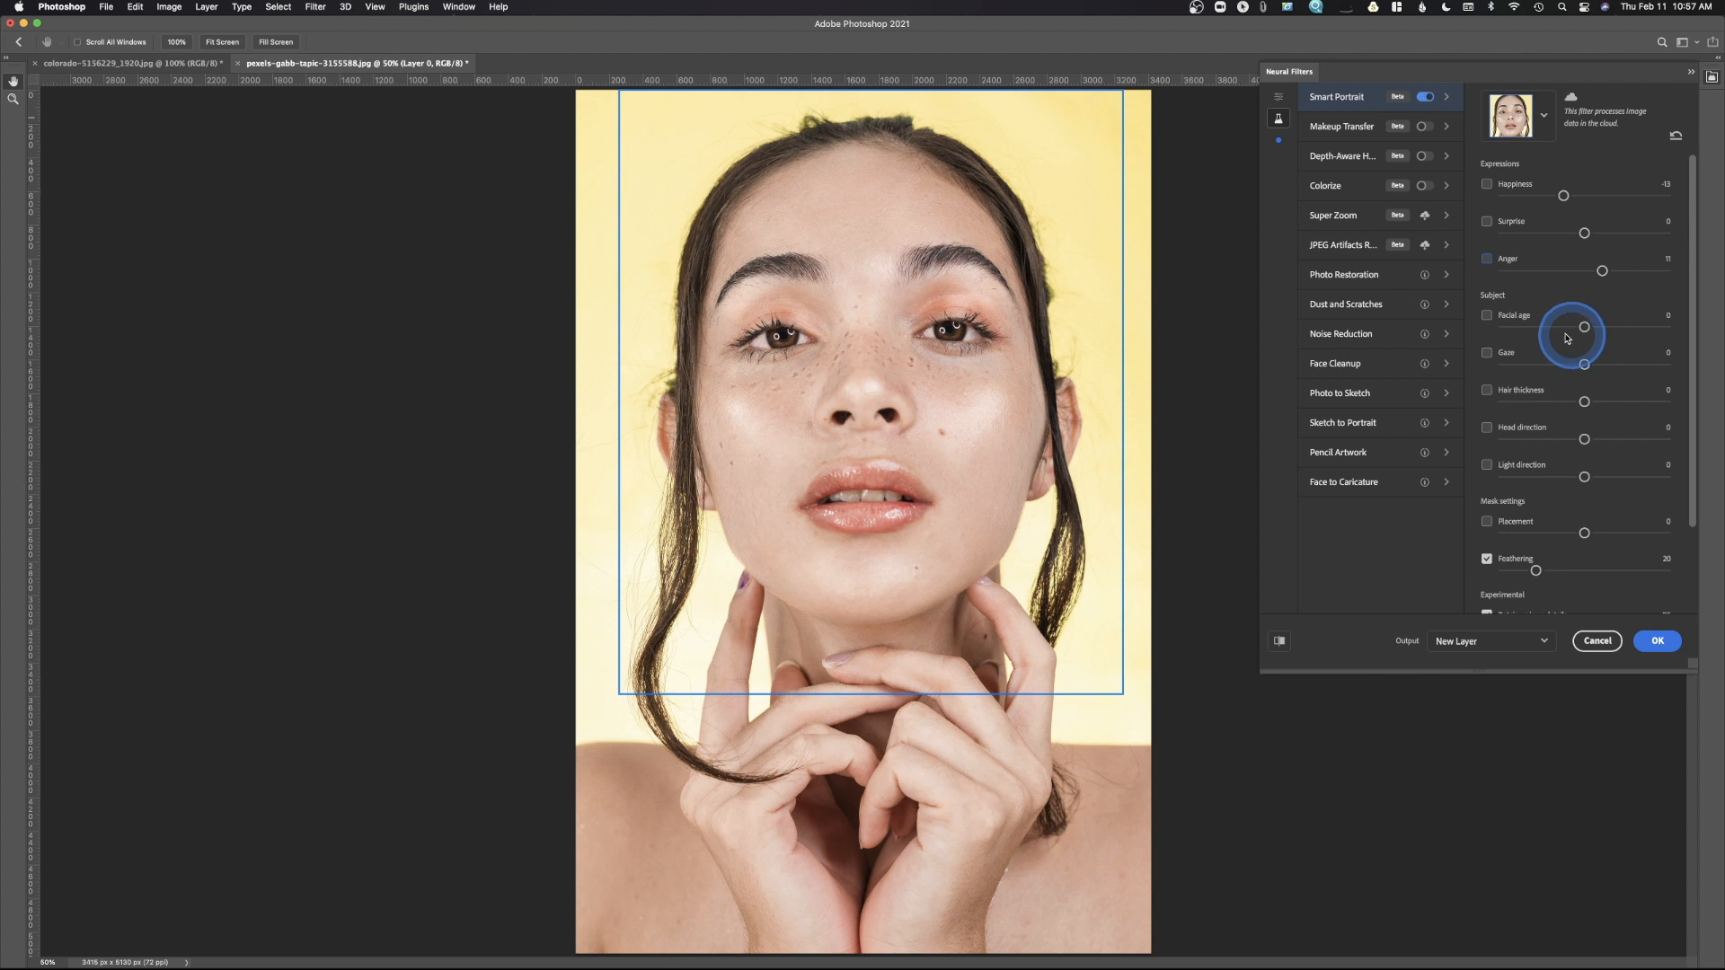
- Raise Facial age to 12 to make the face older and shift mask Placement to -8
{"action": "left_click", "coordinate": [1488, 316]}
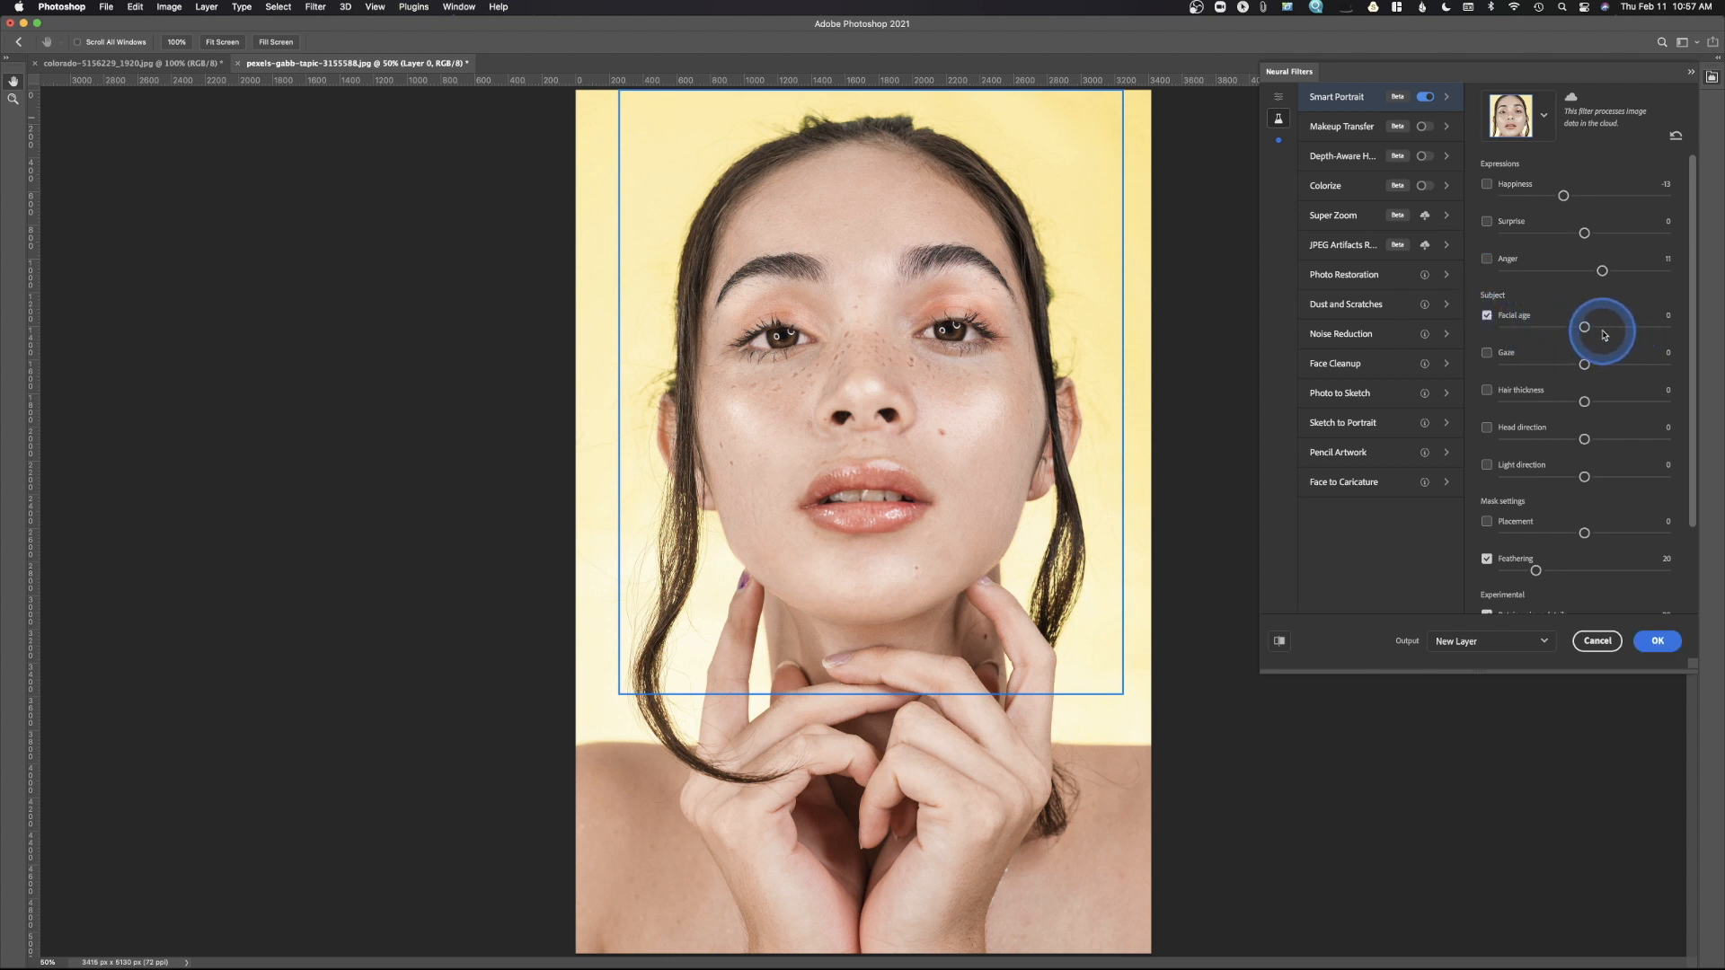
{"action": "left_click_drag", "start_coordinate": [1586, 327], "coordinate": [1605, 327]}
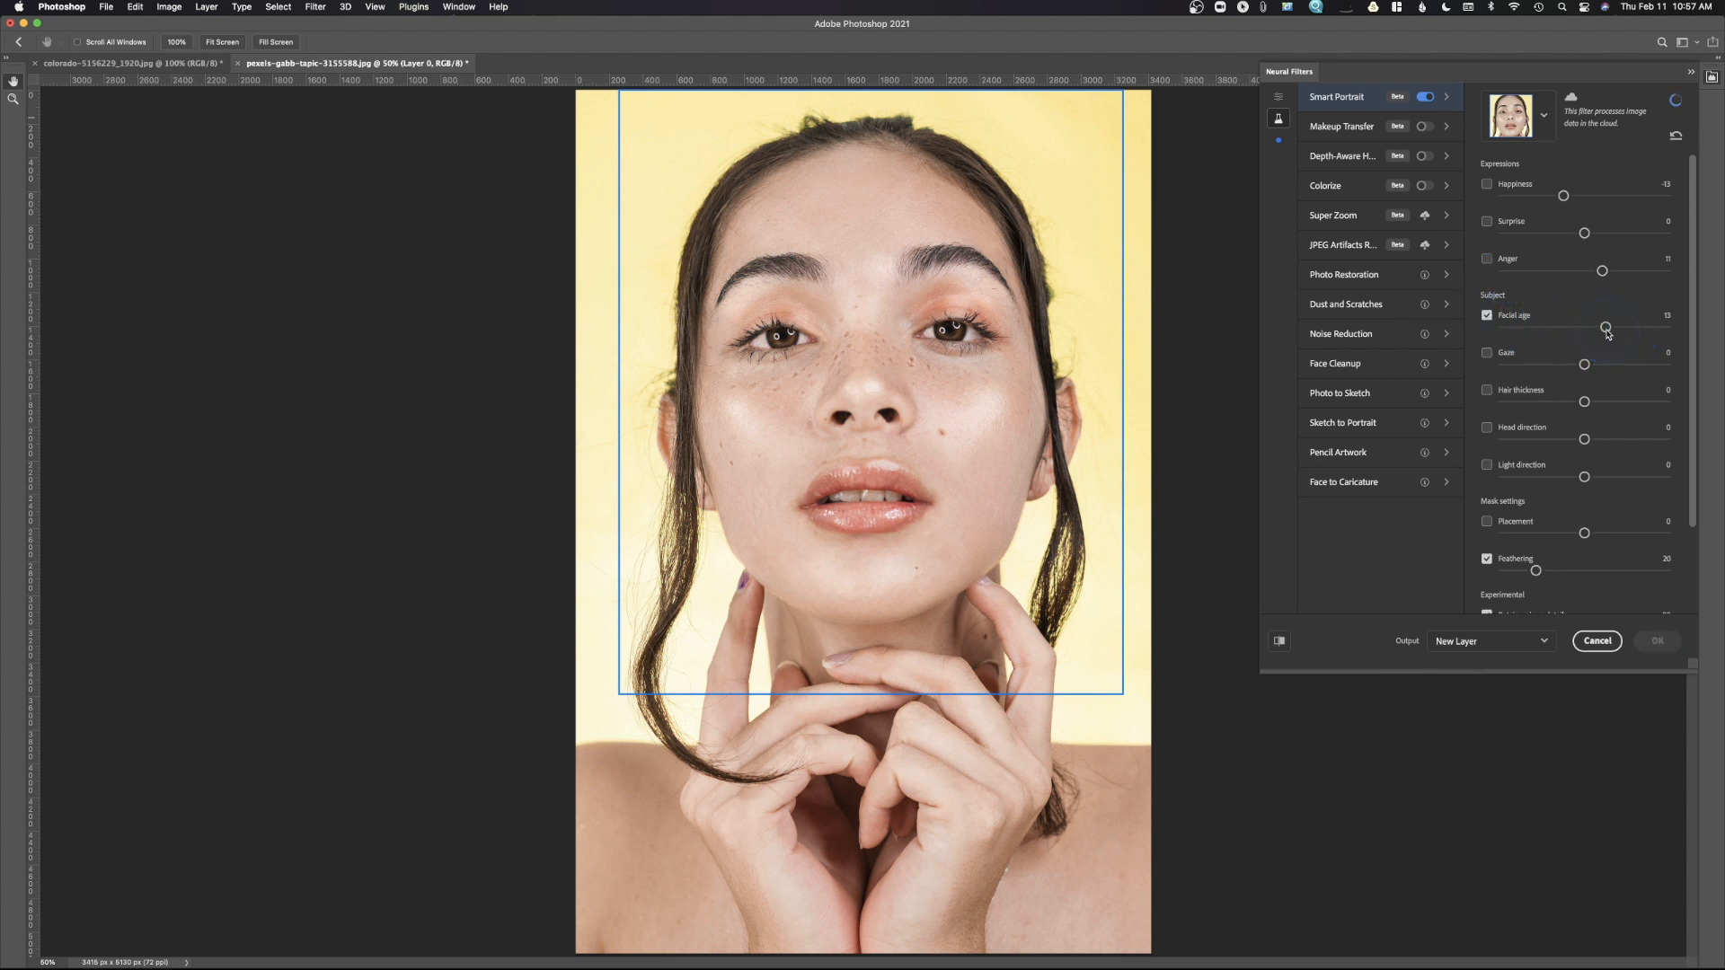
{"action": "left_click_drag", "start_coordinate": [1606, 329], "coordinate": [1607, 329]}
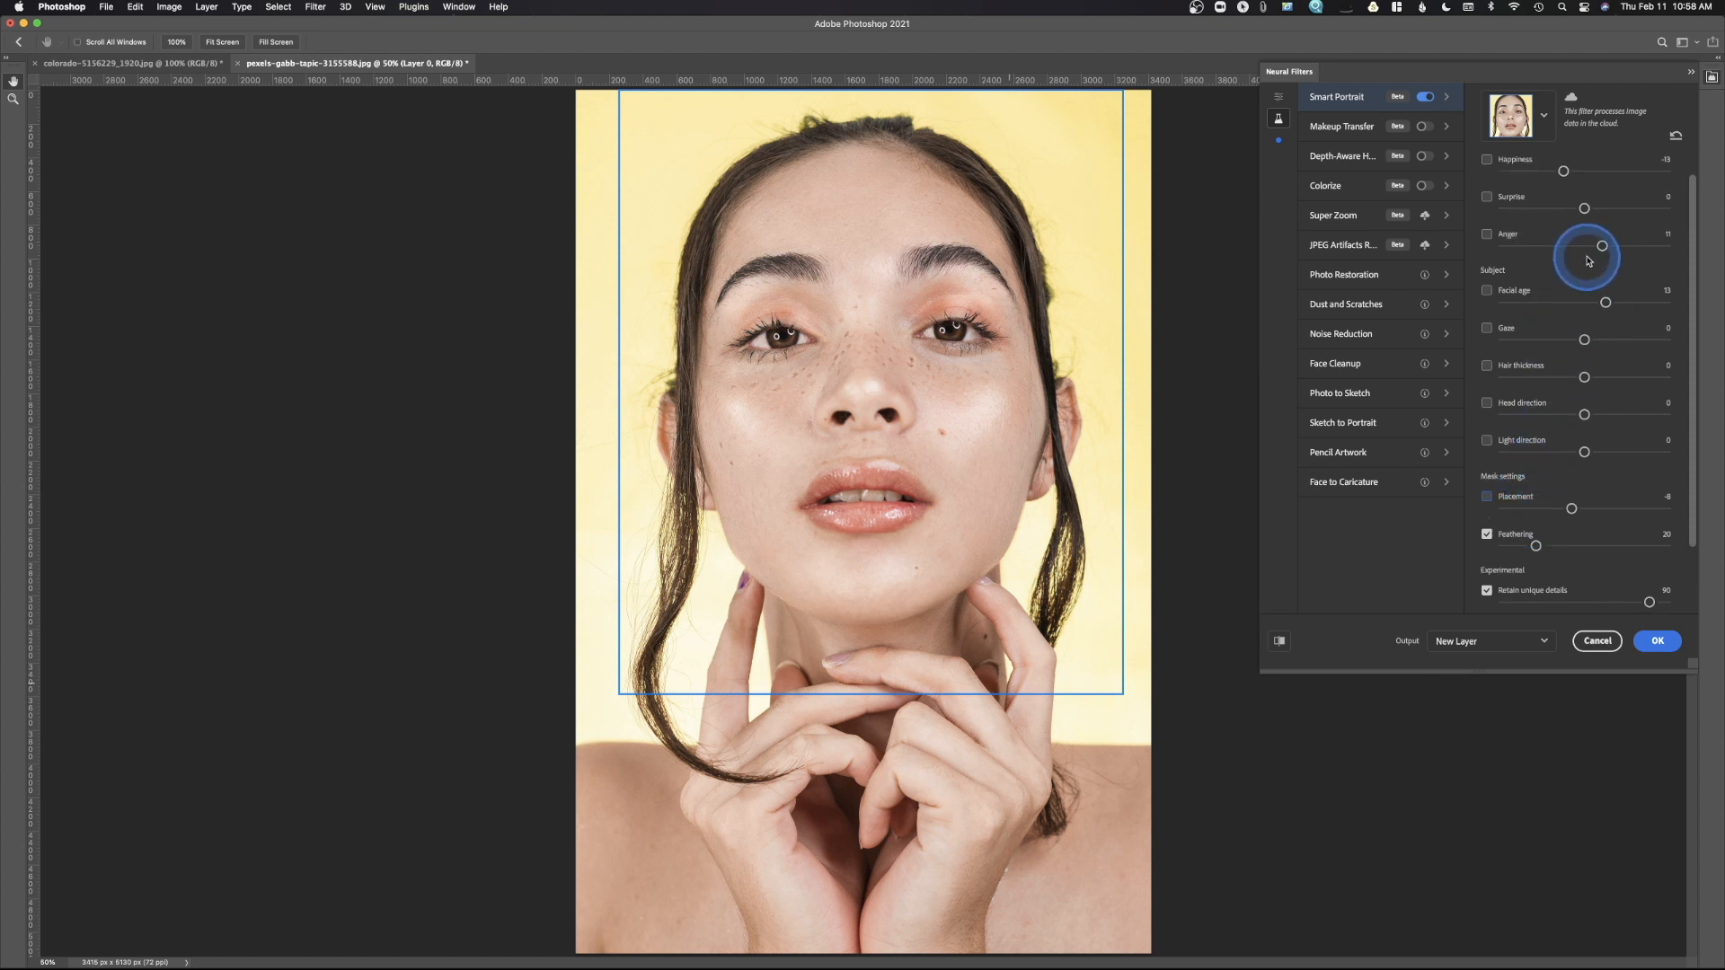
{"action": "mouse_move", "coordinate": [1571, 373]}
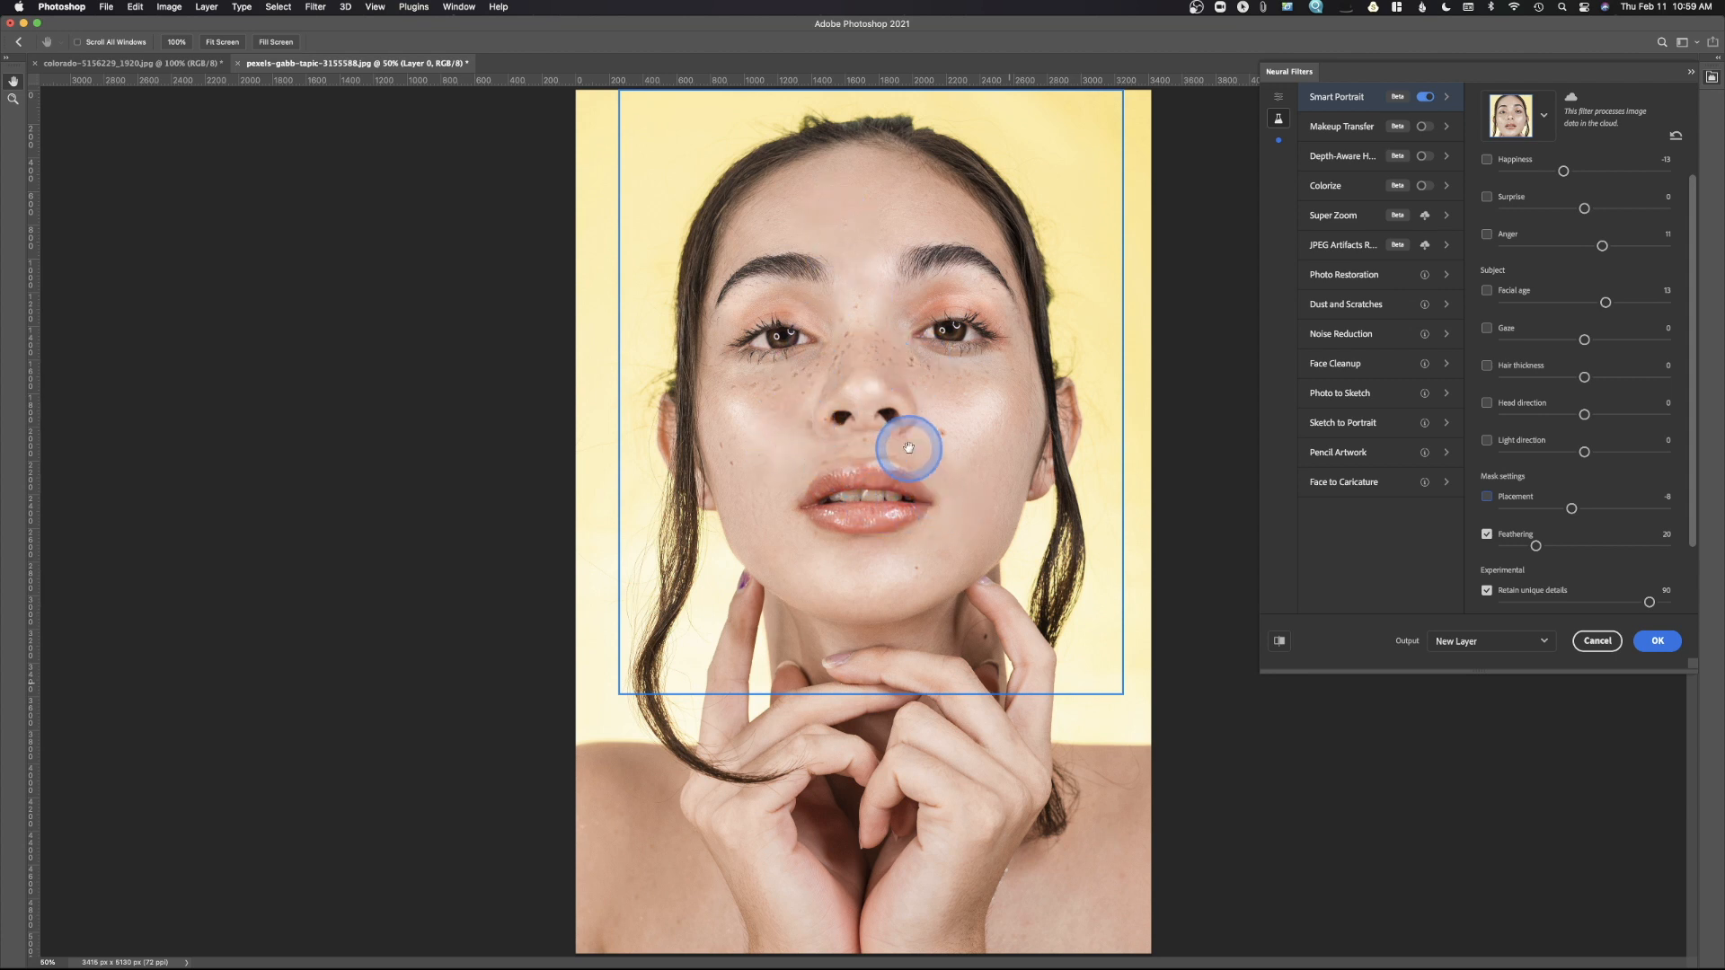
{"action": "left_click_drag", "start_coordinate": [910, 447], "coordinate": [864, 476]}
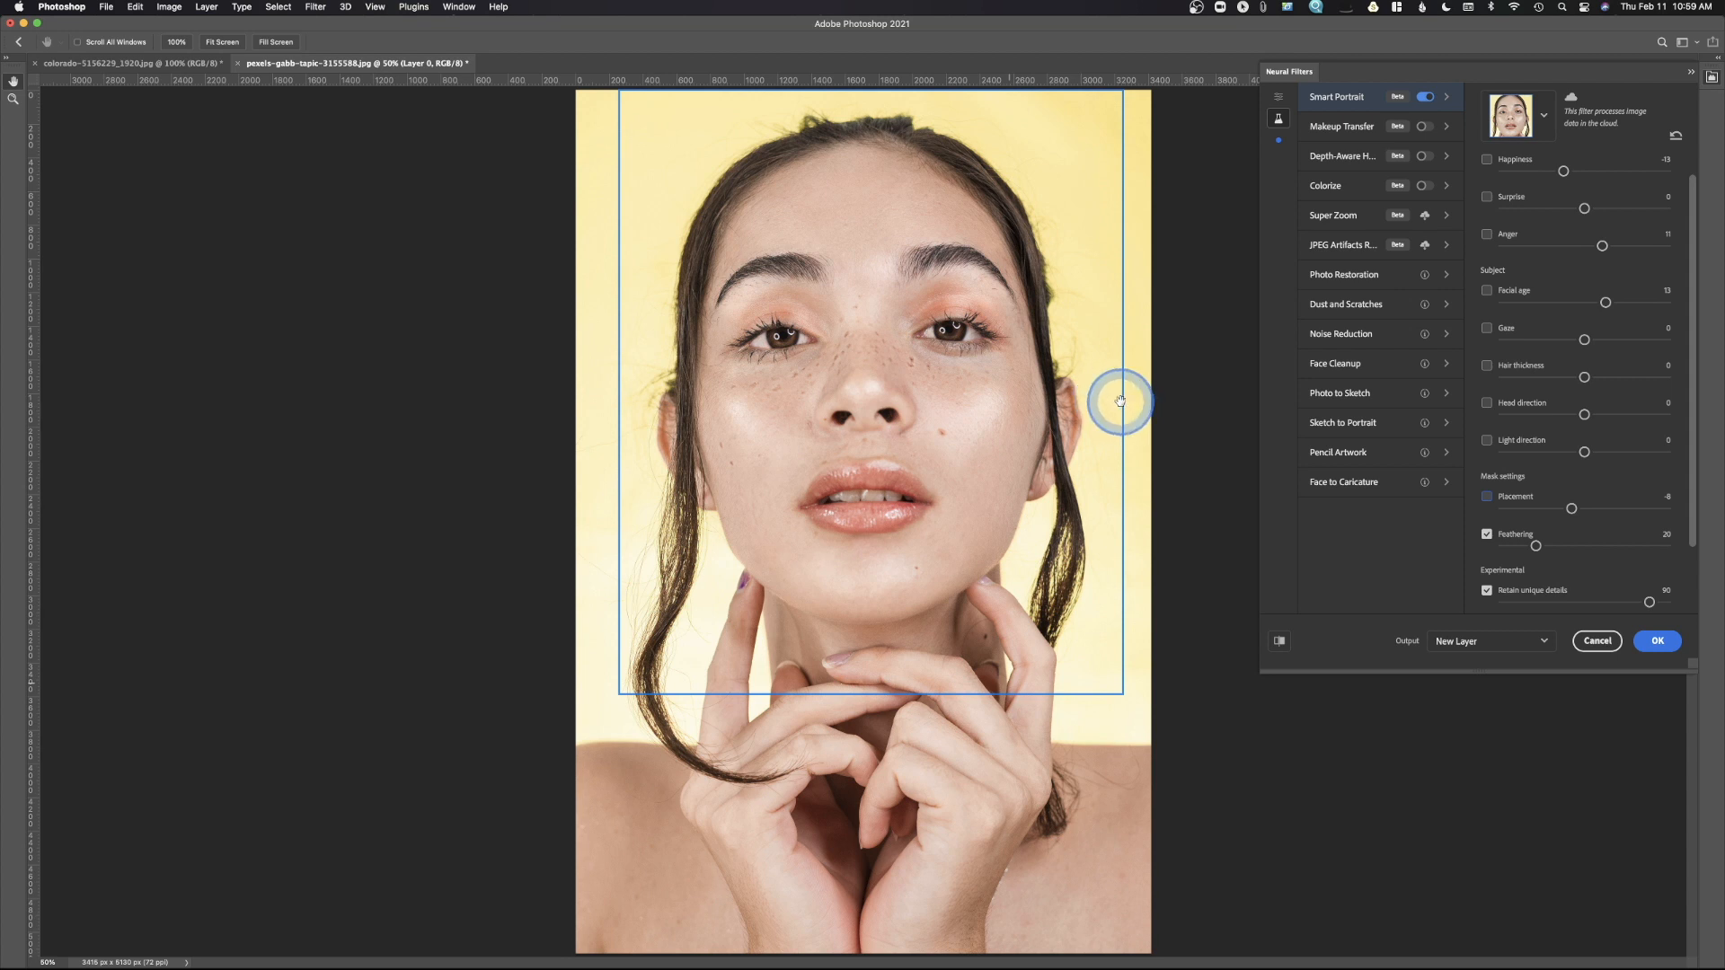
{"action": "mouse_move", "coordinate": [1090, 364]}
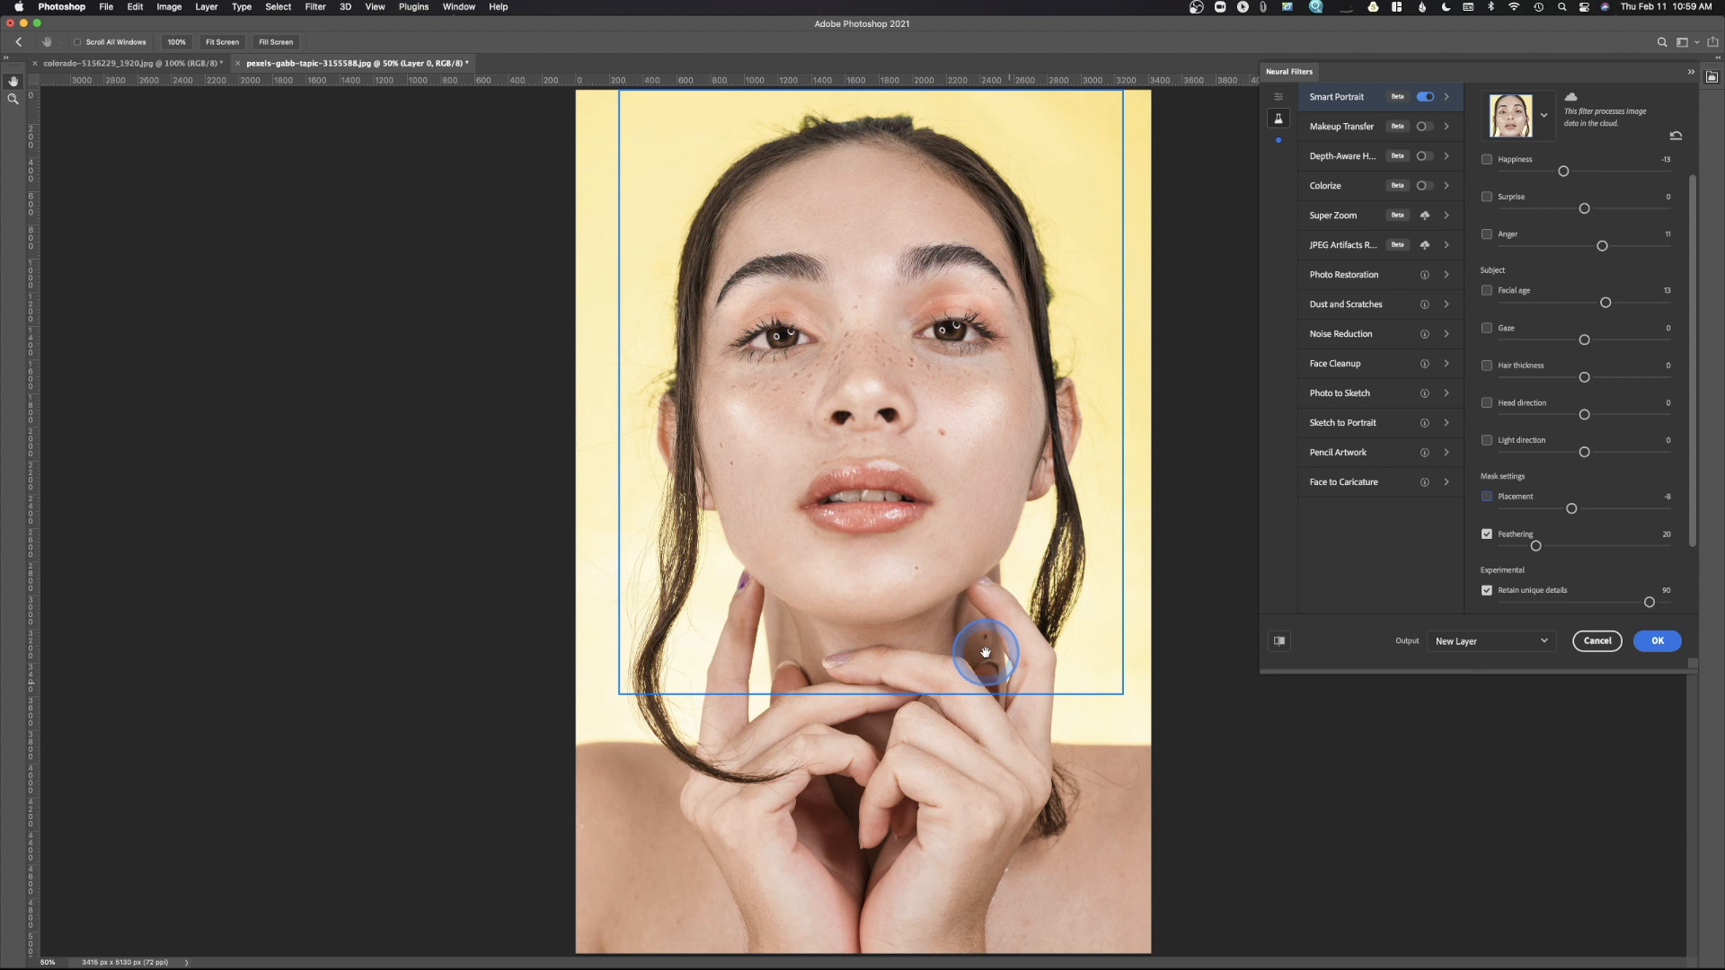
{"action": "mouse_move", "coordinate": [866, 738]}
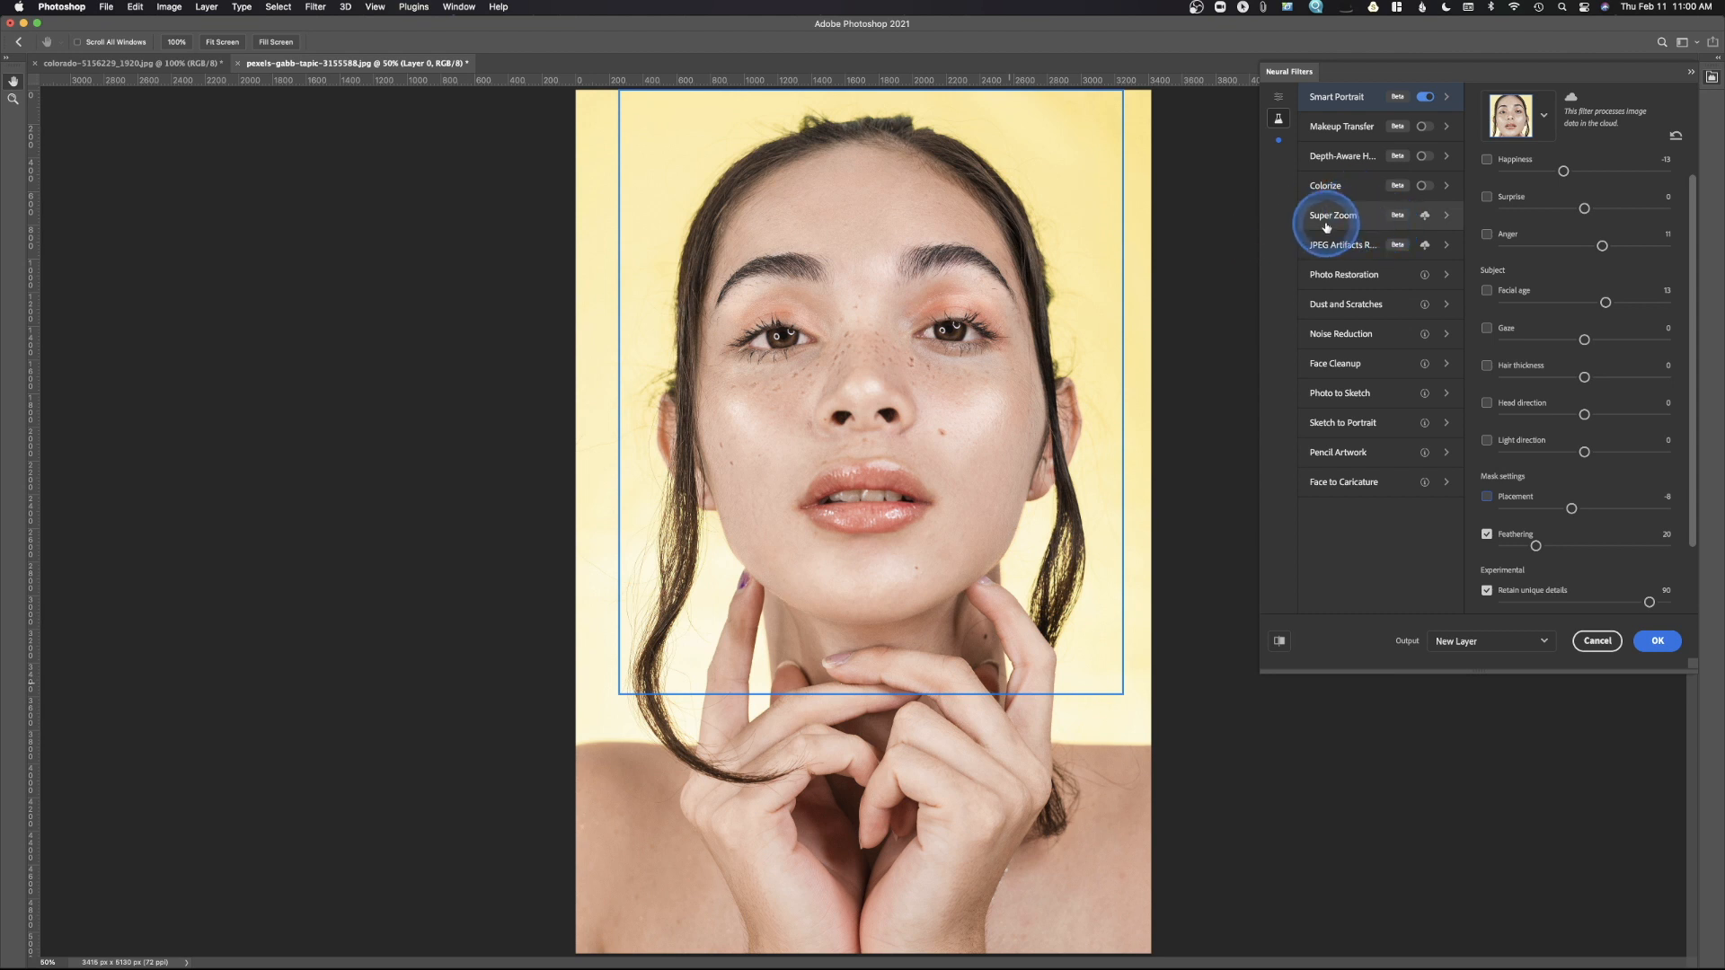
{"action": "mouse_move", "coordinate": [1332, 214]}
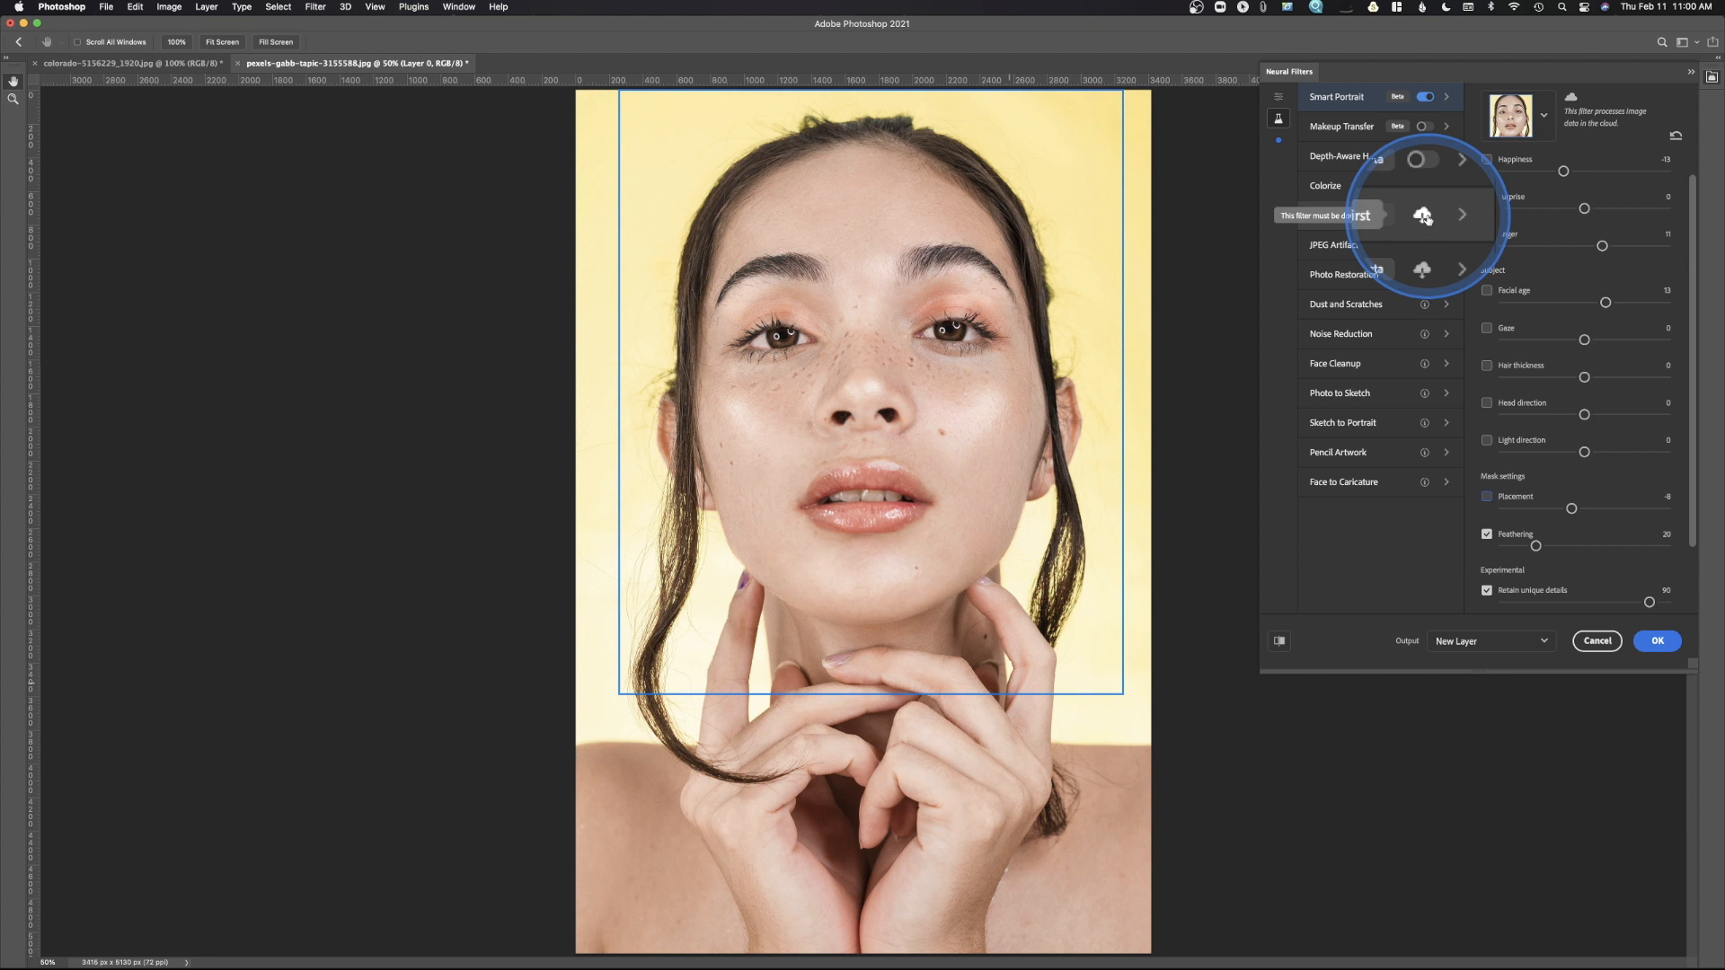
- Download the Super Zoom filter and cancel Neural Filters without applying anything
{"action": "left_click", "coordinate": [1424, 215]}
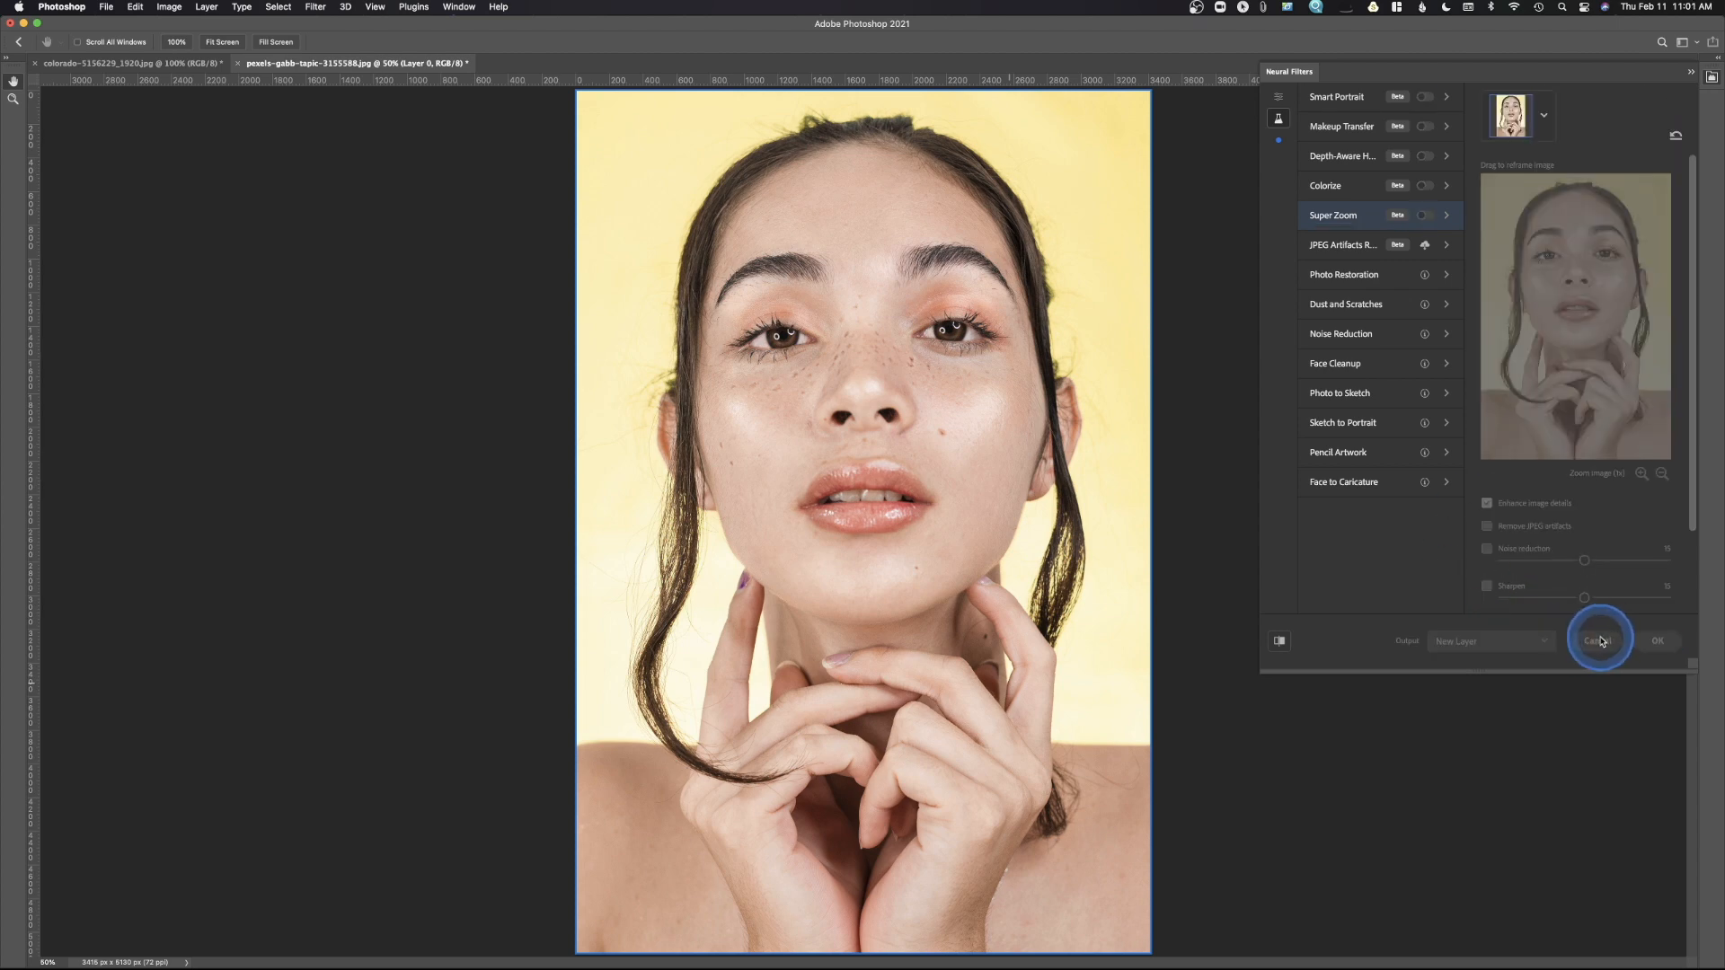
{"action": "left_click", "coordinate": [1600, 640]}
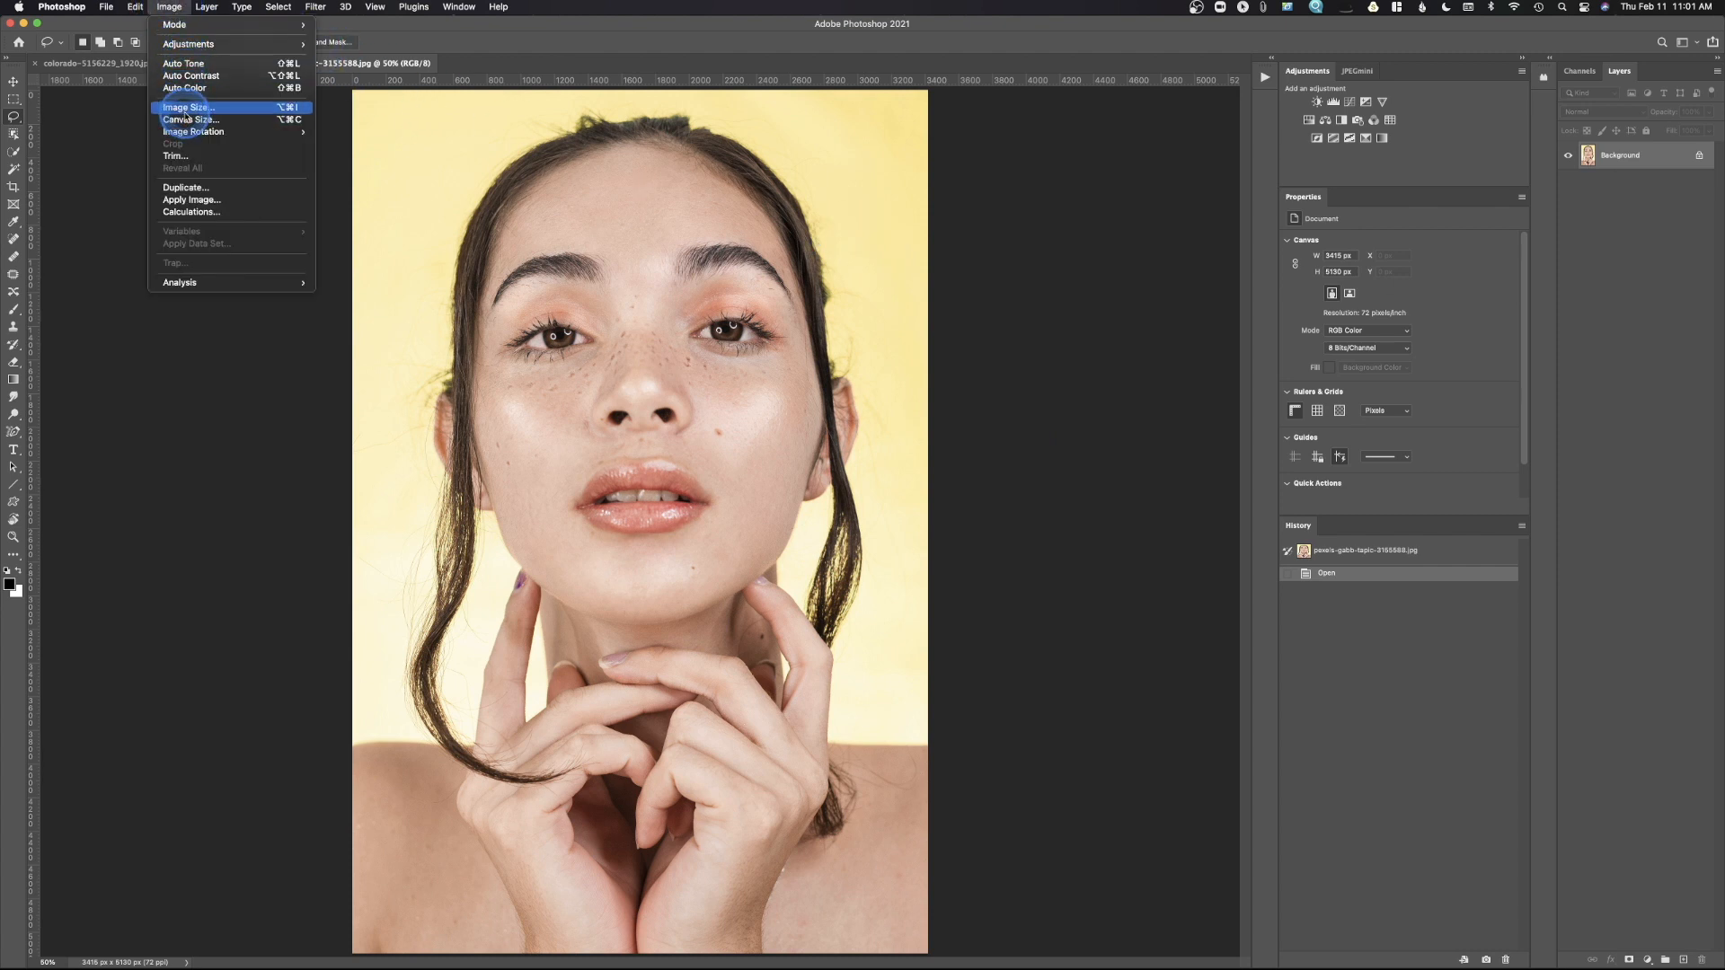
- Shrink the portrait to 400 px wide via Image Size
{"action": "left_click", "coordinate": [187, 106]}
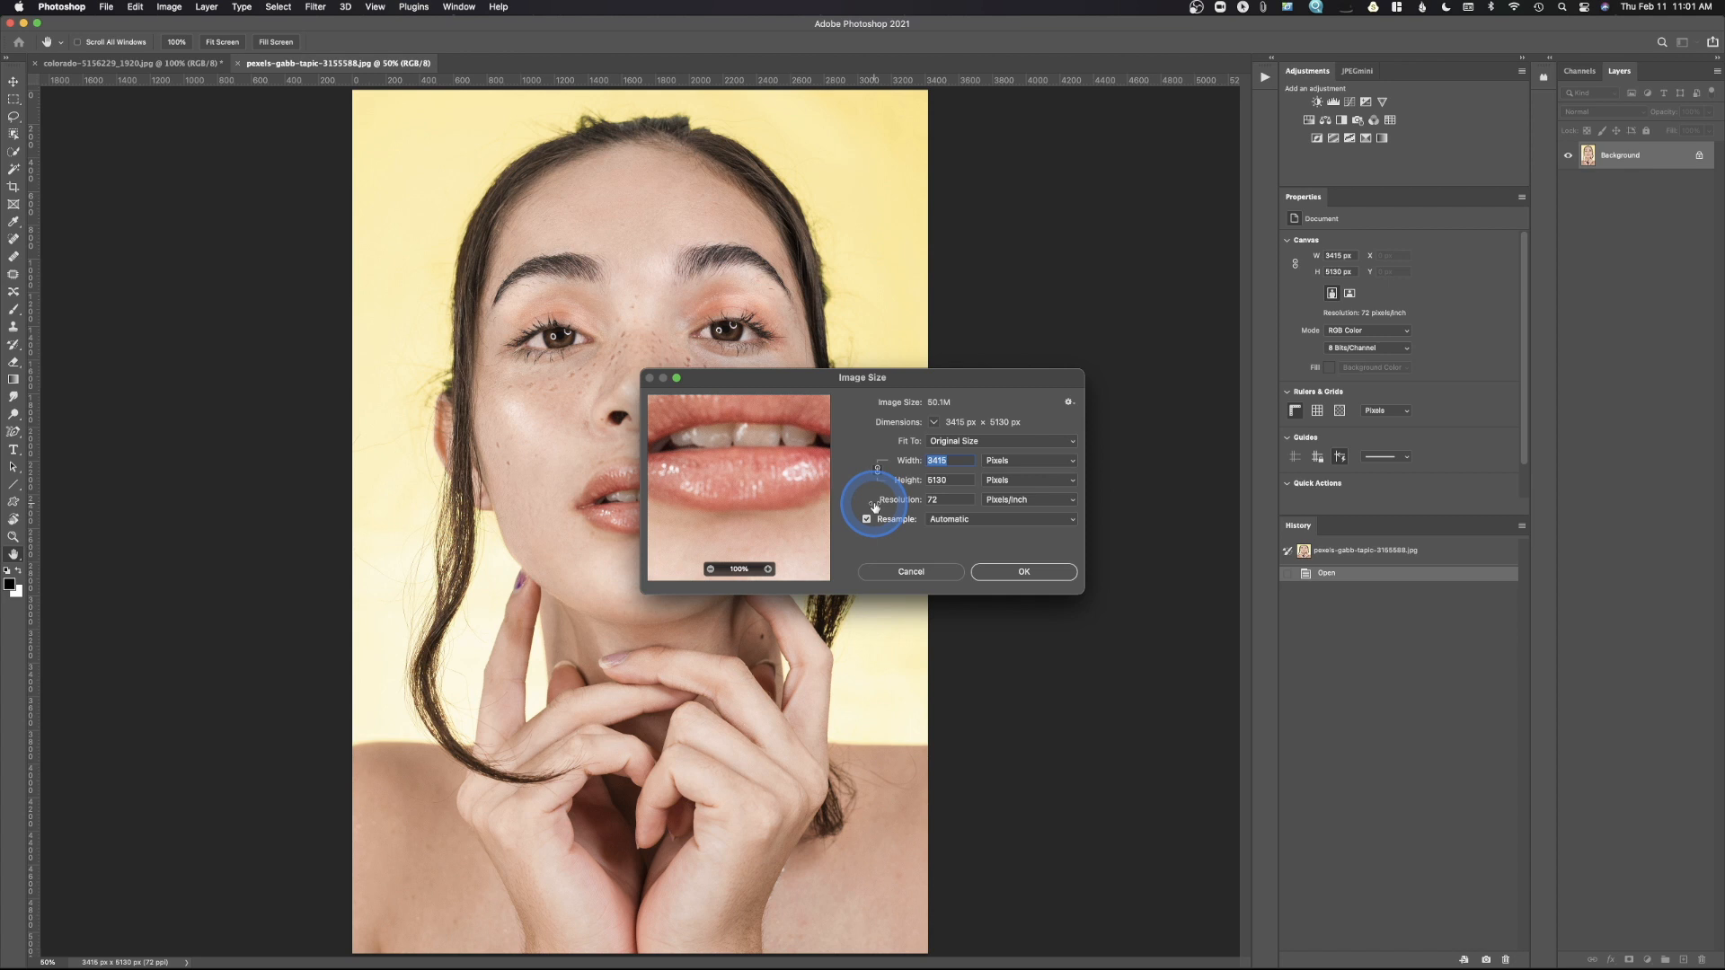
{"action": "type", "text": "40"}
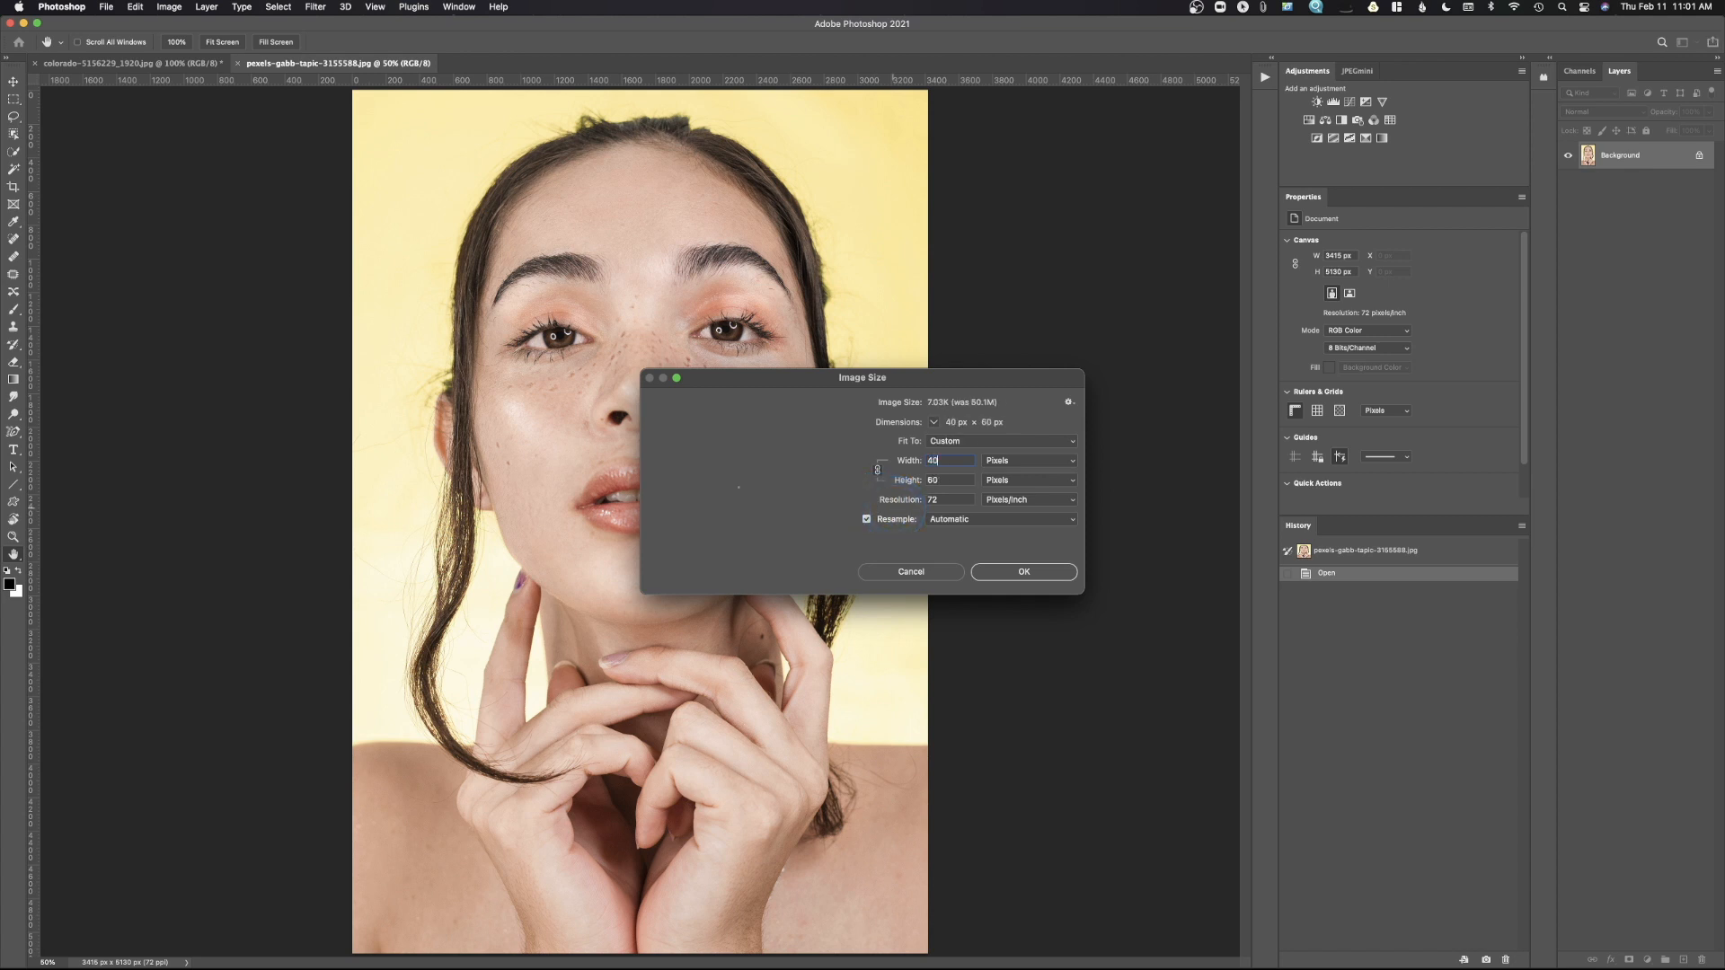
{"action": "left_click", "coordinate": [1021, 572]}
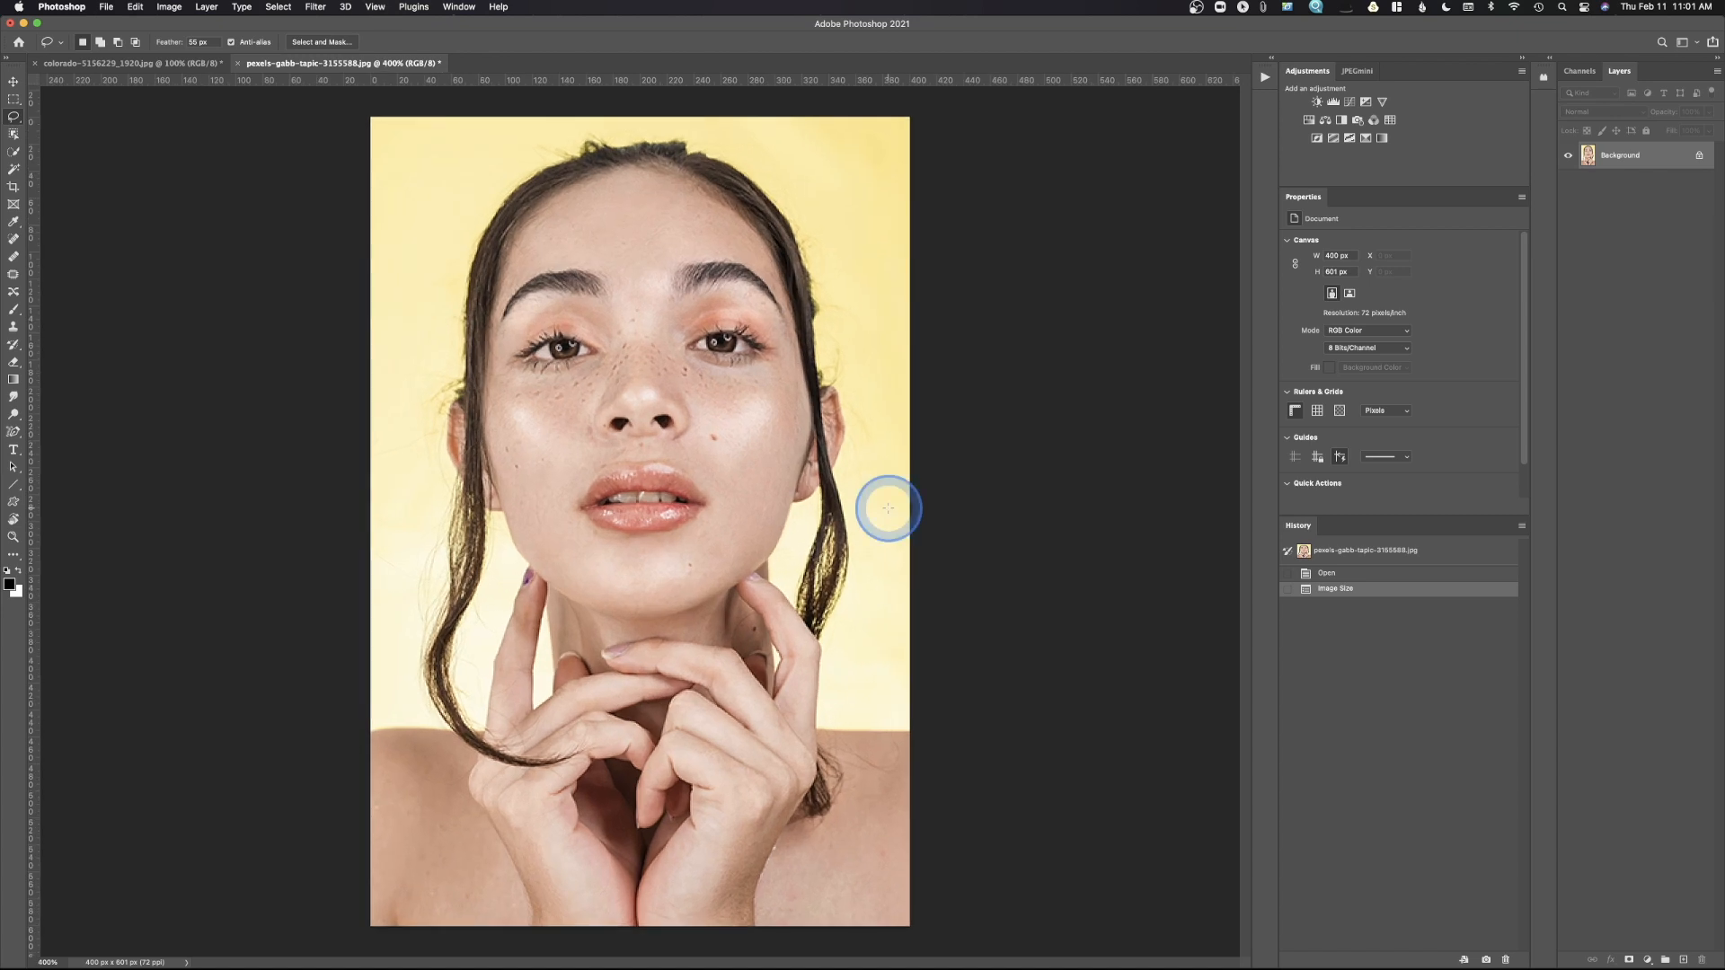
- Enlarge it to 2000 px tall (1331×2000) using Preserve Details 2.0 resampling
{"action": "left_click", "coordinate": [169, 7]}
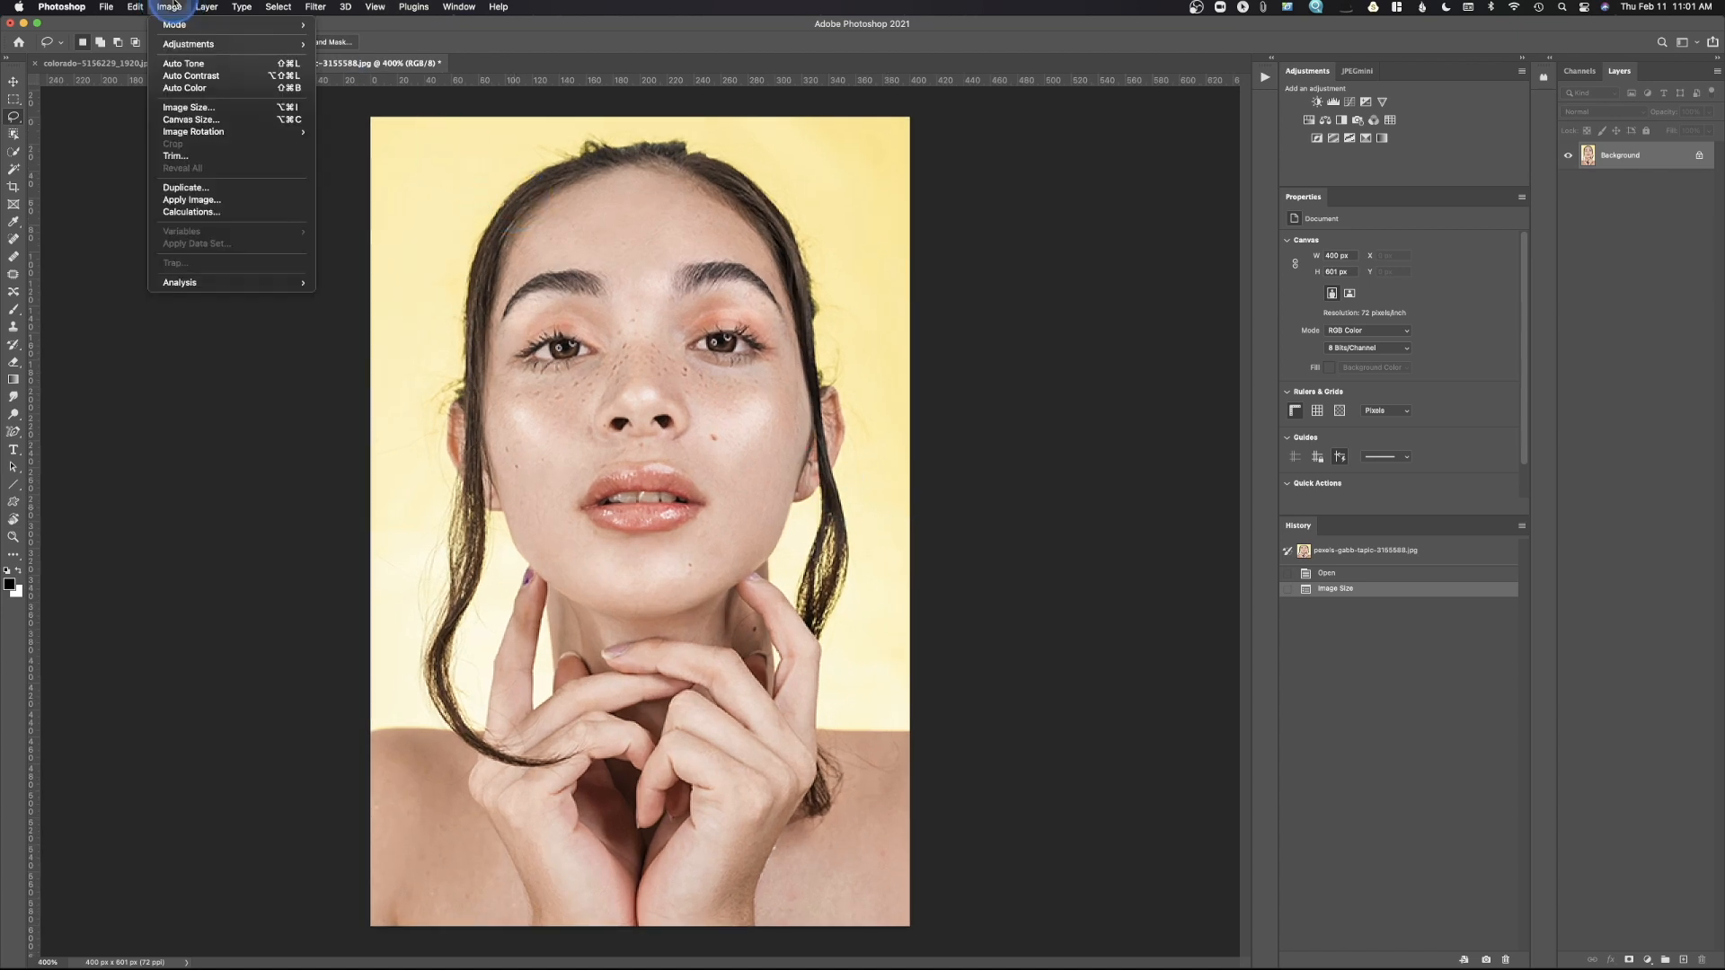
{"action": "left_click", "coordinate": [185, 106]}
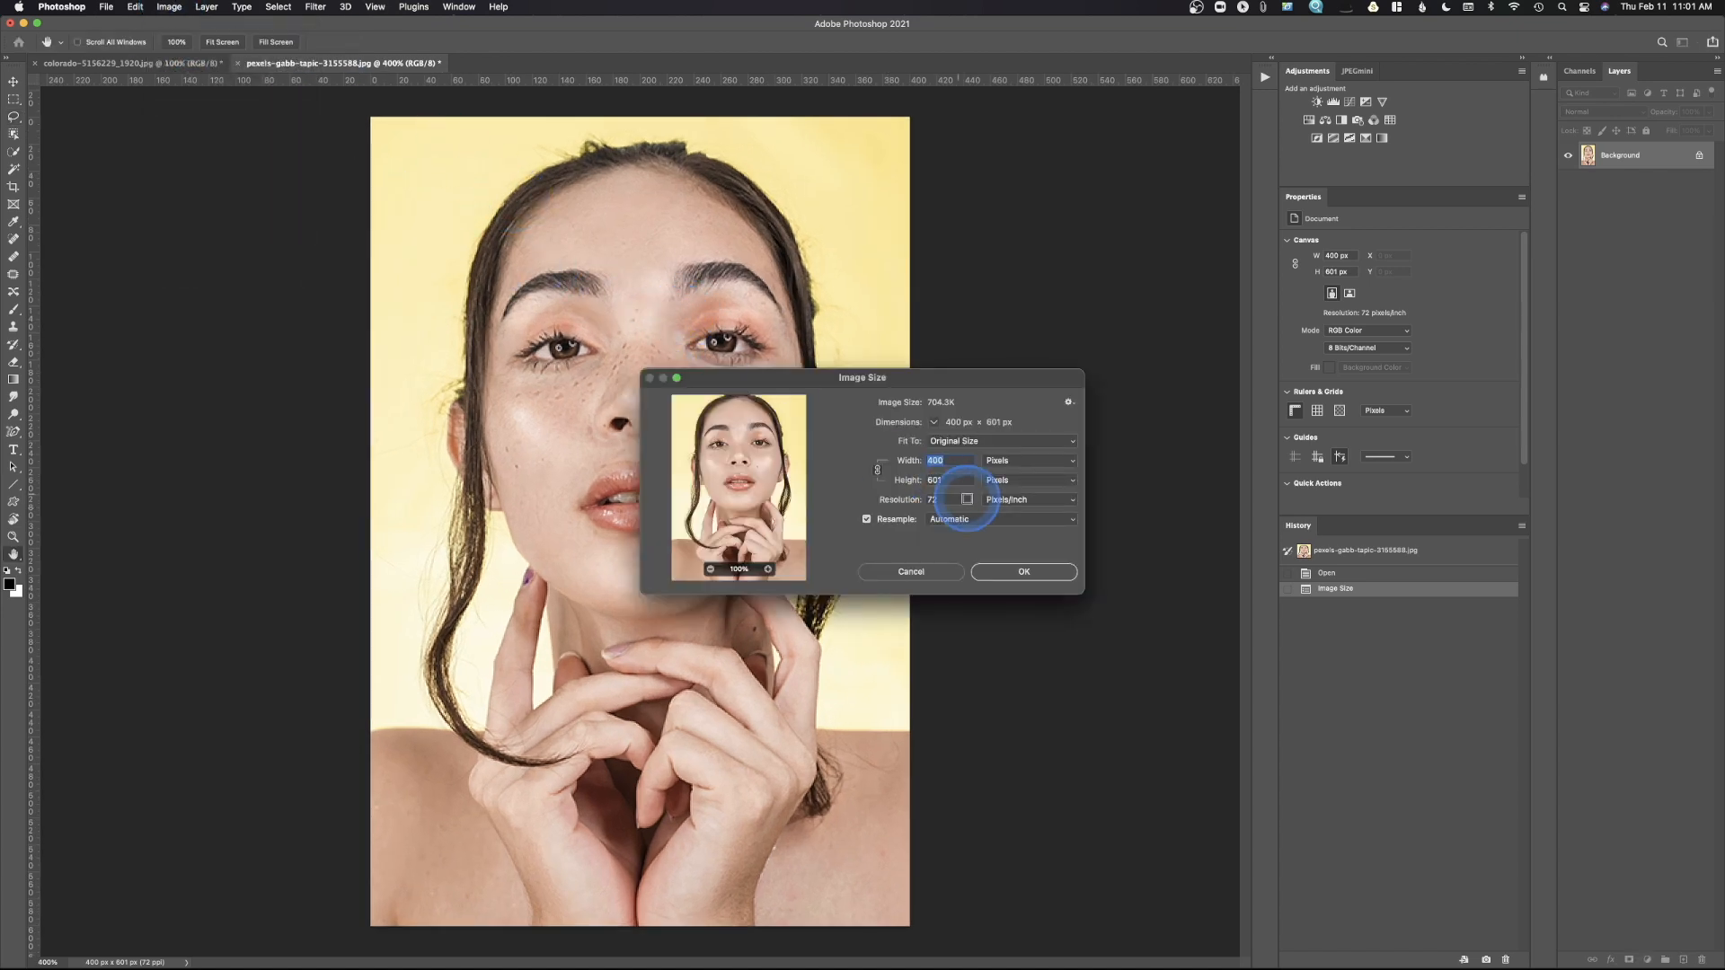
{"action": "left_click", "coordinate": [1001, 517]}
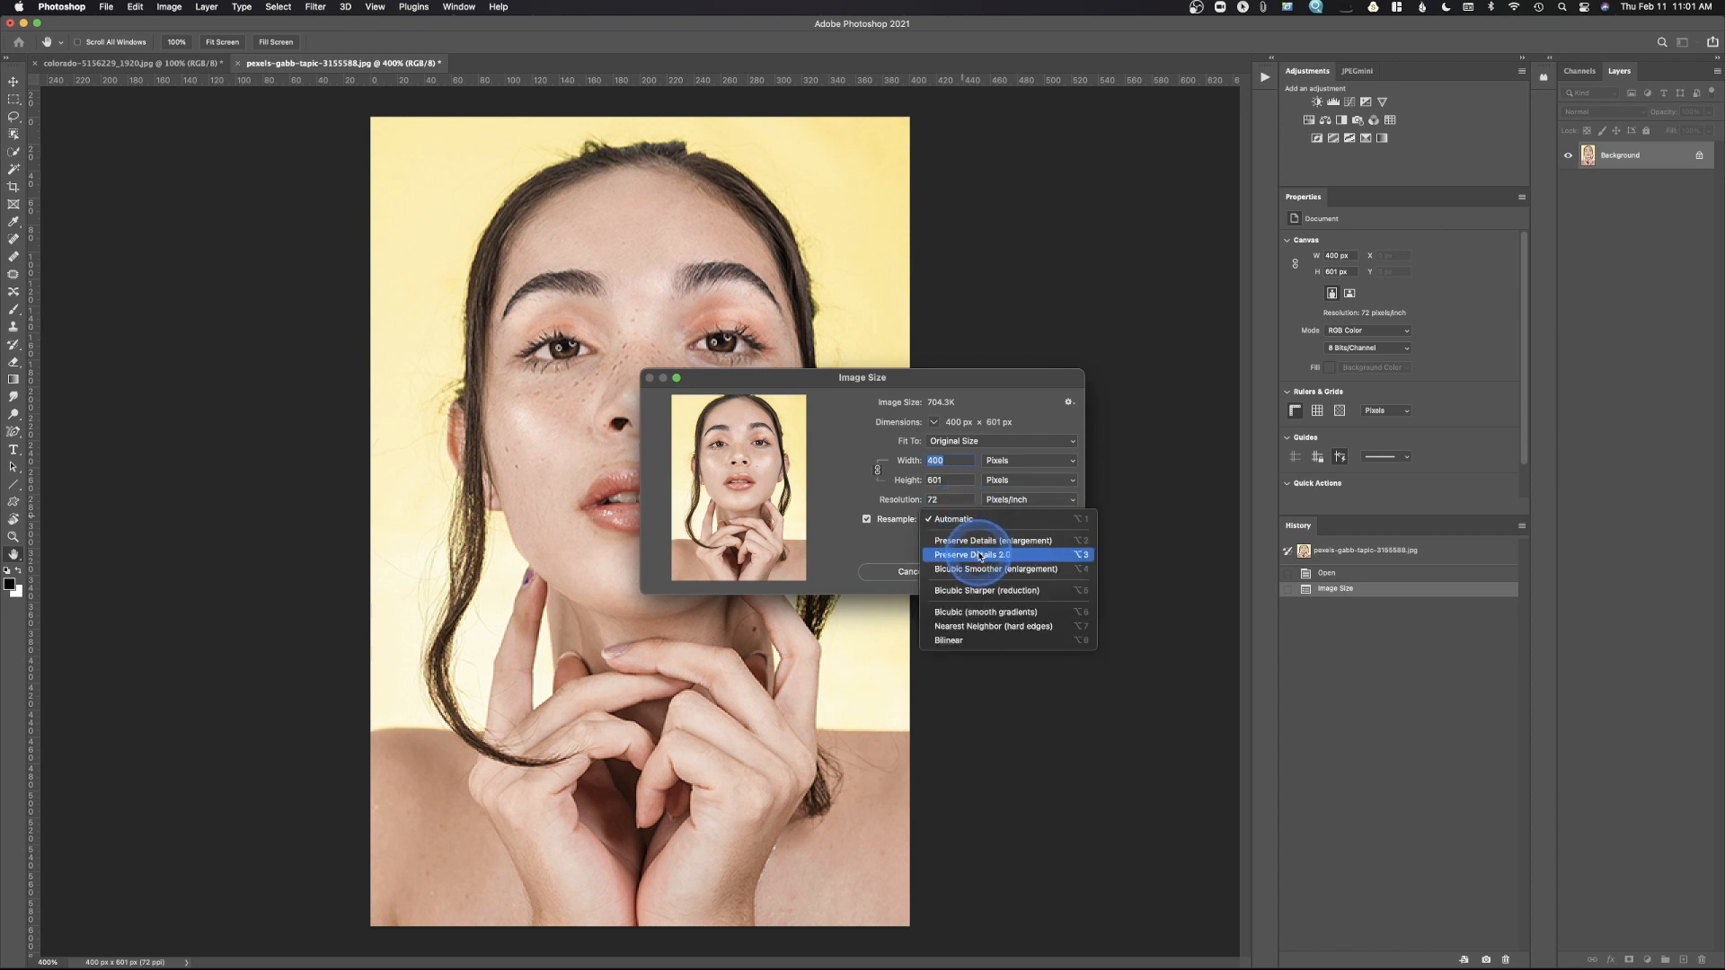
{"action": "left_click", "coordinate": [971, 555]}
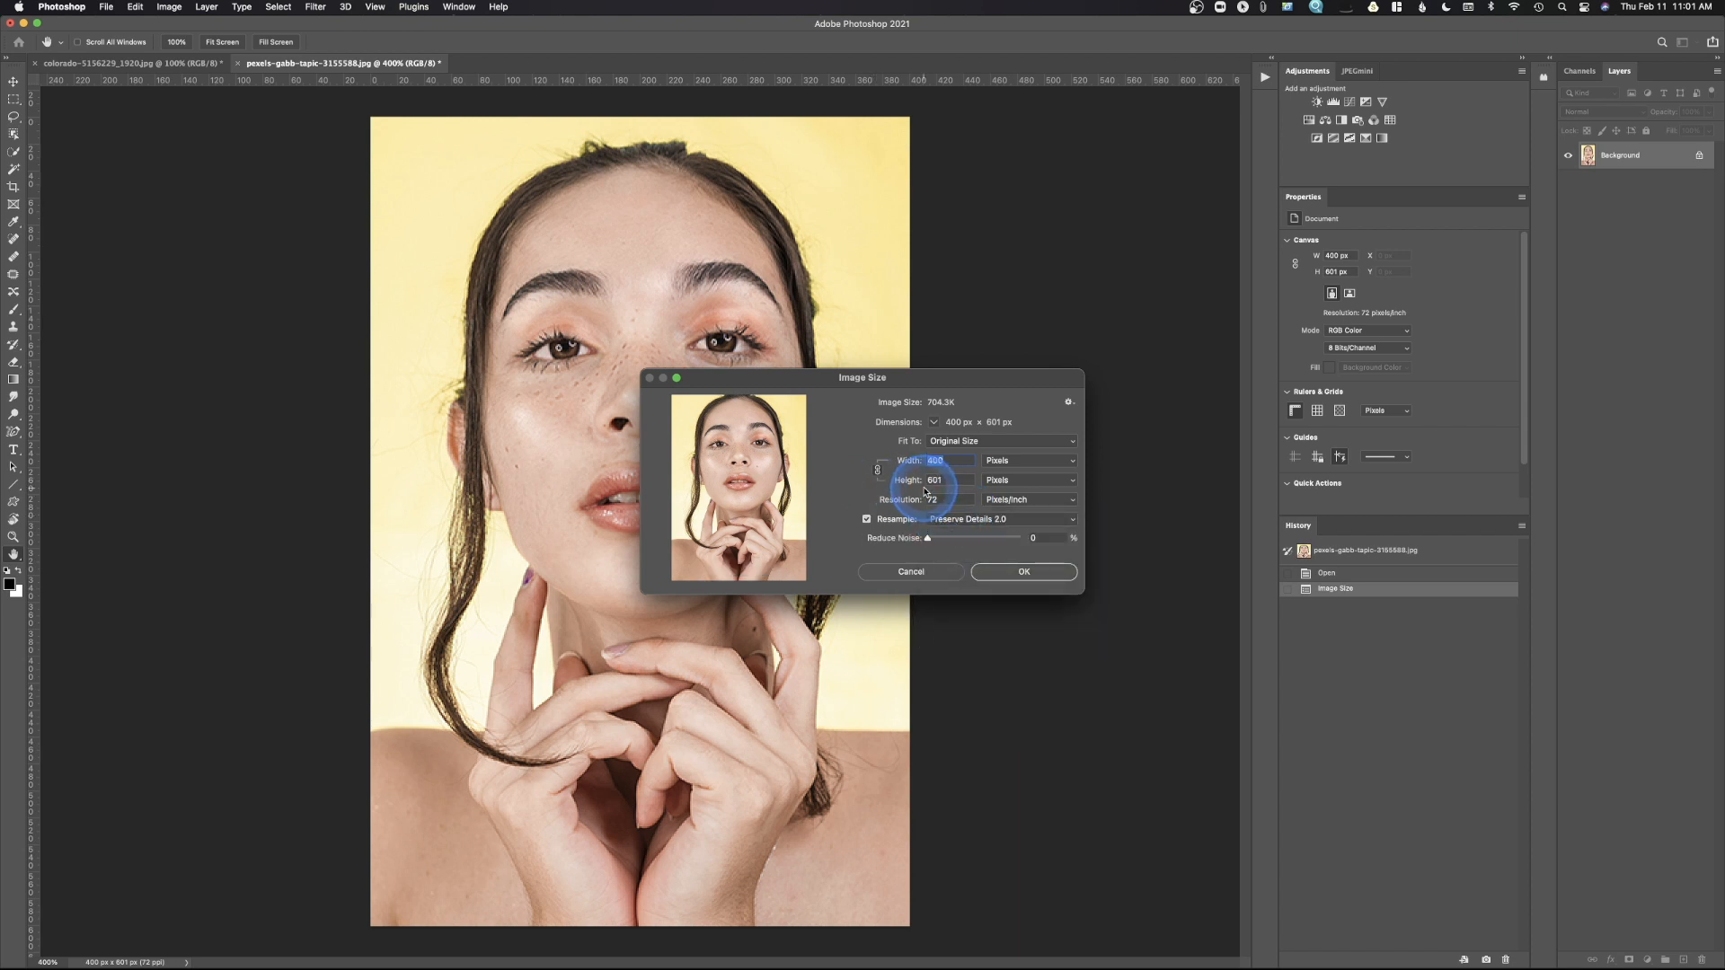
{"action": "left_click", "coordinate": [936, 481]}
{"action": "type", "text": "2000"}
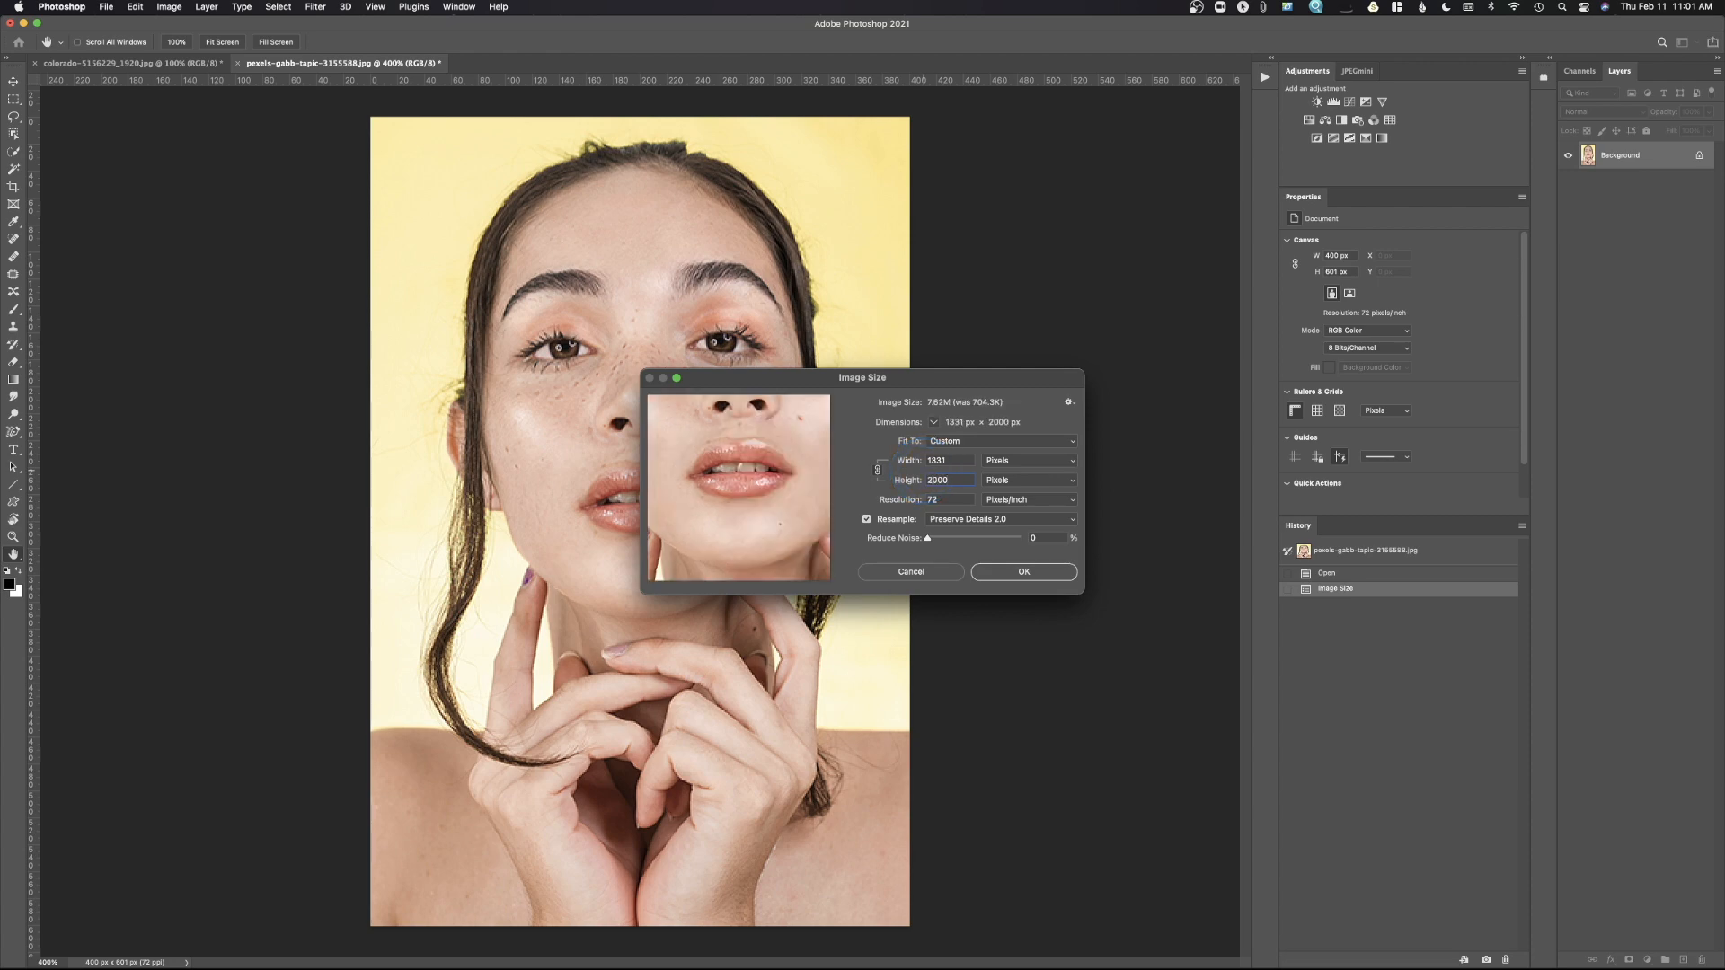
{"action": "left_click", "coordinate": [1021, 571]}
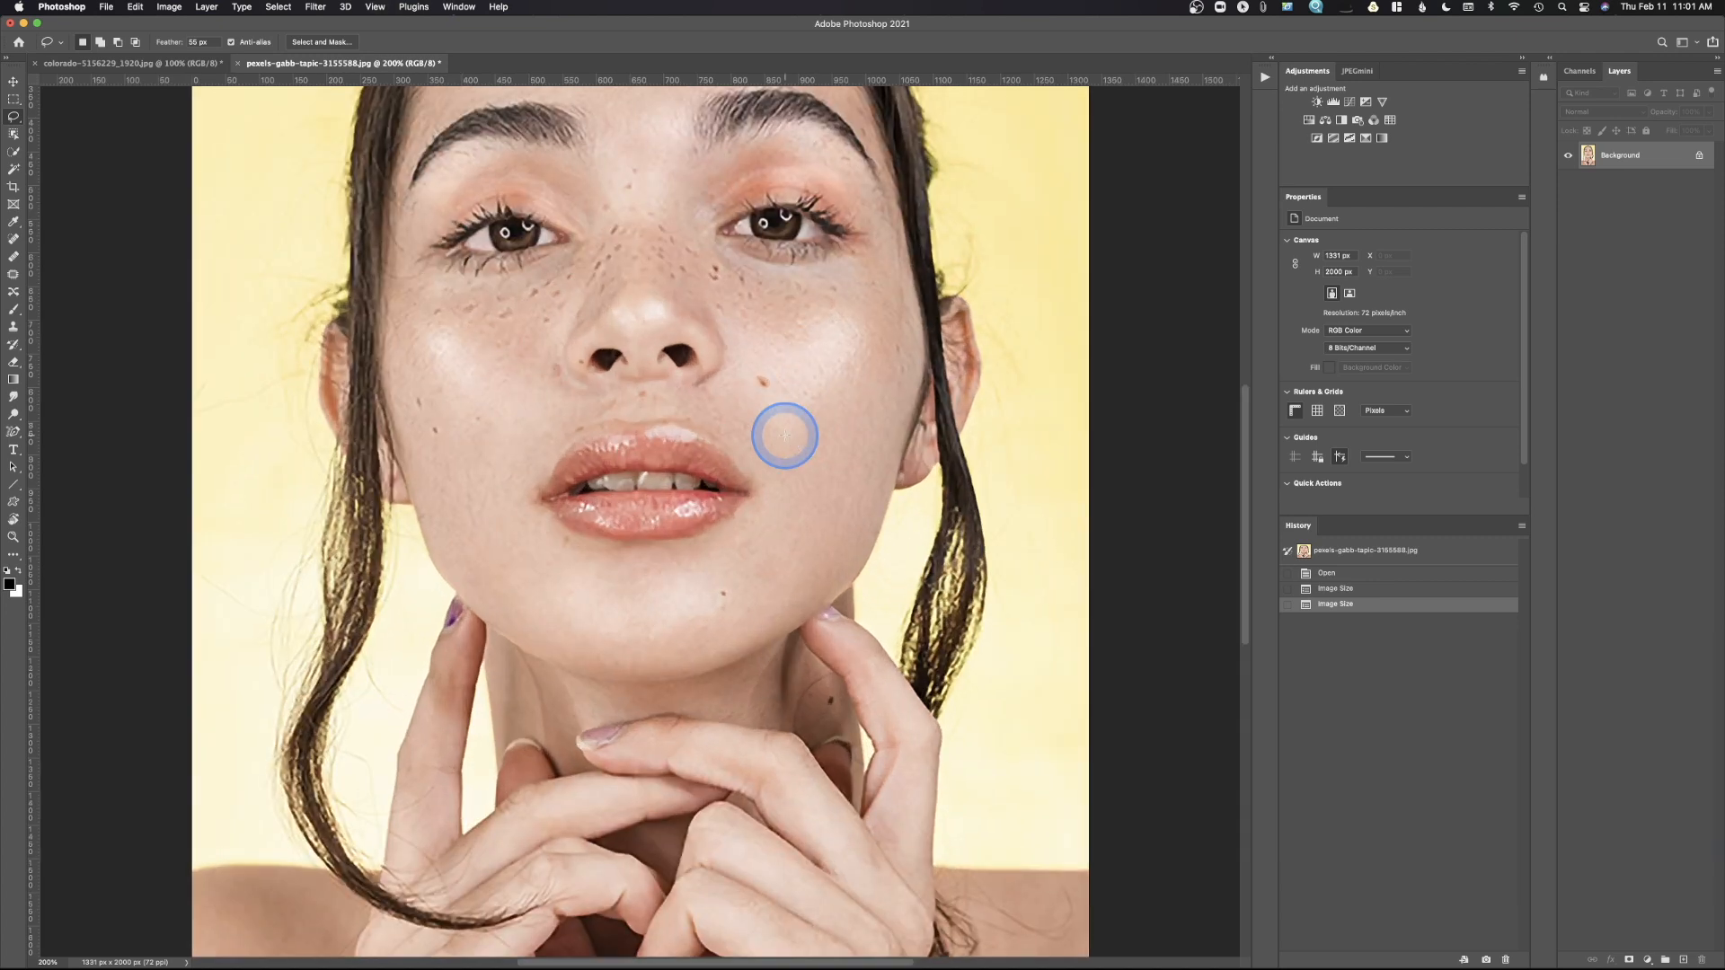
{"action": "mouse_move", "coordinate": [620, 311]}
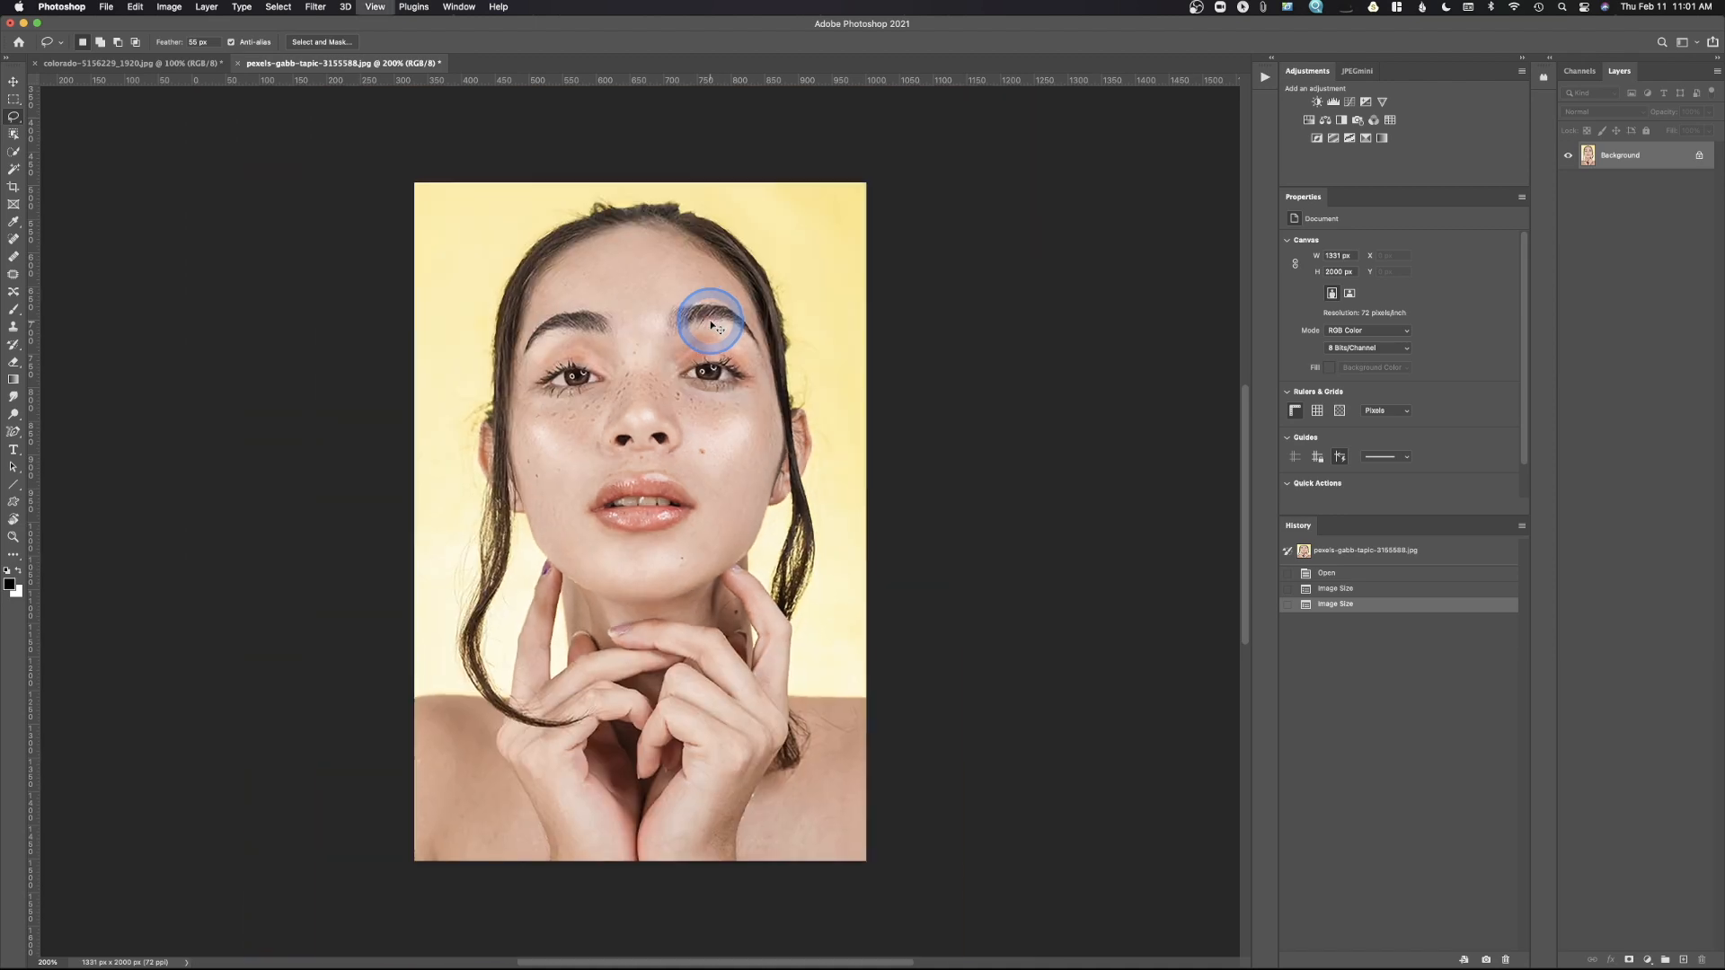
- Apply Super Zoom with enhanced details and JPEG artifact removal as a new layer
{"action": "left_click", "coordinate": [314, 7]}
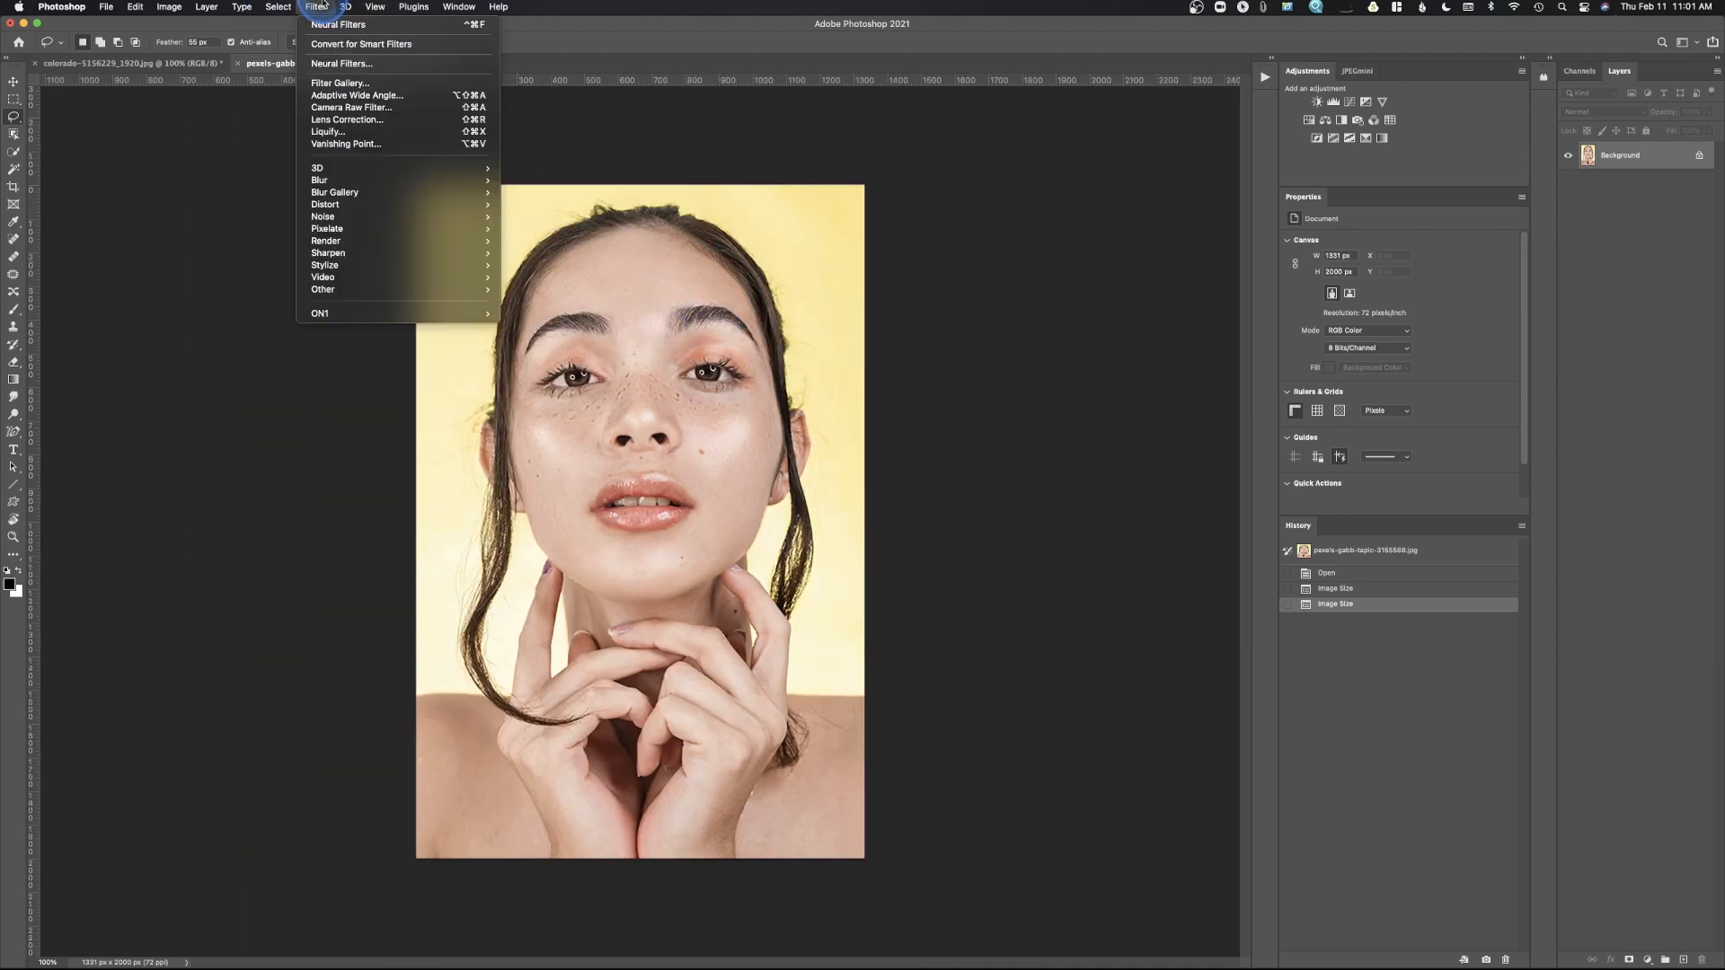
{"action": "left_click", "coordinate": [337, 23]}
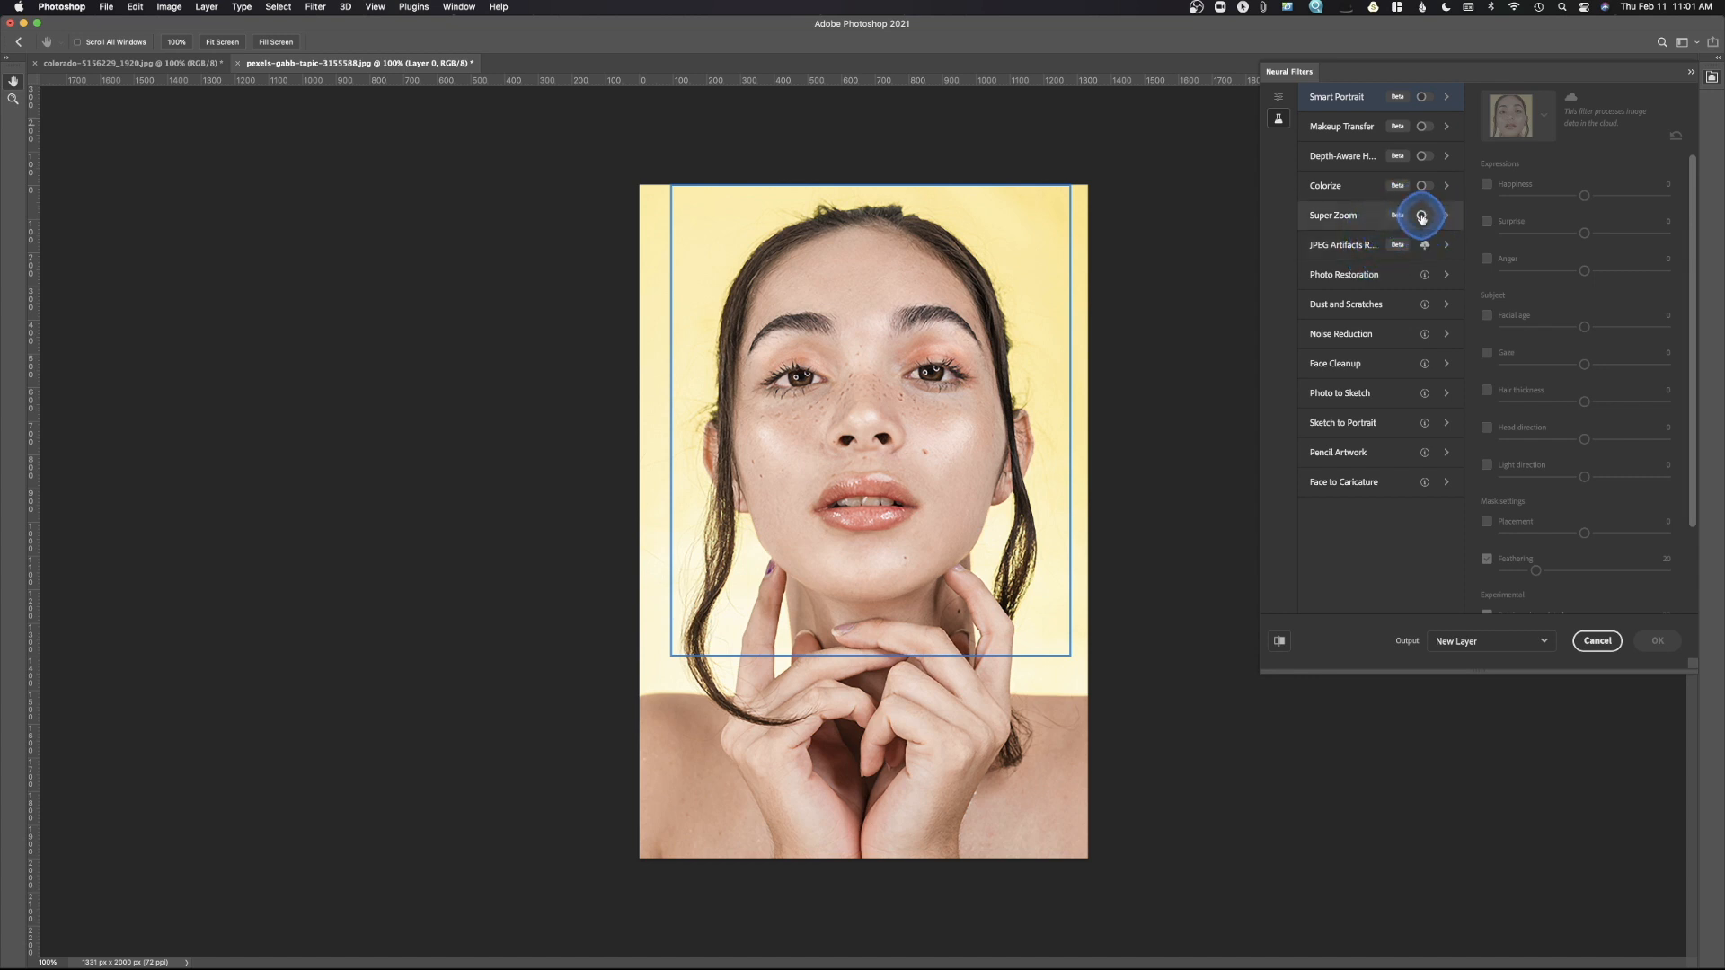
{"action": "left_click", "coordinate": [1426, 216]}
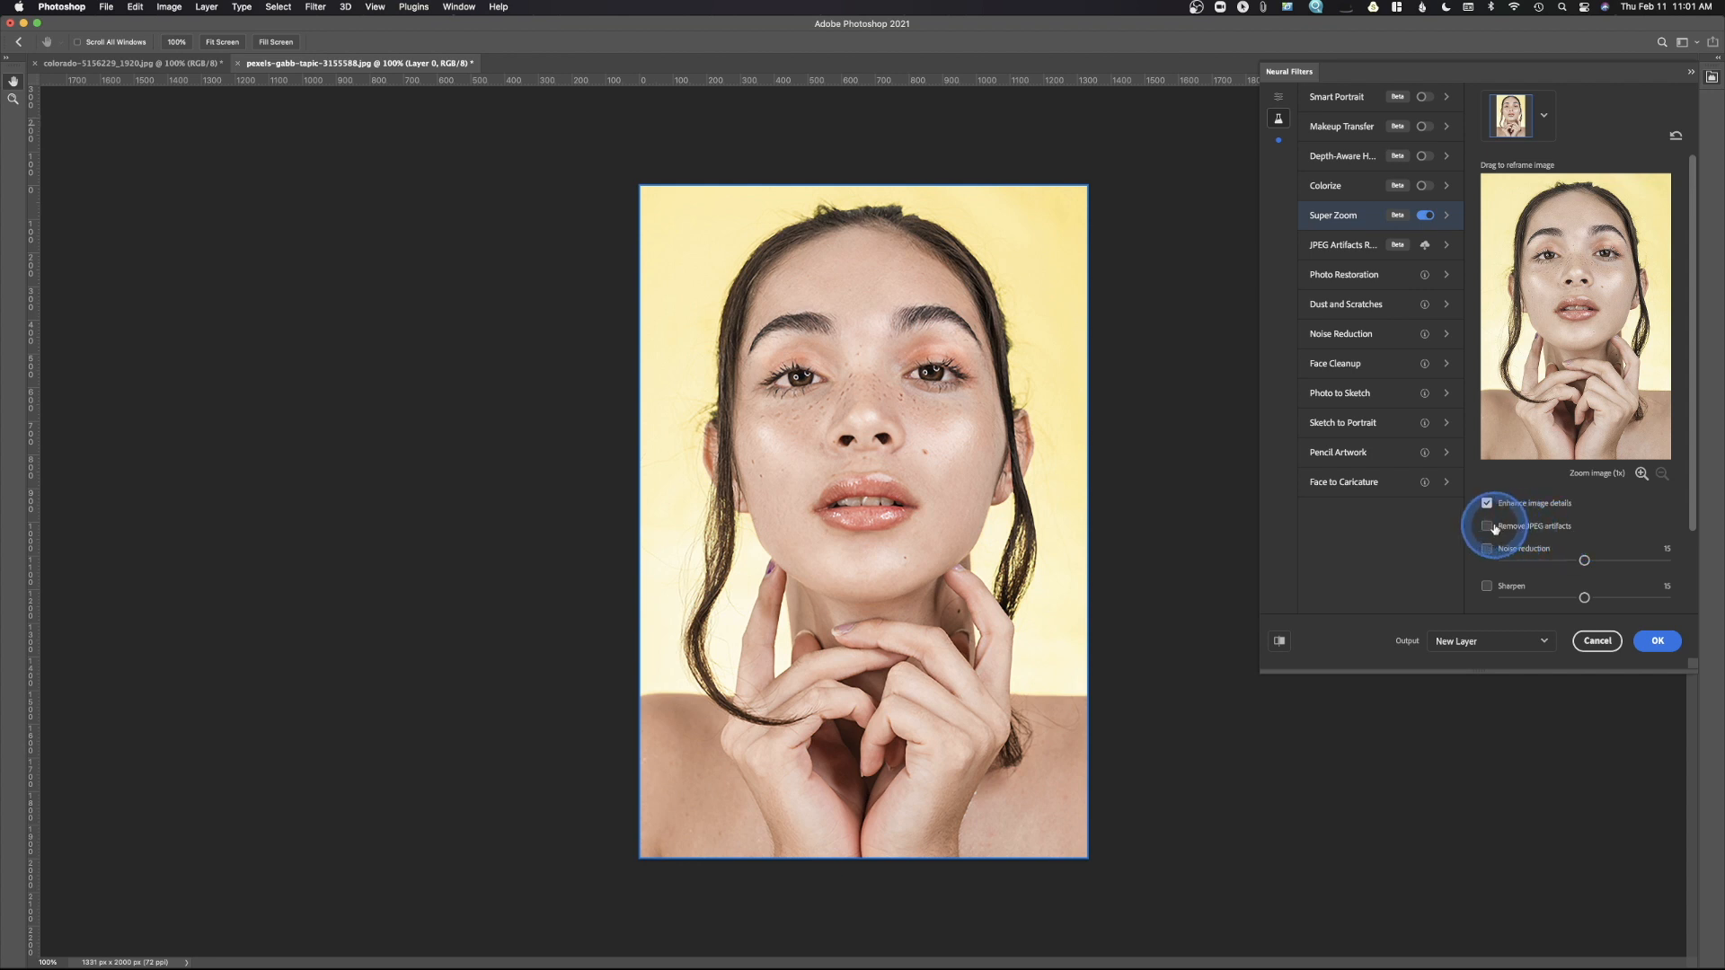
{"action": "left_click", "coordinate": [1488, 527]}
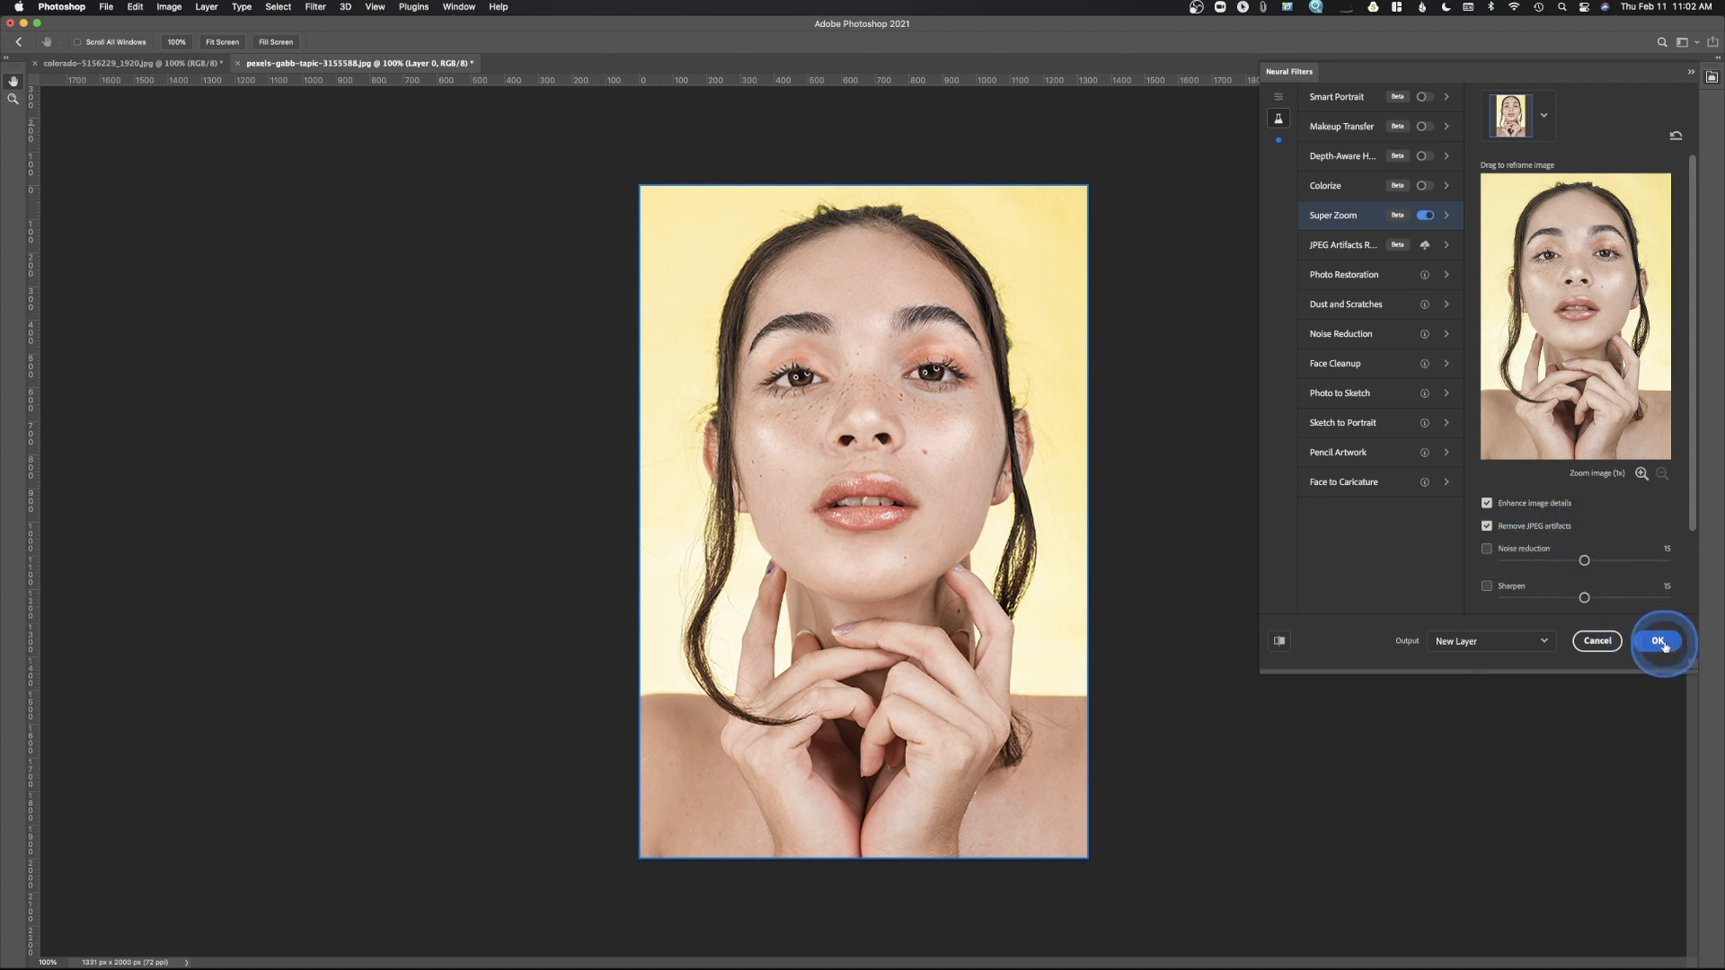
{"action": "left_click", "coordinate": [1661, 641]}
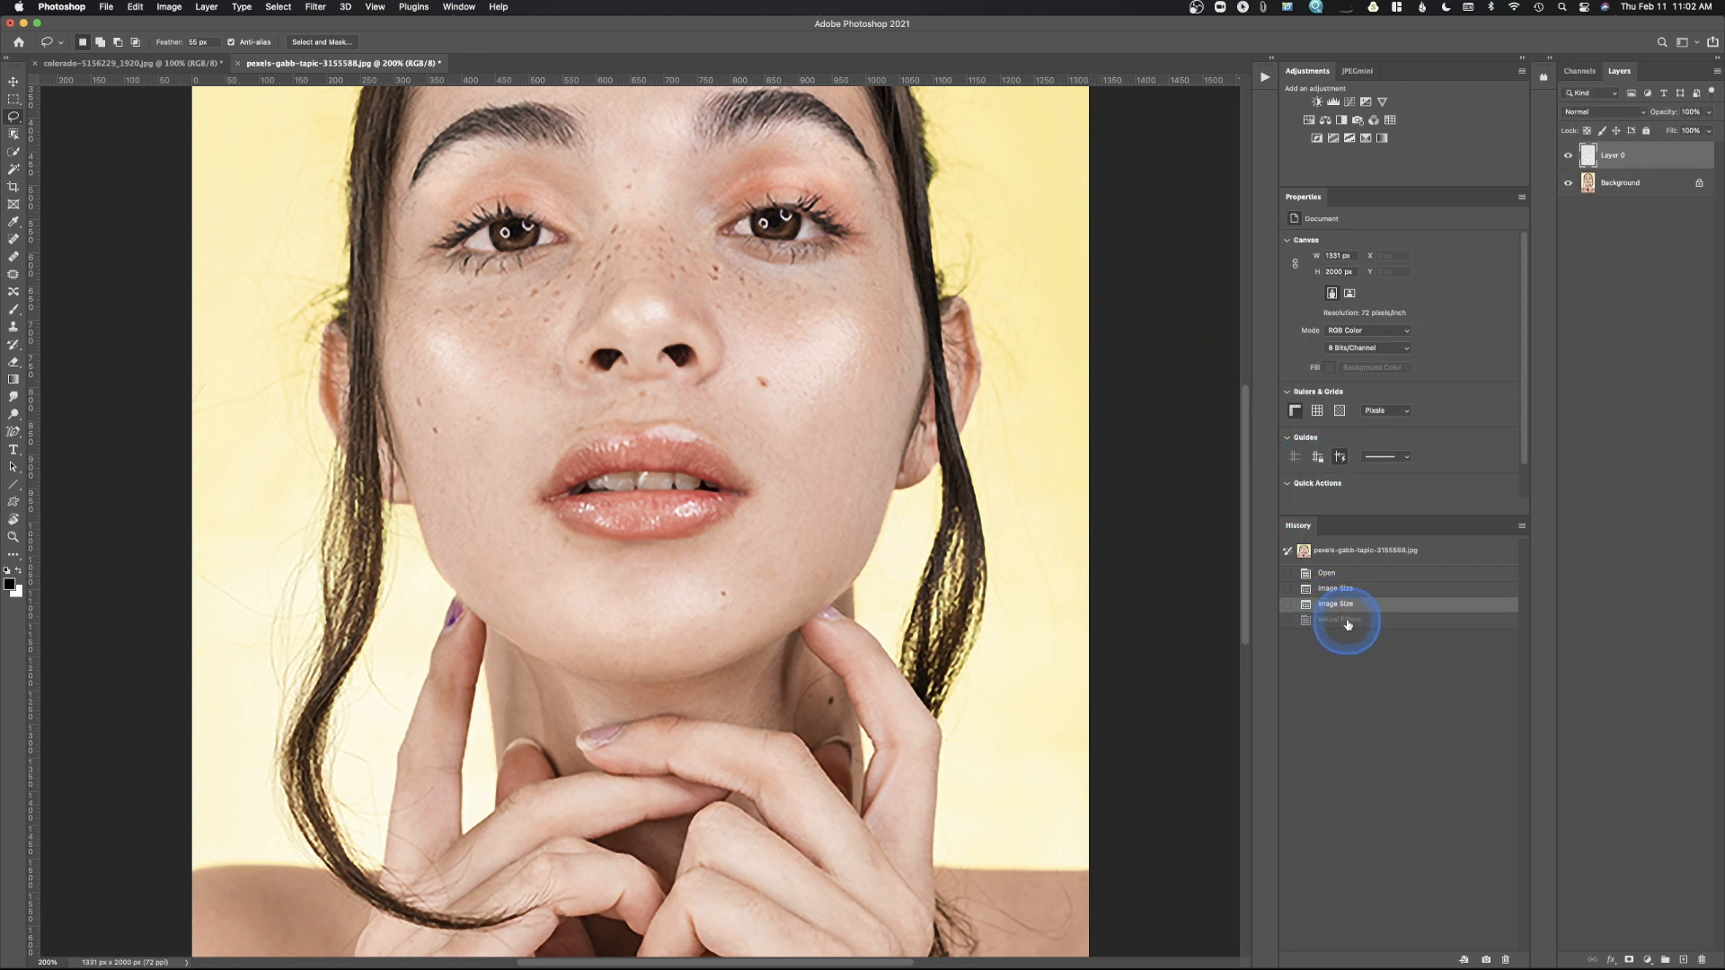
- Undo the Super Zoom layer in History, returning to the enlarged Background state
{"action": "left_click", "coordinate": [1340, 620]}
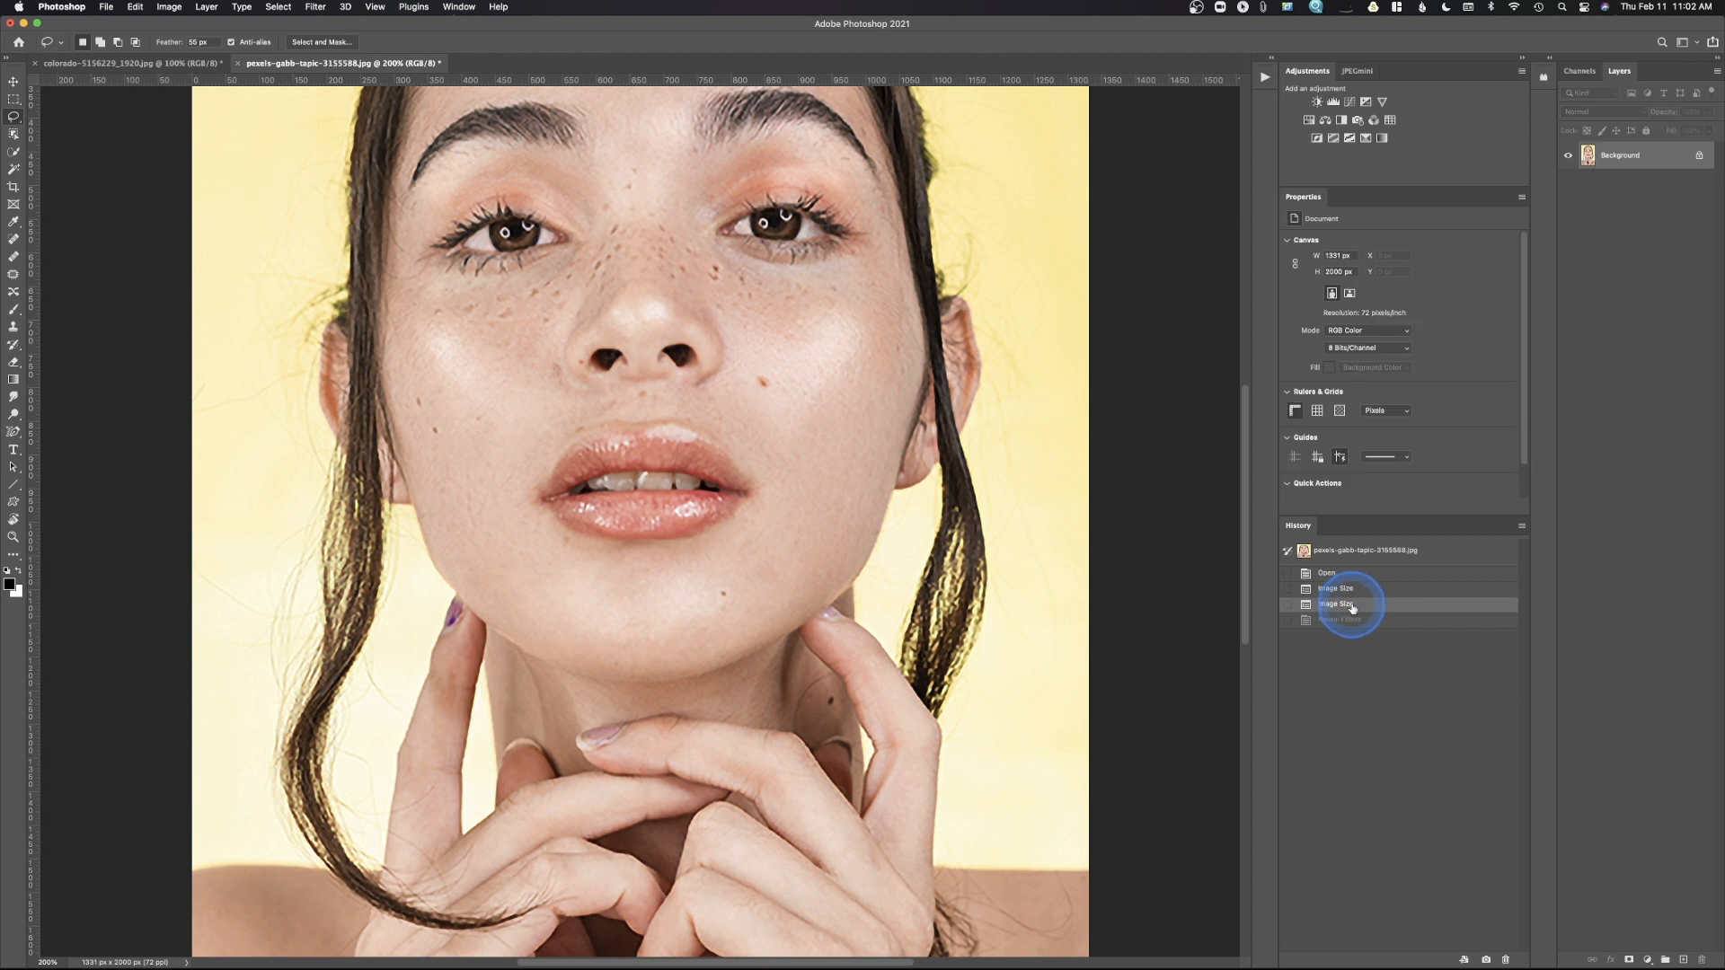
{"action": "left_click", "coordinate": [1353, 590]}
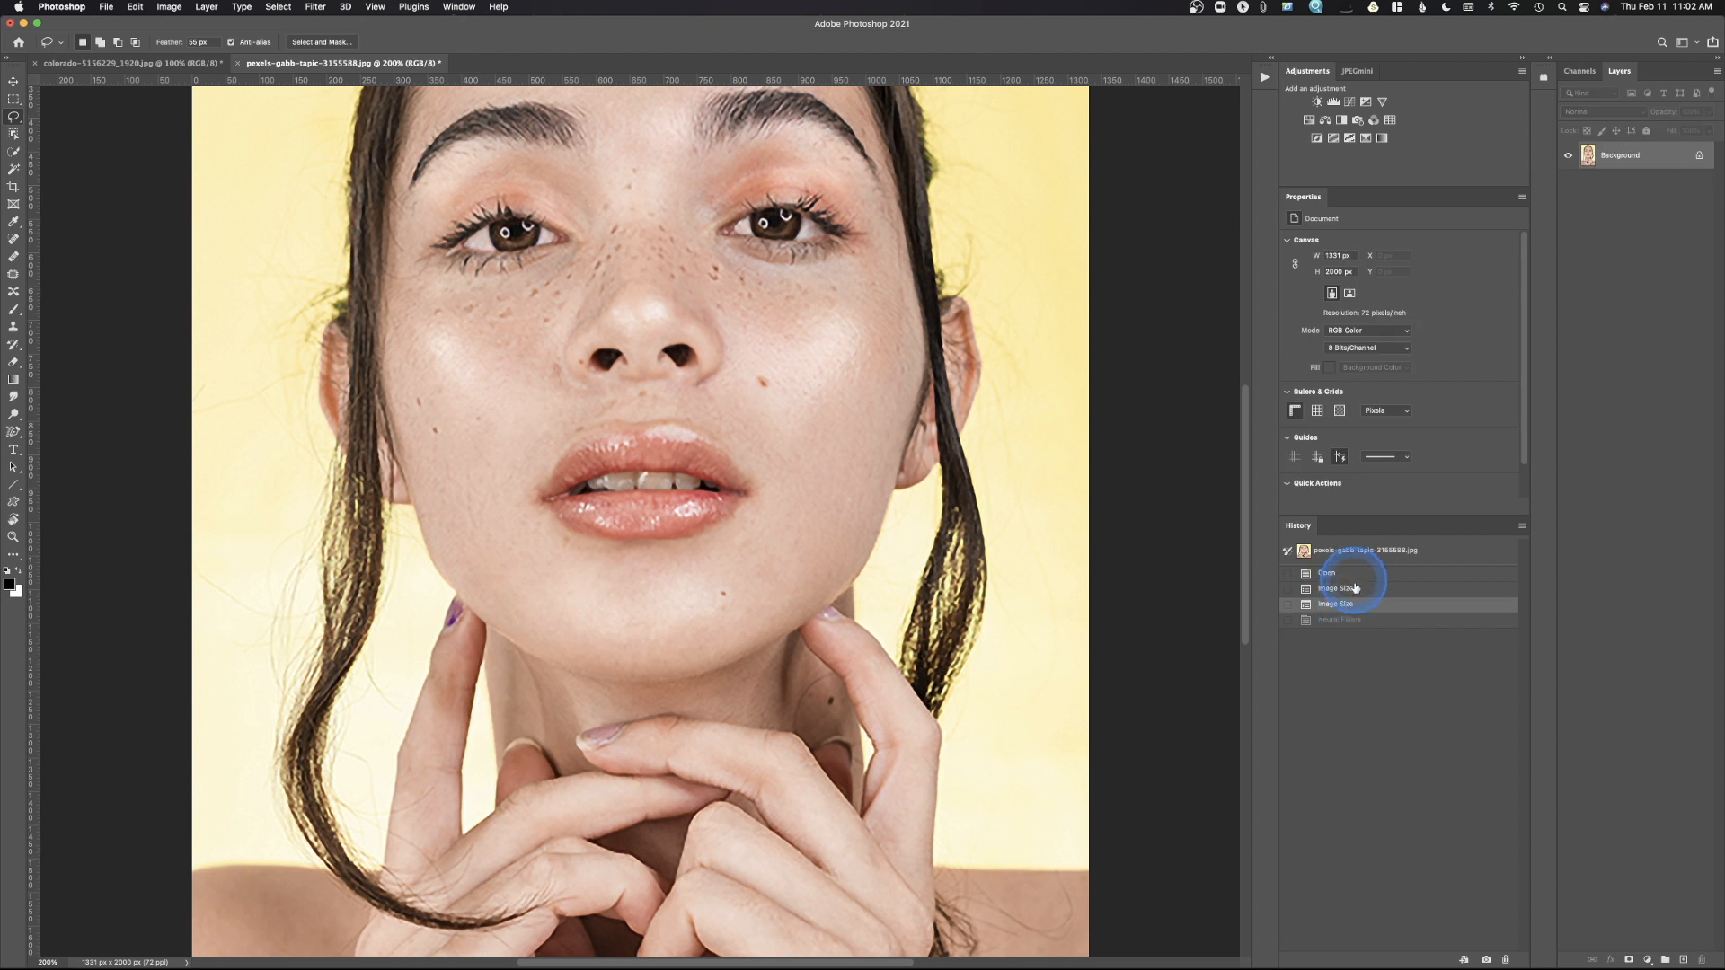
{"action": "left_click", "coordinate": [316, 8]}
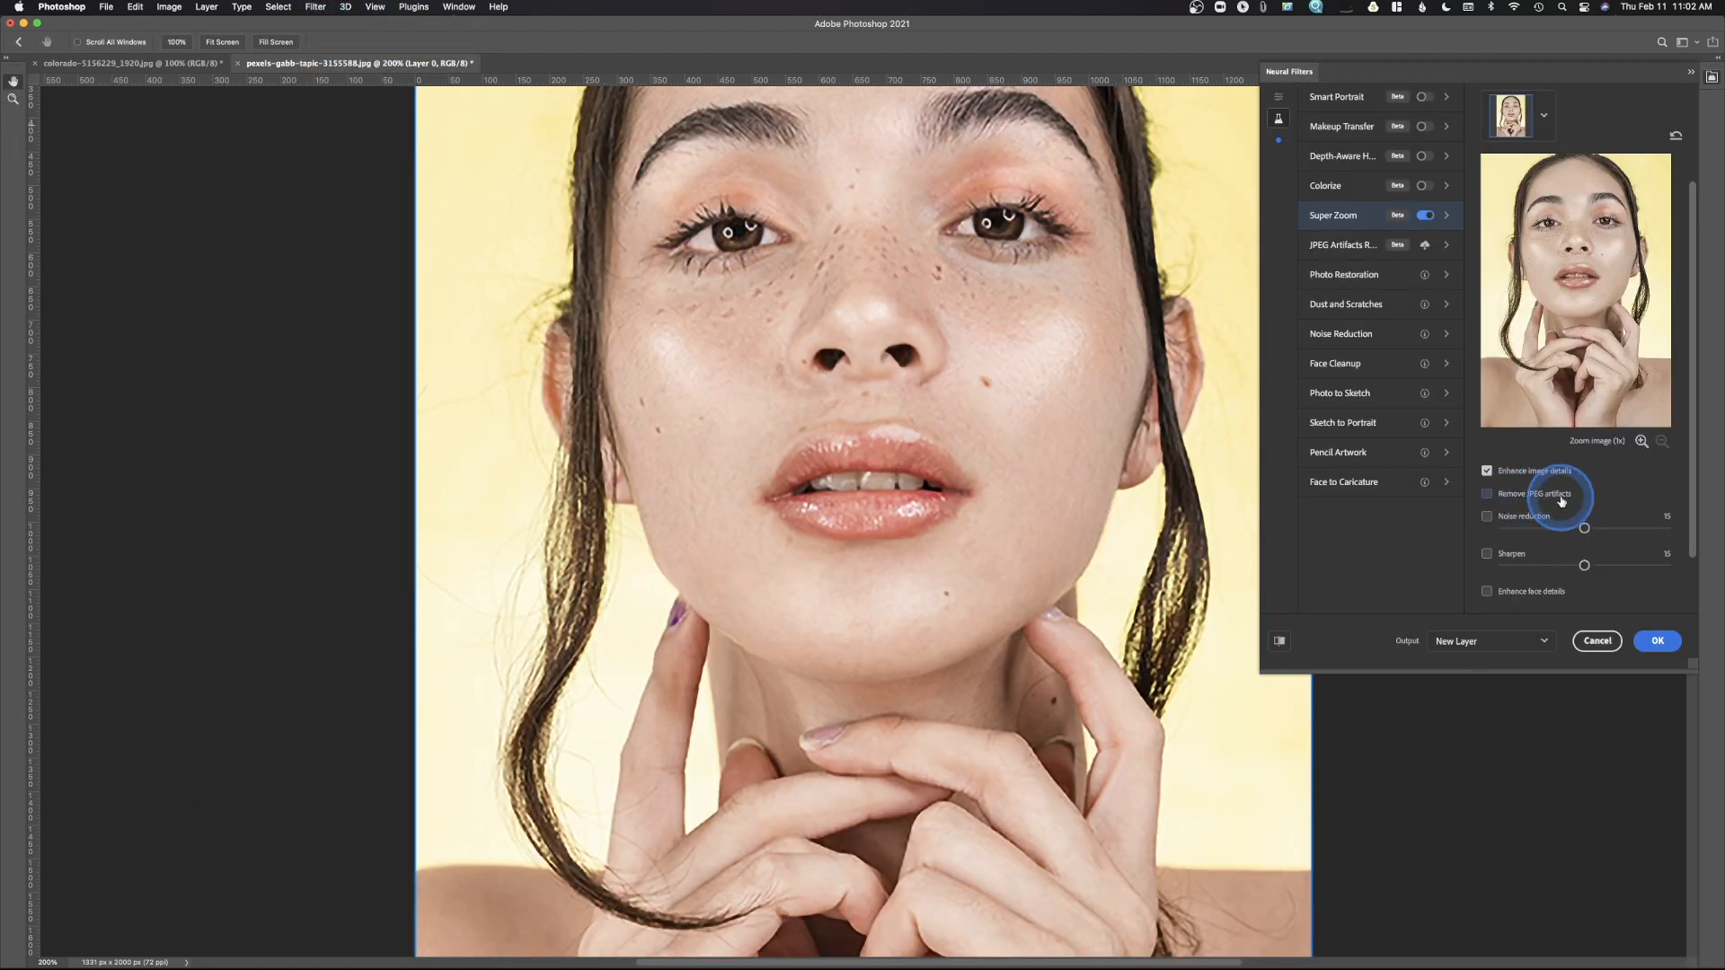
- Enable Remove JPEG artifacts, Noise reduction and Enhance face details, then commit Super Zoom as a new layer
{"action": "left_click", "coordinate": [1488, 492]}
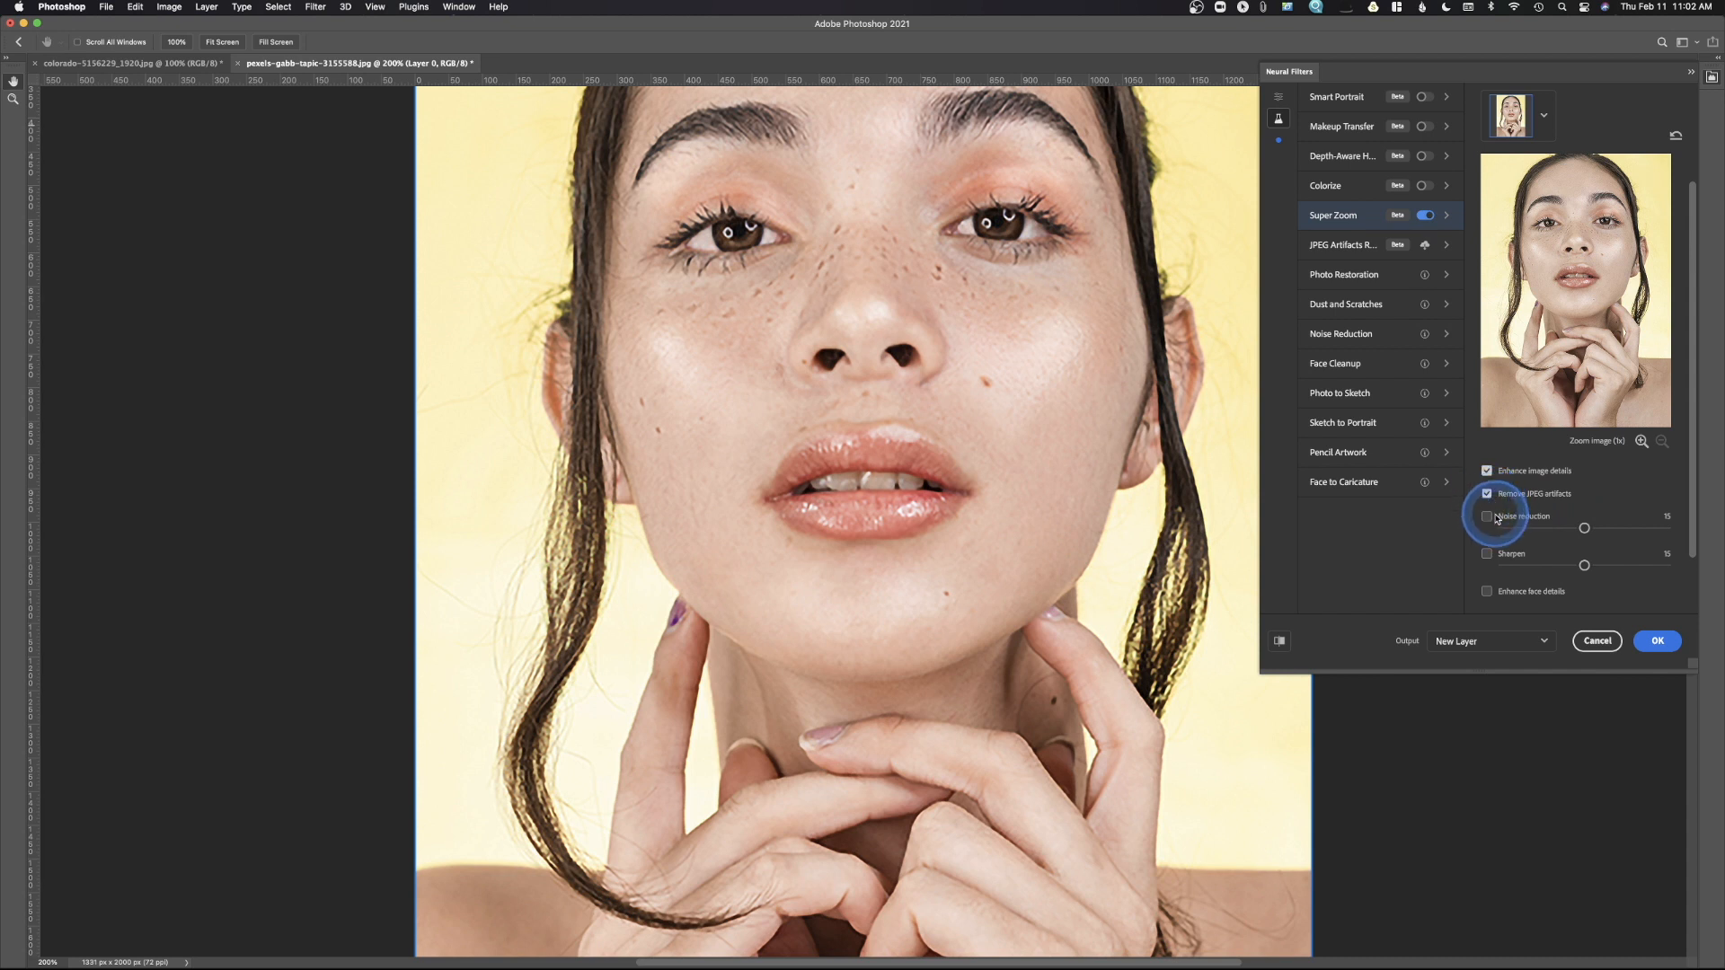
{"action": "left_click", "coordinate": [1488, 518]}
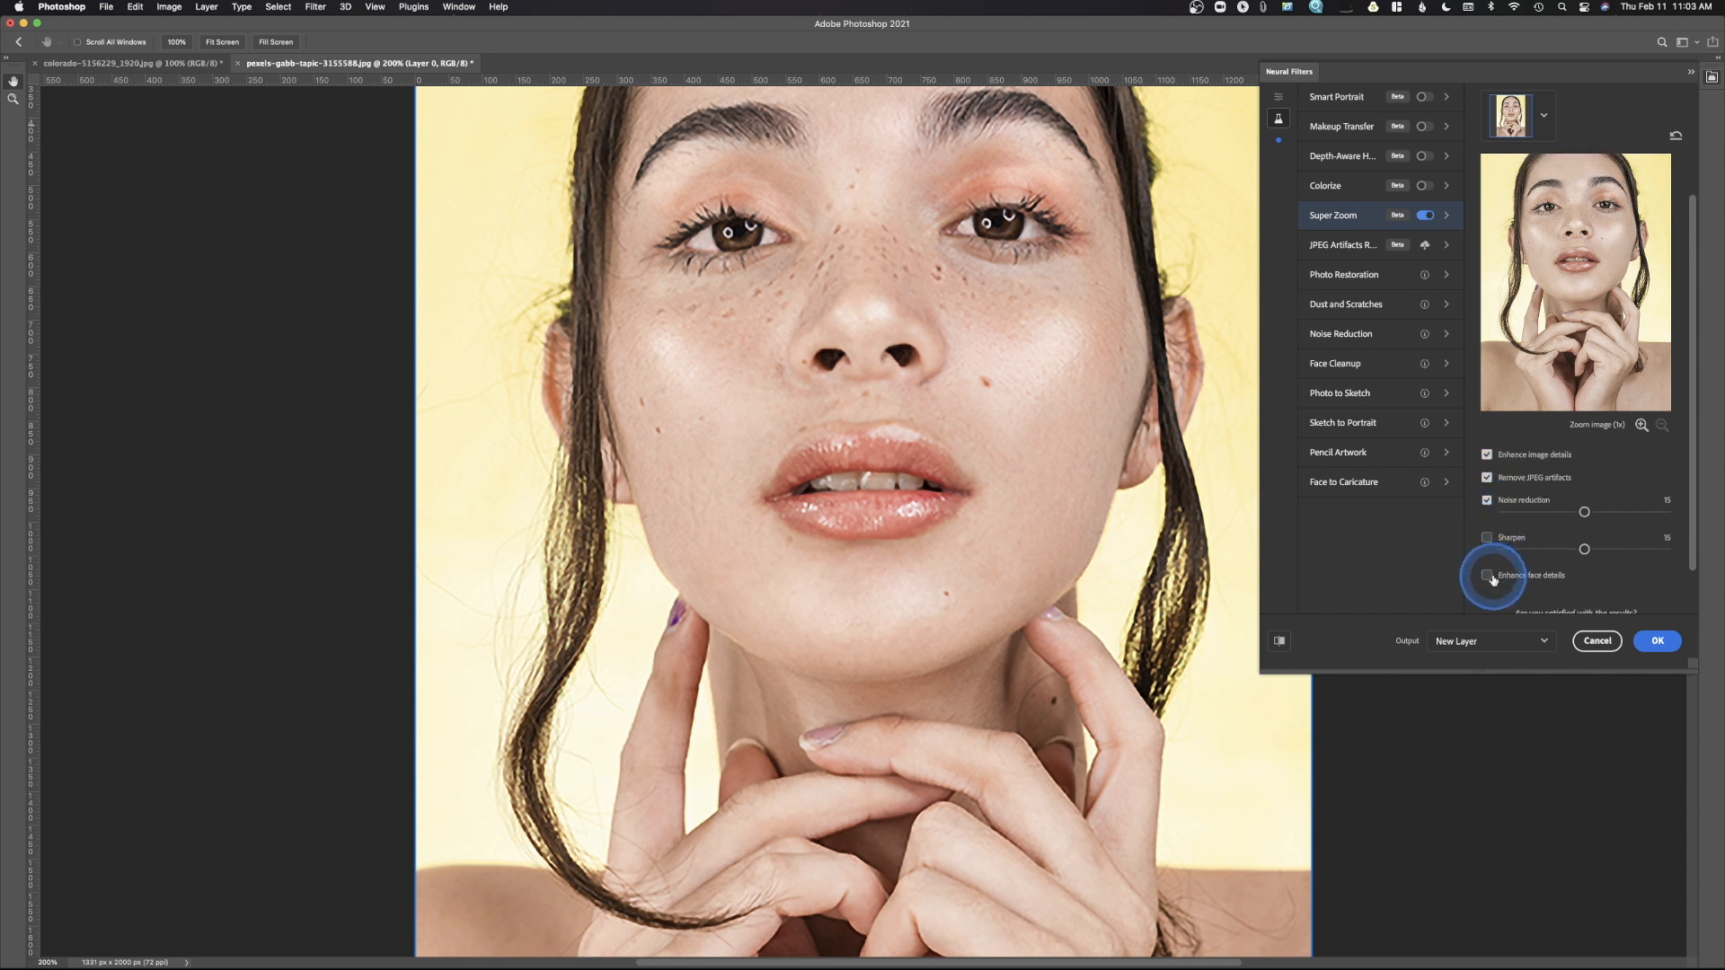
{"action": "left_click", "coordinate": [1486, 575]}
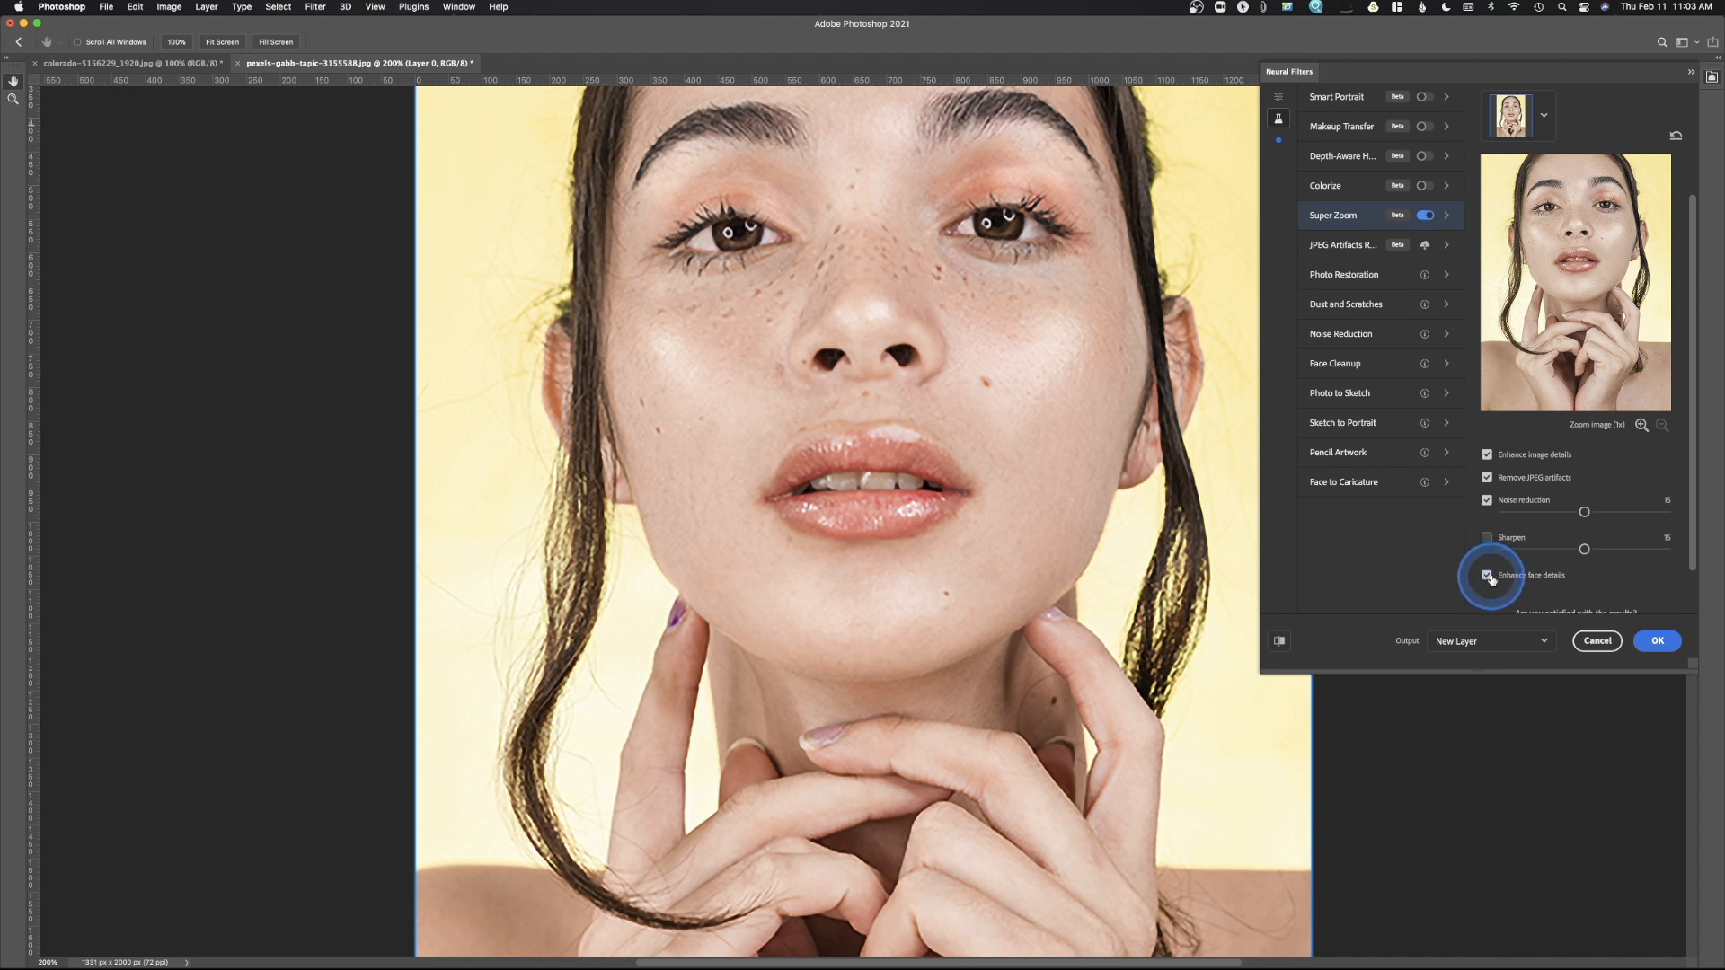
{"action": "left_click", "coordinate": [1488, 575]}
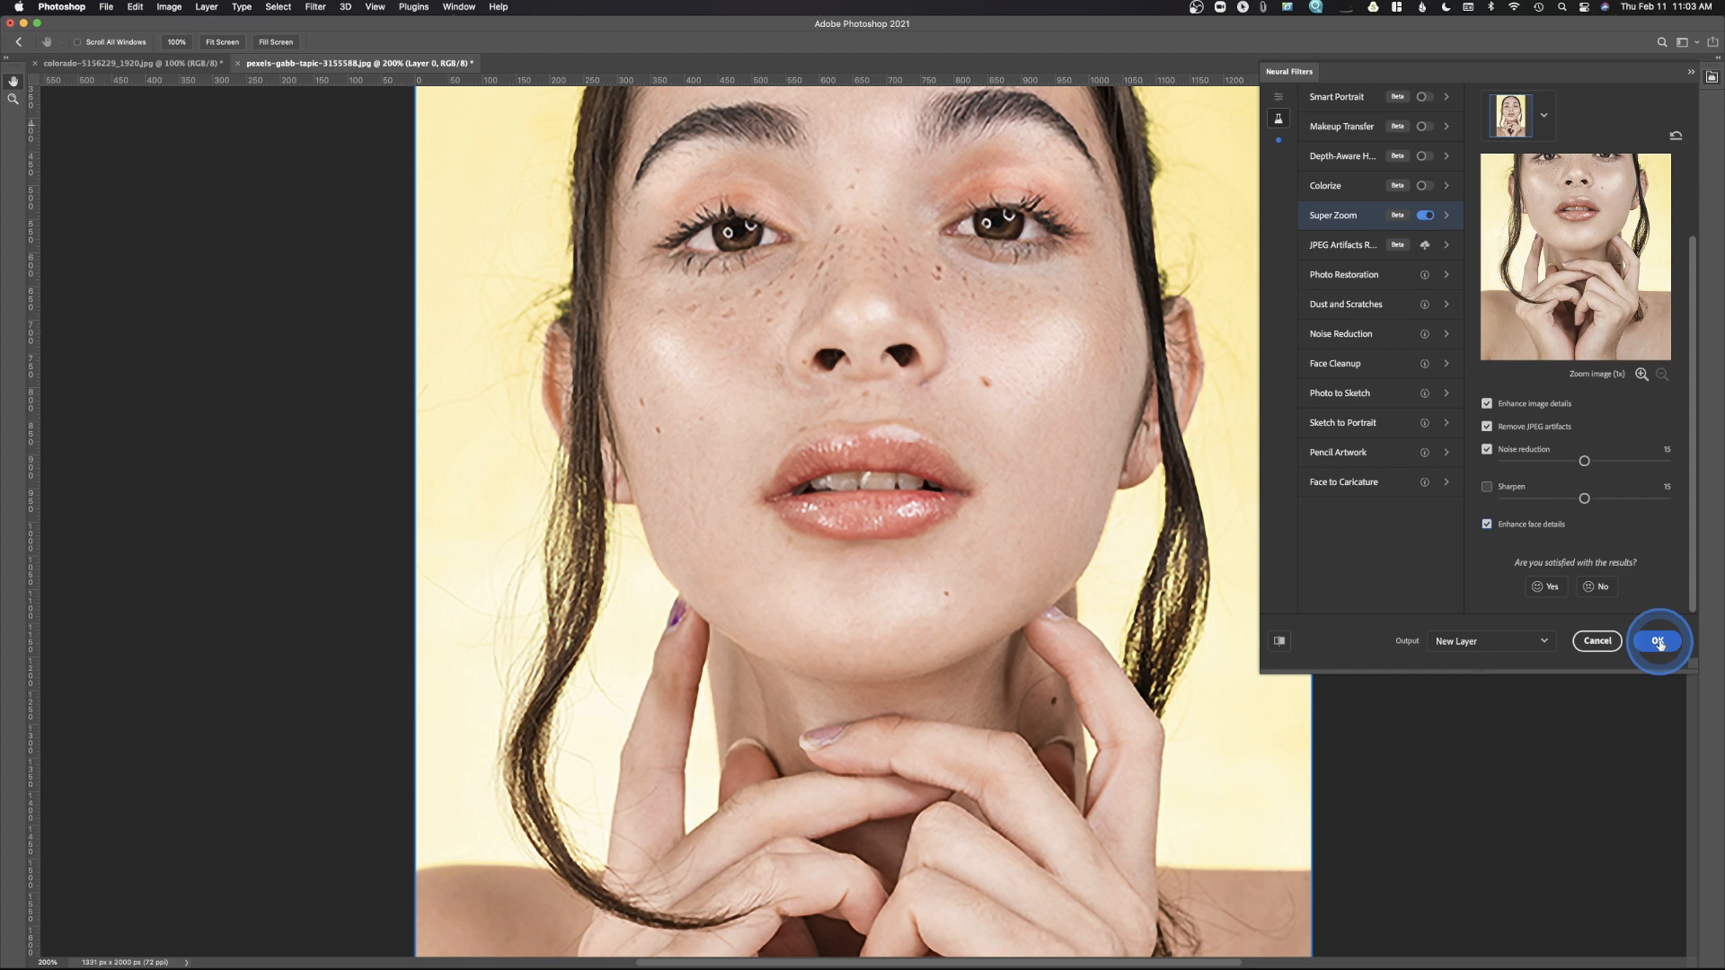
{"action": "left_click", "coordinate": [1659, 641]}
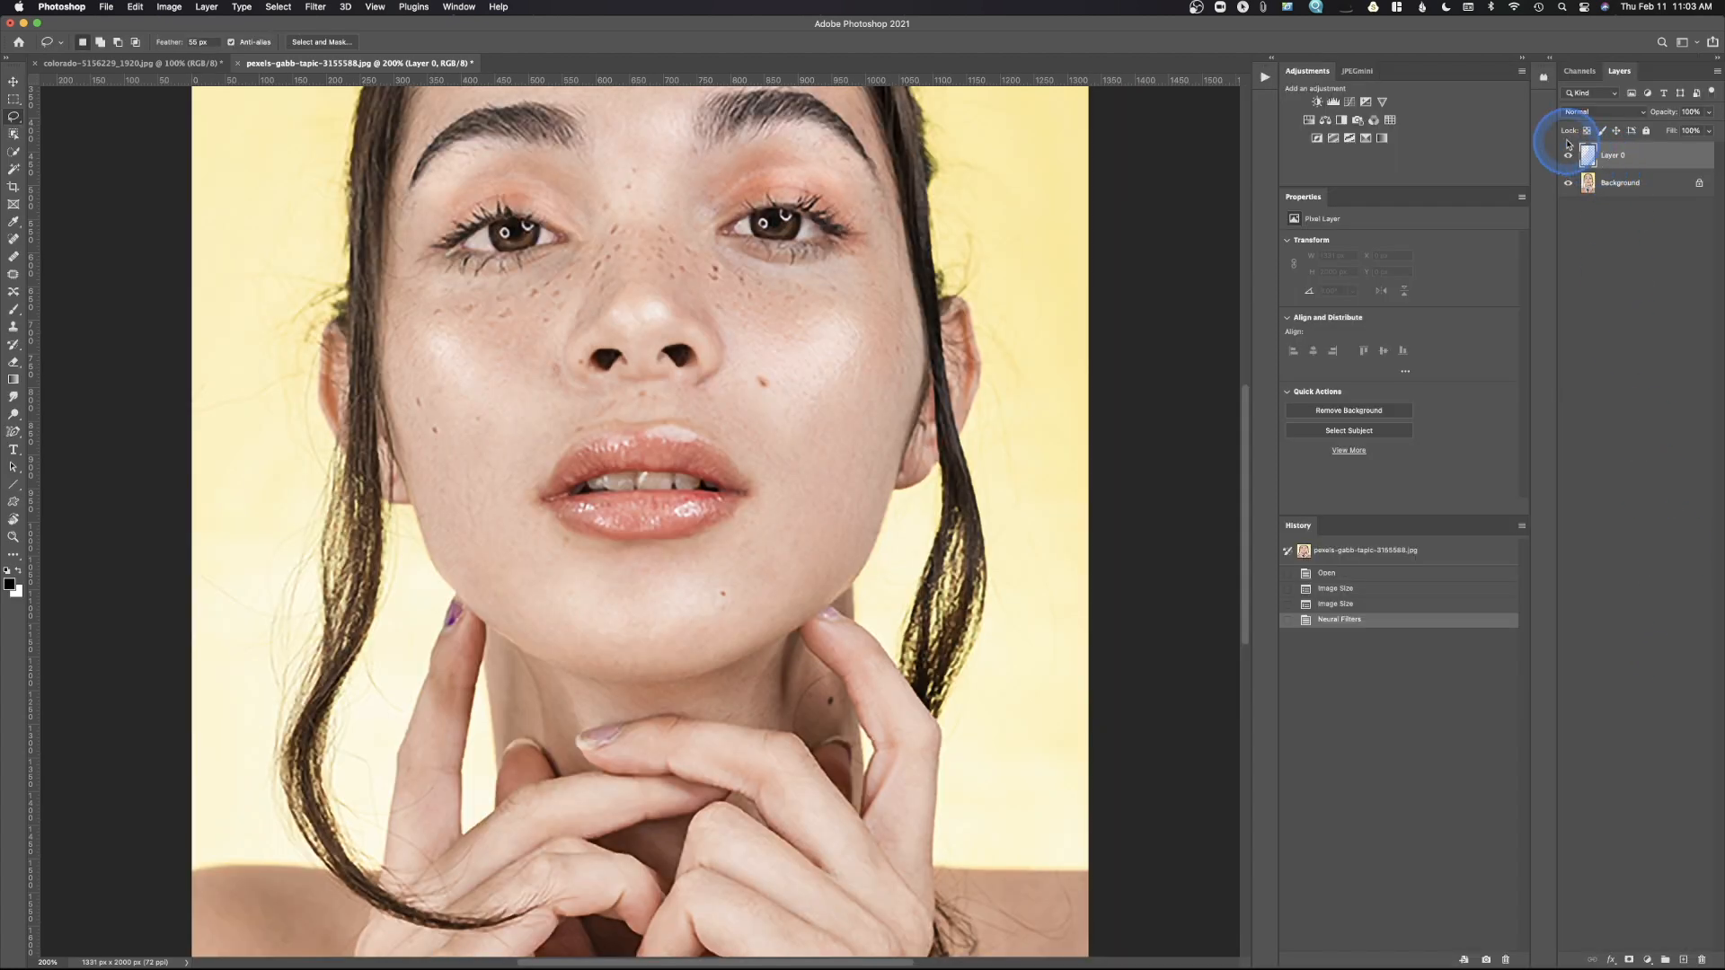
{"action": "left_click", "coordinate": [1567, 155]}
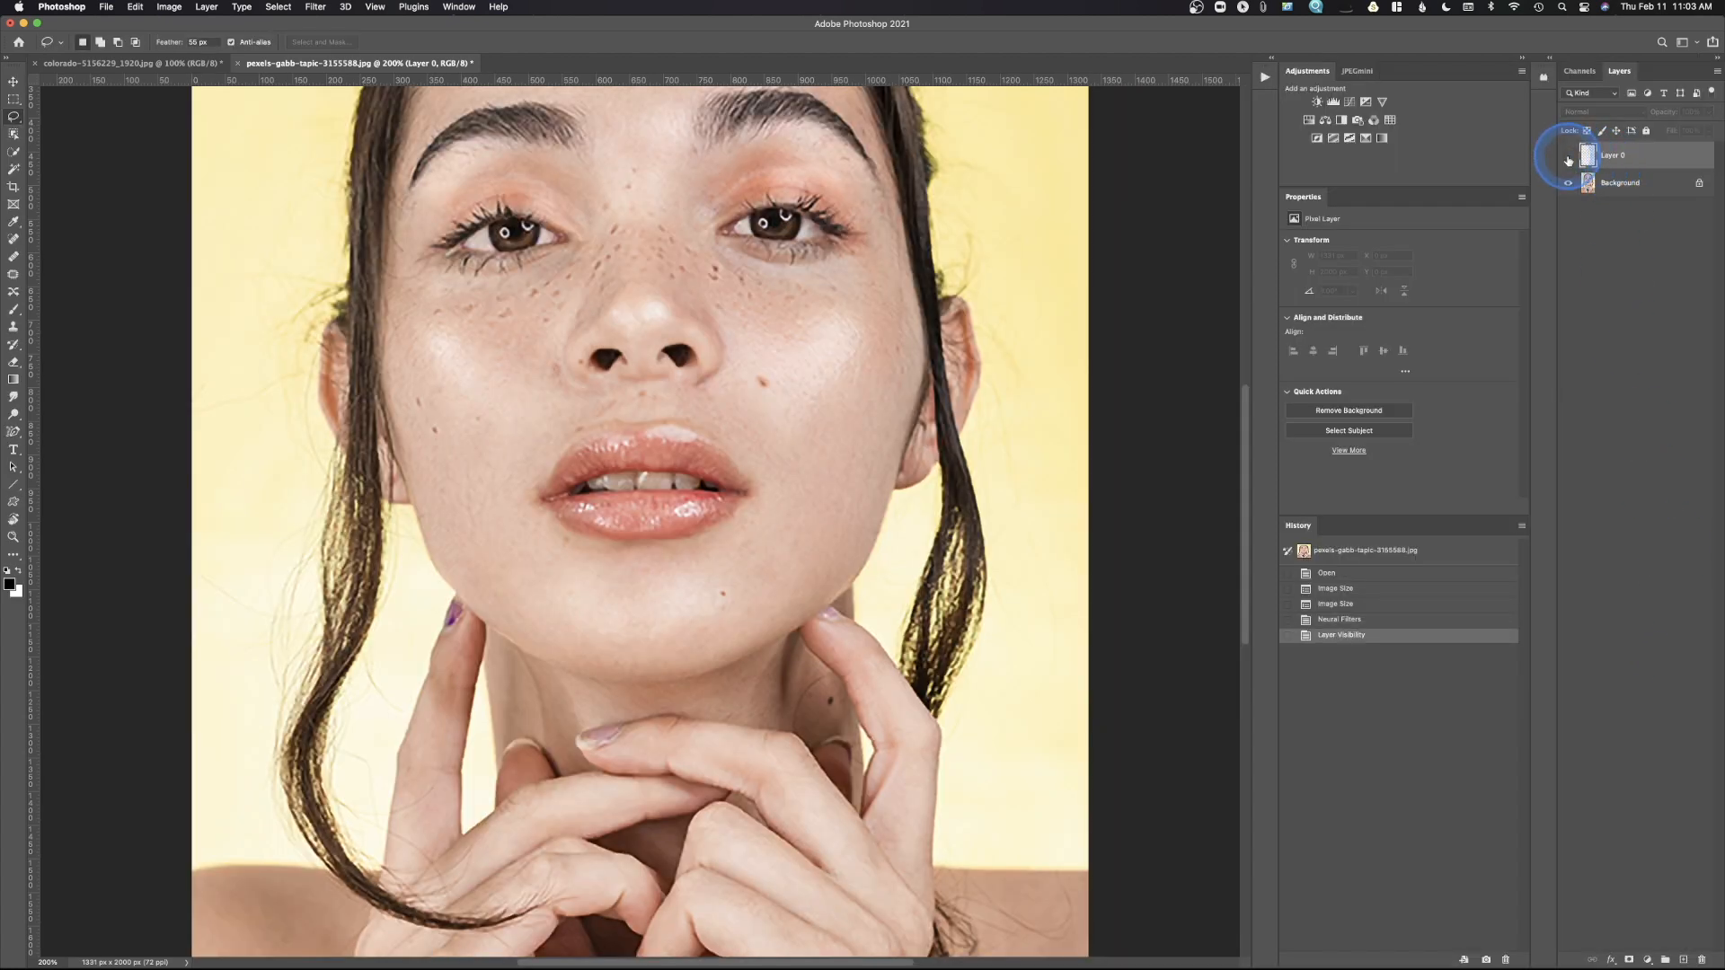
{"action": "left_click", "coordinate": [1569, 155]}
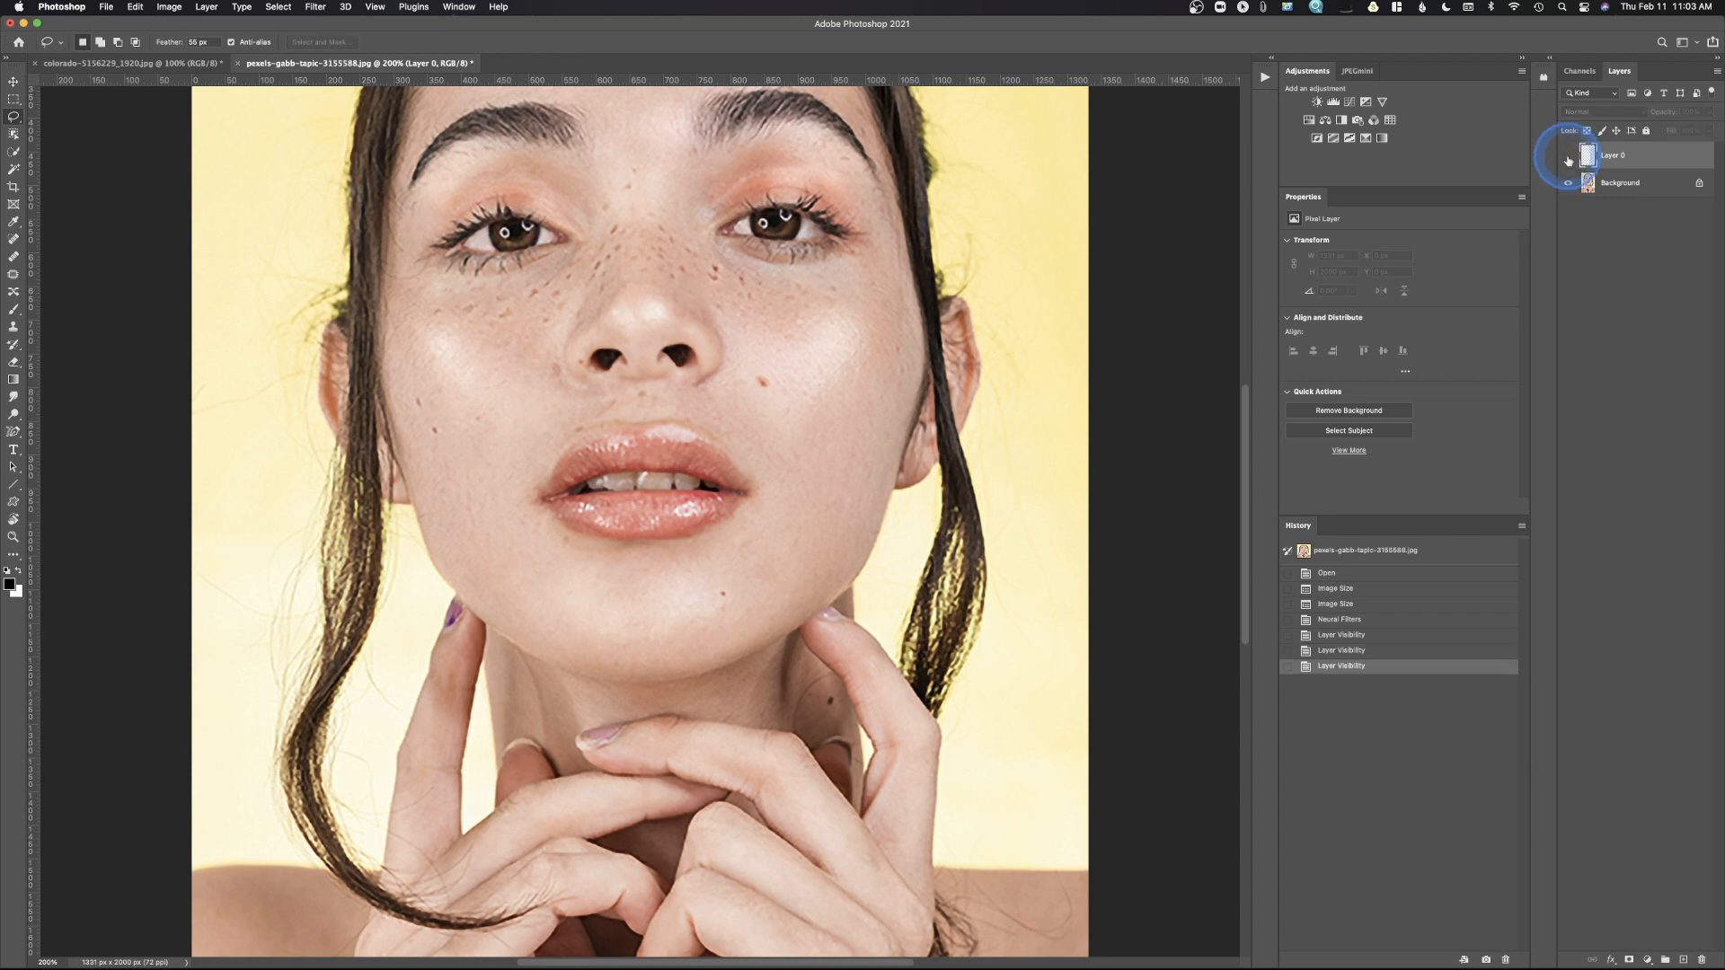
{"action": "left_click", "coordinate": [1567, 158]}
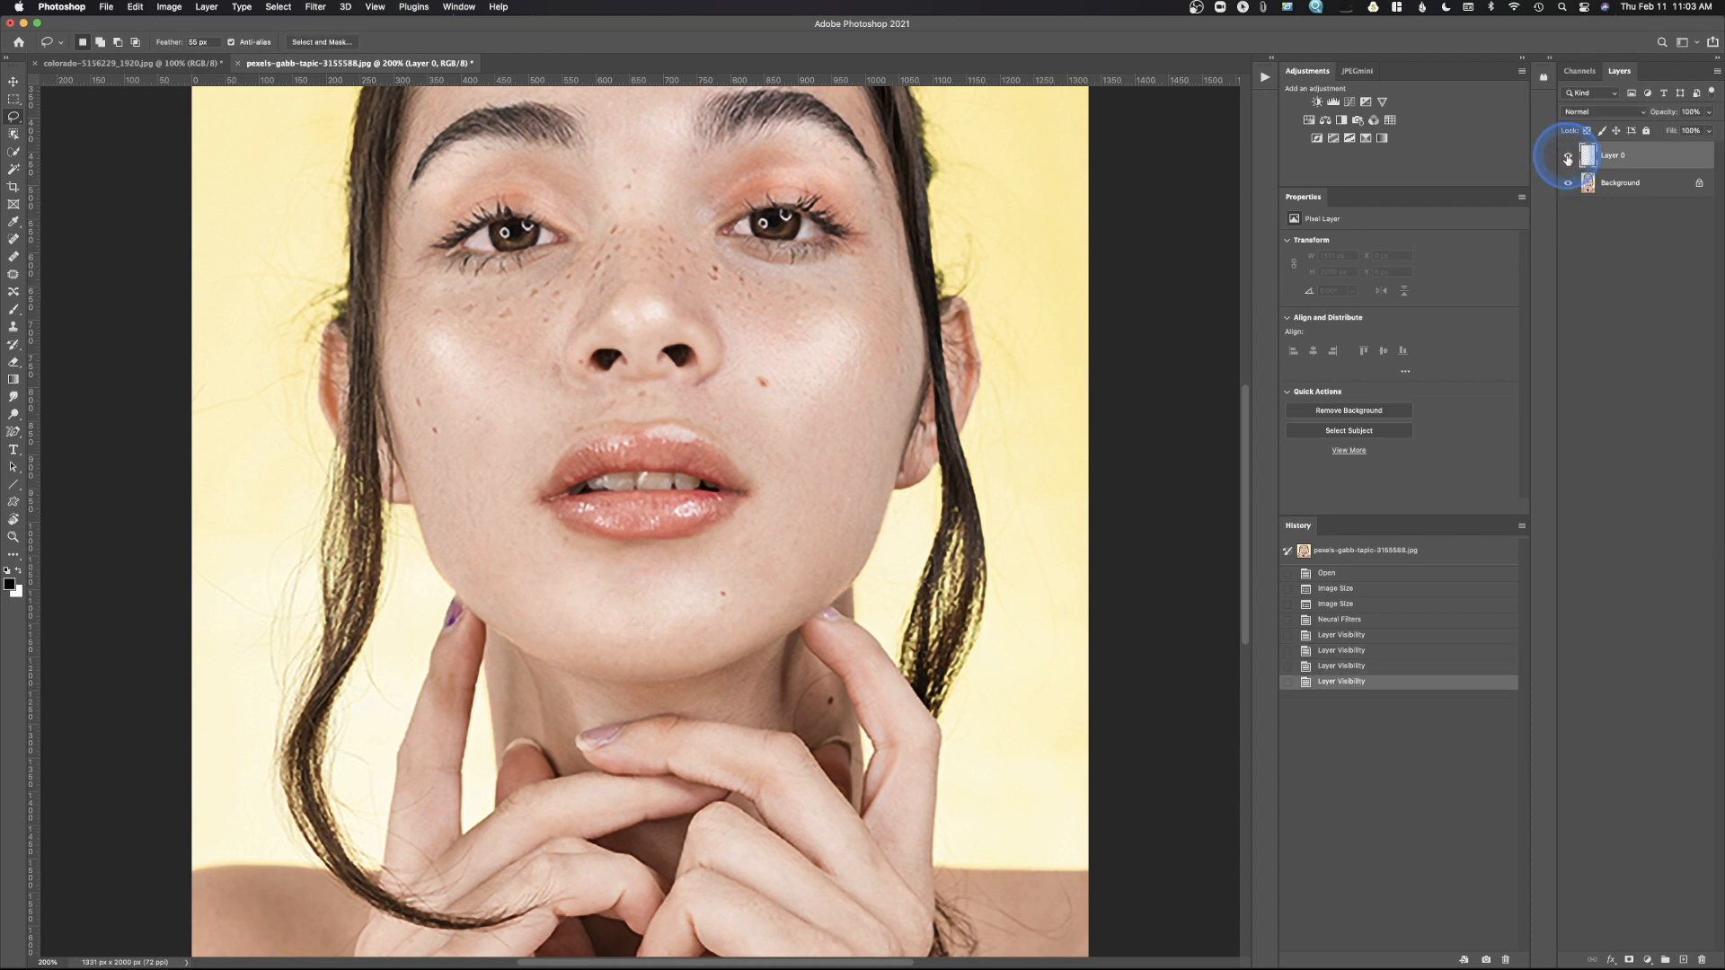
{"action": "left_click", "coordinate": [1567, 154]}
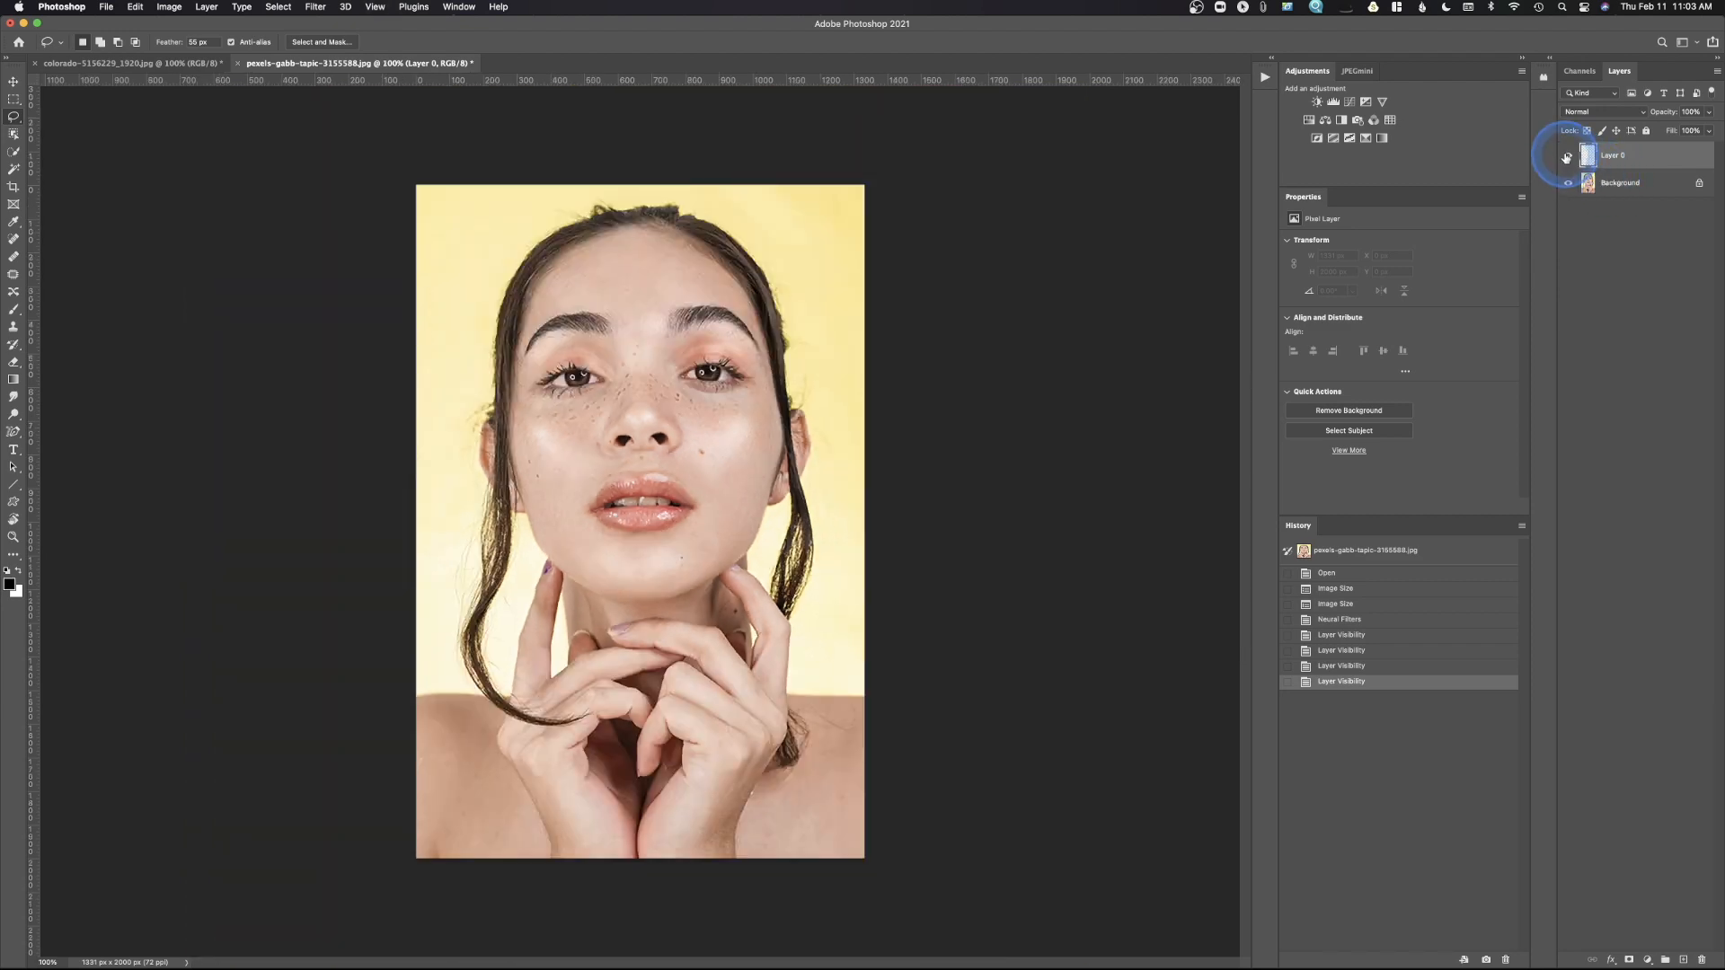
{"action": "left_click", "coordinate": [1569, 154]}
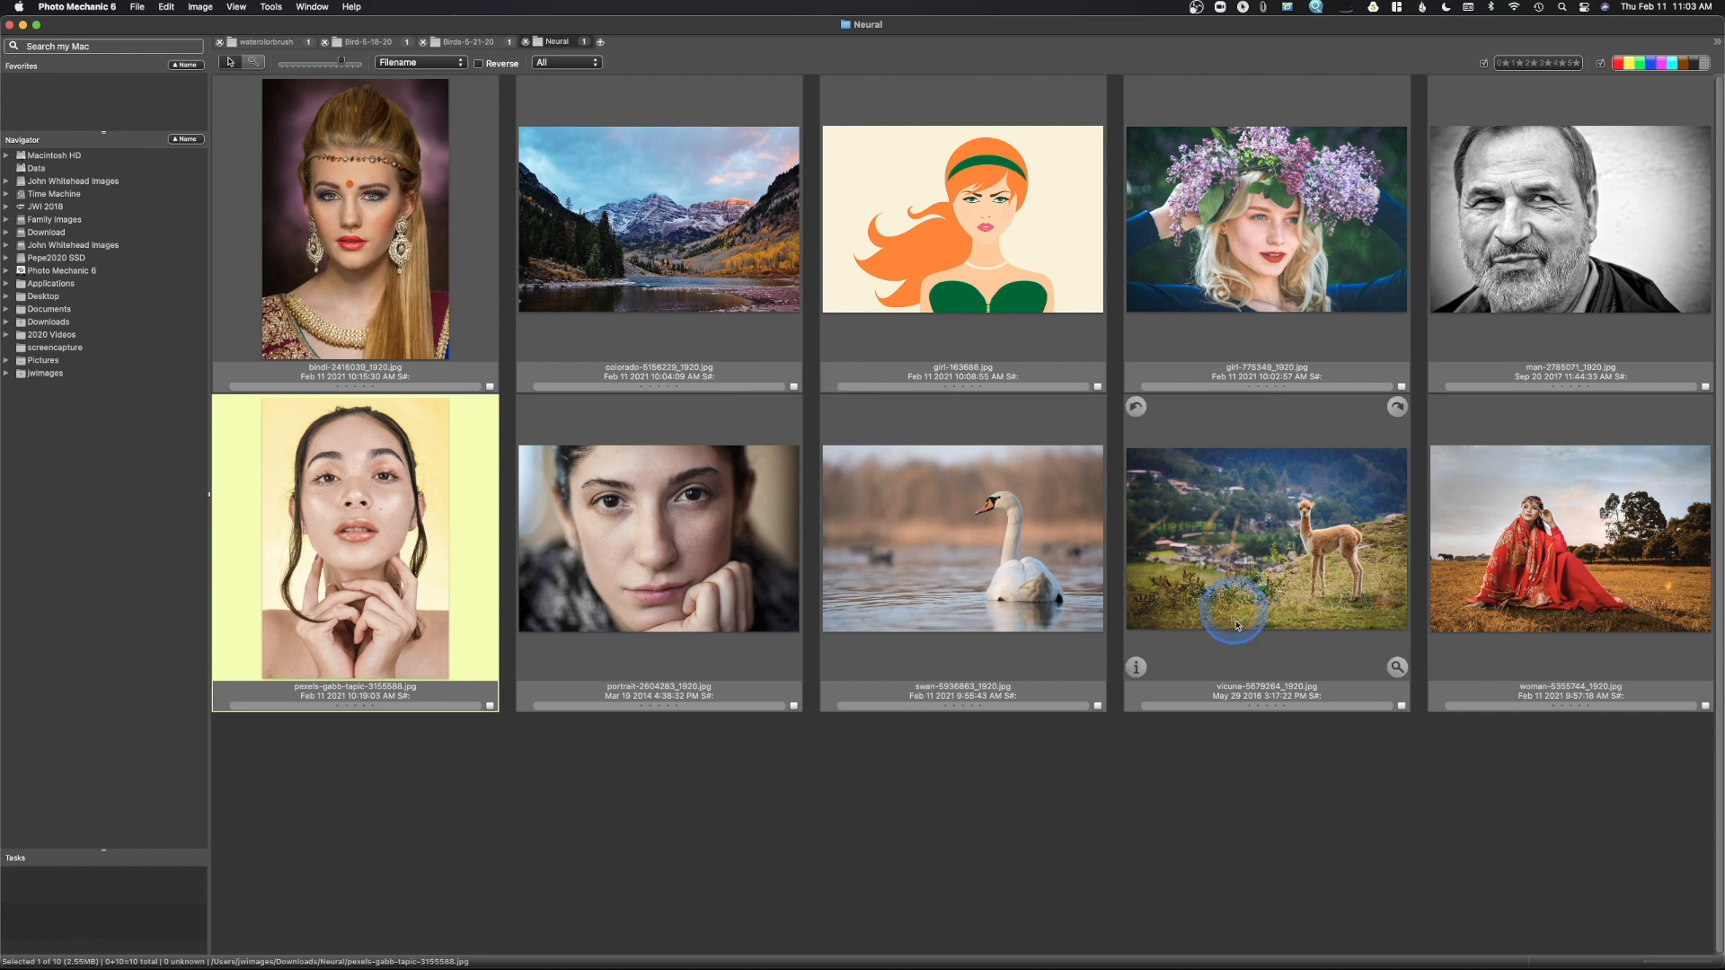
- Send the vicuna thumbnail from the Neural folder to Photoshop for editing
{"action": "left_click", "coordinate": [1265, 540]}
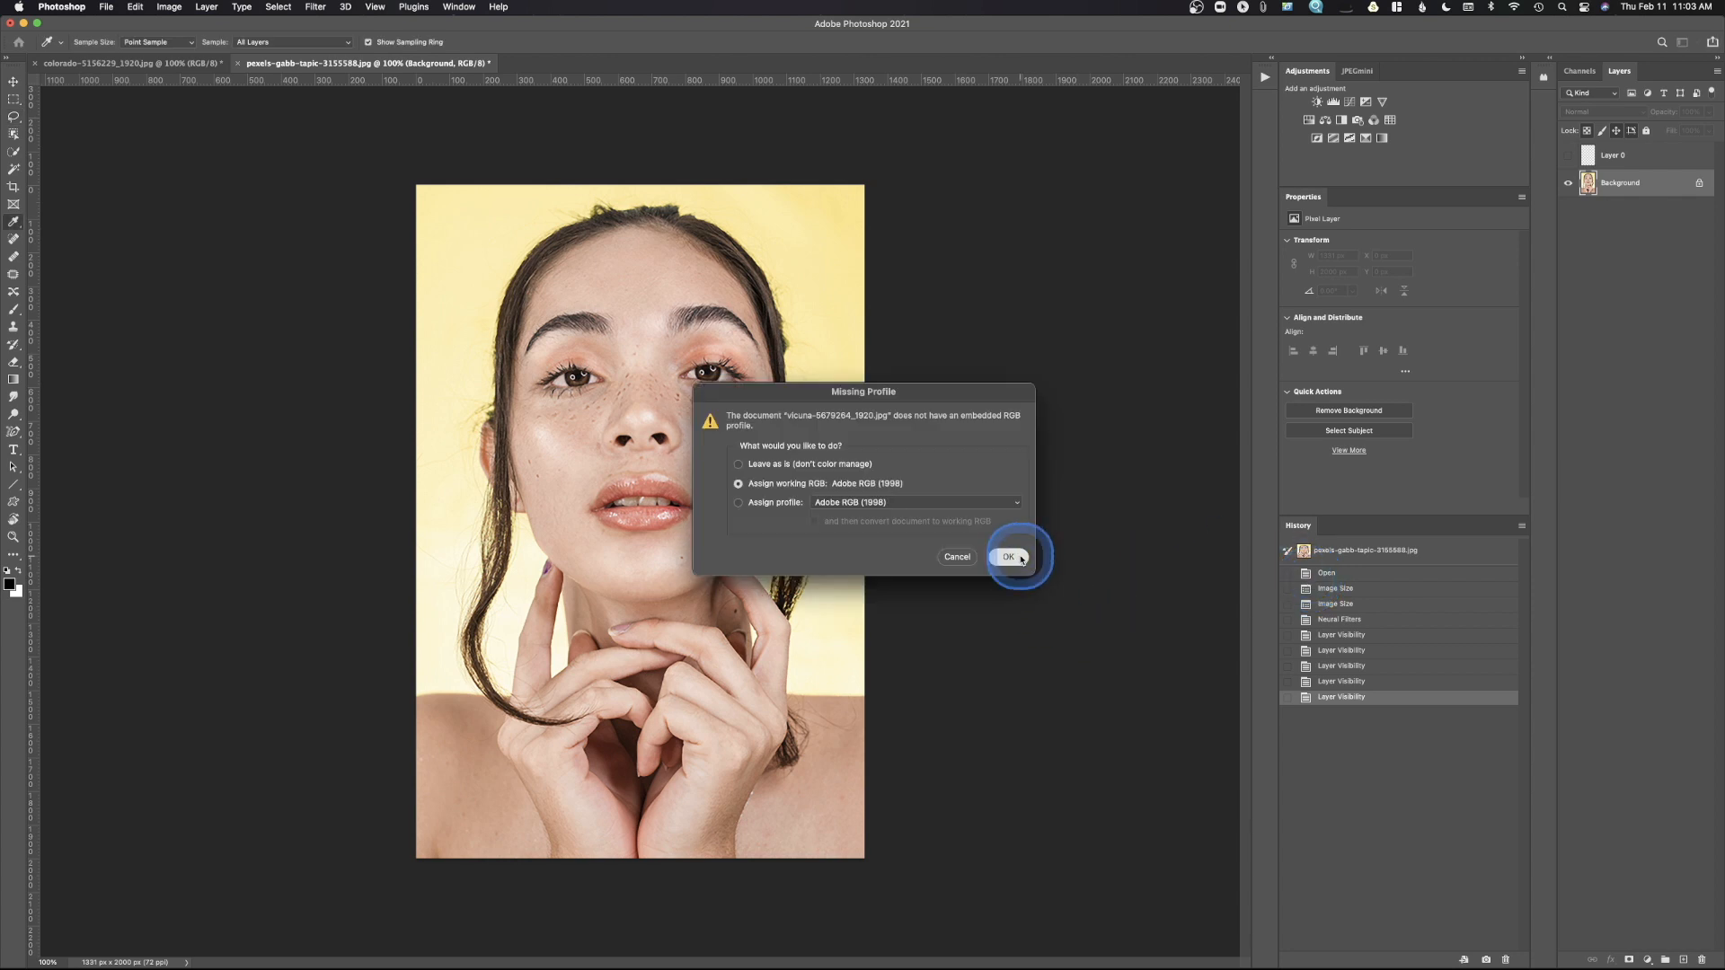
- Assign the working RGB profile to the vicuna photo and launch Neural Filters on it
{"action": "left_click", "coordinate": [1006, 558]}
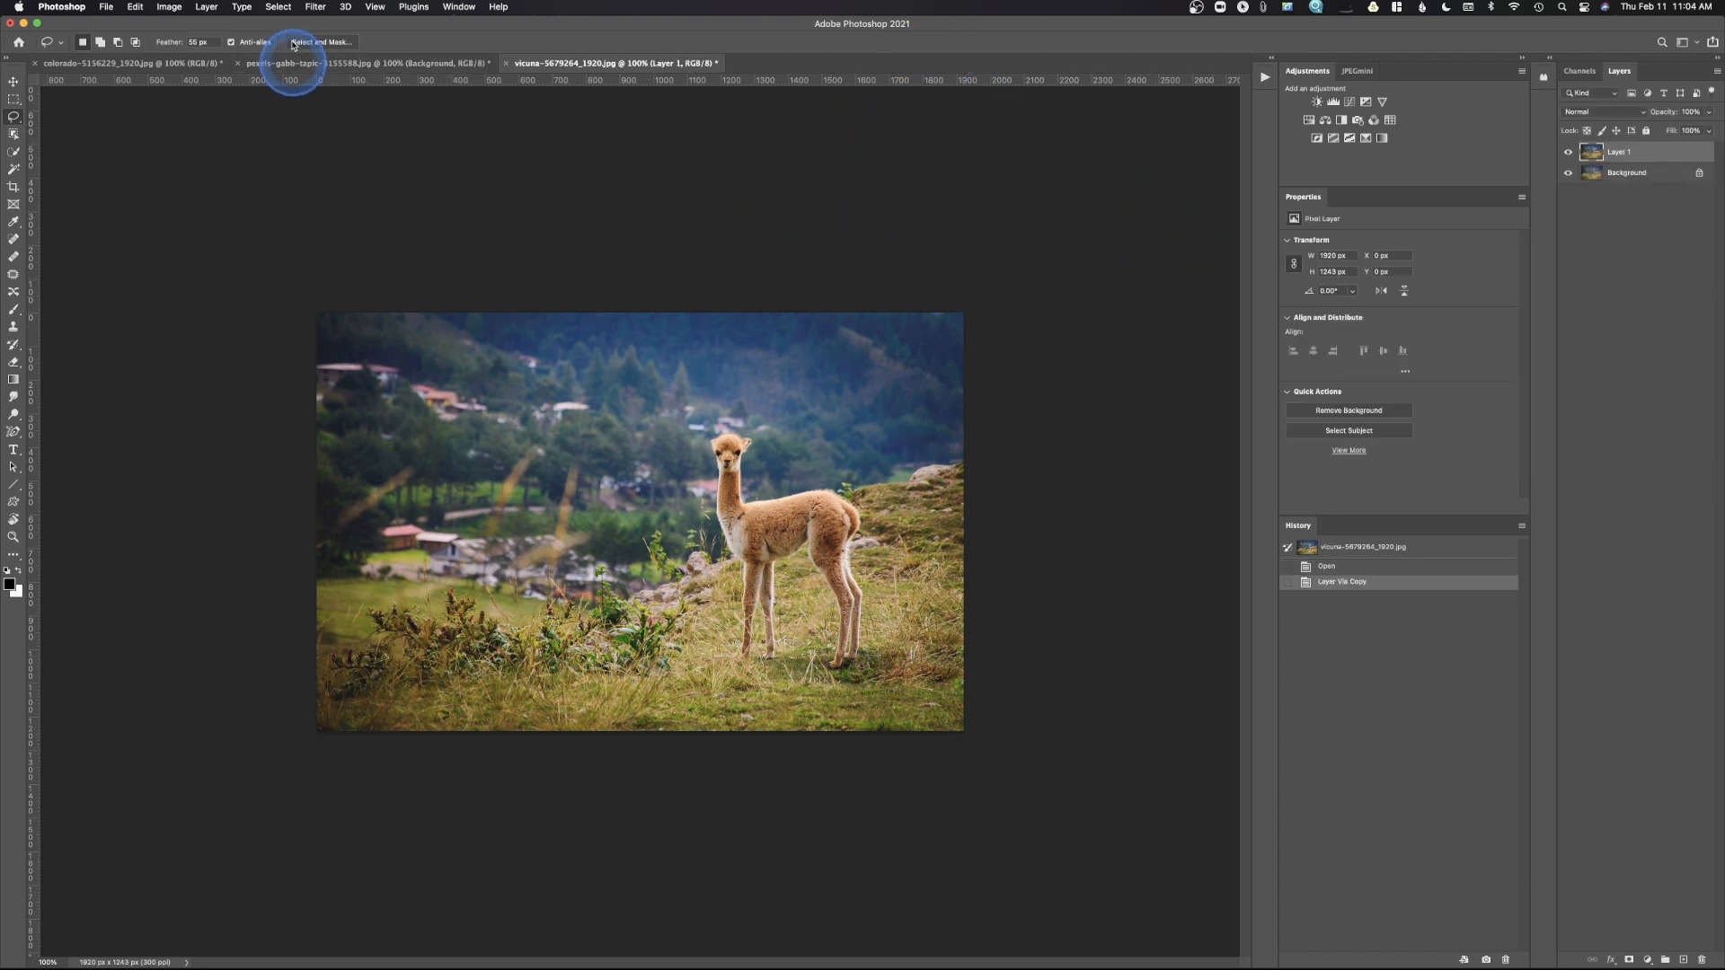
{"action": "left_click", "coordinate": [316, 7]}
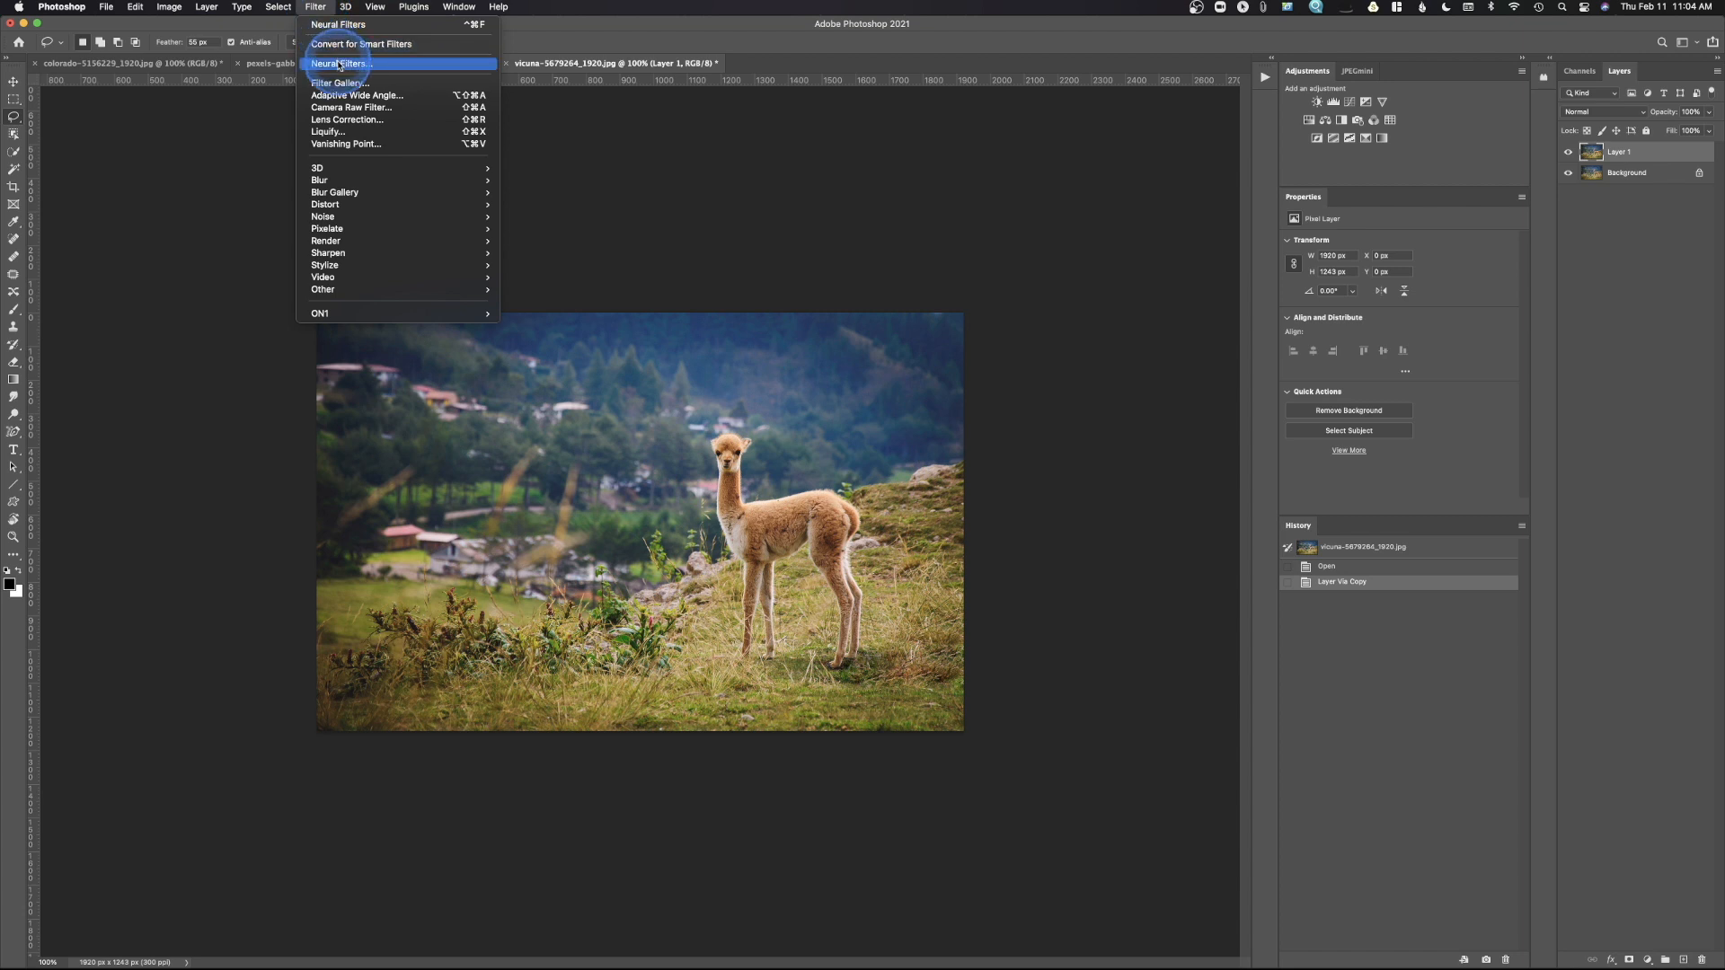
{"action": "left_click", "coordinate": [341, 63]}
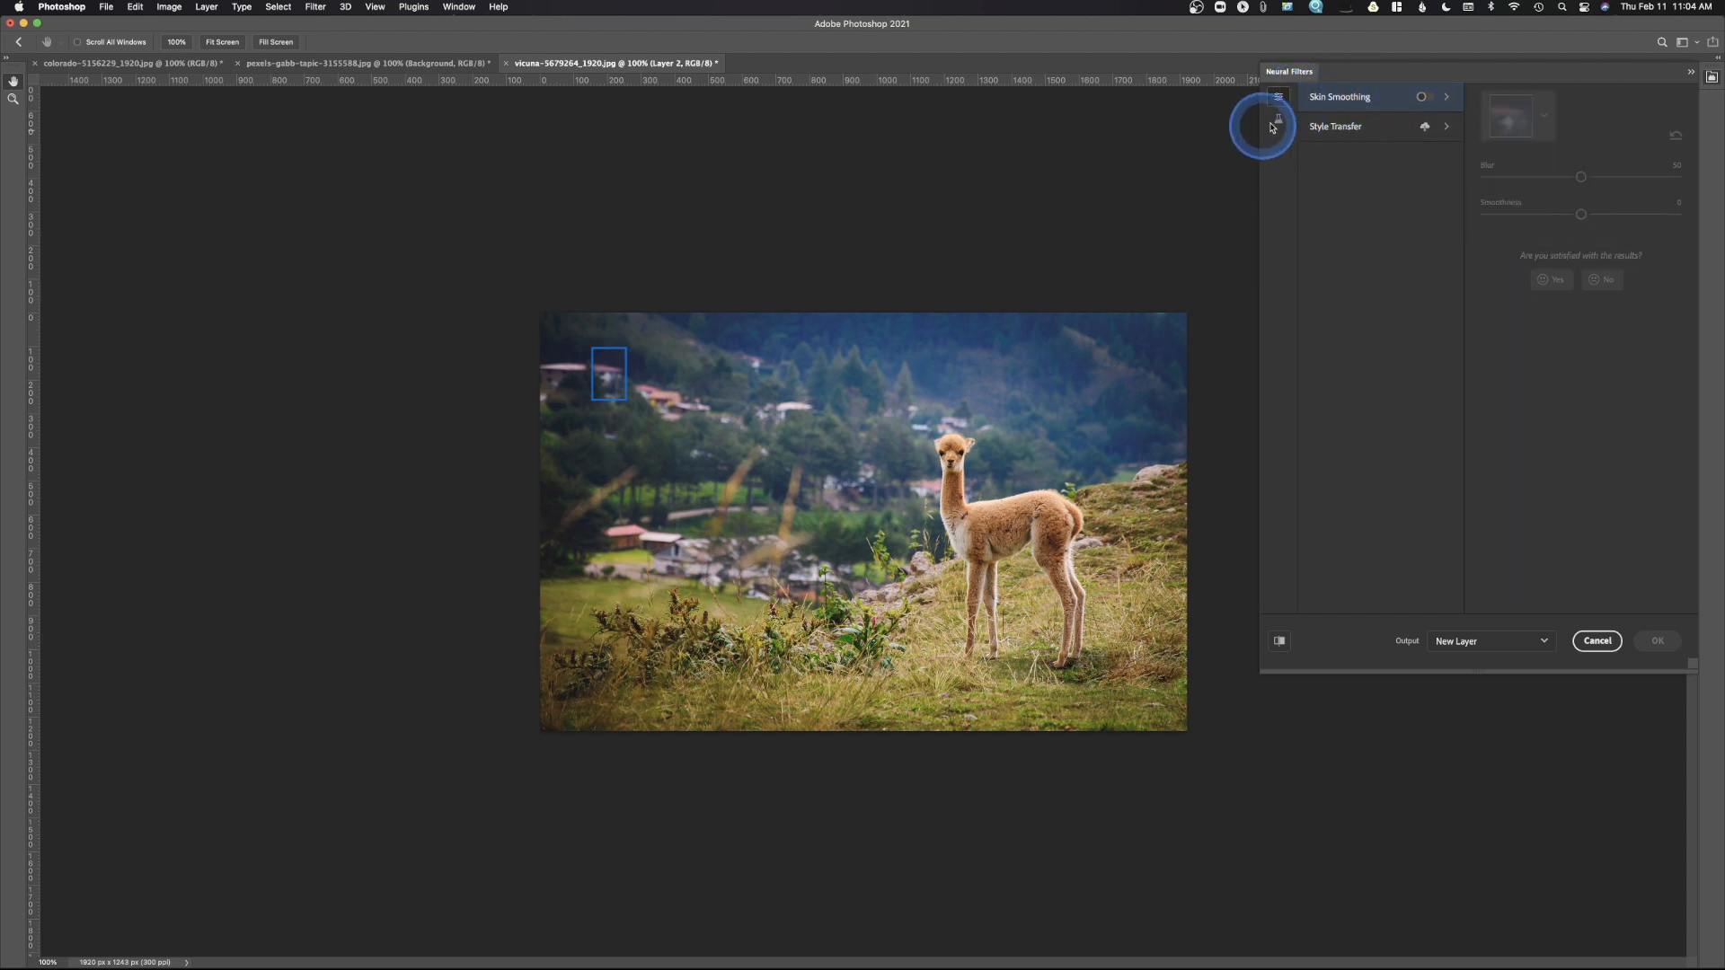
- Turn on Depth-Aware Haze with Warmth, raise the haze amount and toggle it to compare
{"action": "left_click", "coordinate": [1277, 118]}
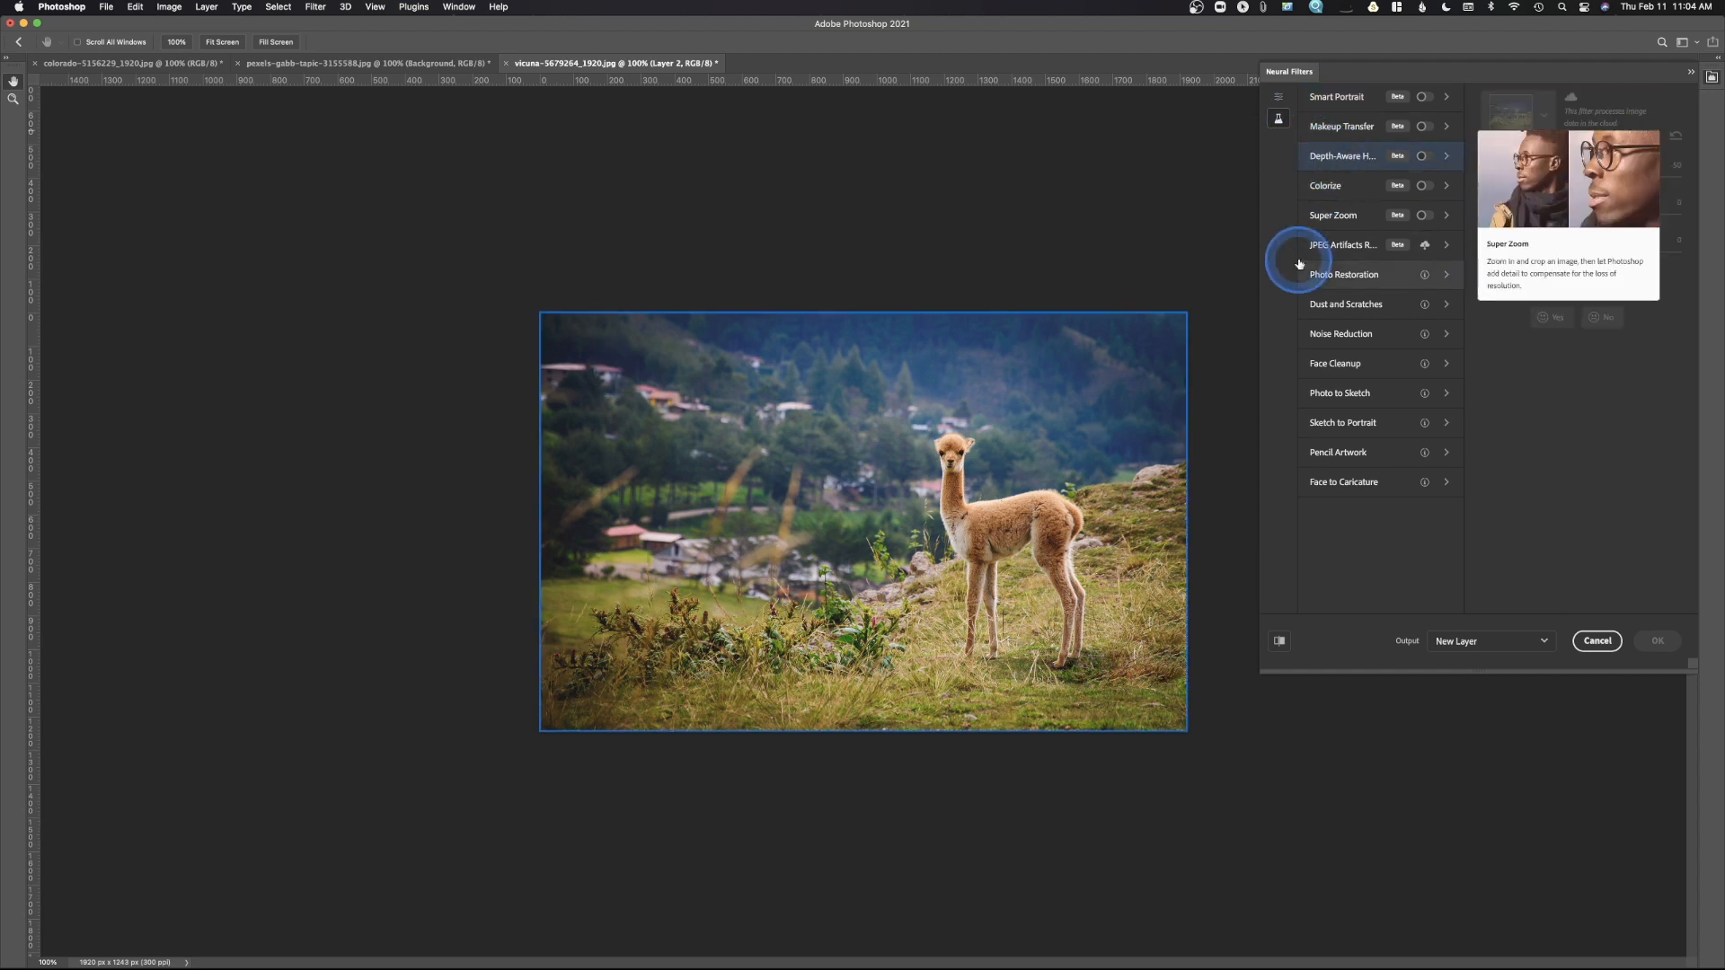
{"action": "left_click", "coordinate": [1342, 154]}
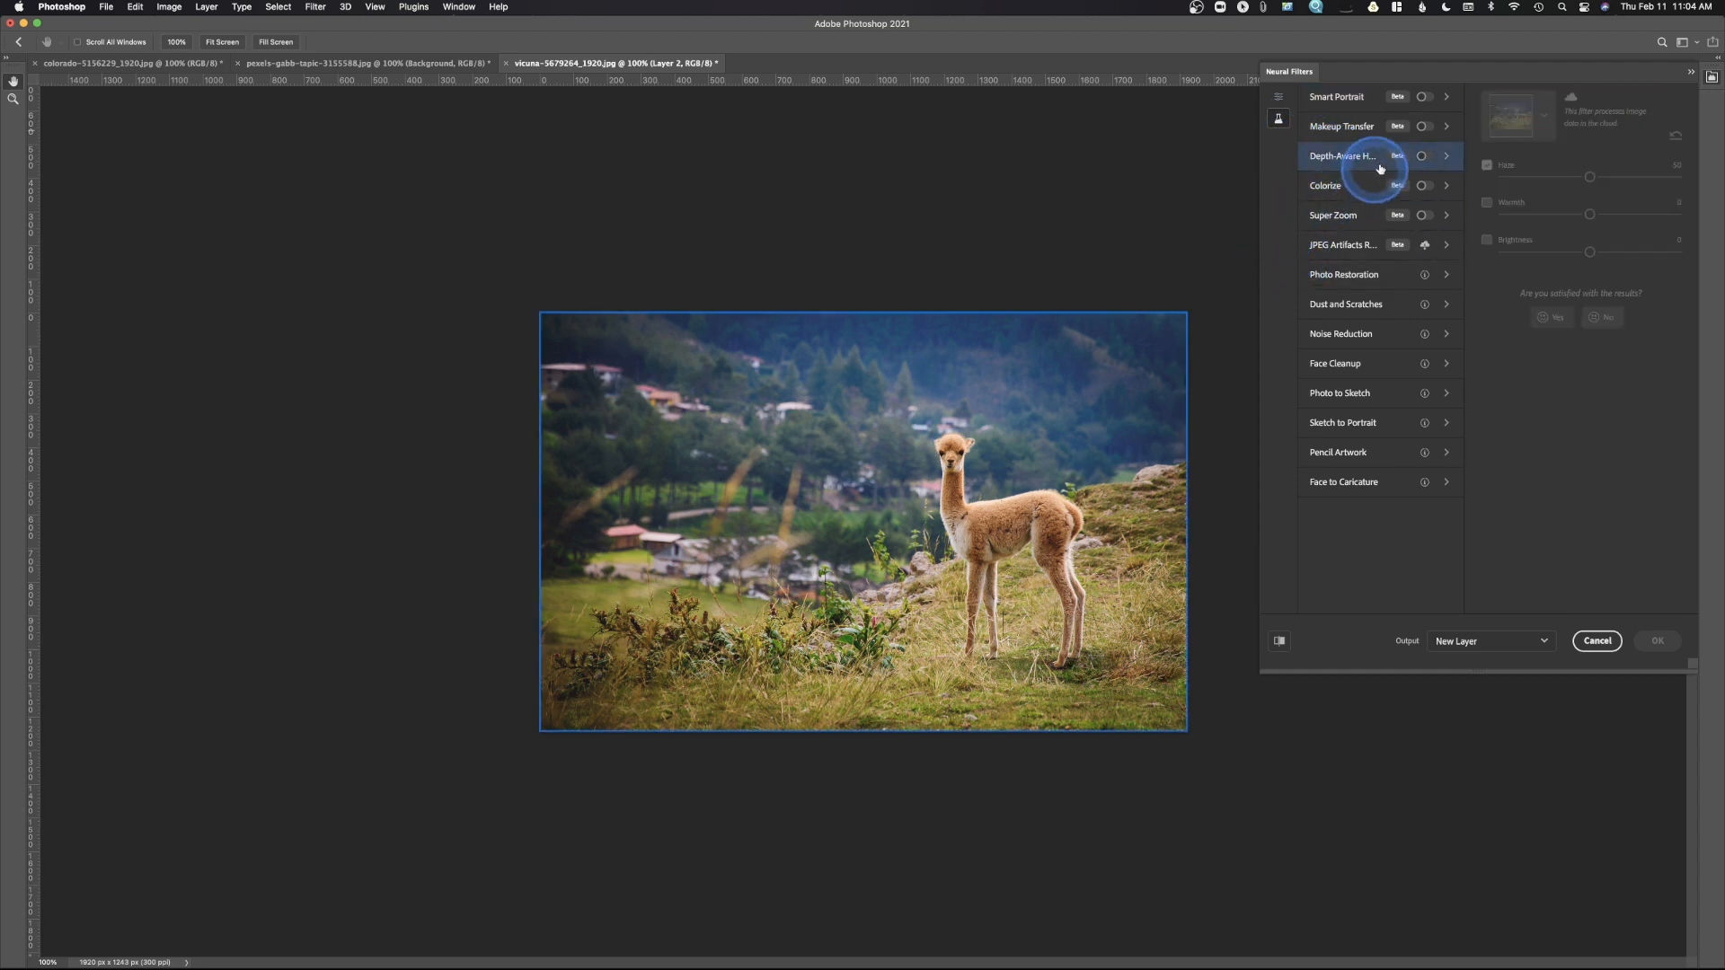
{"action": "left_click", "coordinate": [1425, 157]}
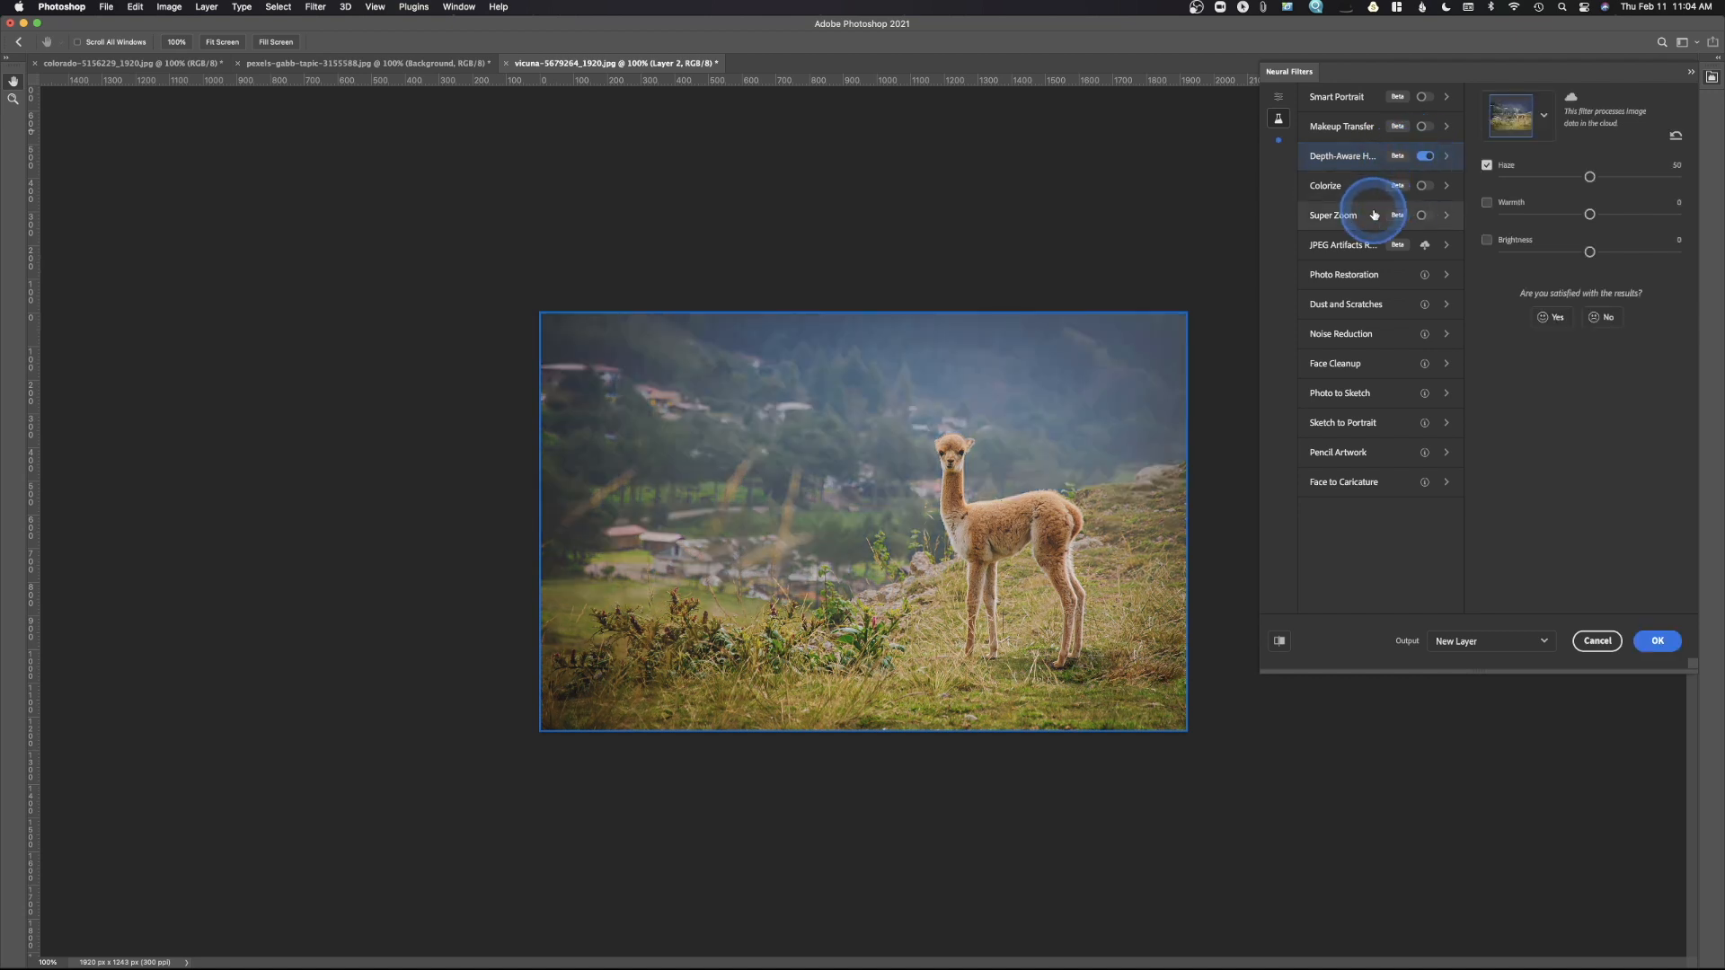
{"action": "mouse_move", "coordinate": [921, 445]}
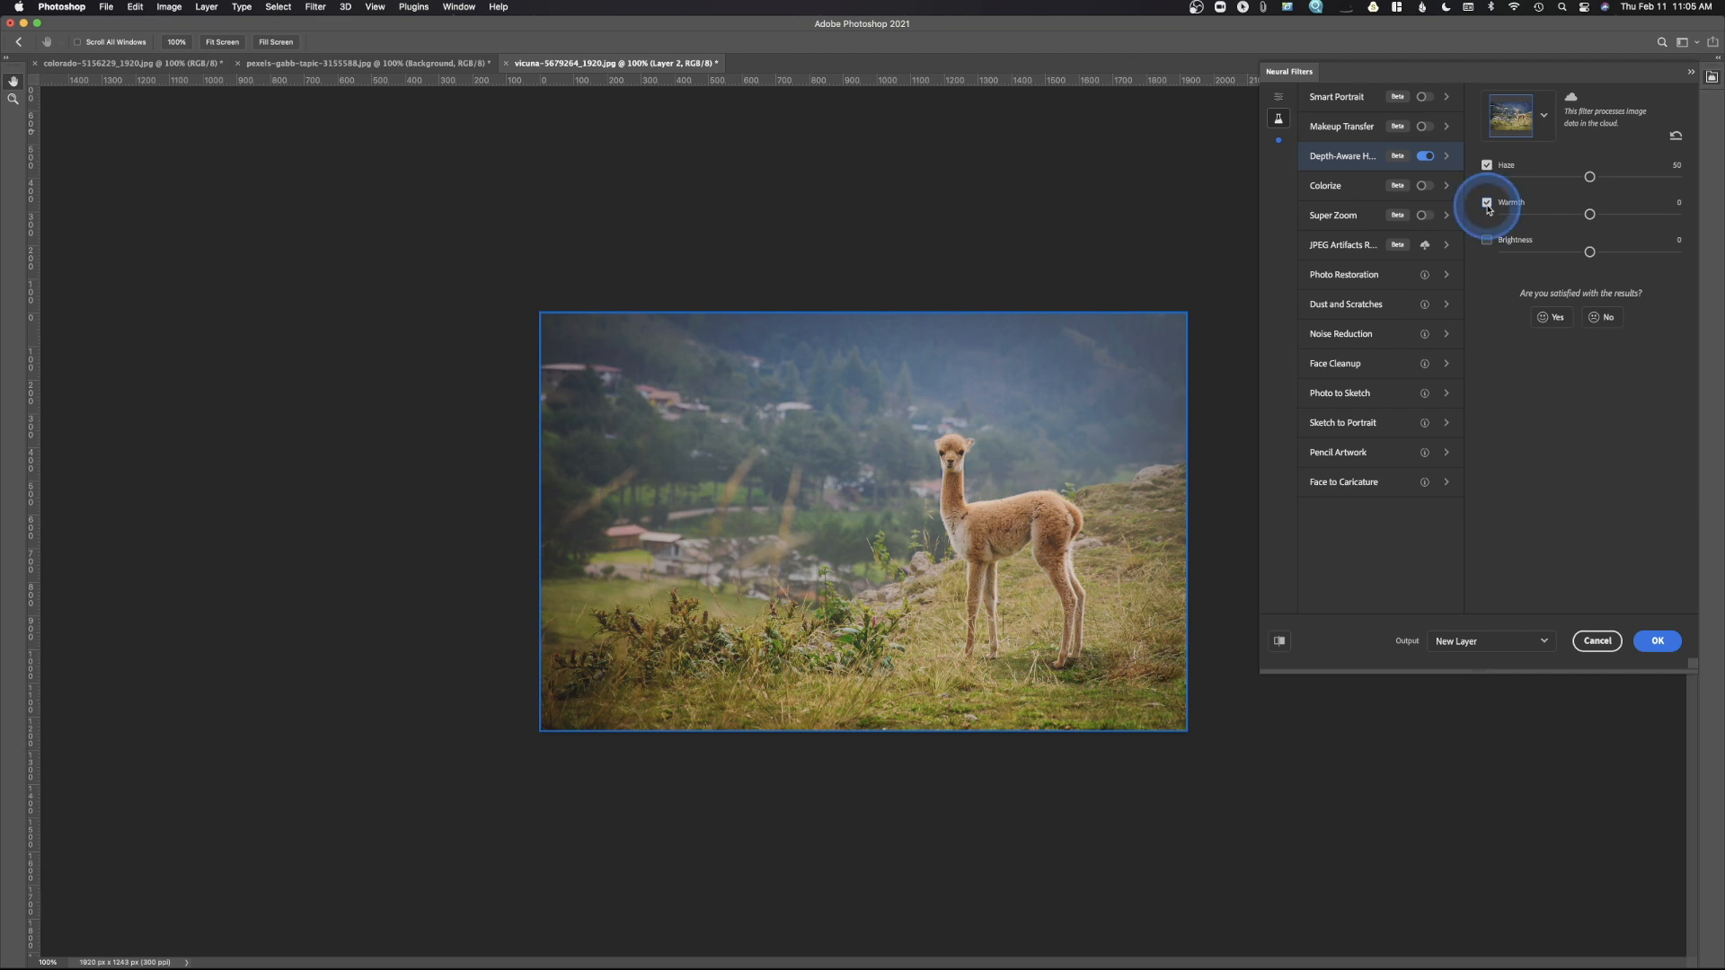
{"action": "left_click", "coordinate": [1486, 240]}
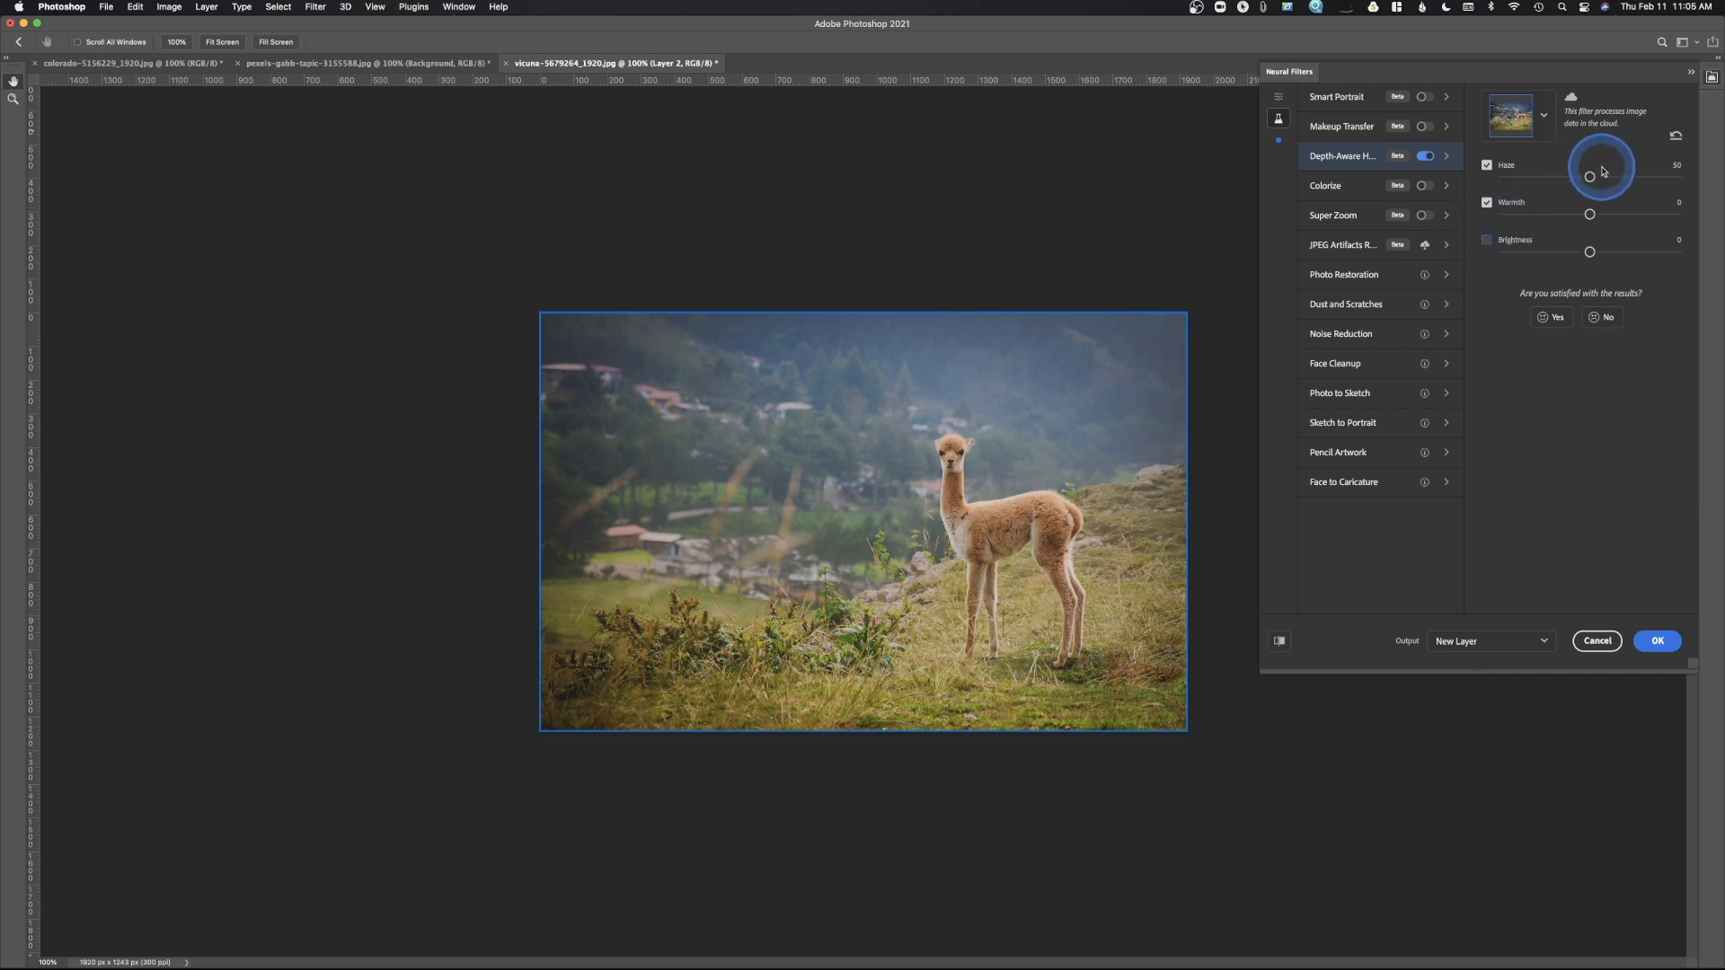
{"action": "left_click_drag", "start_coordinate": [1589, 176], "coordinate": [1614, 178]}
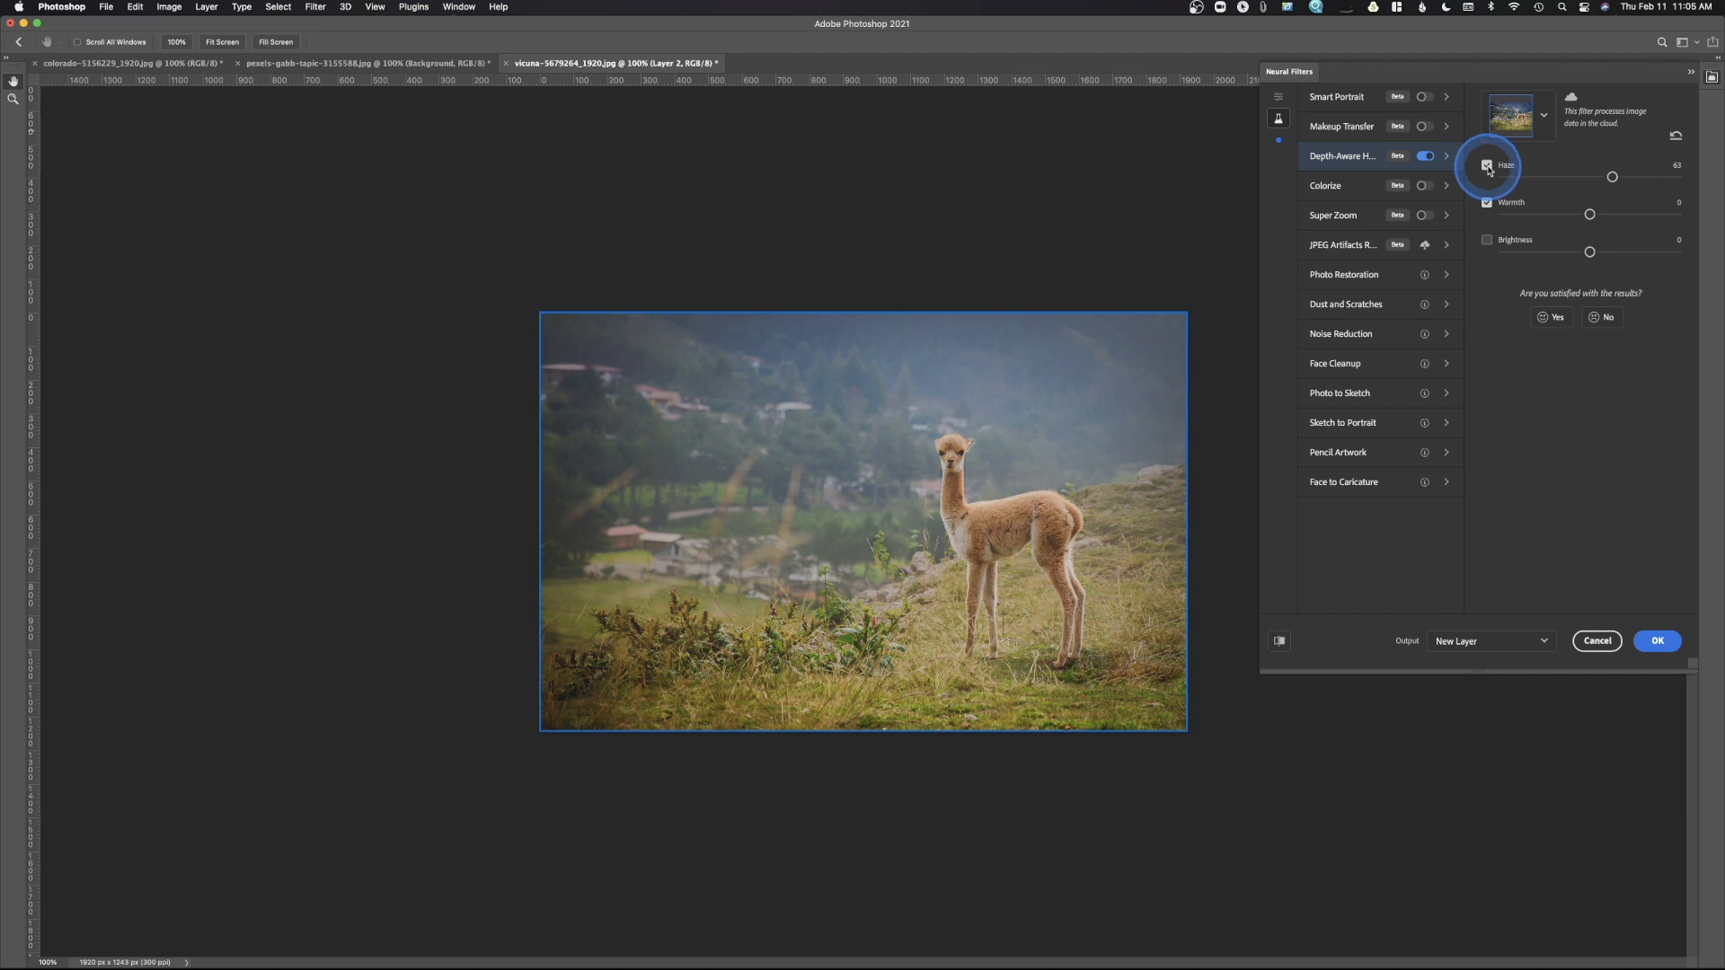
{"action": "left_click", "coordinate": [1488, 165]}
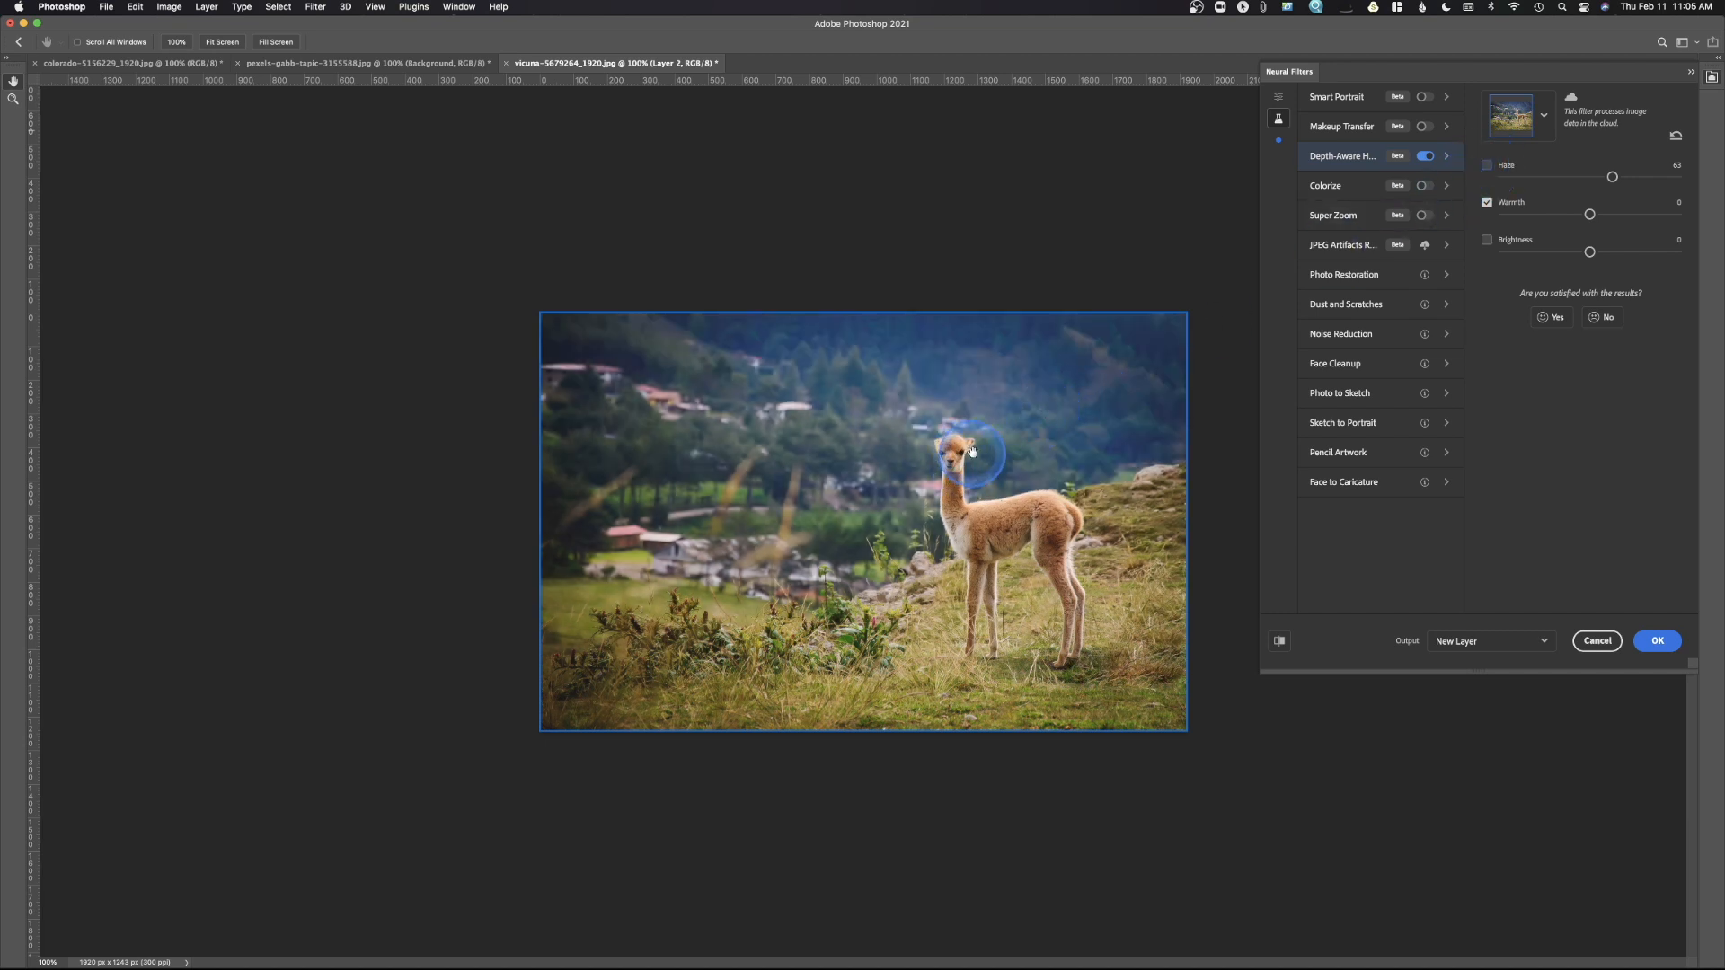
{"action": "mouse_move", "coordinate": [948, 435]}
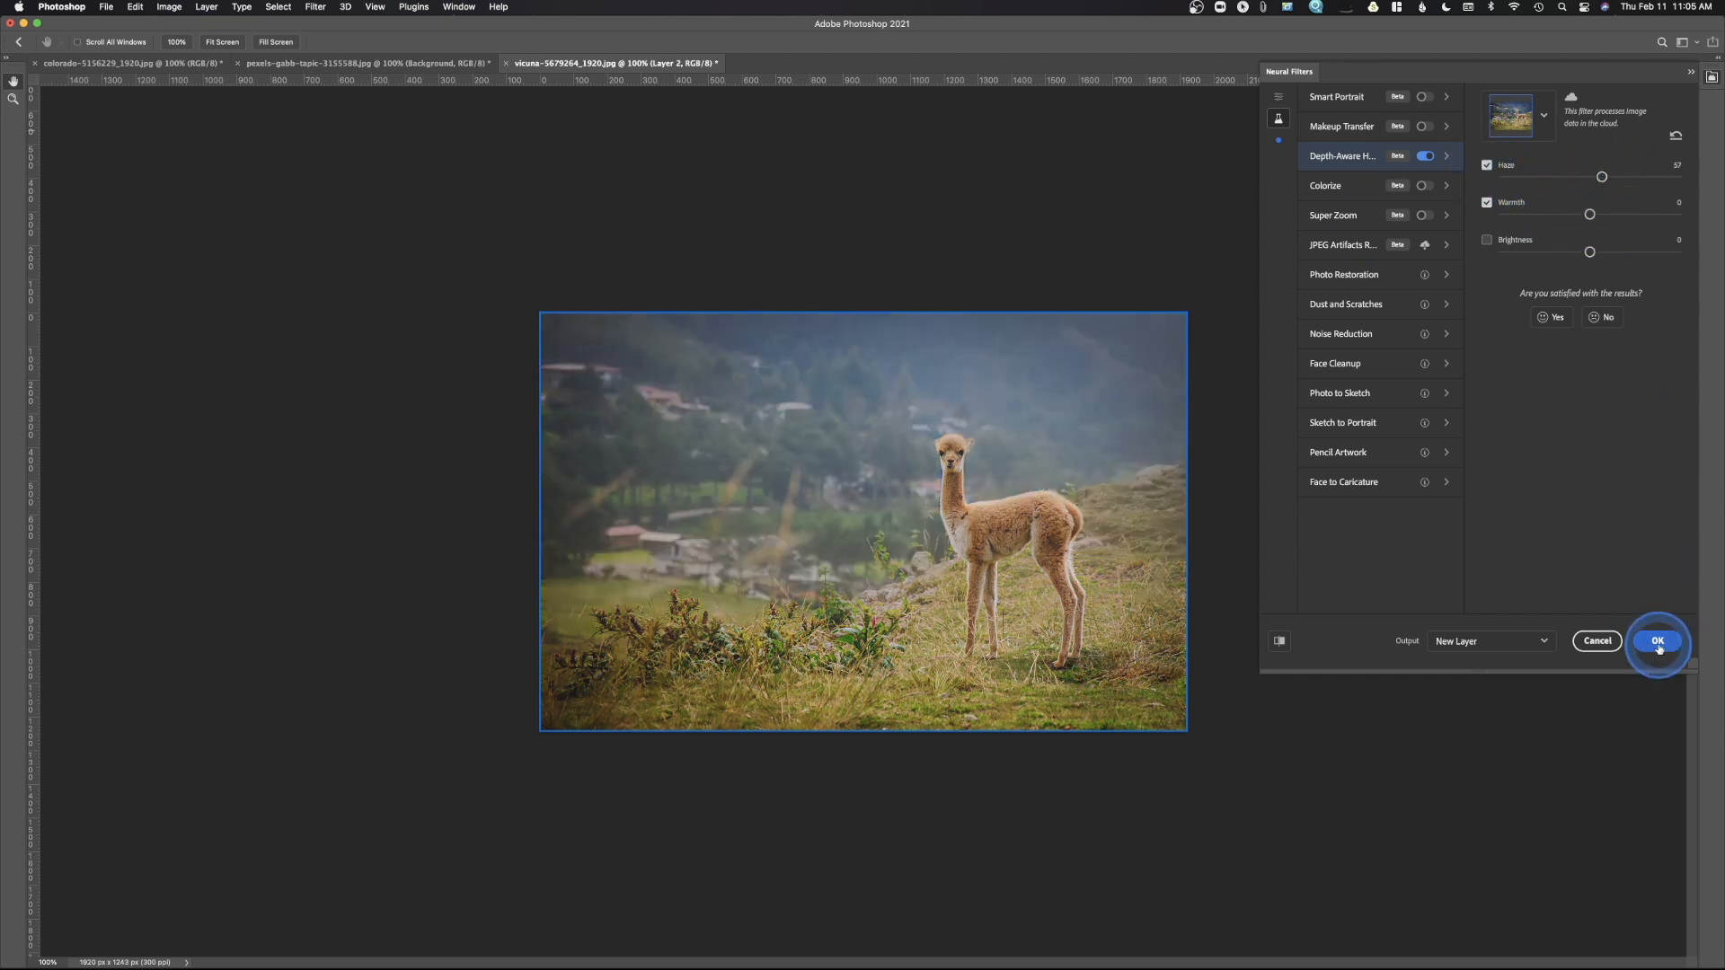
- Commit the haze effect with output set to New Layer
{"action": "left_click", "coordinate": [1492, 639]}
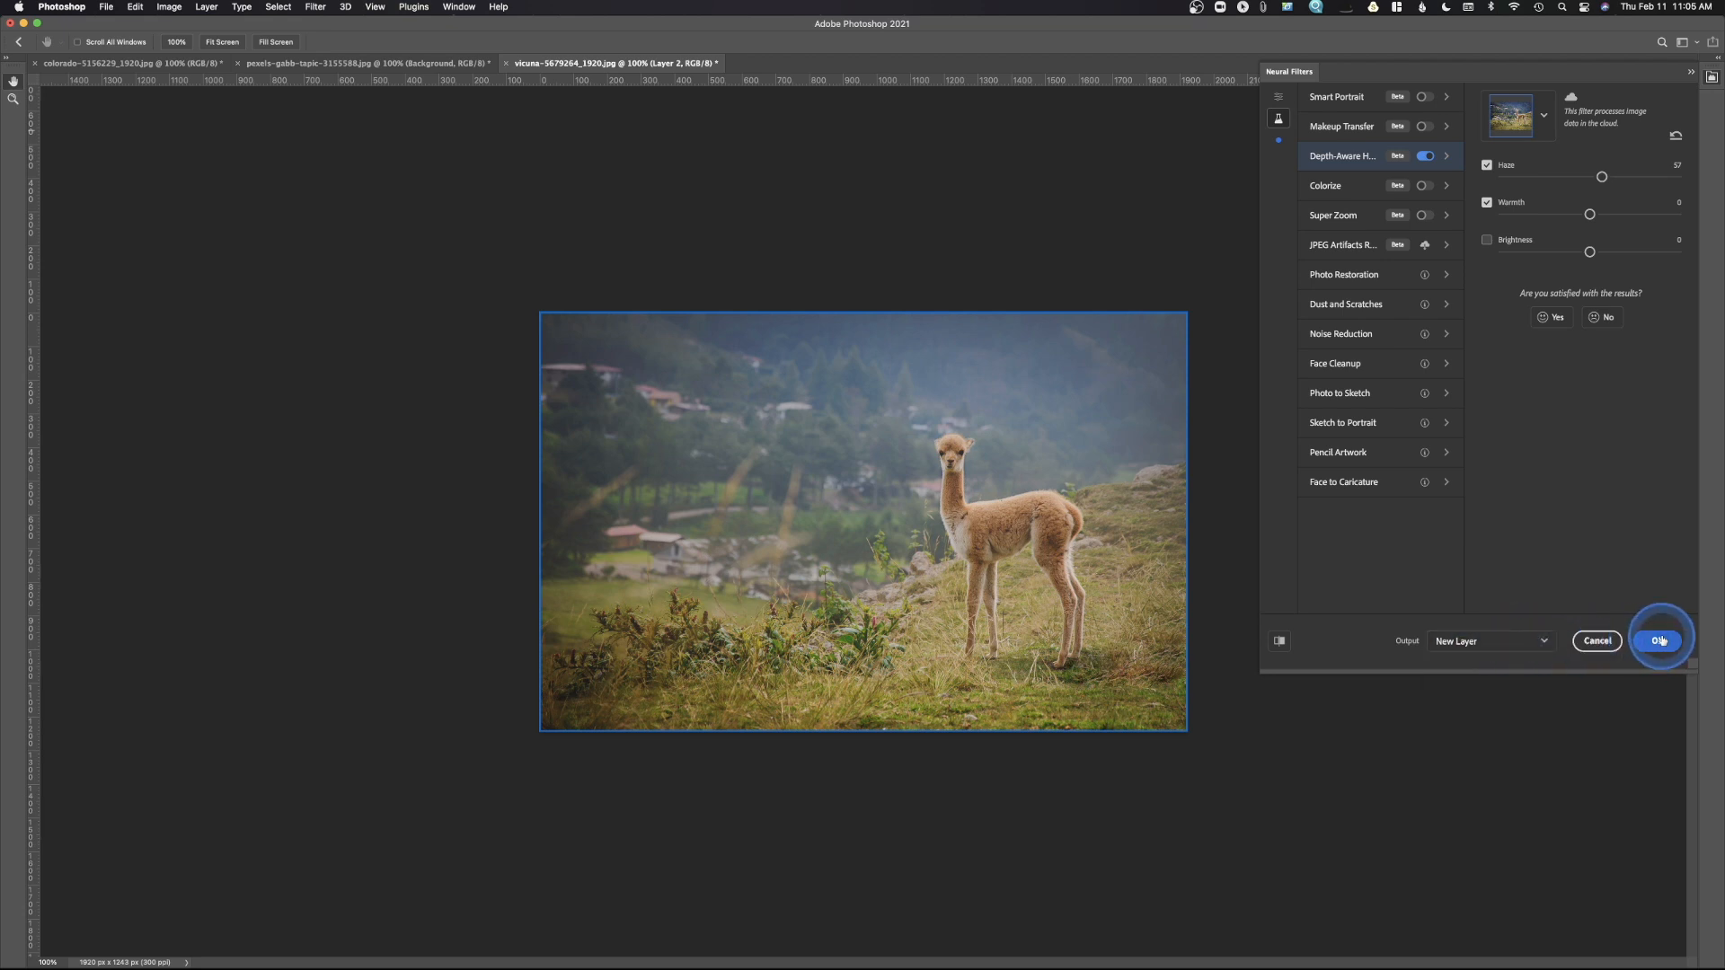
{"action": "left_click", "coordinate": [1660, 640]}
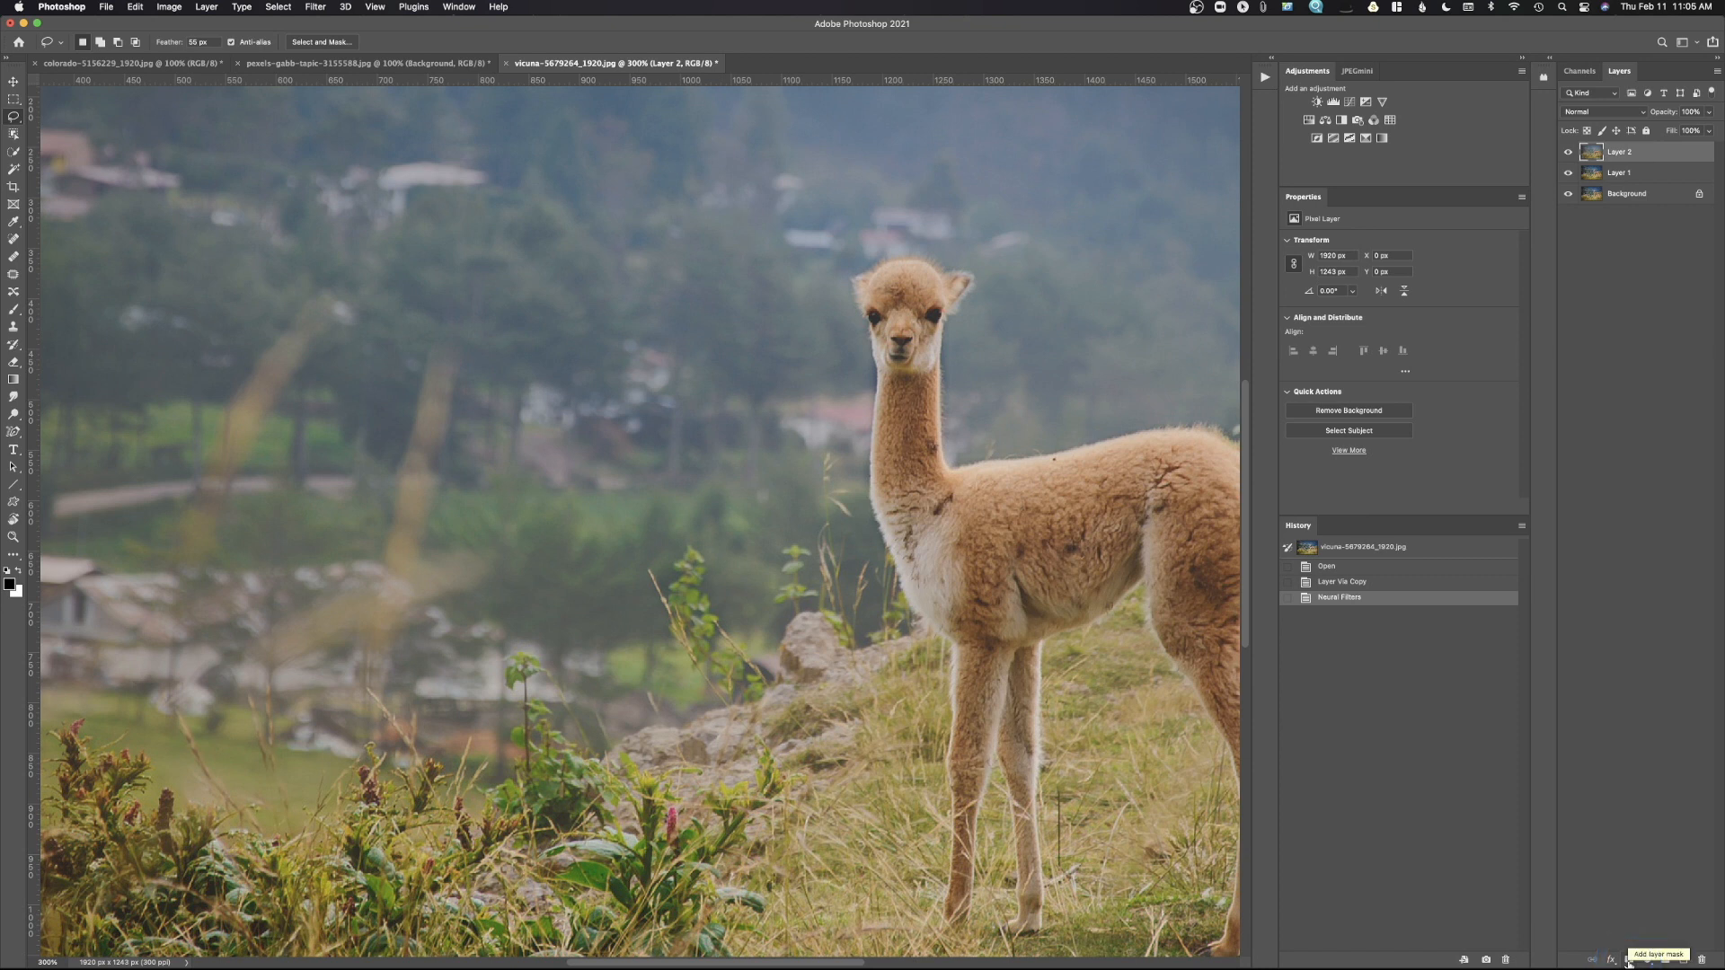
- Add a layer mask to the haze layer and brush black over the vicuna's head and neck
{"action": "left_click", "coordinate": [1626, 959]}
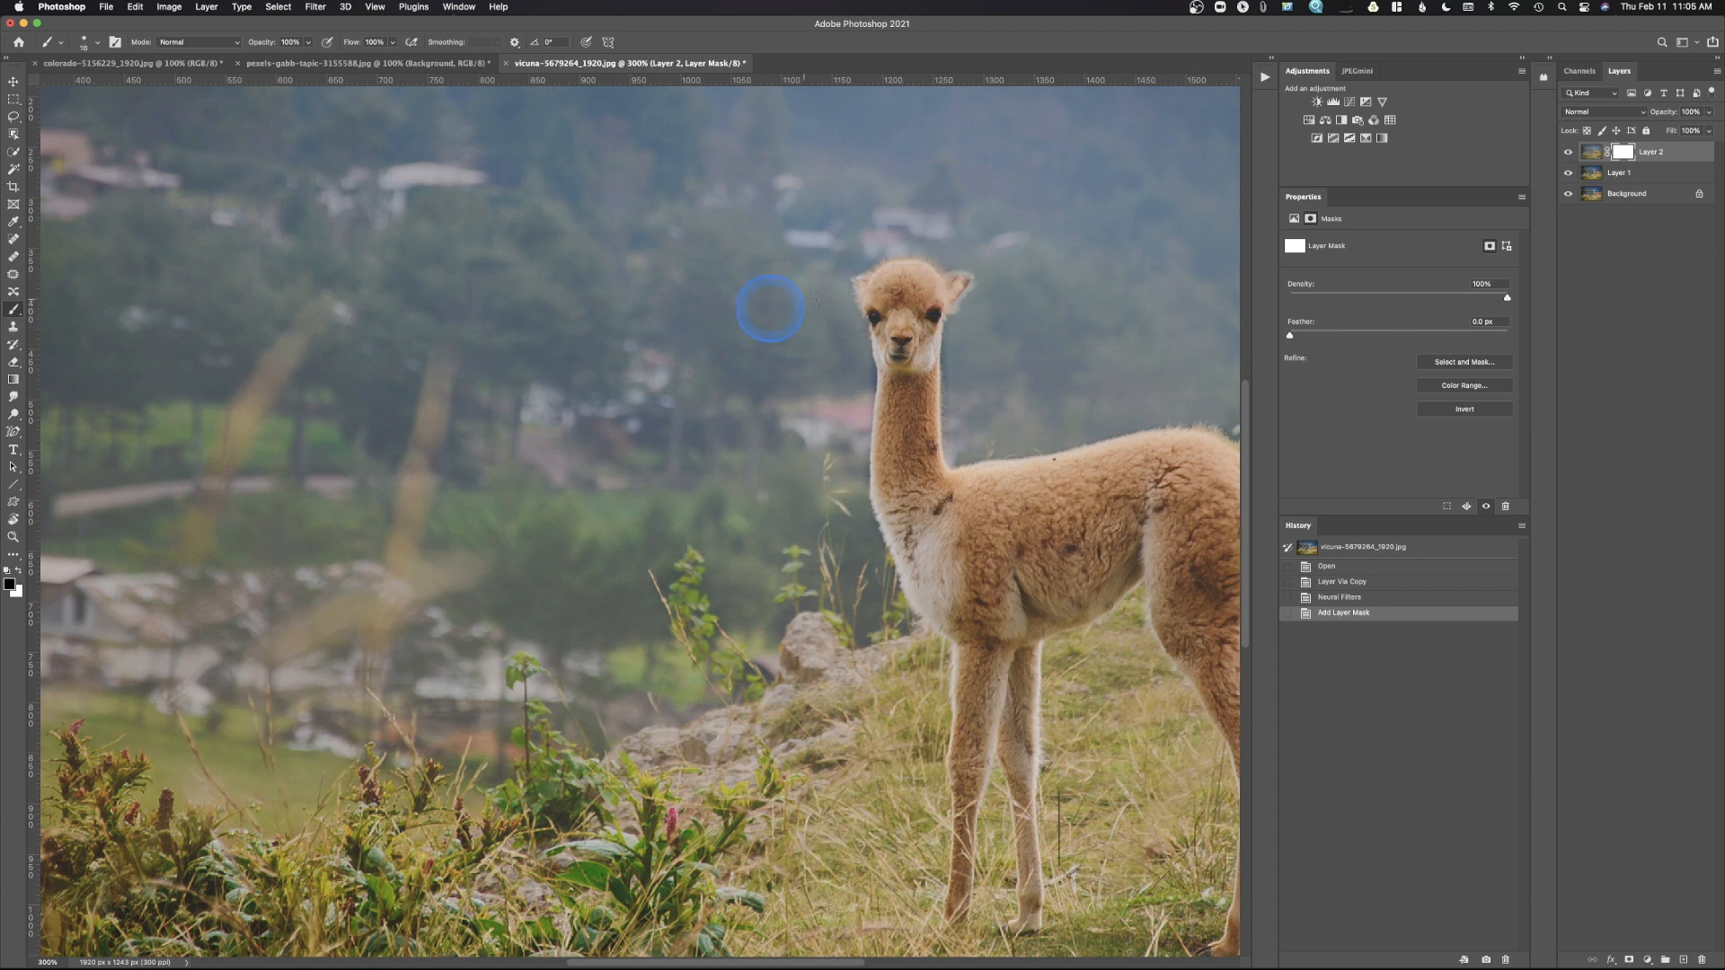
{"action": "left_click_drag", "start_coordinate": [771, 308], "coordinate": [955, 282]}
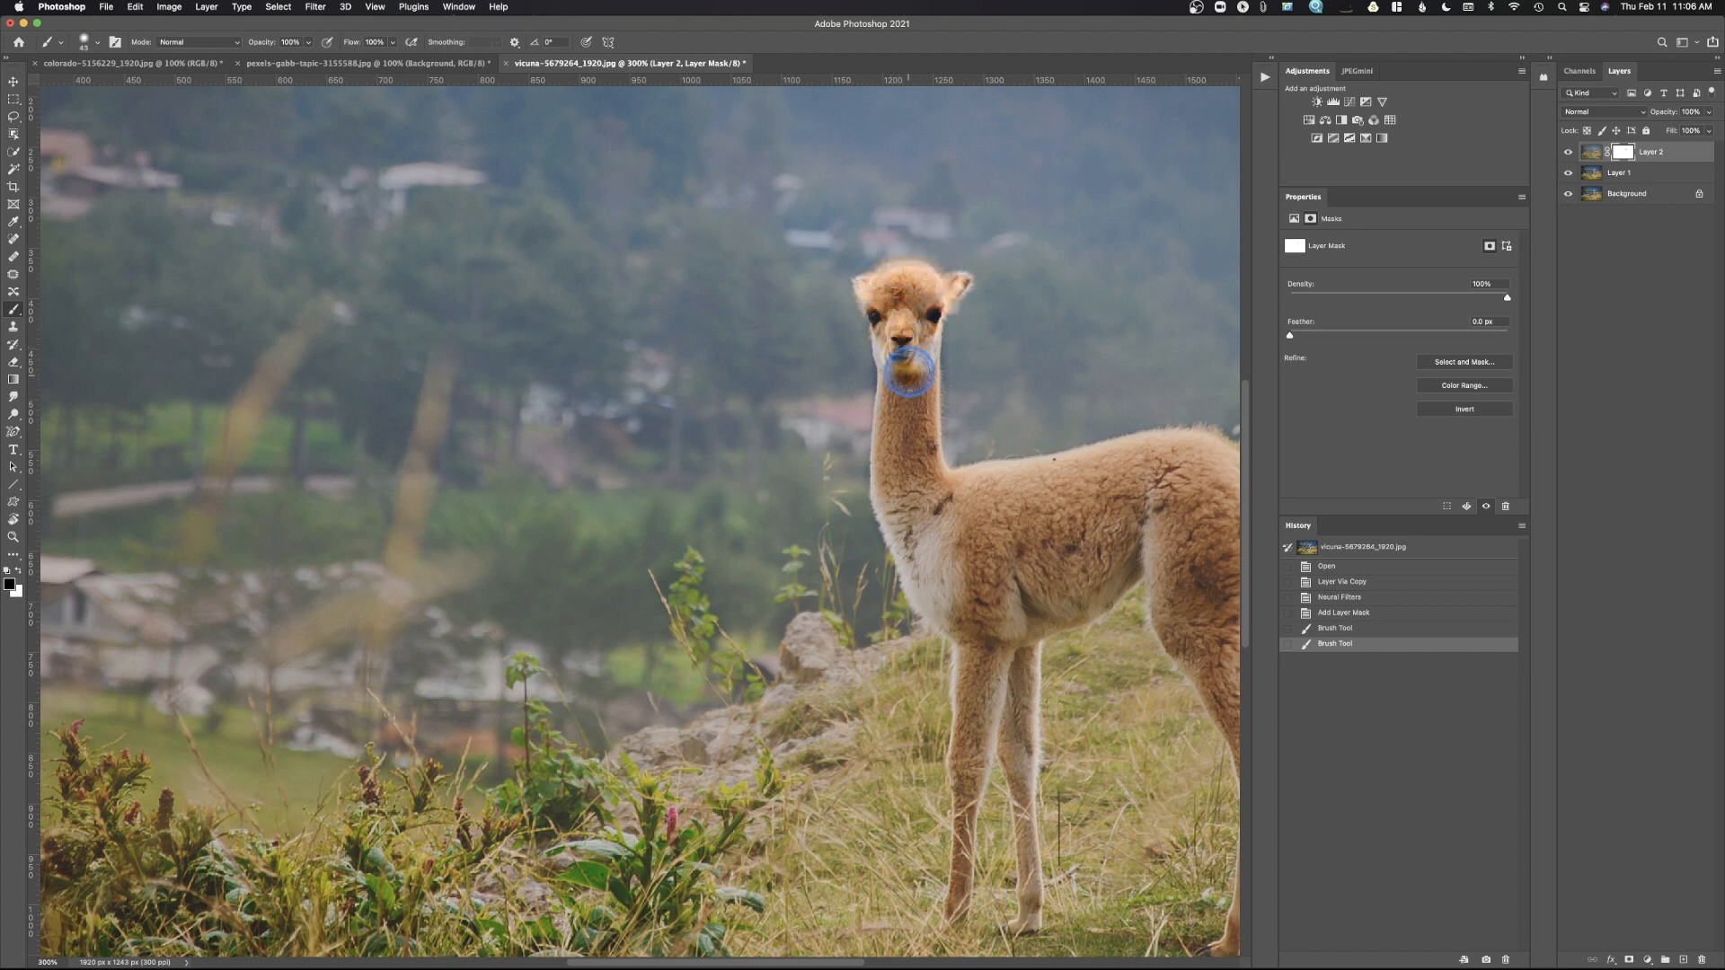
{"action": "left_click", "coordinate": [909, 369]}
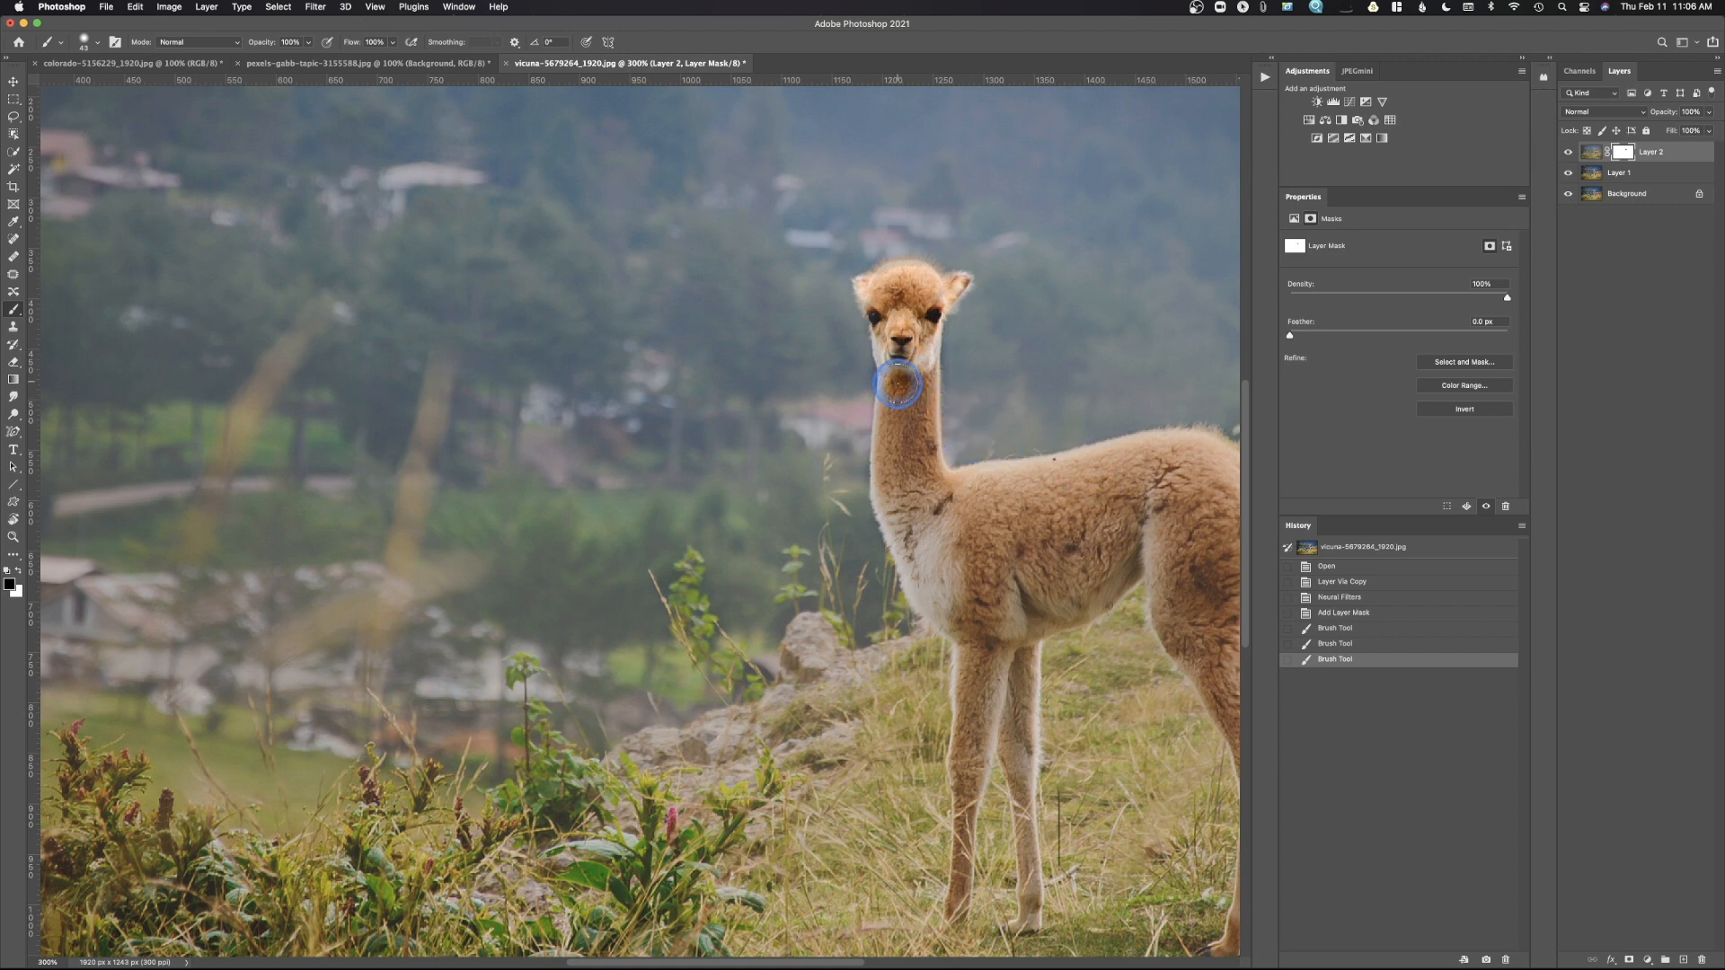
{"action": "left_click_drag", "start_coordinate": [897, 385], "coordinate": [907, 428]}
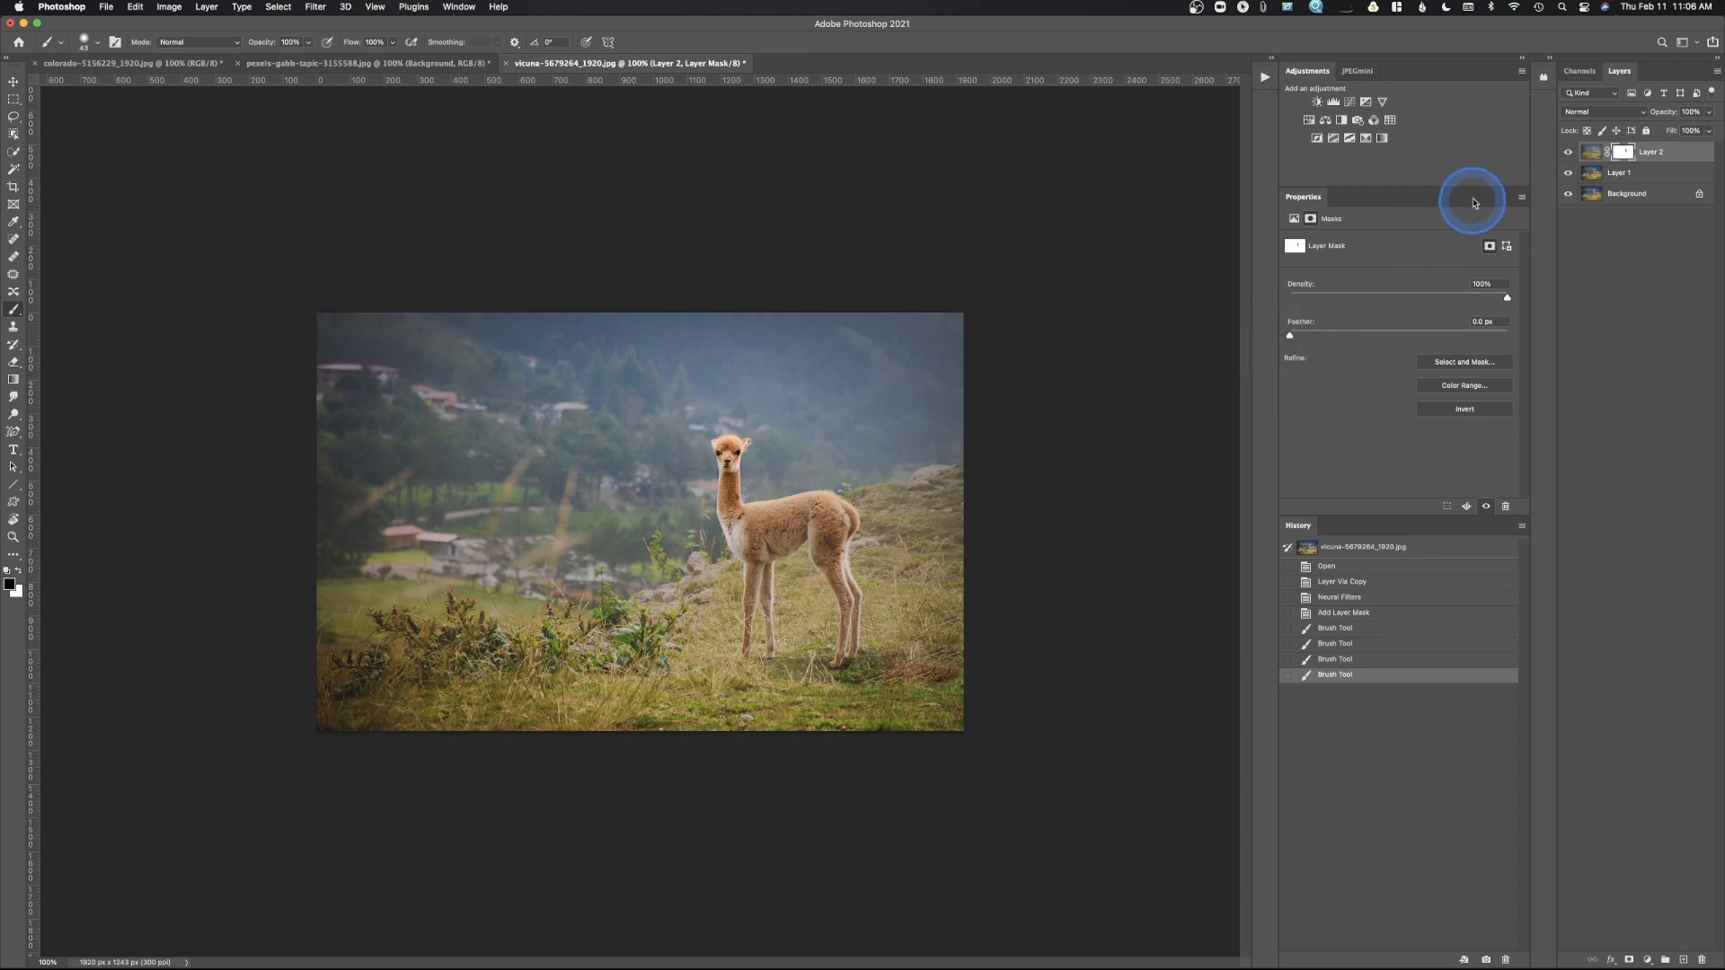
{"action": "left_click", "coordinate": [1569, 151]}
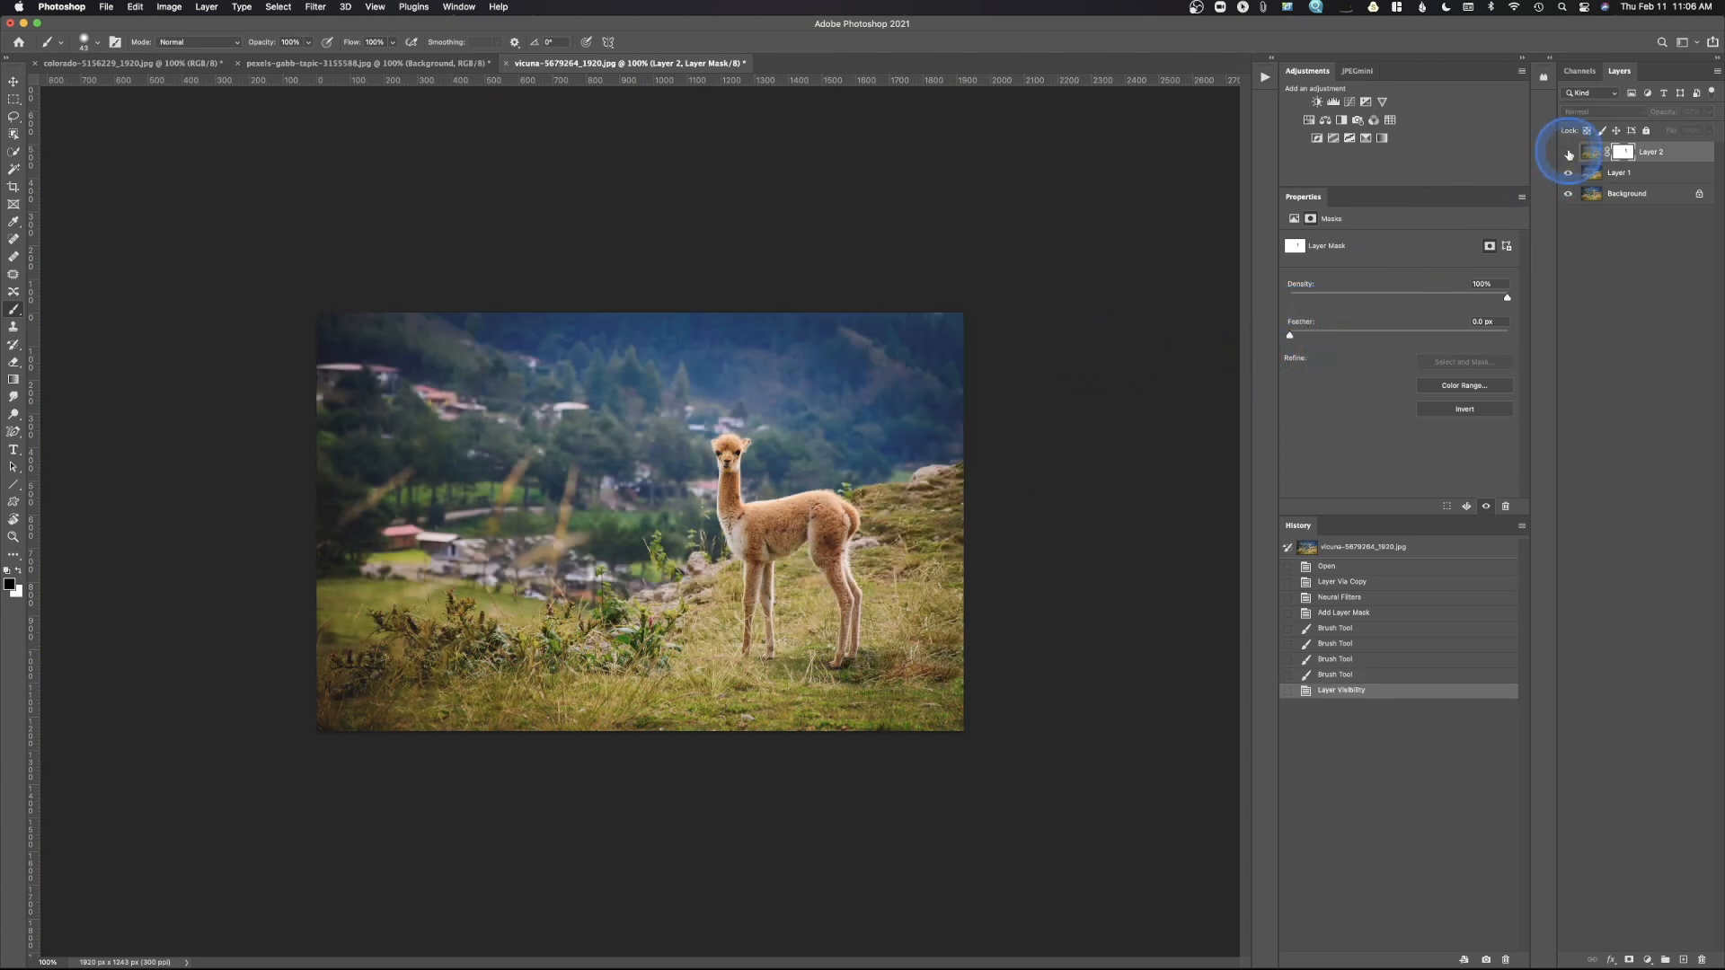
{"action": "left_click", "coordinate": [1567, 151]}
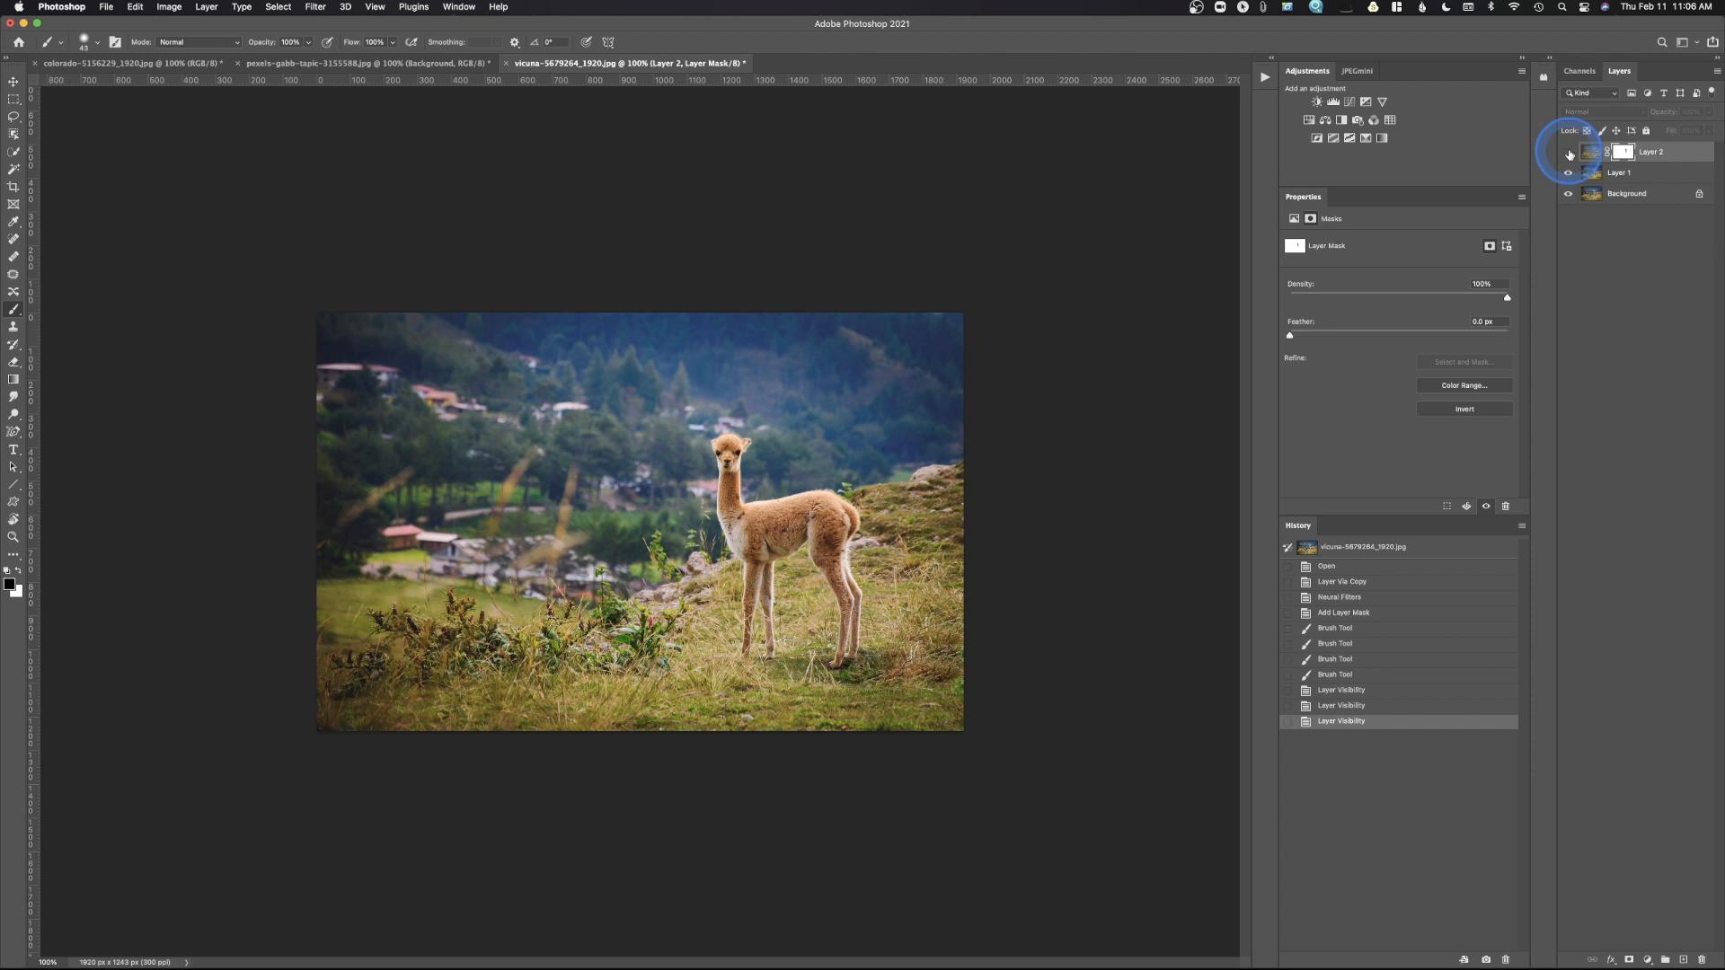
{"action": "left_click", "coordinate": [1569, 151]}
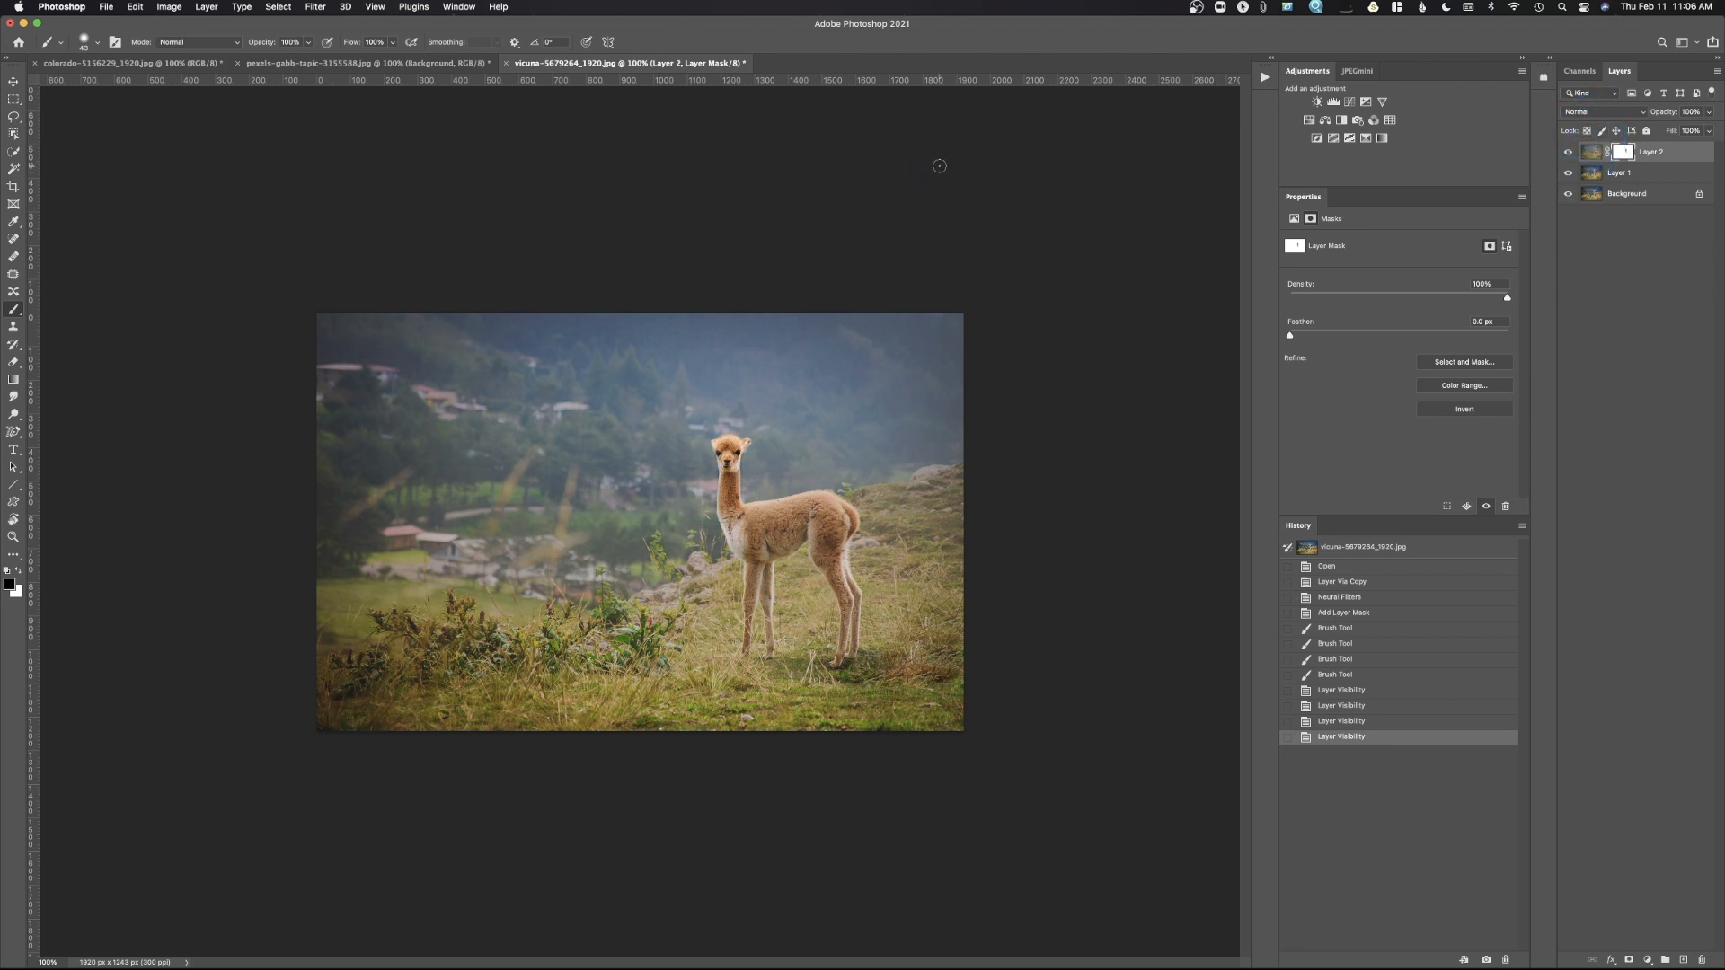
- Launch Neural Filters again on the vicuna's Background layer
{"action": "left_click", "coordinate": [314, 7]}
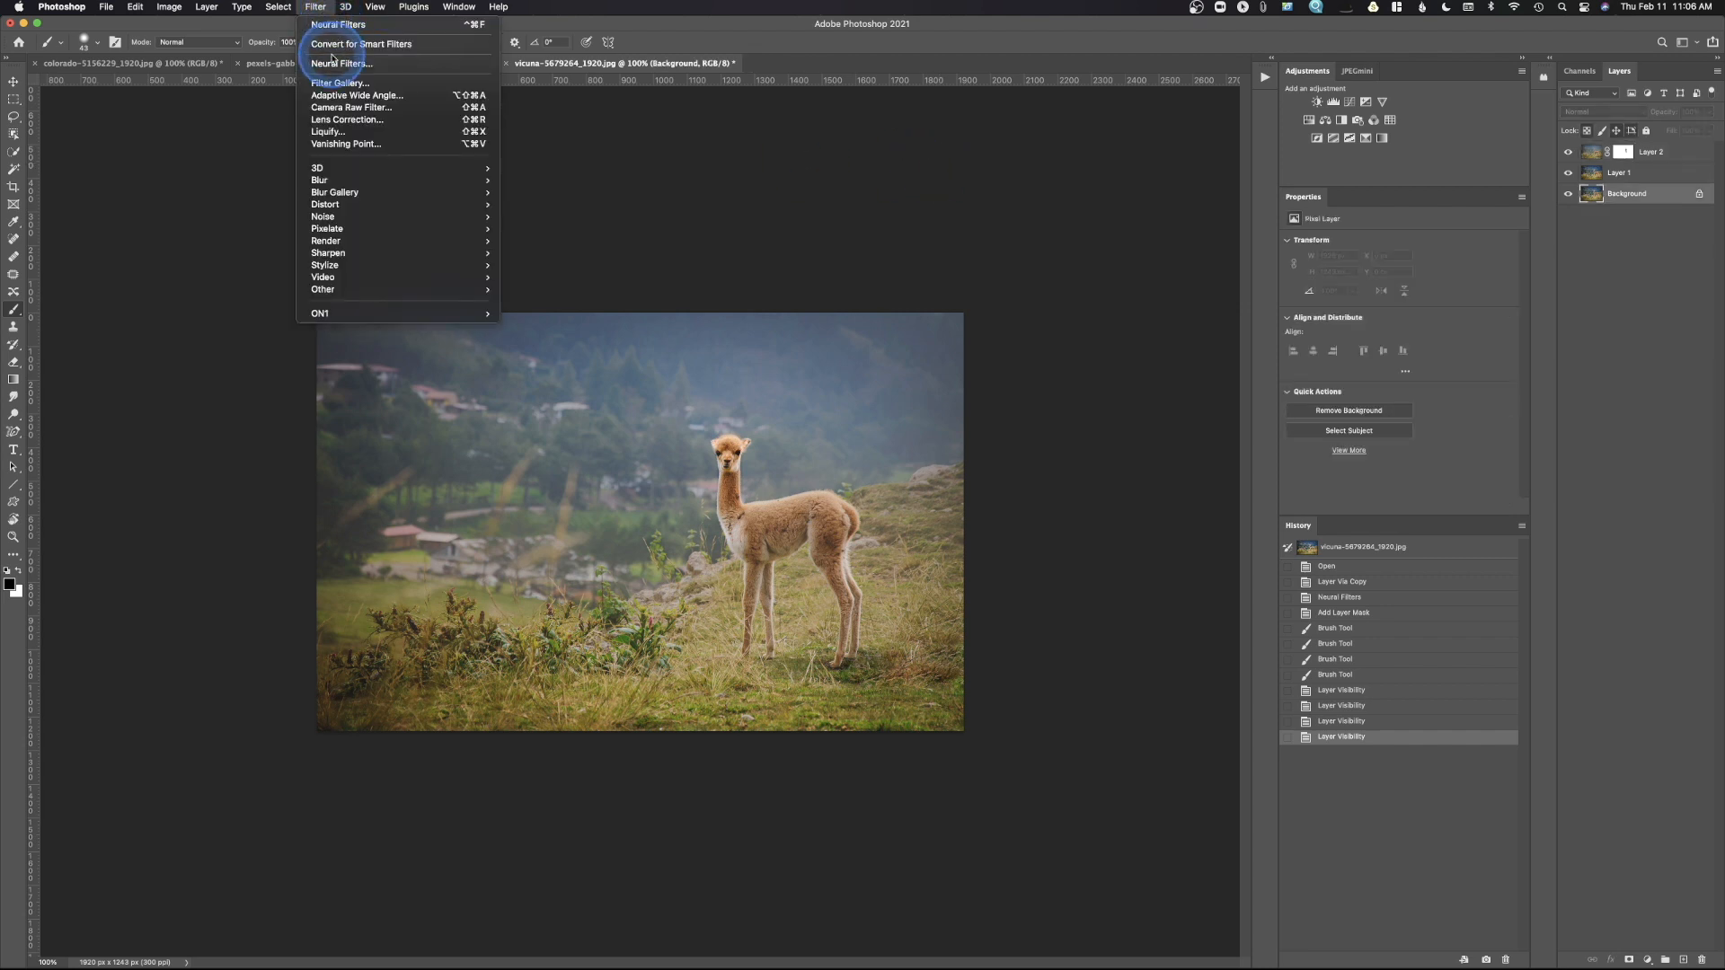
{"action": "left_click", "coordinate": [342, 63]}
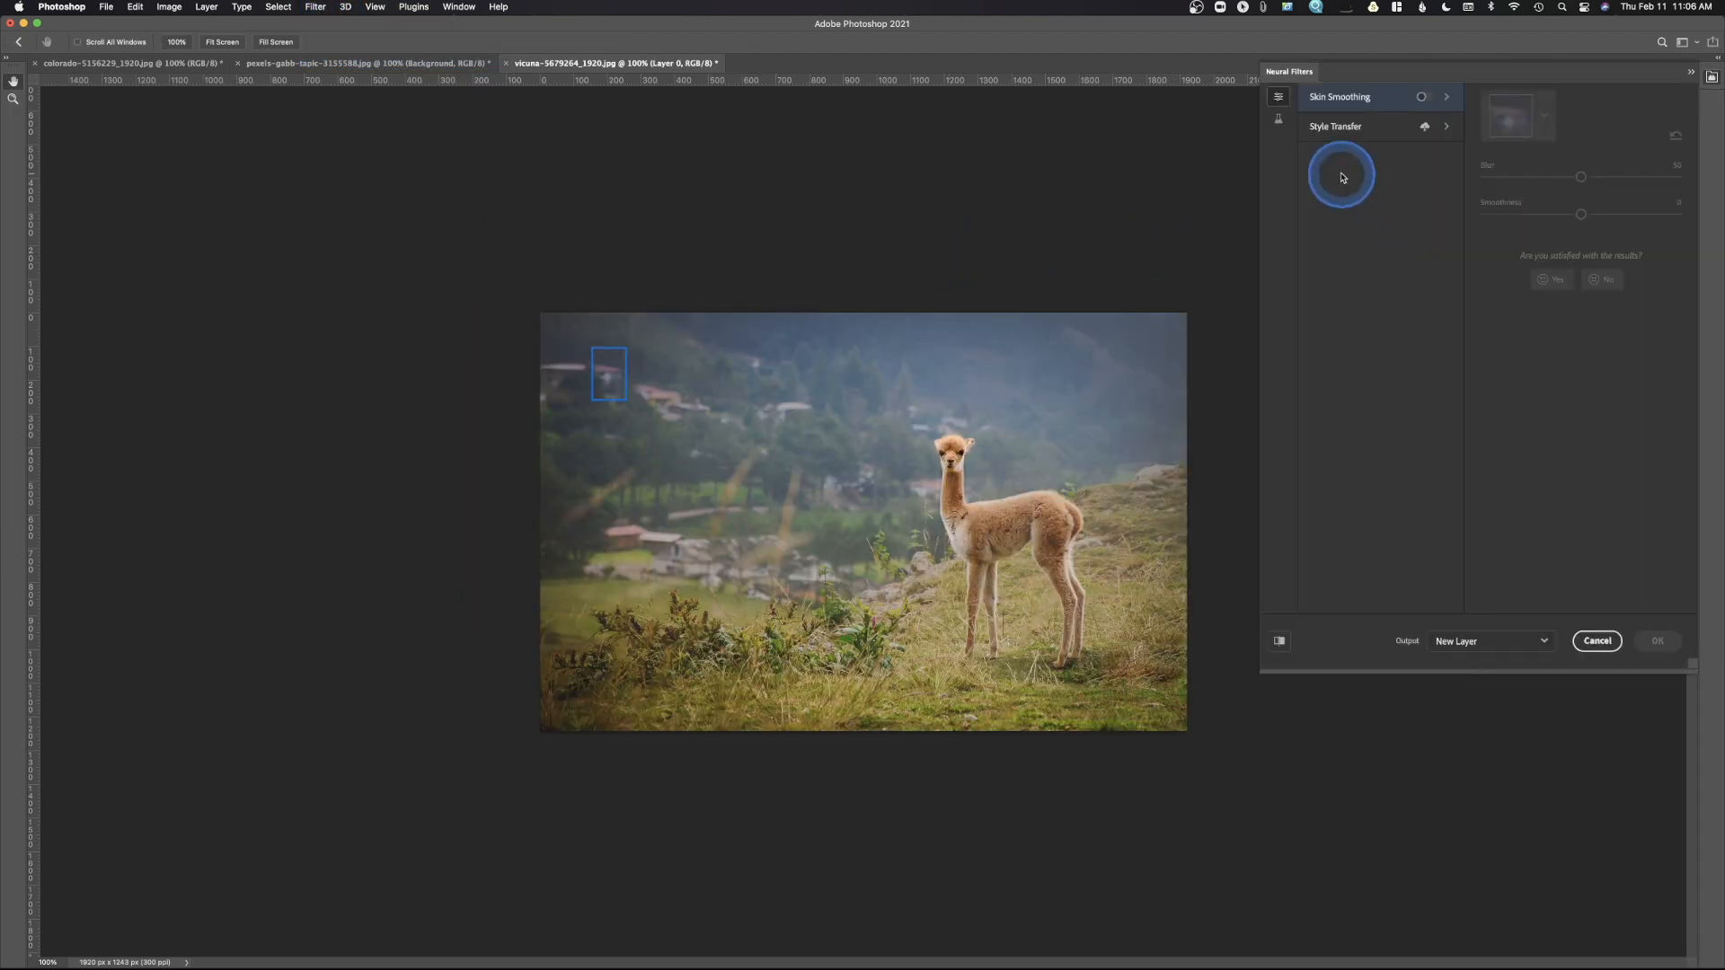